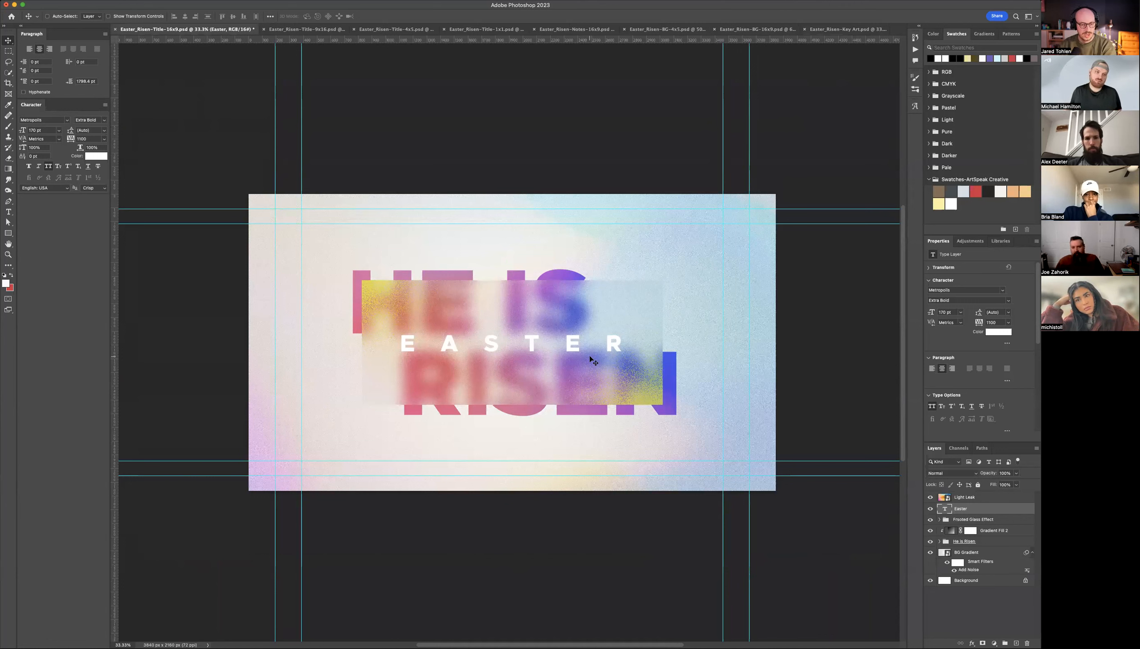
{"action": "mouse_move", "coordinate": [588, 361]}
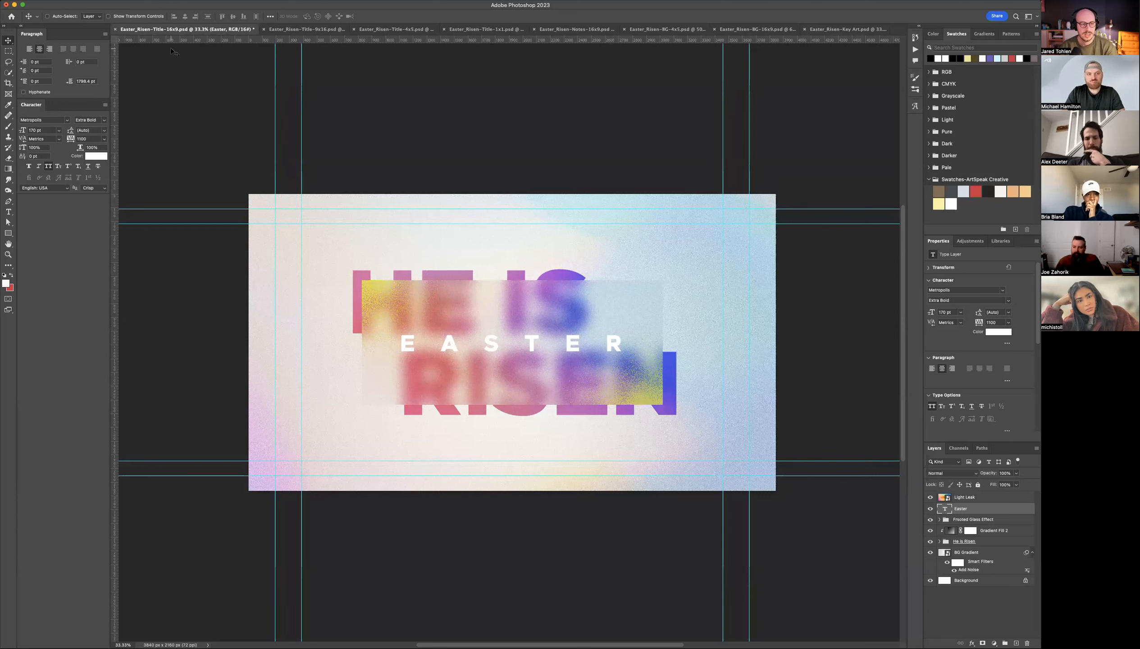
{"action": "mouse_move", "coordinate": [439, 382]}
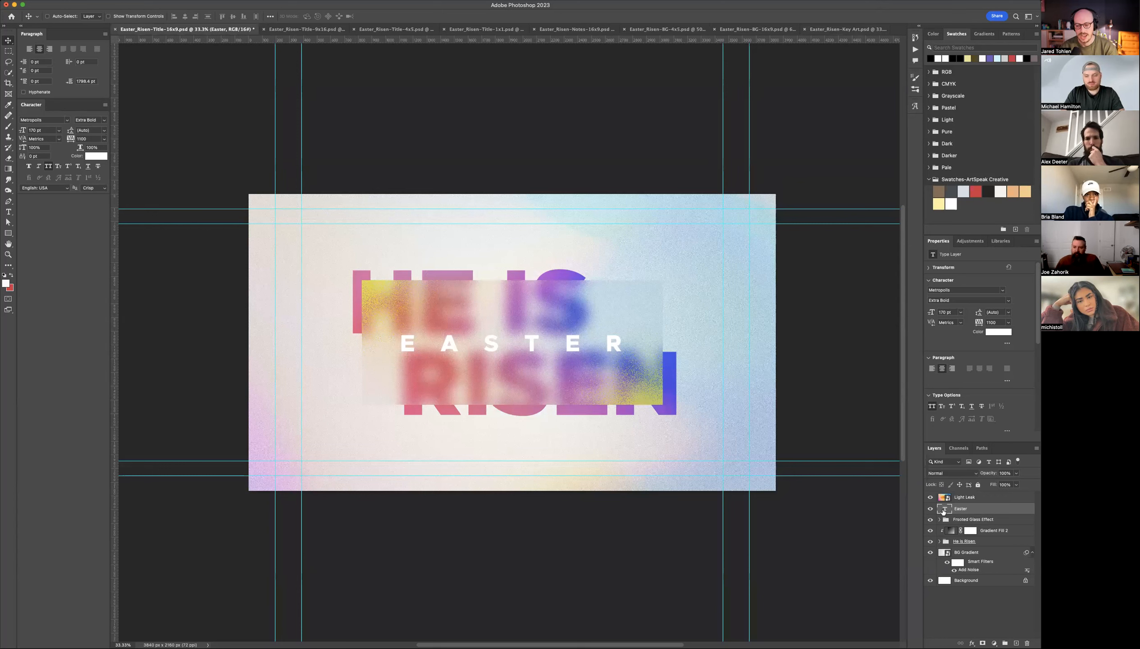
{"action": "mouse_move", "coordinate": [945, 509]}
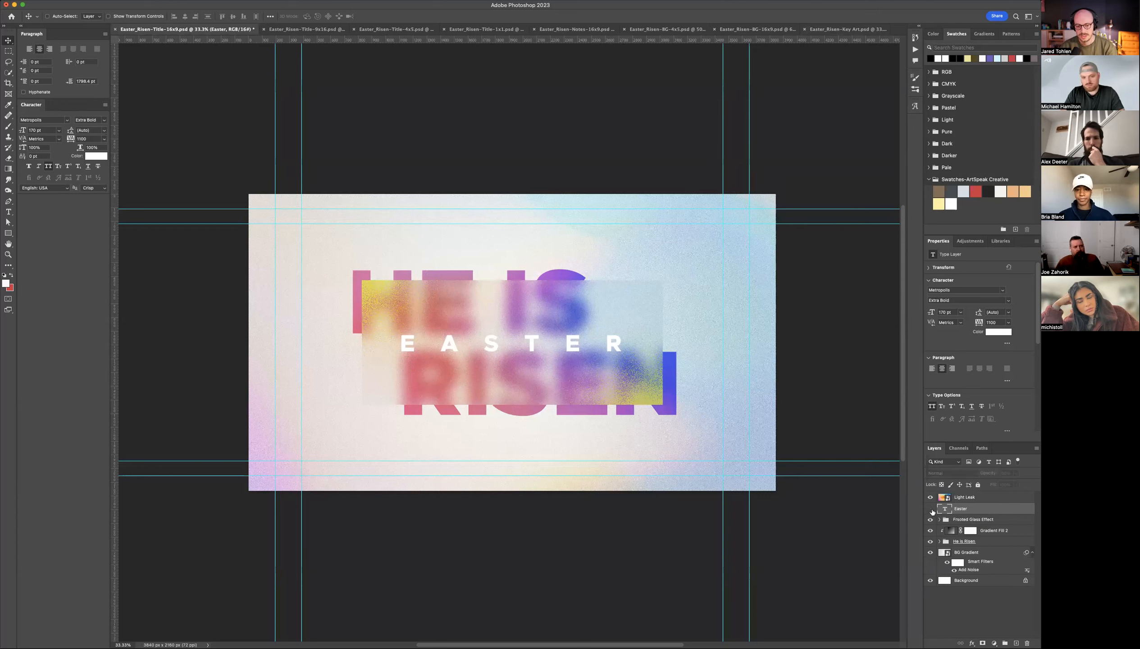
Step: Duplicate the EASTER text layer, move the copy below and retype it as ATHOPECHURCH
{"action": "left_click", "coordinate": [961, 508]}
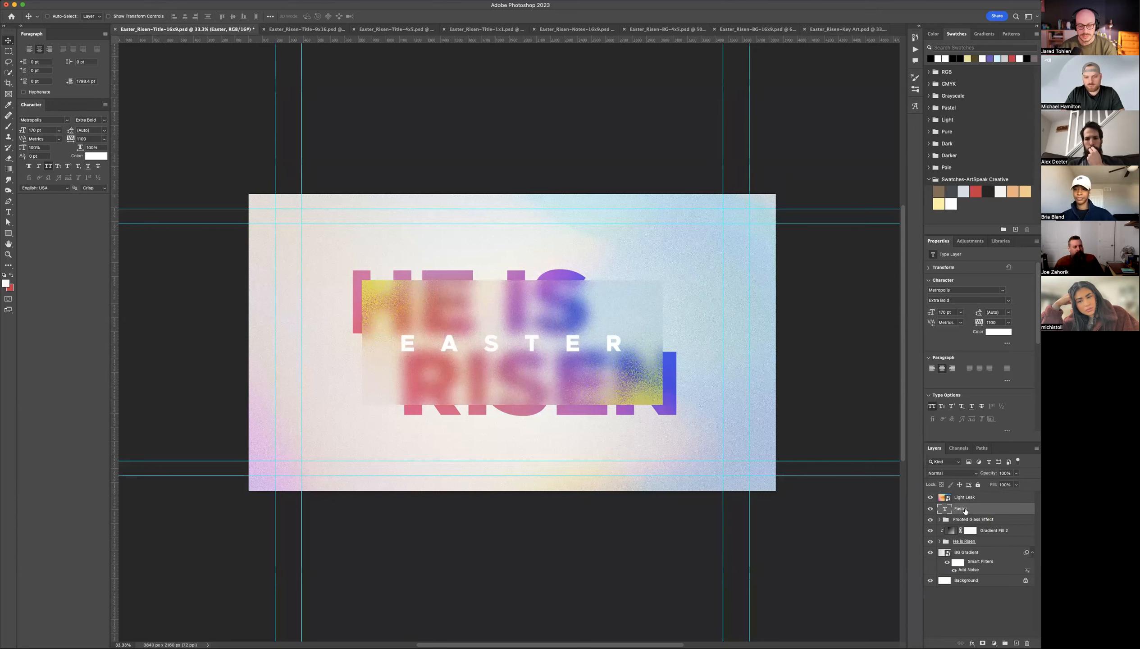
{"action": "mouse_move", "coordinate": [964, 508]}
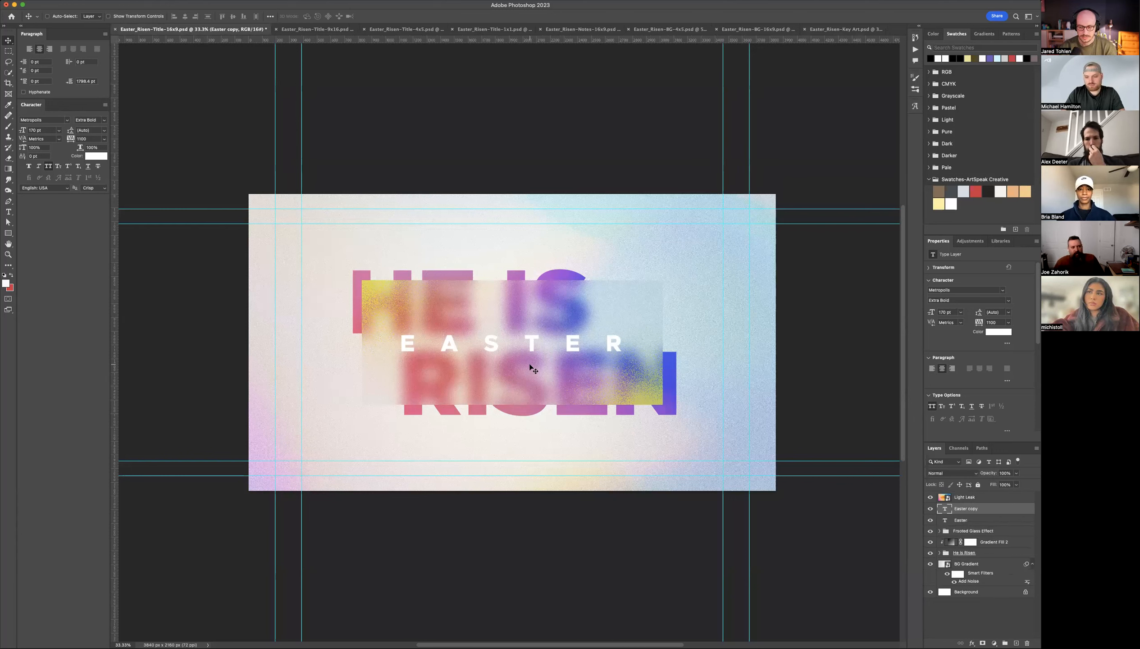
{"action": "right_click", "coordinate": [965, 508]}
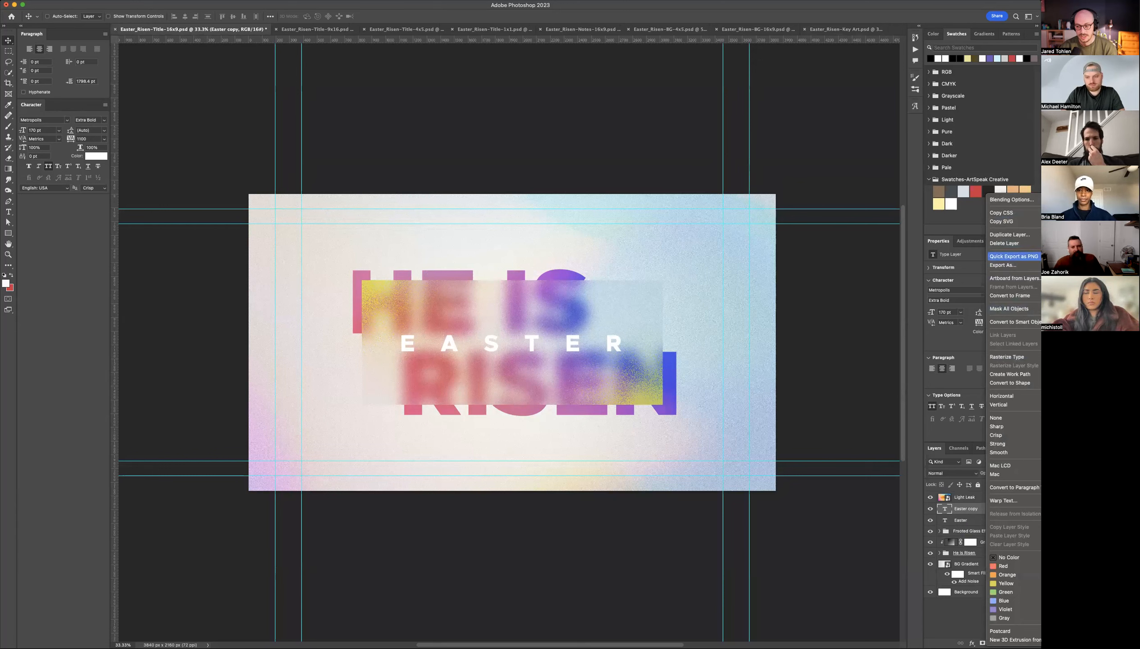
{"action": "mouse_move", "coordinate": [1011, 233]}
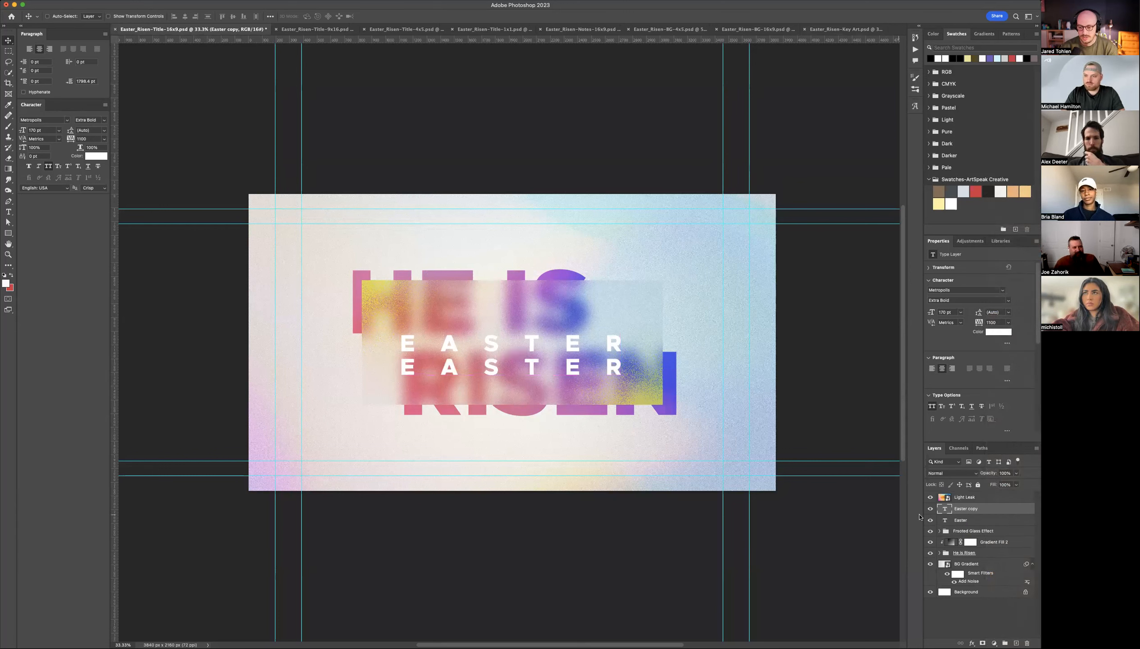
{"action": "double_click", "coordinate": [510, 366]}
{"action": "type", "text": "ATHOPE"}
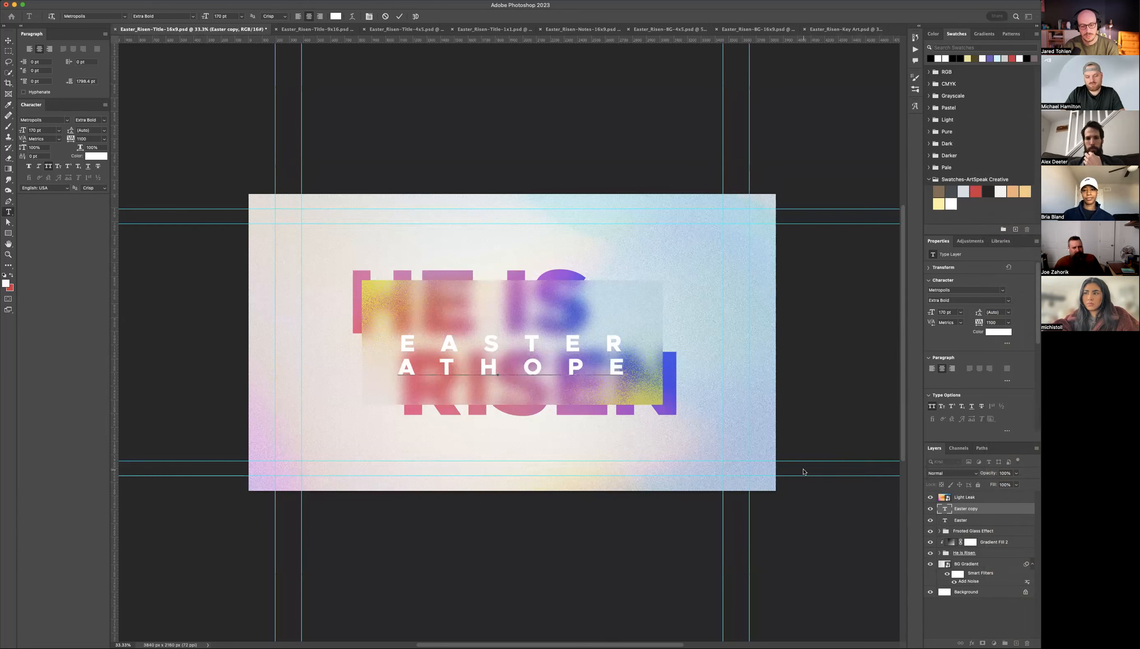
{"action": "type", "text": "CHURCH"}
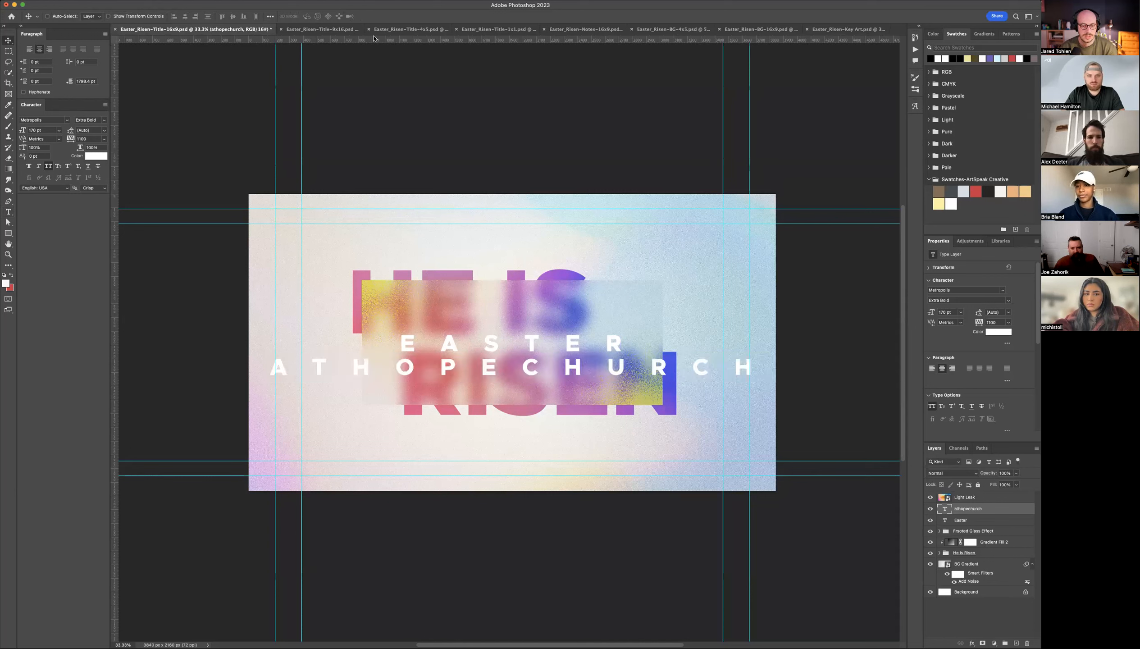
{"action": "mouse_move", "coordinate": [864, 500]}
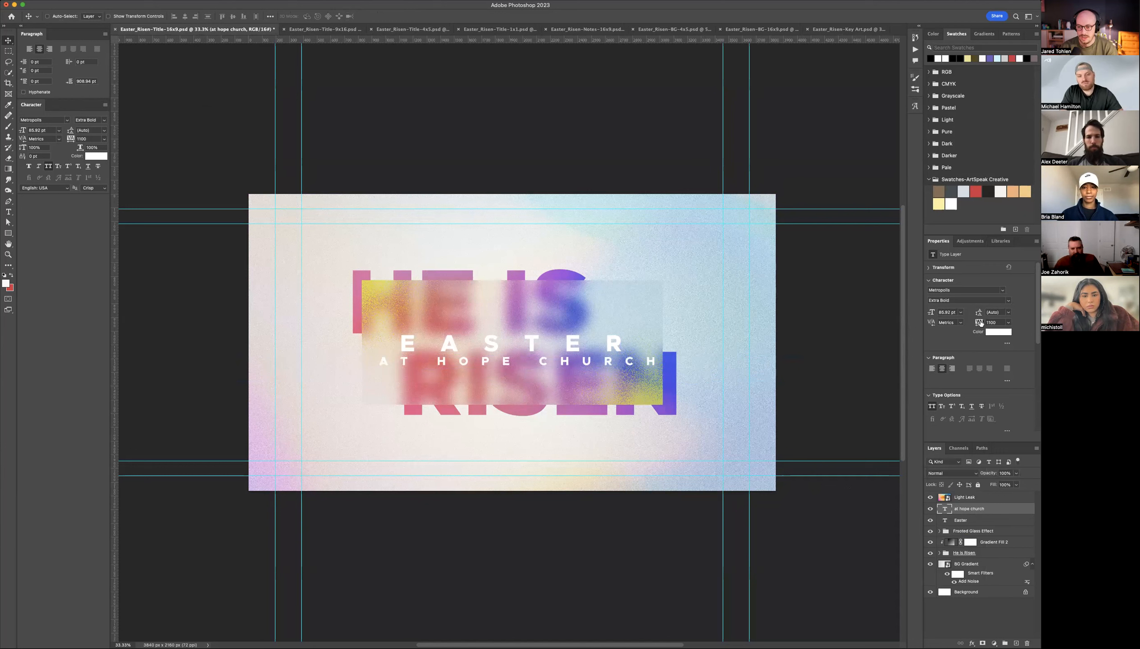
Step: Shrink and tighten the AT HOPE CHURCH line, then centre it with EASTER on the panel
{"action": "type", "text": "780"}
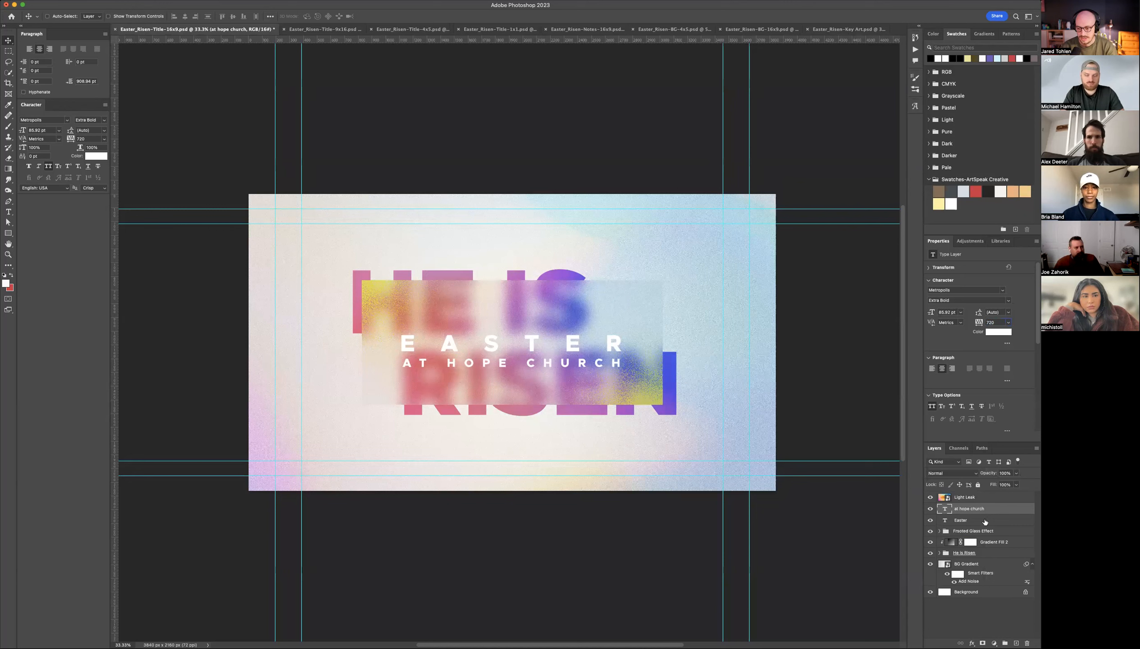
{"action": "left_click", "coordinate": [960, 519]}
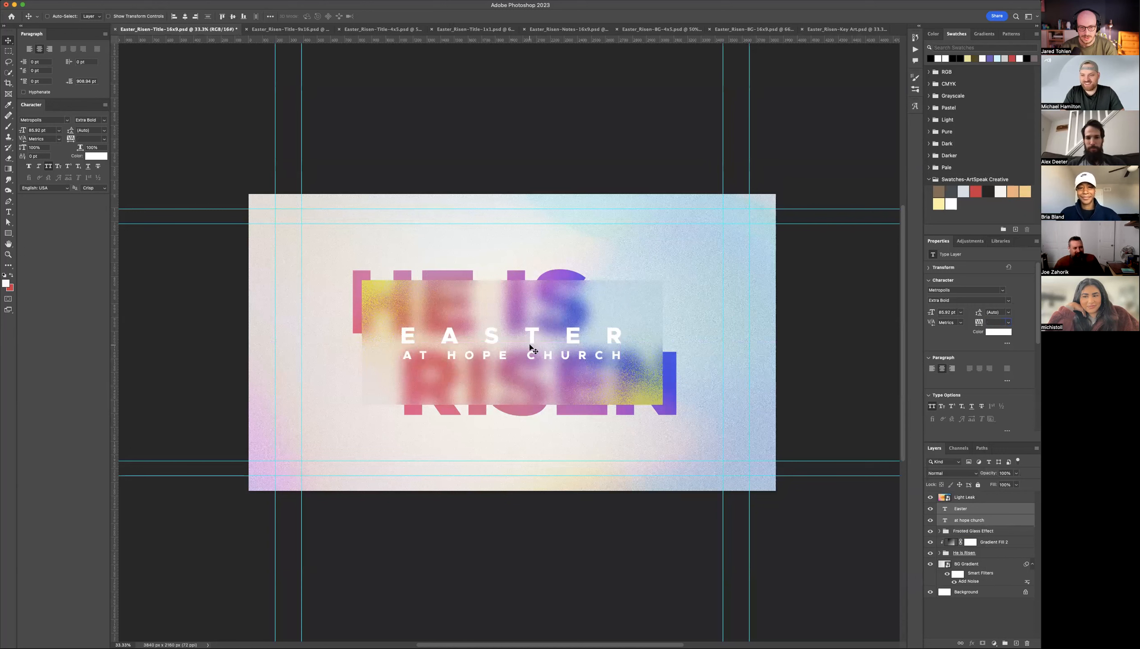
{"action": "mouse_move", "coordinate": [531, 354]}
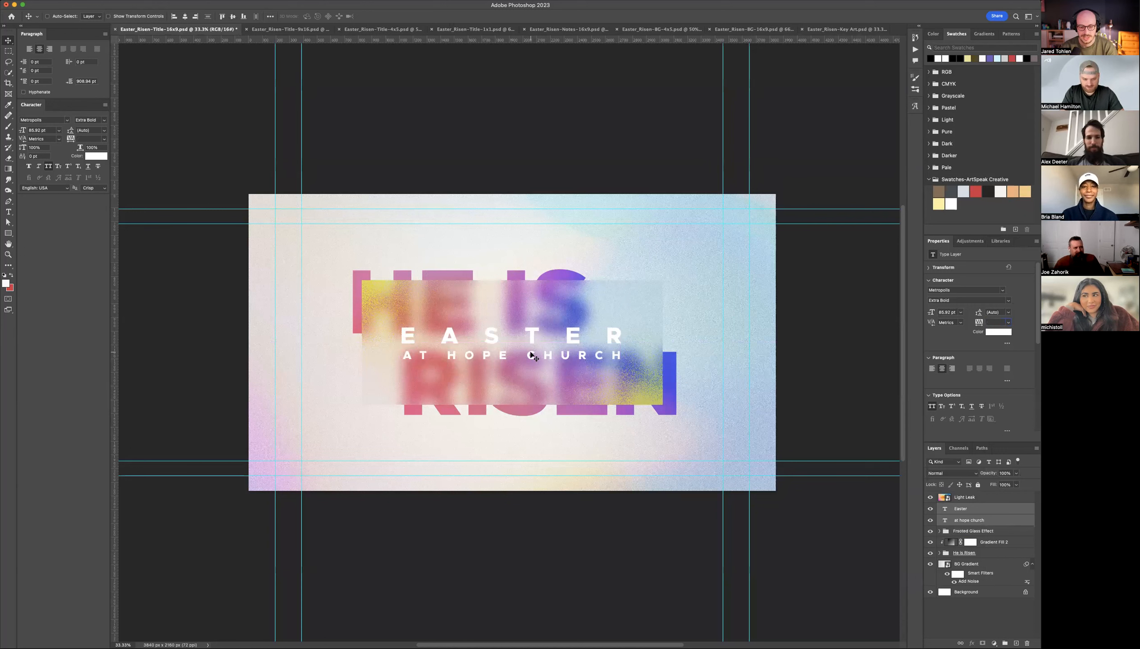
{"action": "mouse_move", "coordinate": [539, 360]}
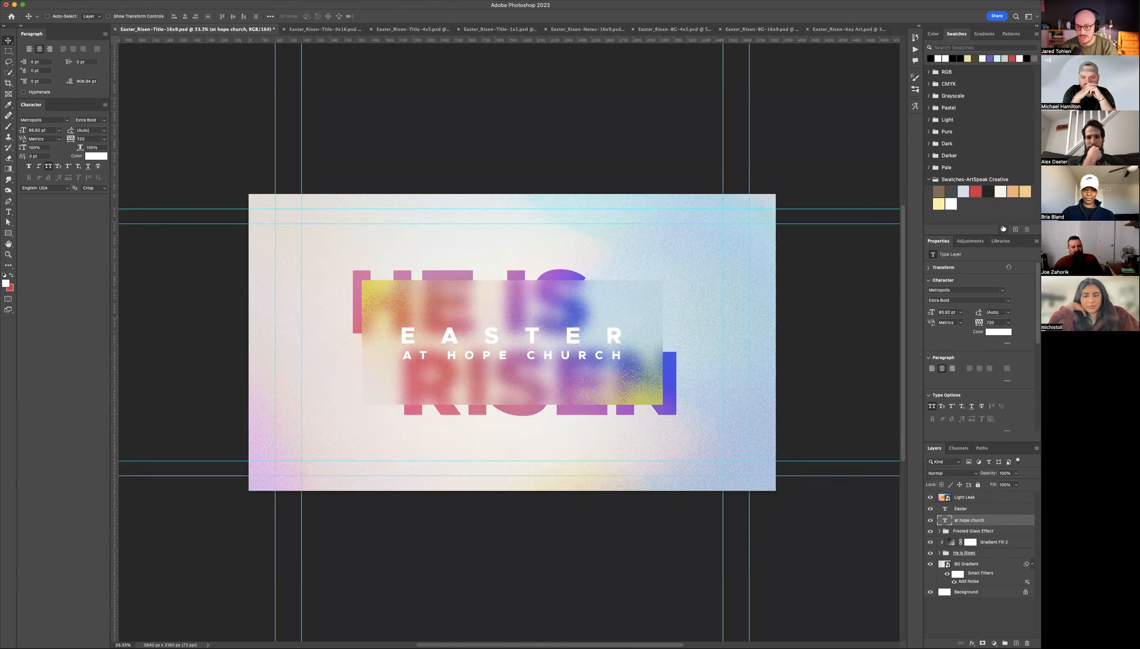
Step: Set the AT HOPE CHURCH line to the Semi Bold font weight
{"action": "left_click", "coordinate": [969, 300]}
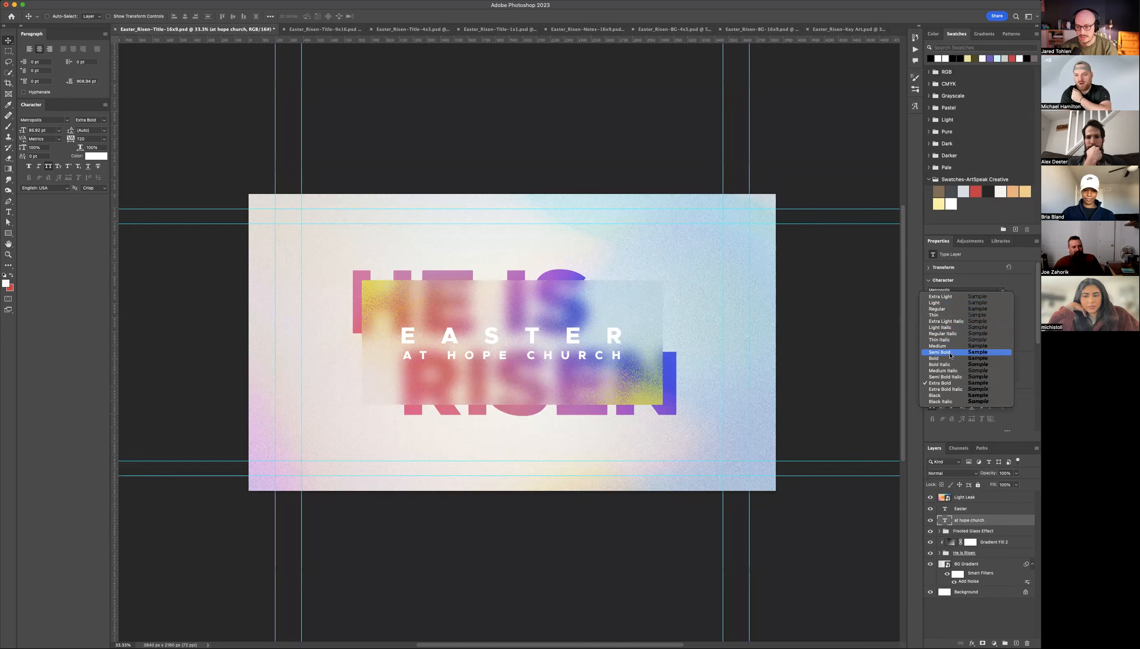
{"action": "left_click", "coordinate": [940, 352]}
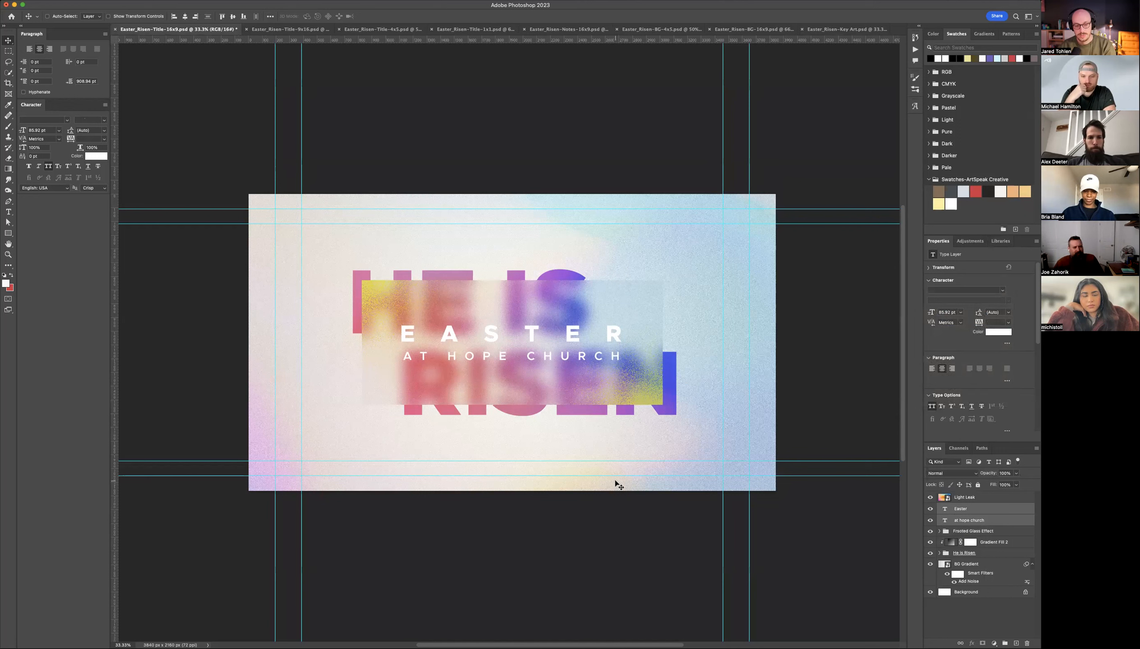
{"action": "mouse_move", "coordinate": [631, 367]}
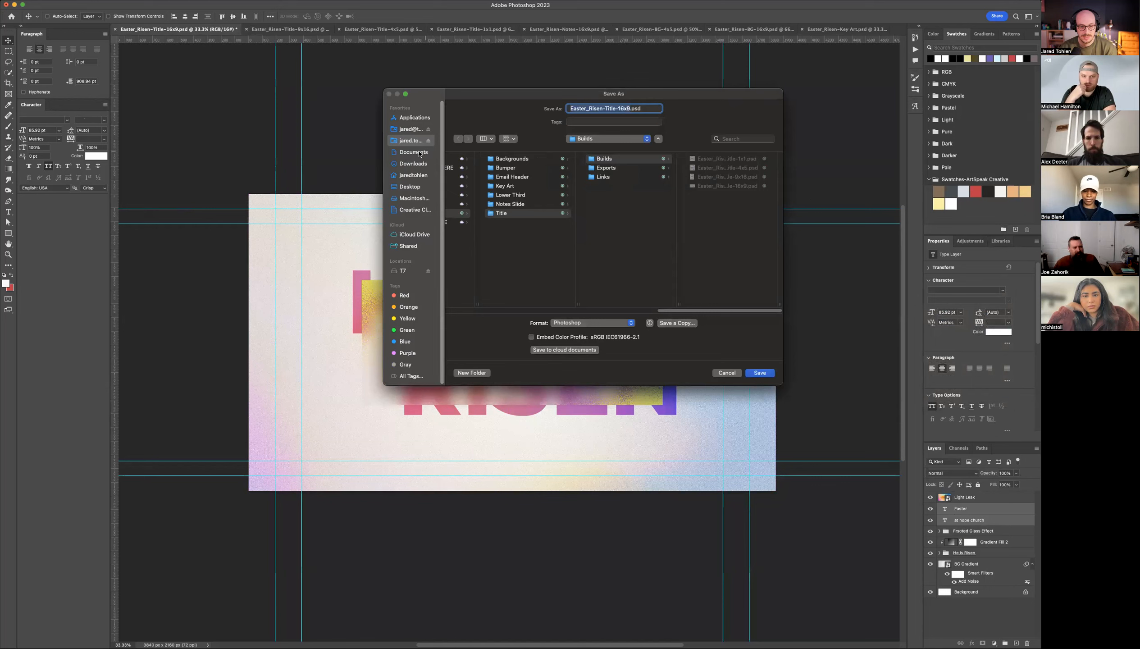
{"action": "mouse_move", "coordinate": [518, 118]}
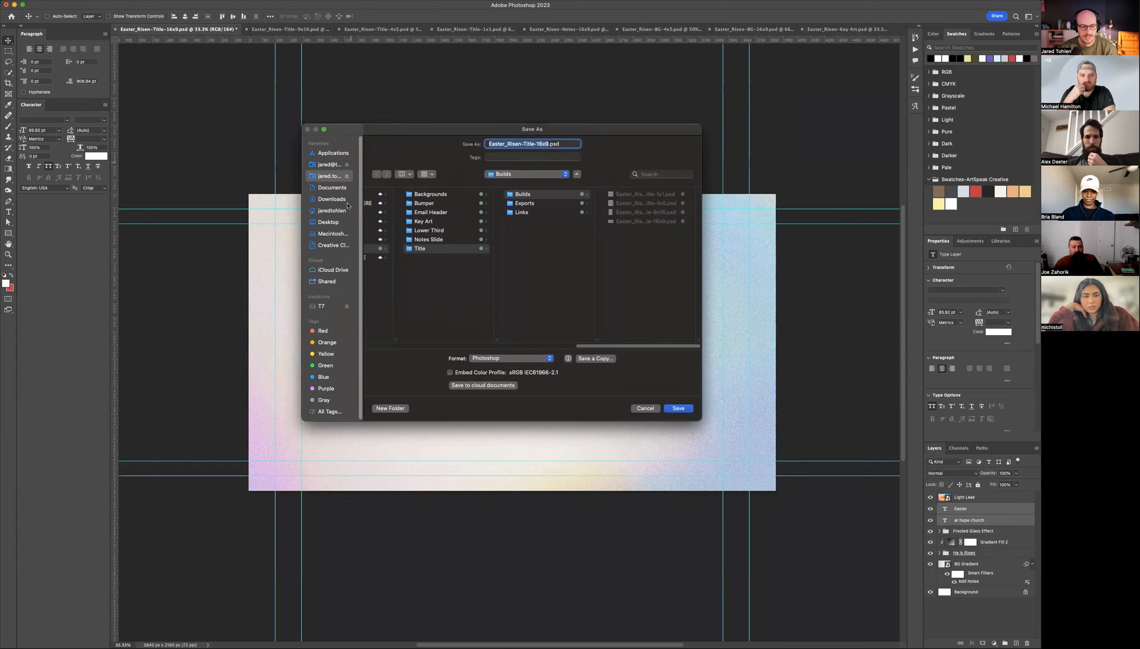
Step: Save the design as Easter_Risen-Title-16x9.psd in the Builds folder via the Desktop
{"action": "left_click", "coordinate": [328, 222]}
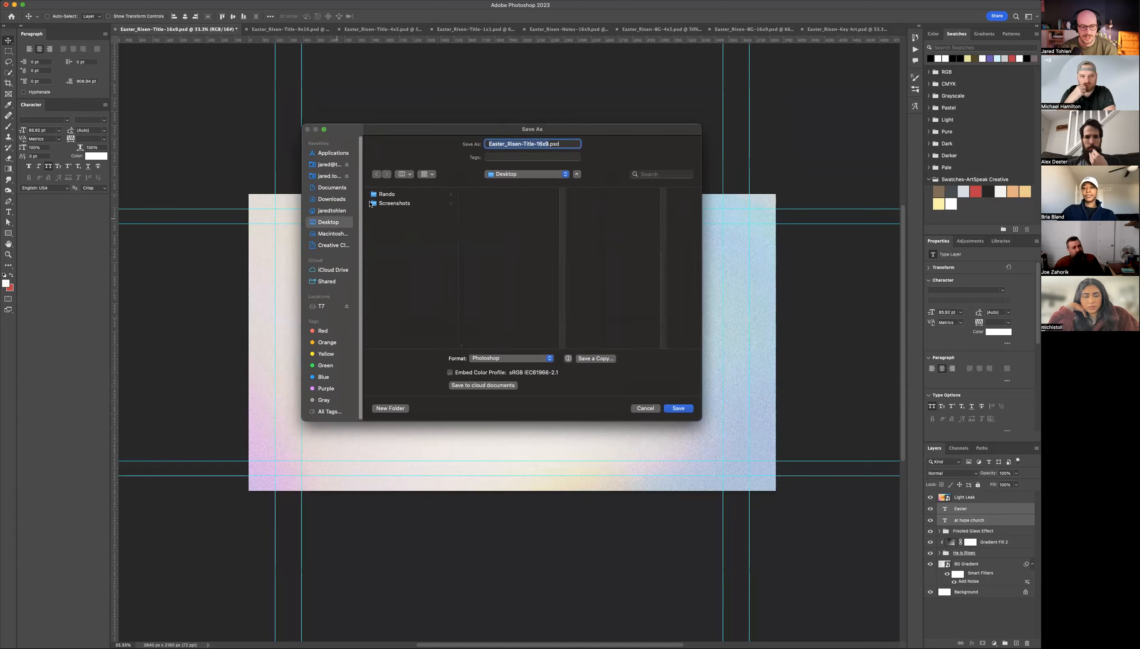
{"action": "double_click", "coordinate": [387, 195]}
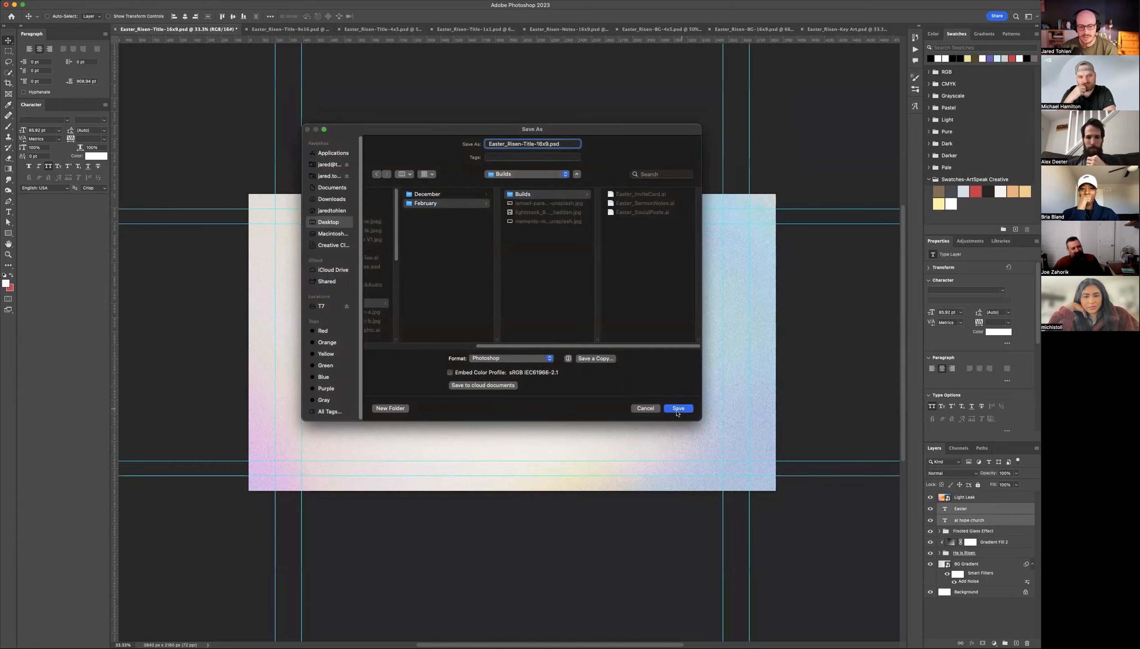
{"action": "left_click", "coordinate": [676, 407]}
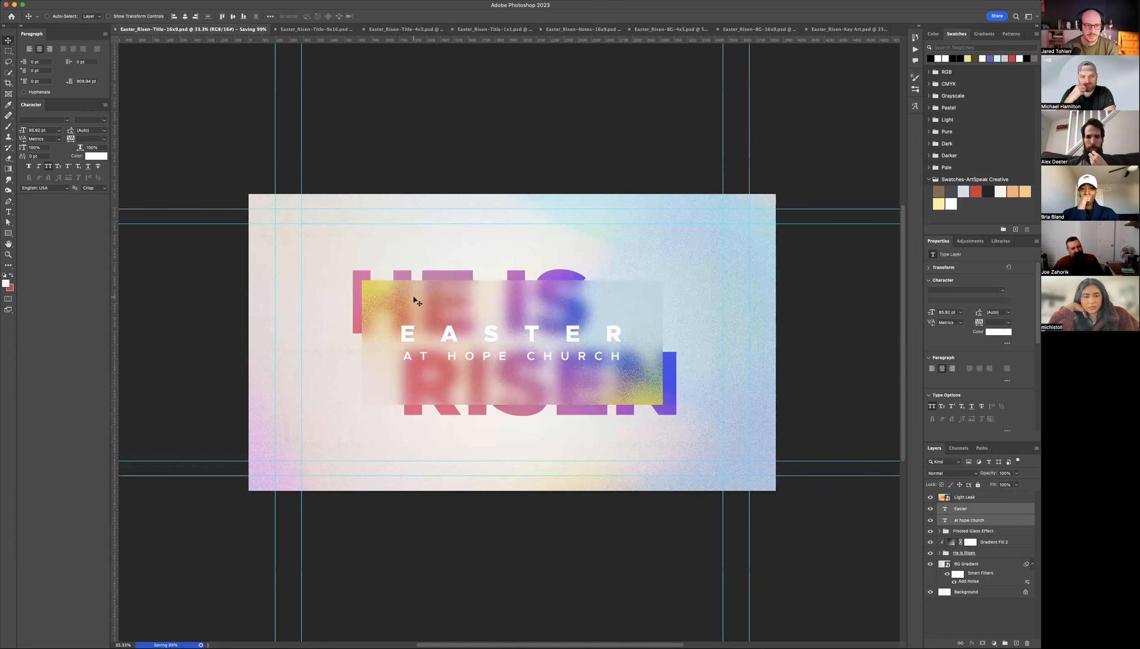
{"action": "mouse_move", "coordinate": [297, 29]}
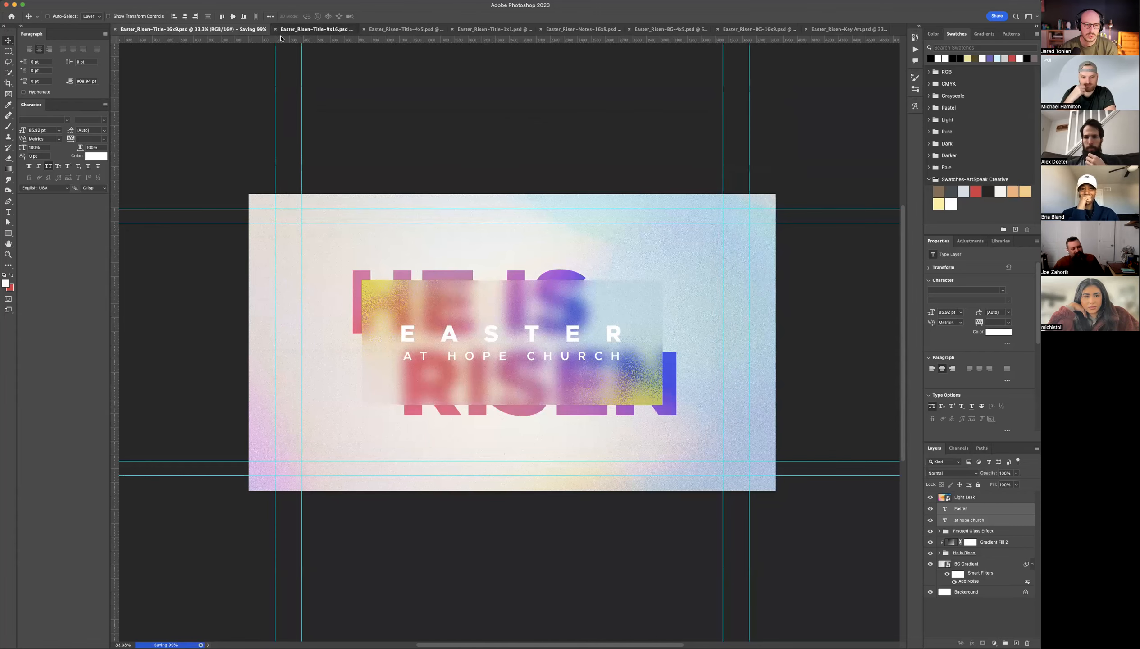
{"action": "left_click", "coordinate": [317, 28]}
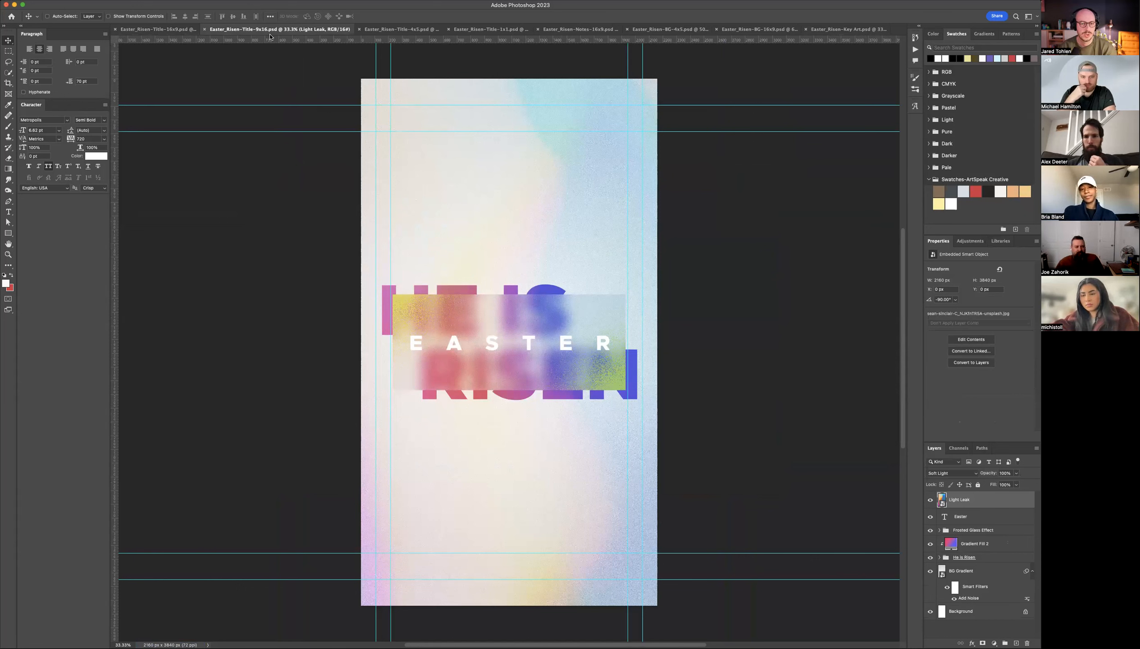
{"action": "left_click", "coordinate": [371, 28]}
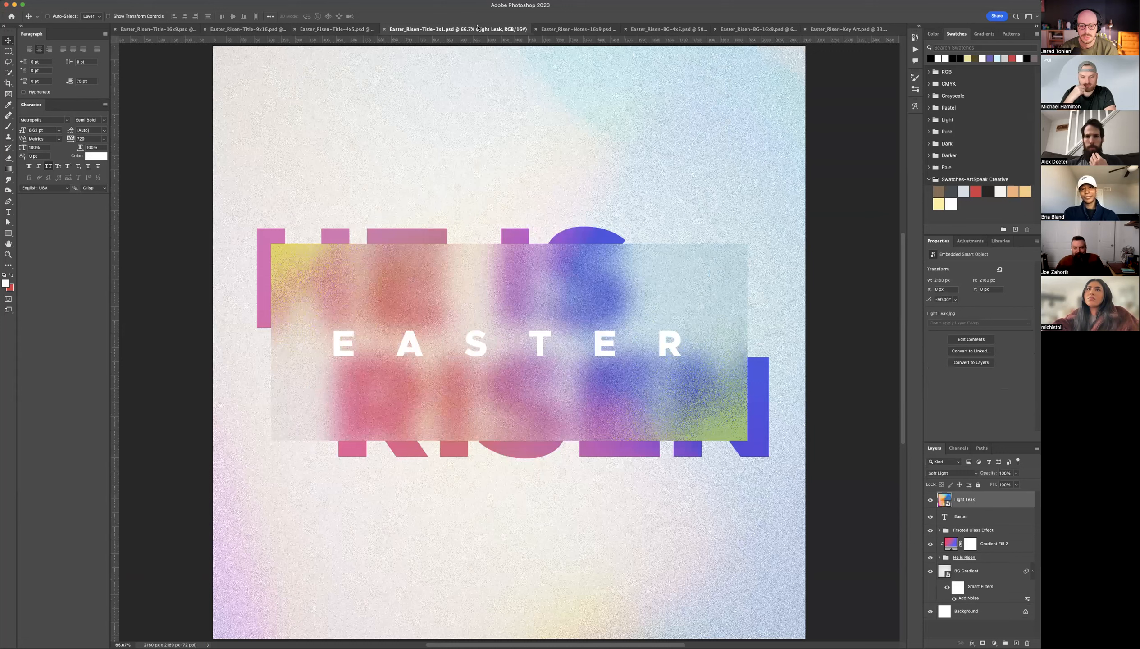
{"action": "mouse_move", "coordinate": [327, 29]}
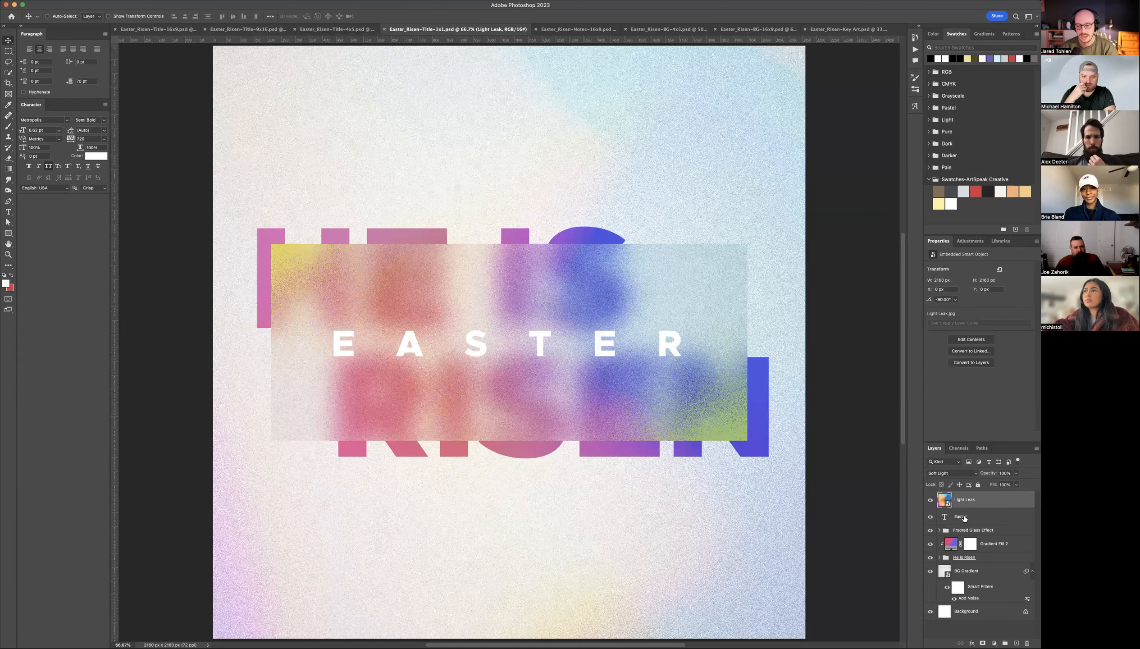
{"action": "left_click", "coordinate": [964, 516]}
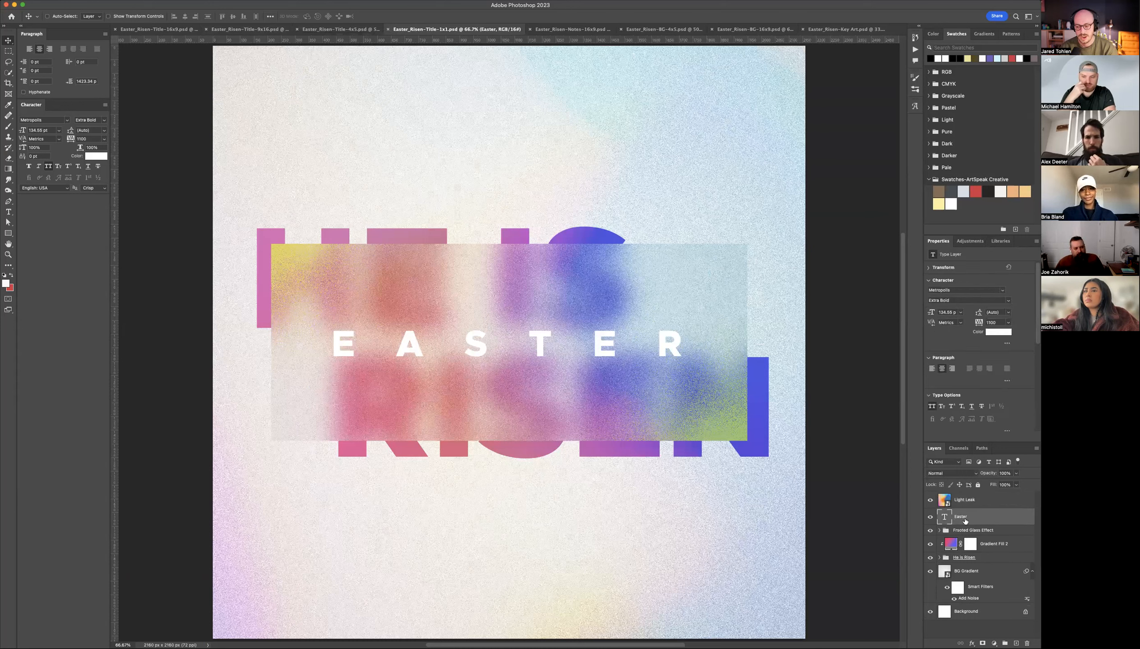
{"action": "mouse_move", "coordinate": [963, 516]}
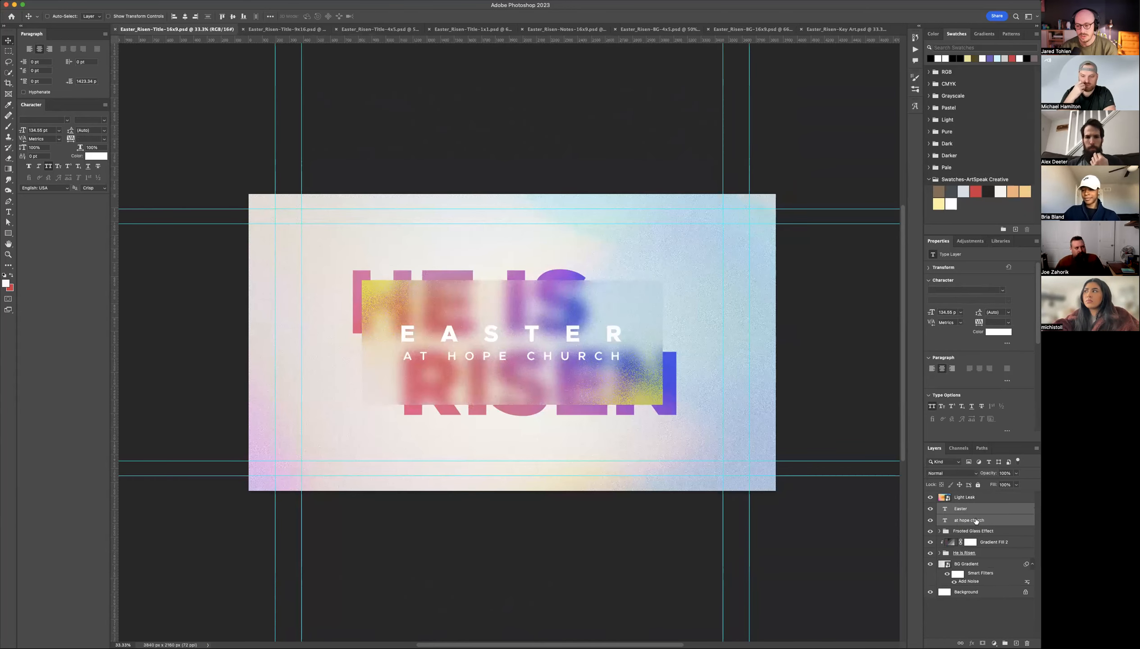
Step: Start duplicating only the AT HOPE CHURCH layer, then cancel that dialog
{"action": "left_click", "coordinate": [968, 520]}
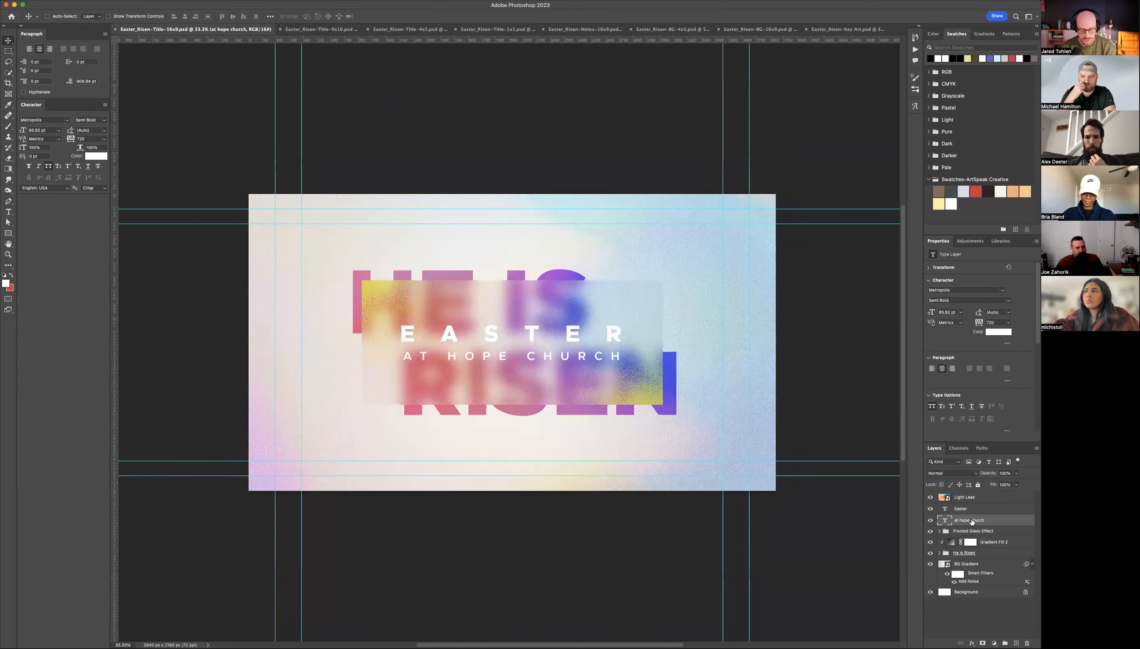
{"action": "right_click", "coordinate": [970, 520]}
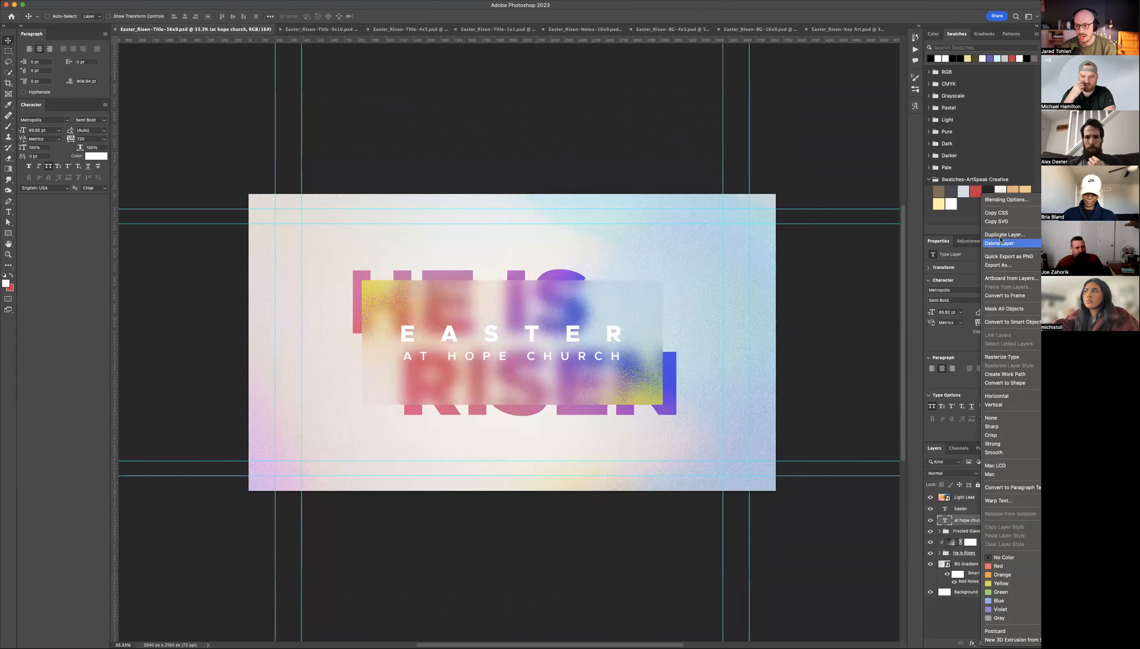
{"action": "mouse_move", "coordinate": [1003, 234]}
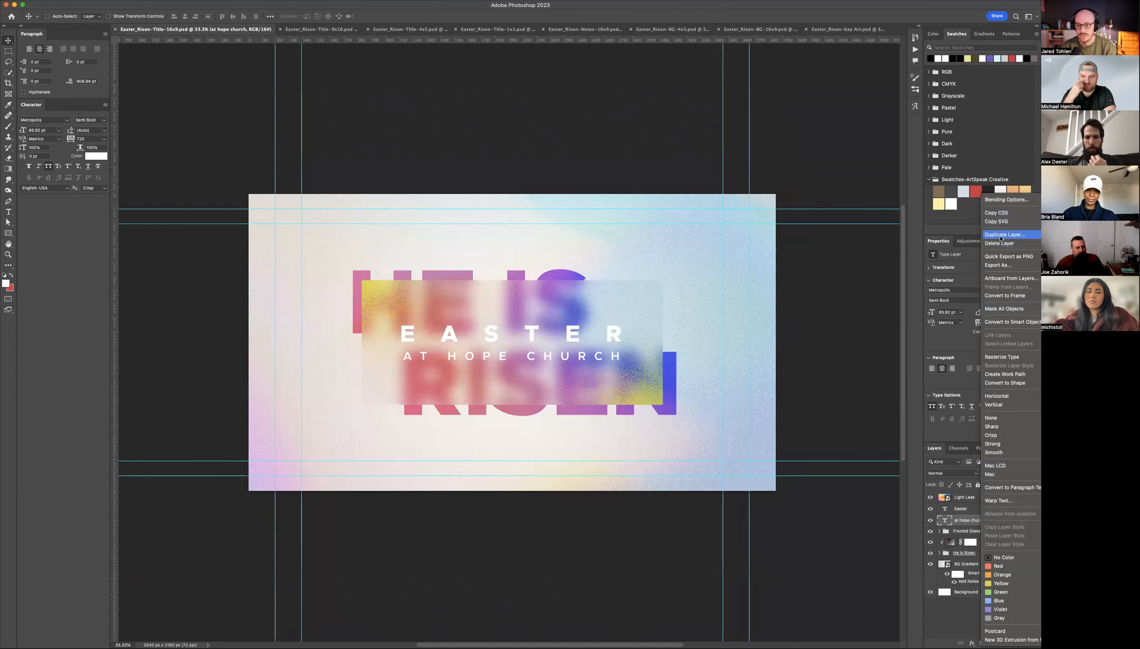
{"action": "left_click", "coordinate": [1006, 233]}
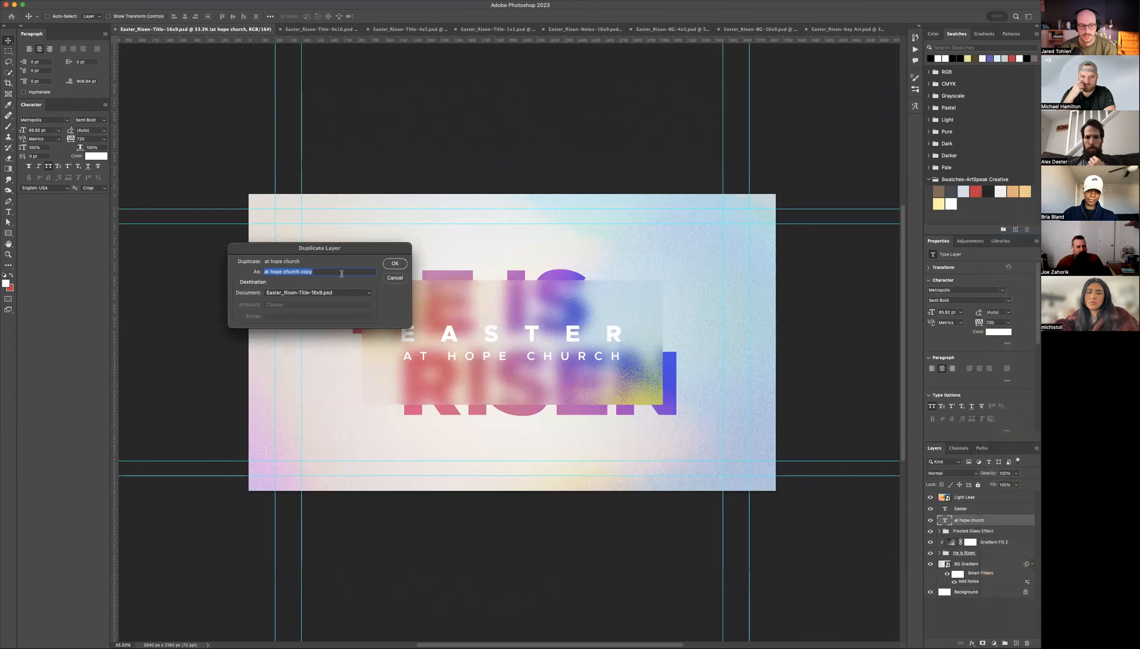
{"action": "left_click", "coordinate": [318, 292]}
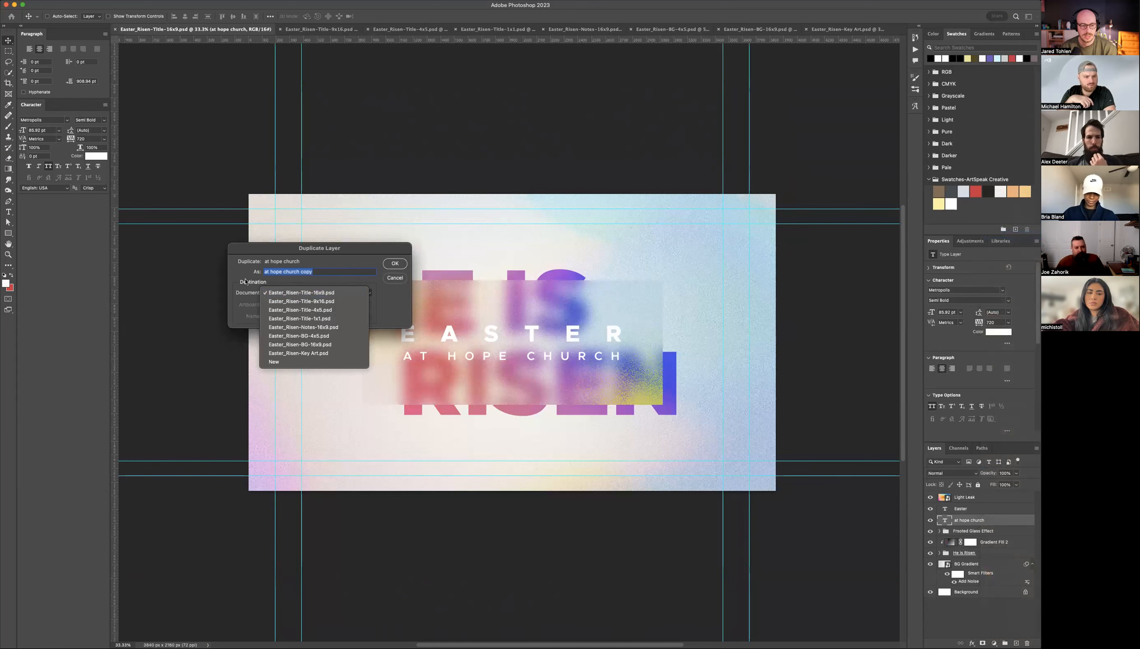
{"action": "mouse_move", "coordinate": [339, 288]}
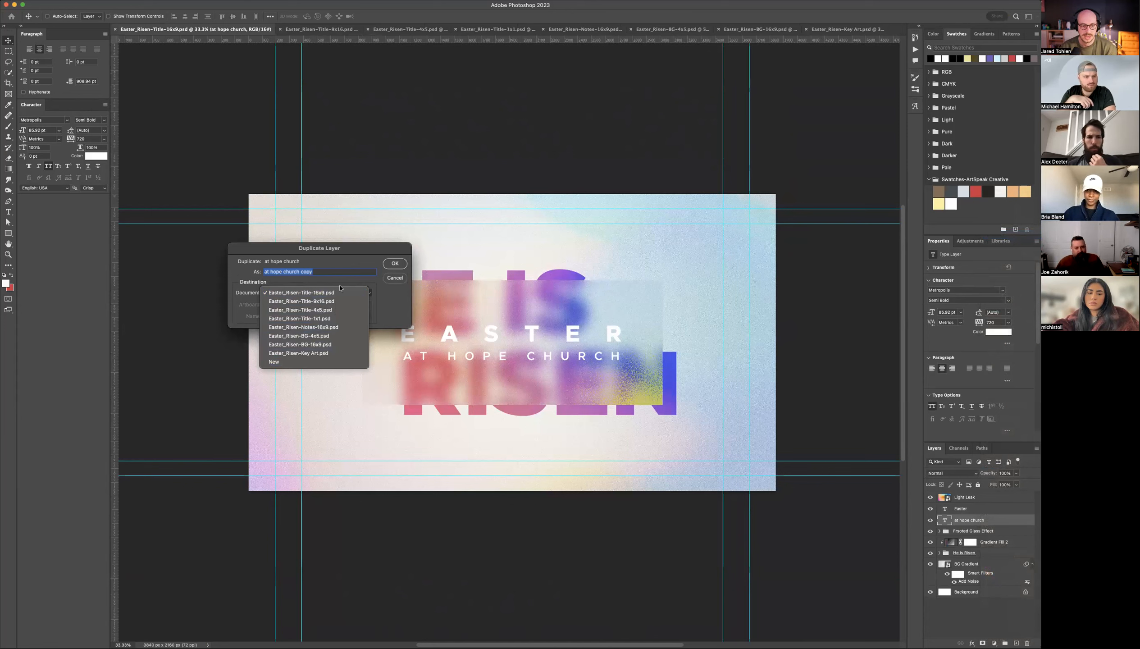
{"action": "left_click", "coordinate": [300, 292]}
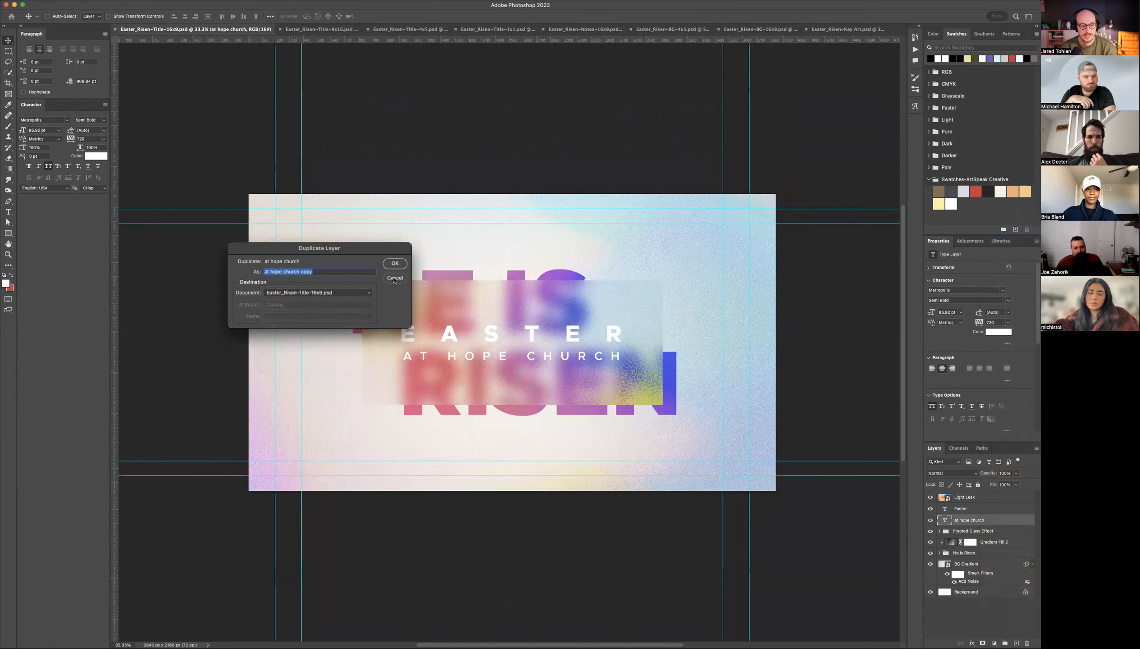
{"action": "left_click", "coordinate": [394, 278]}
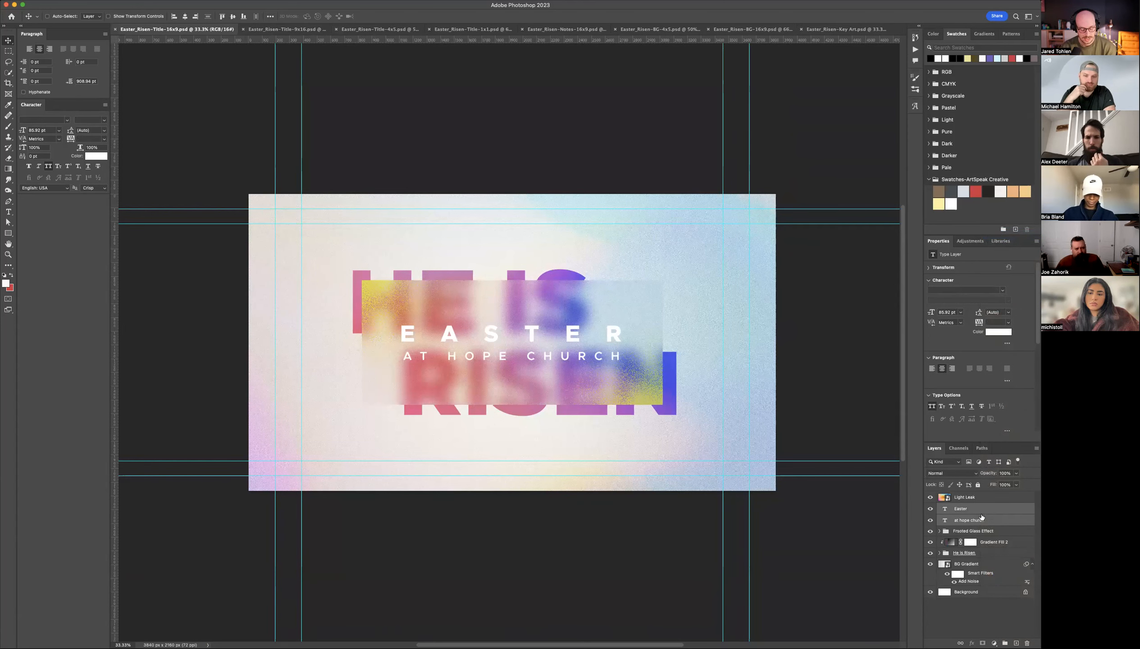
Step: Duplicate both text layers into the Easter_Risen-Title-9x16 document
{"action": "right_click", "coordinate": [959, 508]}
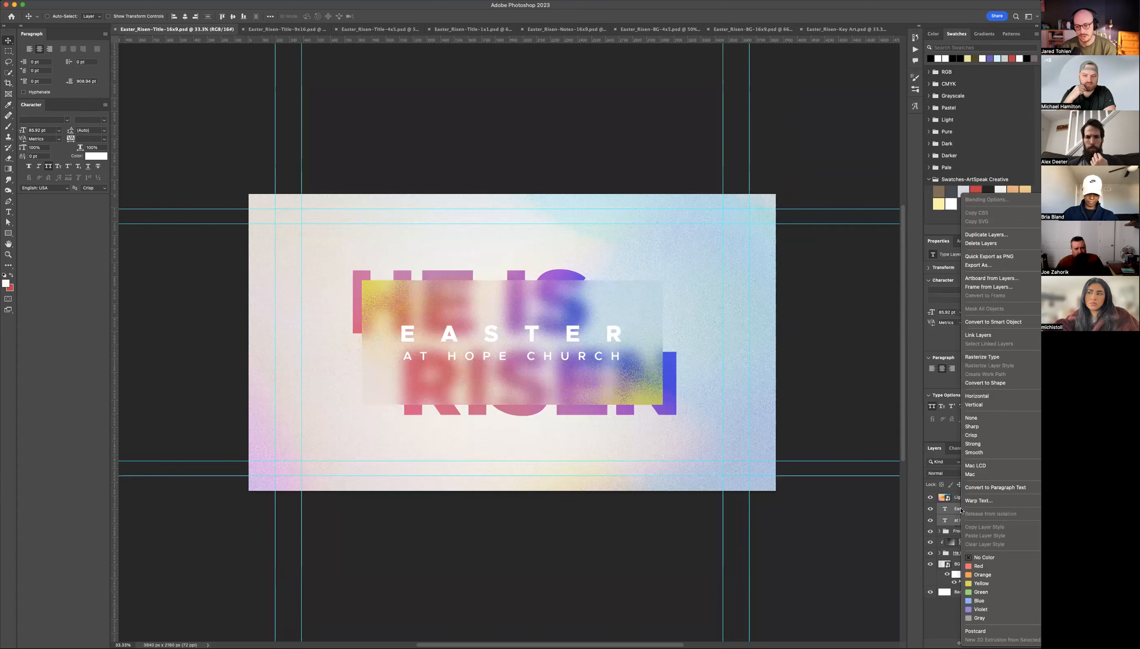
{"action": "left_click", "coordinate": [986, 234]}
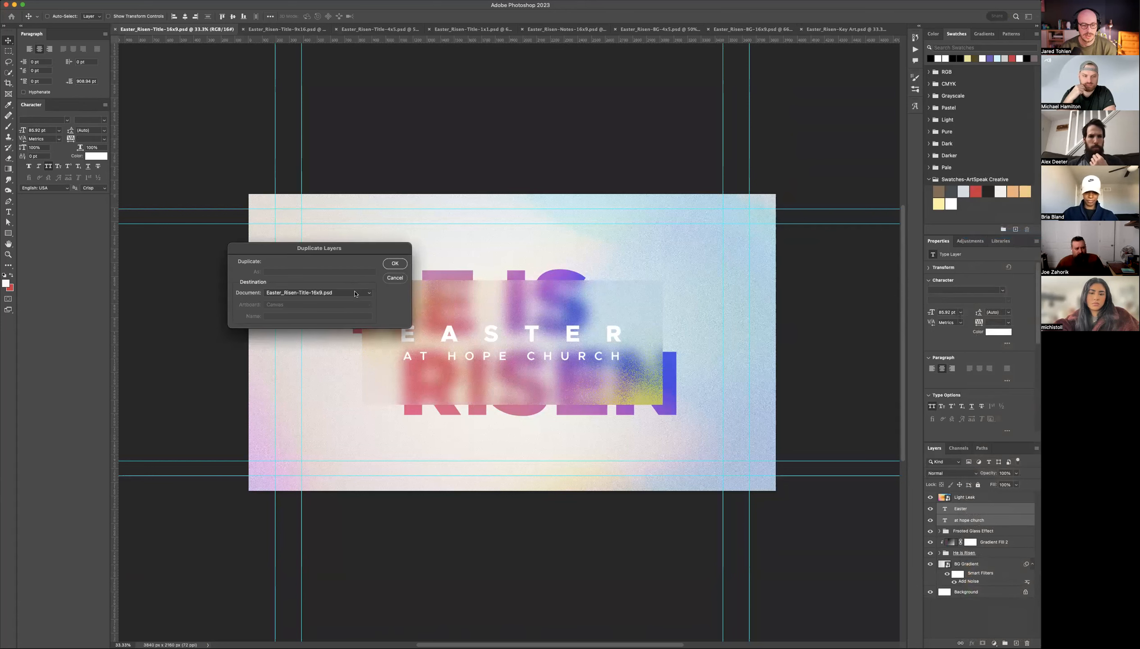
{"action": "left_click", "coordinate": [318, 292]}
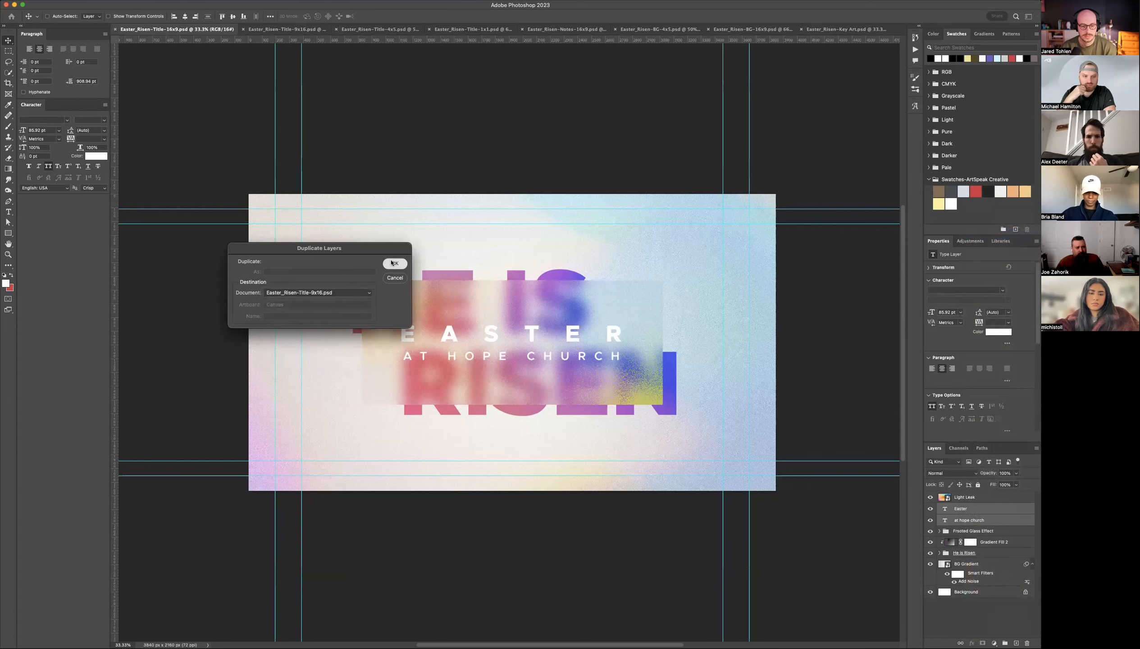
{"action": "left_click", "coordinate": [394, 263]}
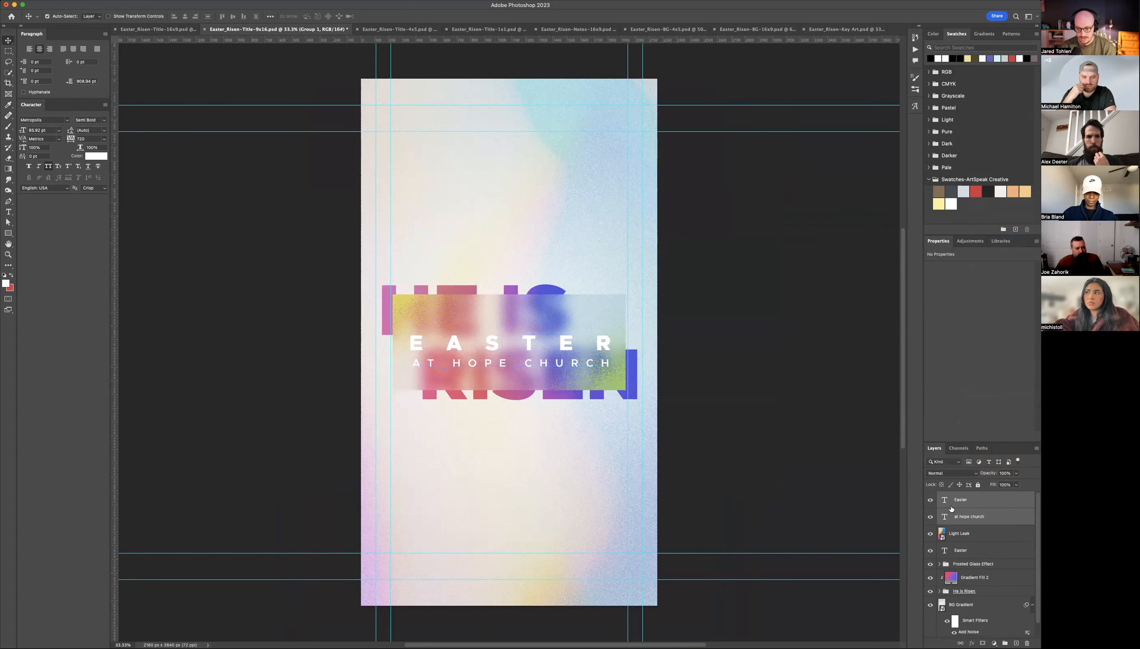
Step: Stack the copied text layers below Light Leak in the 9x16 title, then move to the Key Art file
{"action": "left_click", "coordinate": [960, 500]}
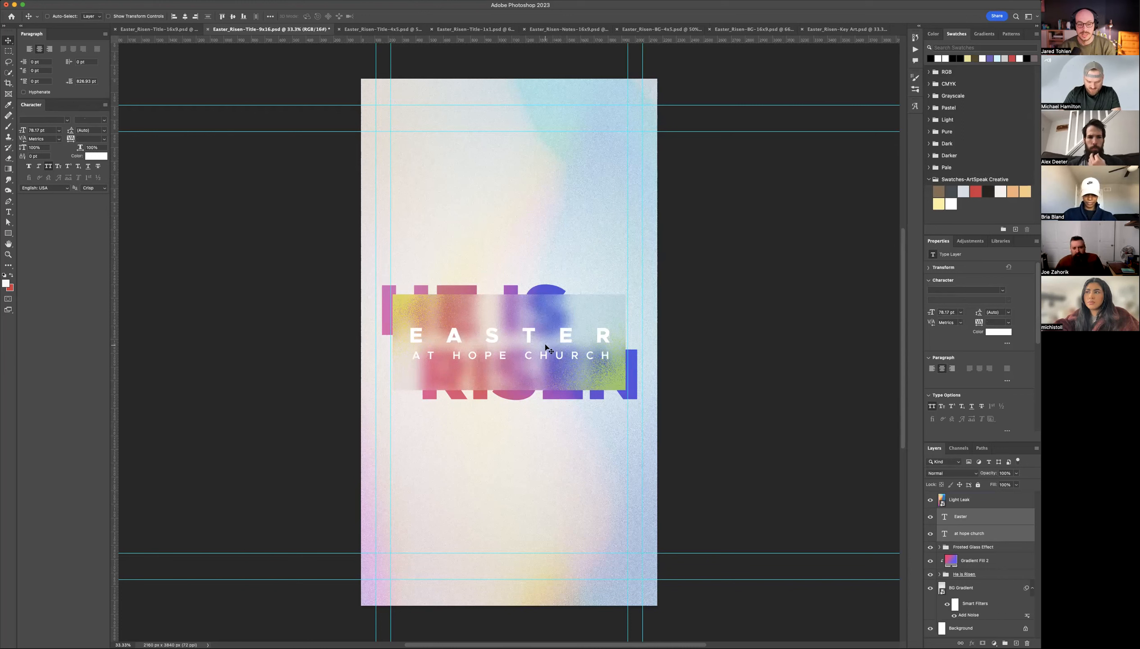
{"action": "mouse_move", "coordinate": [528, 352]}
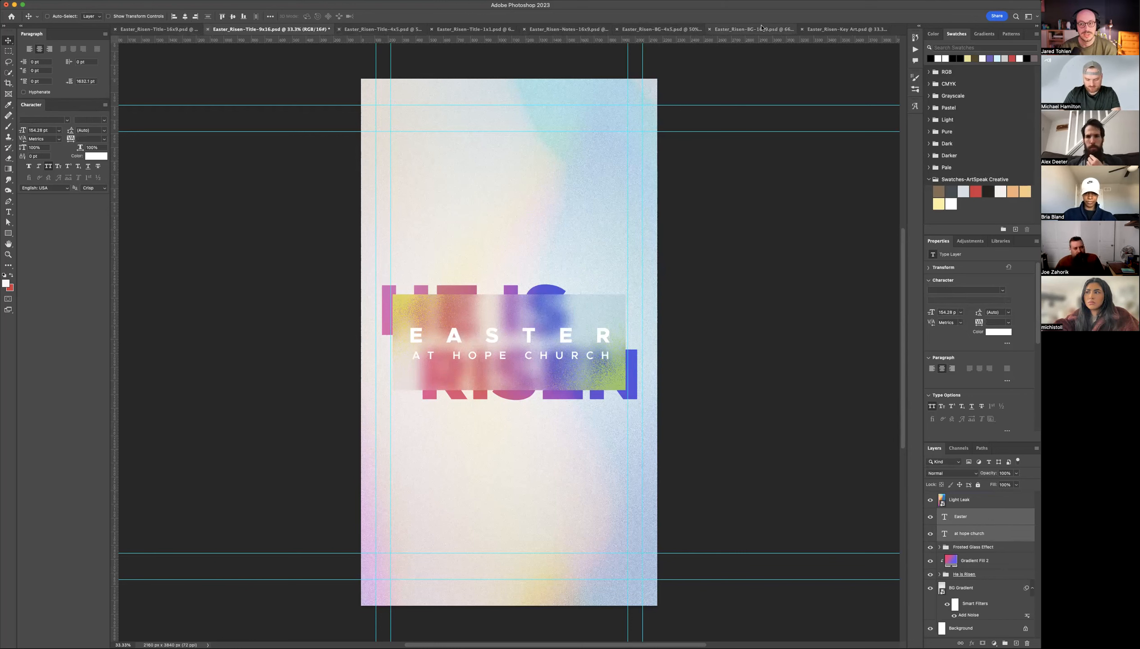
{"action": "left_click", "coordinate": [845, 27]}
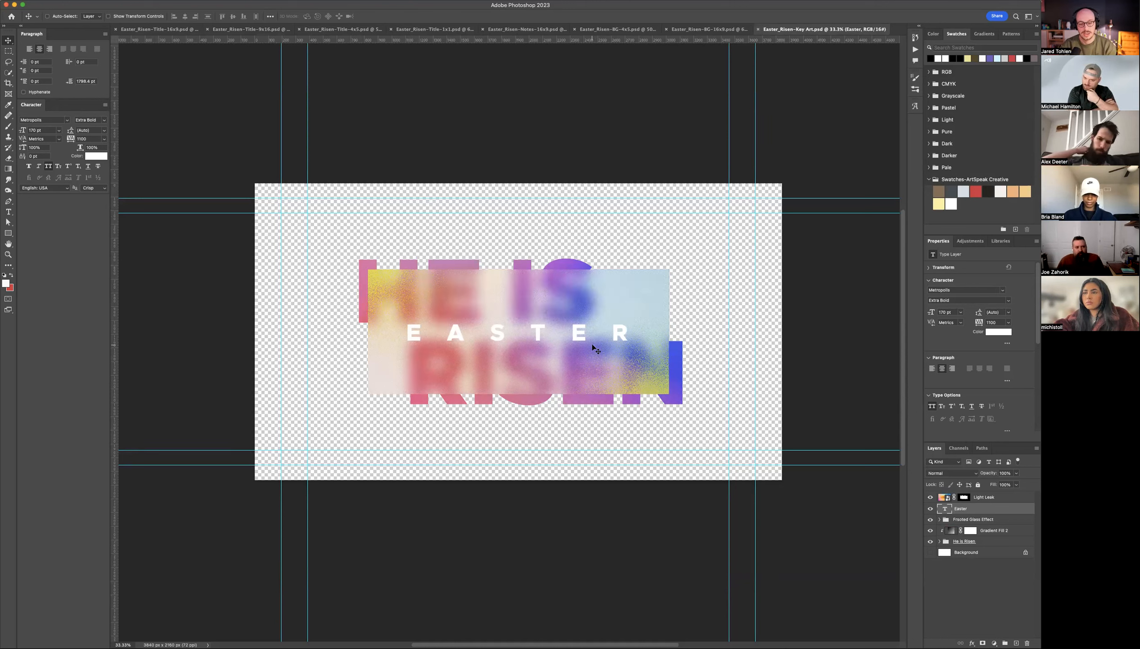
Step: From the 16x9 title, duplicate both text layers into Easter_Risen-Key Art.psd
{"action": "left_click", "coordinate": [159, 28]}
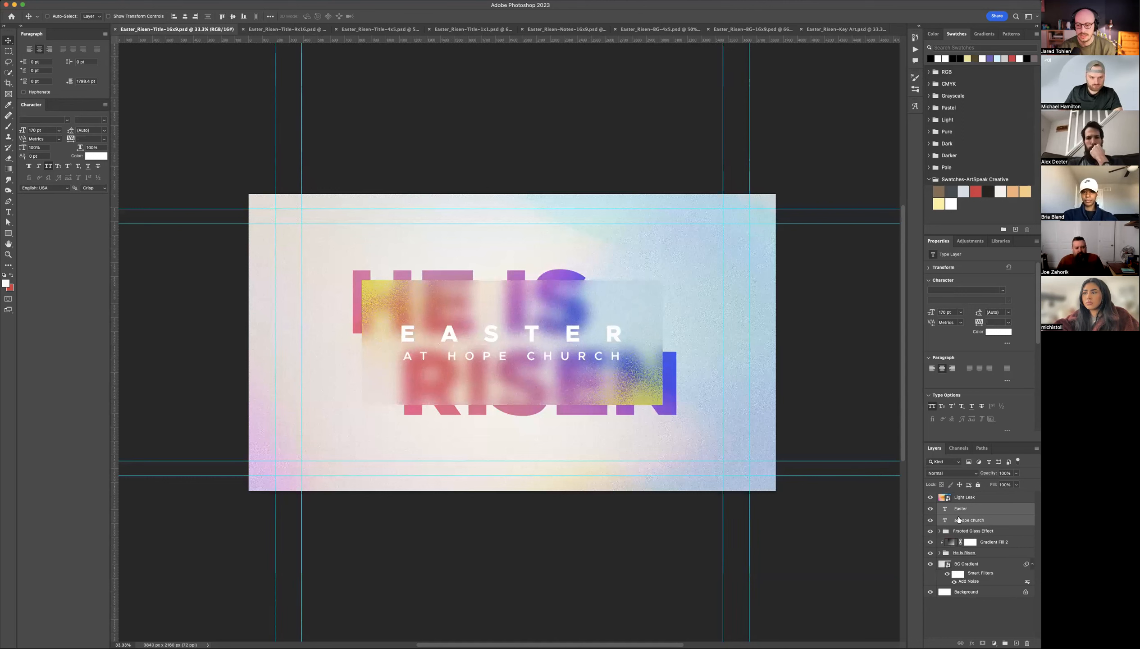
{"action": "right_click", "coordinate": [961, 508]}
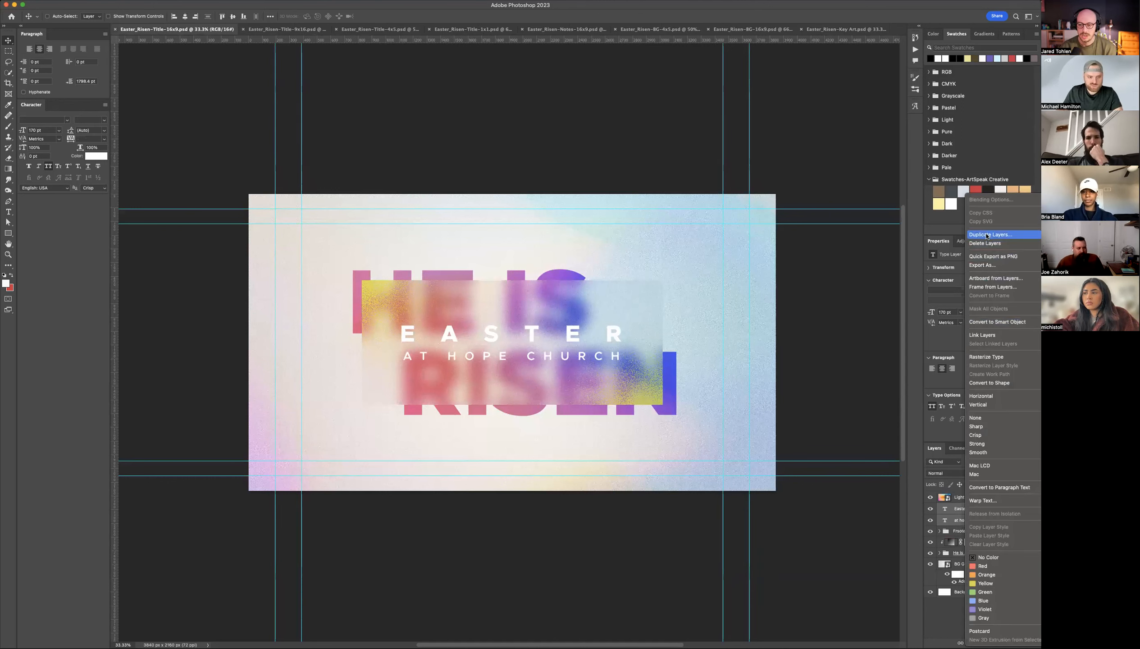
{"action": "left_click", "coordinate": [988, 233]}
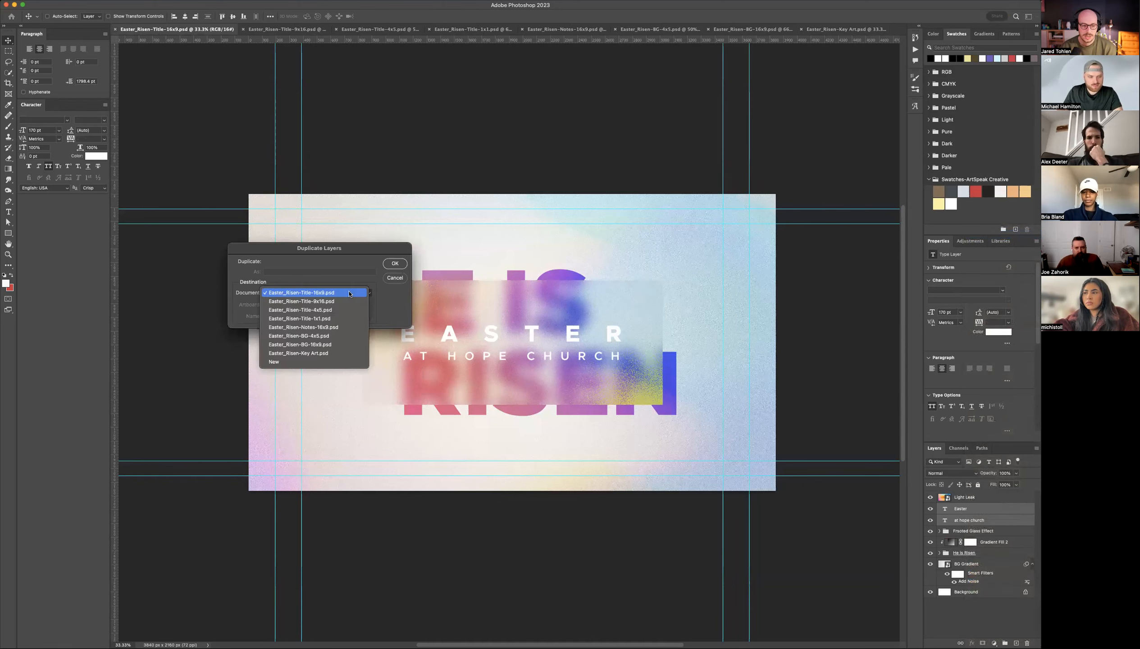
{"action": "left_click", "coordinate": [298, 352]}
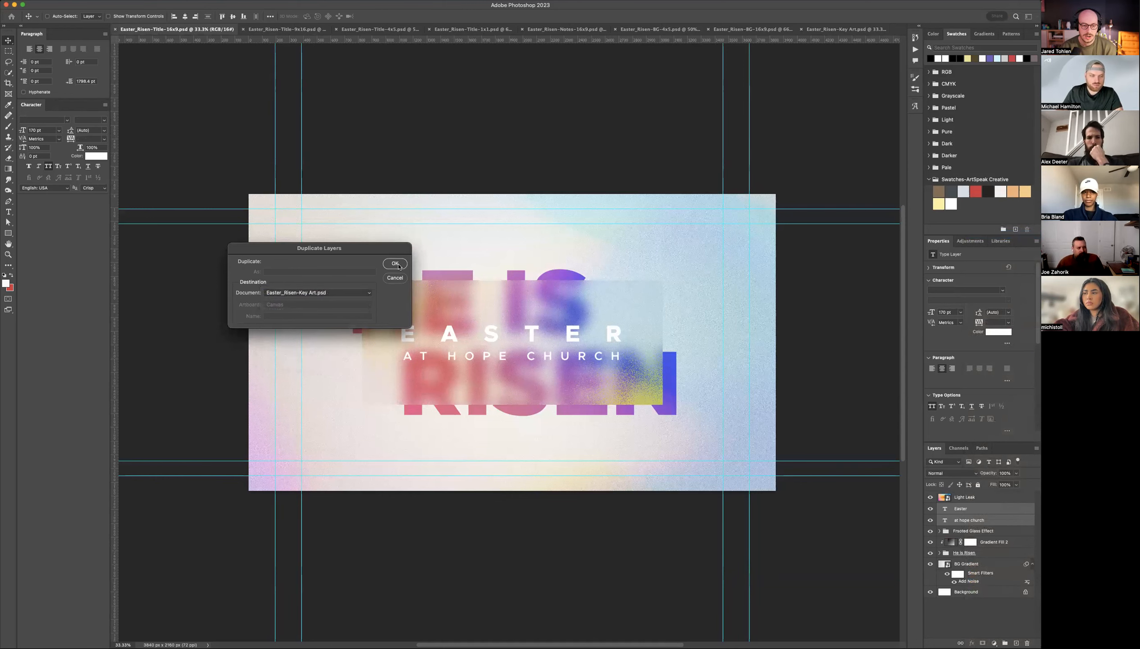
{"action": "left_click", "coordinate": [395, 263]}
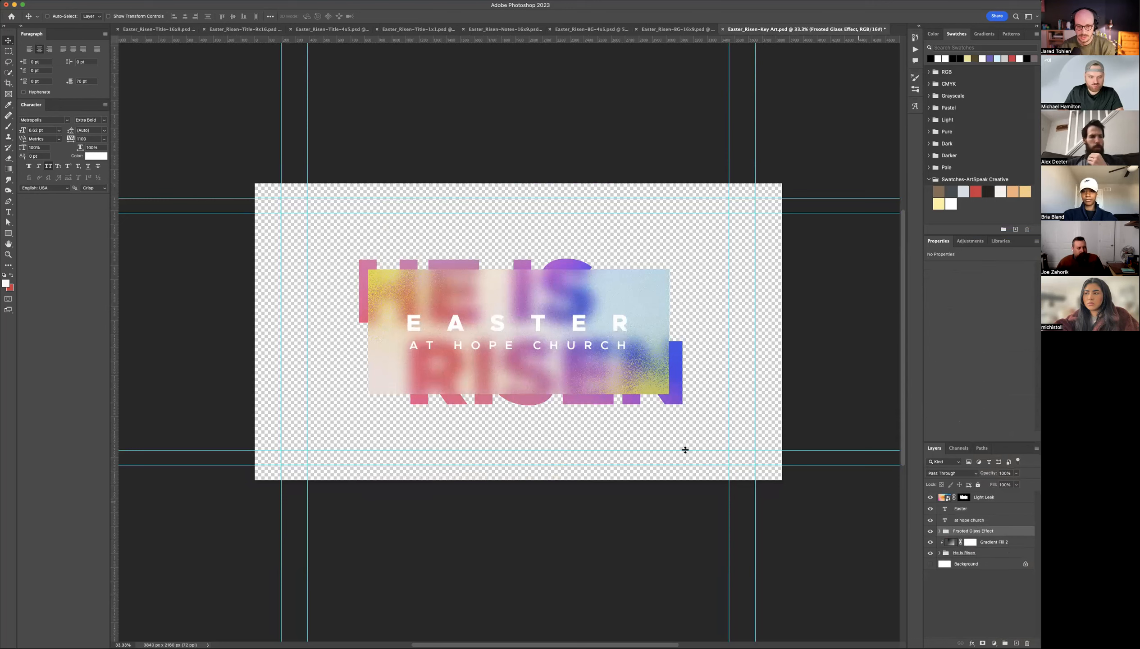
{"action": "mouse_move", "coordinate": [581, 326]}
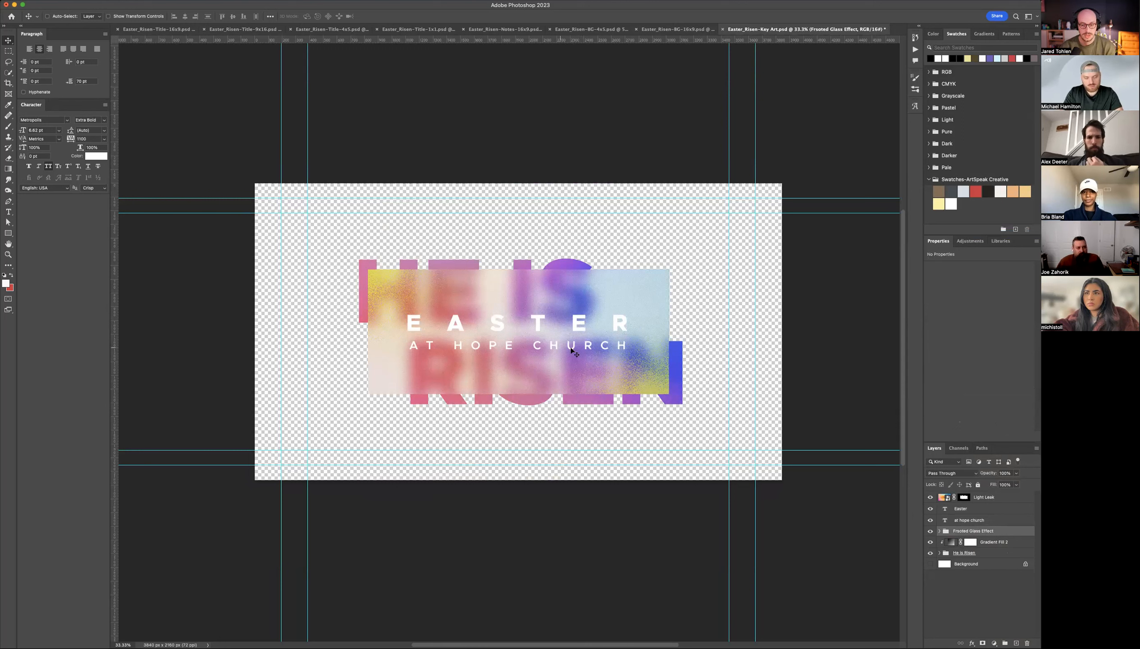
{"action": "mouse_move", "coordinate": [389, 156]}
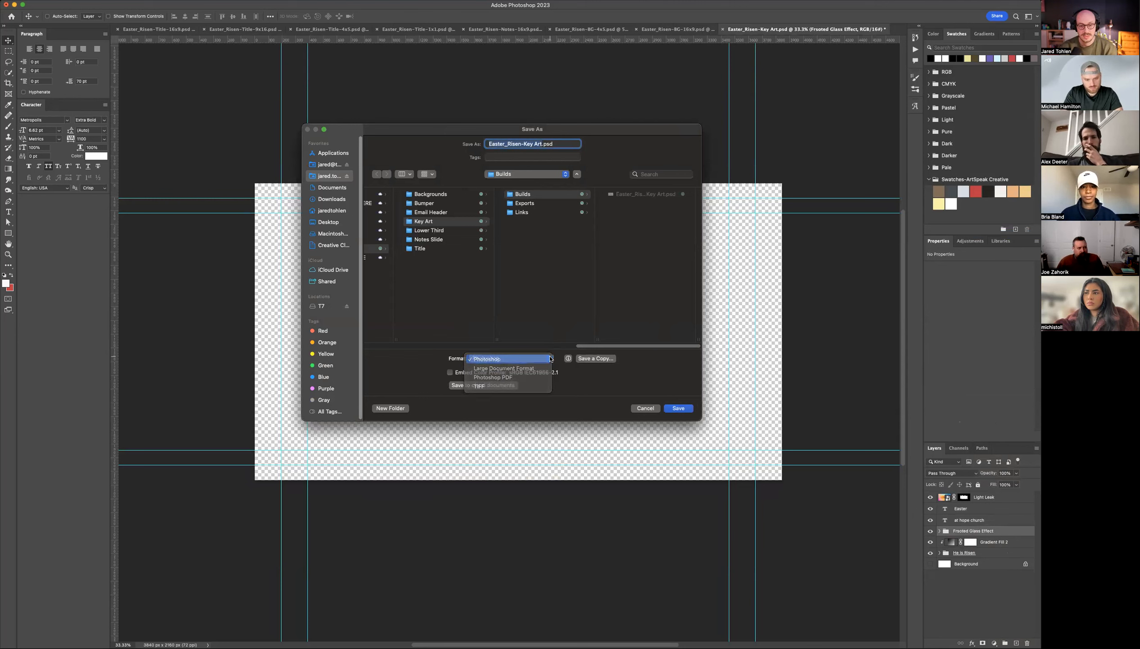
Step: Cancel the Save As dialog for the Key Art file before exporting instead
{"action": "left_click", "coordinate": [509, 358]}
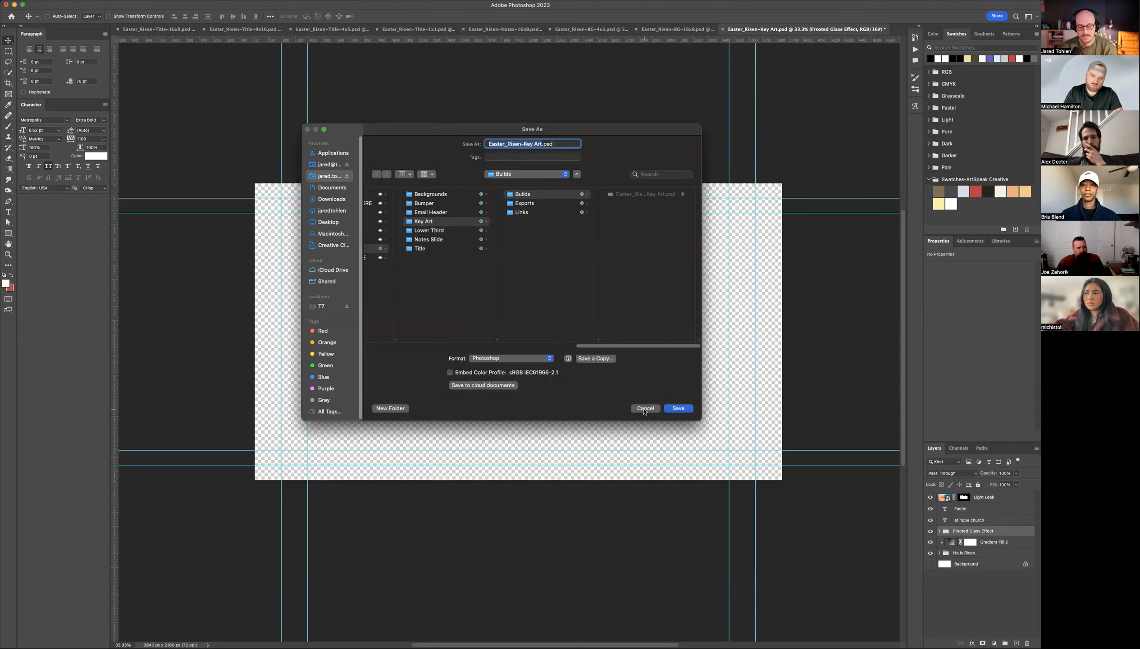
{"action": "left_click", "coordinate": [644, 408]}
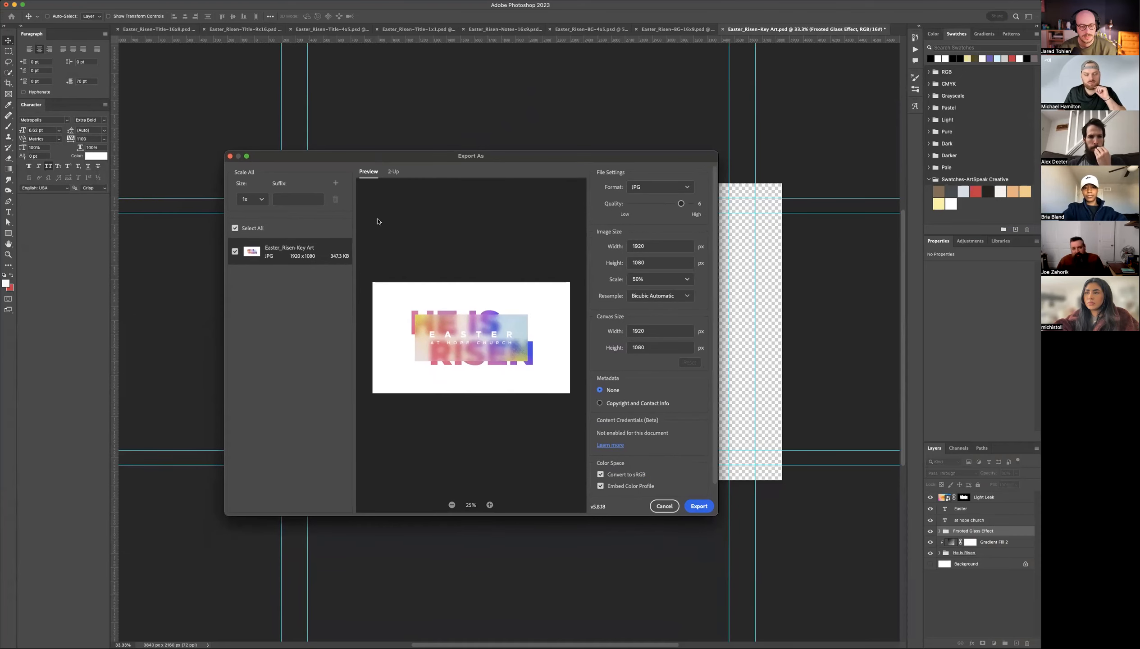
{"action": "mouse_move", "coordinate": [225, 260]}
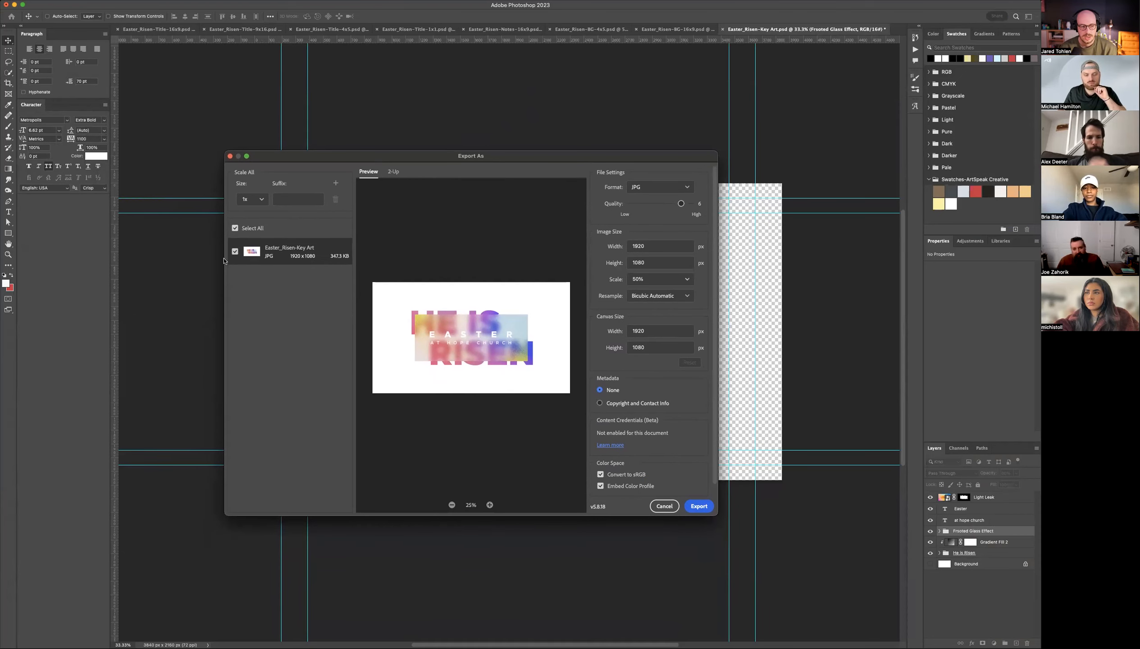
Step: Set the export format to PNG and keep the scale at 50% (1920×1080)
{"action": "left_click", "coordinate": [660, 186]}
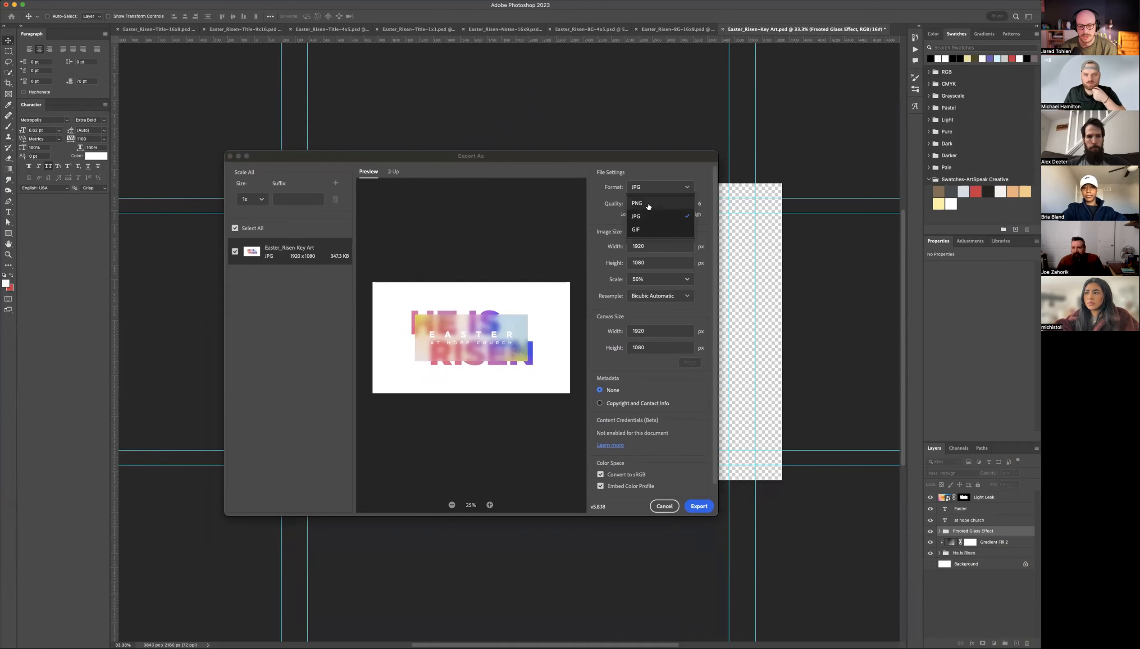
{"action": "left_click", "coordinate": [637, 203]}
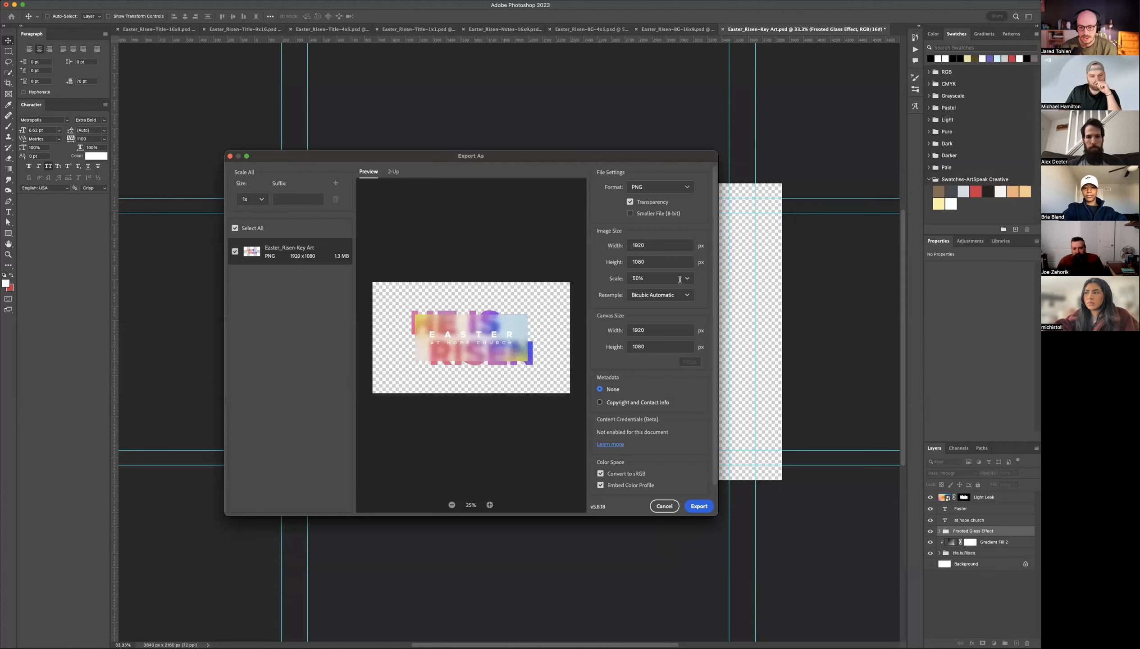
{"action": "left_click", "coordinate": [659, 278]}
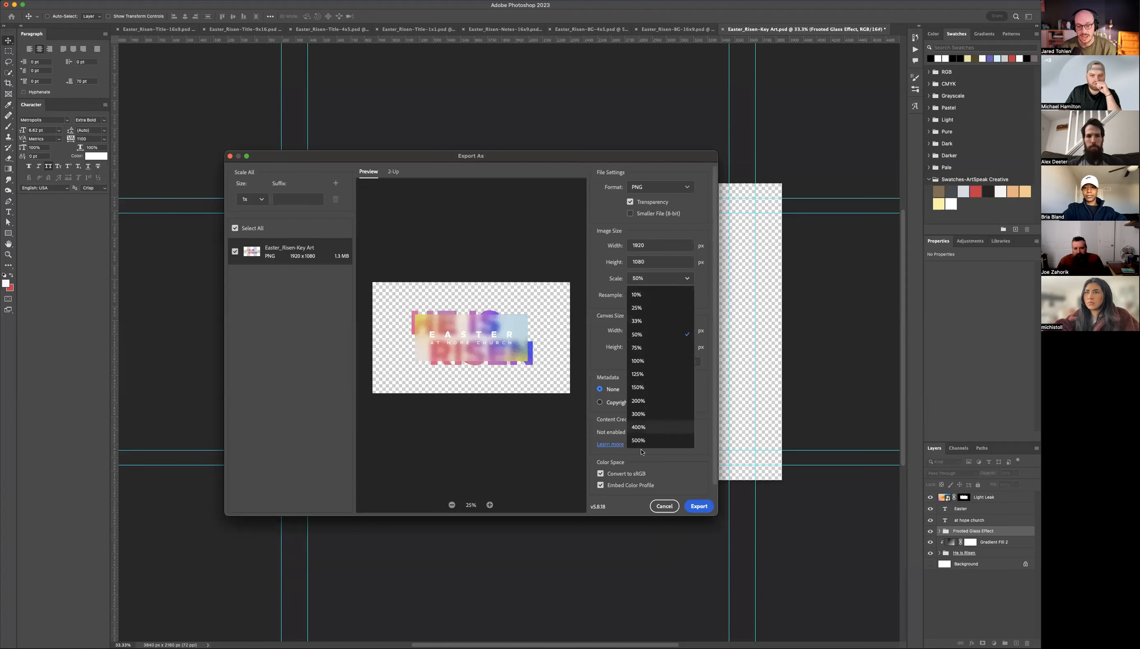
{"action": "left_click", "coordinate": [637, 360]}
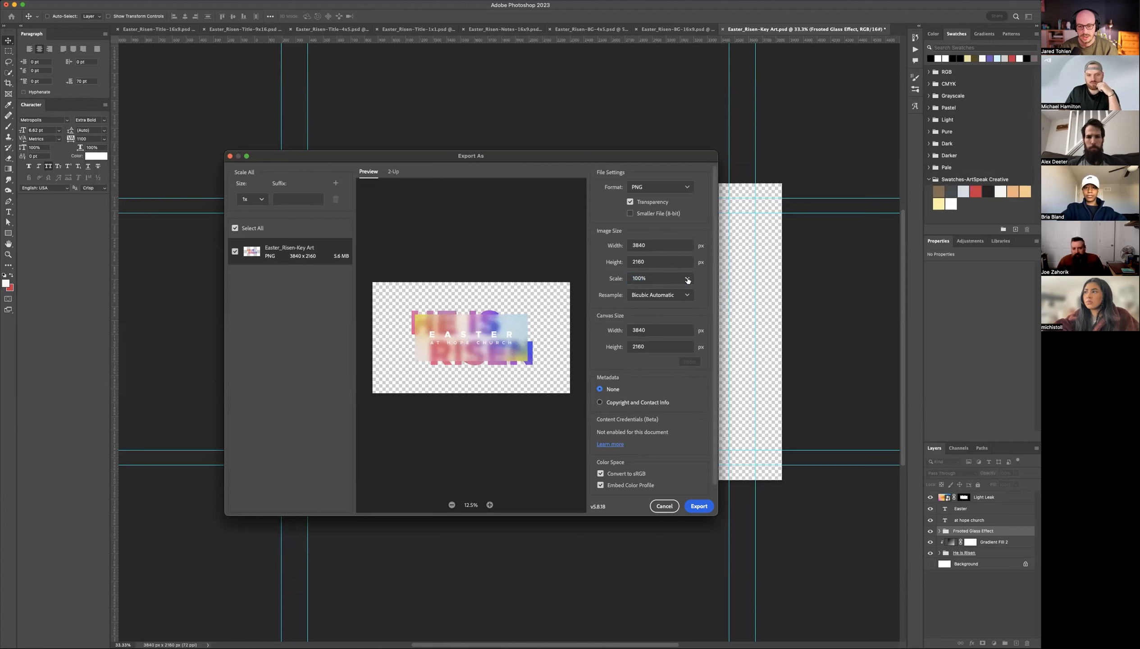
{"action": "left_click", "coordinate": [661, 278]}
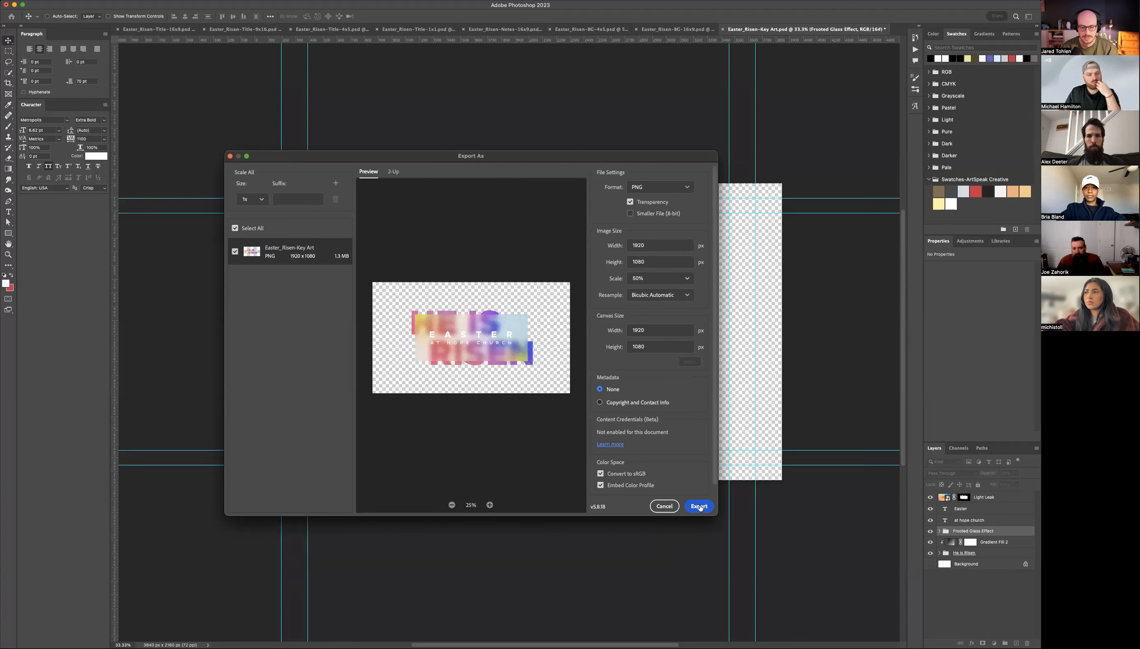
Step: Export the PNG into a newly created Exports folder under February
{"action": "left_click", "coordinate": [697, 506]}
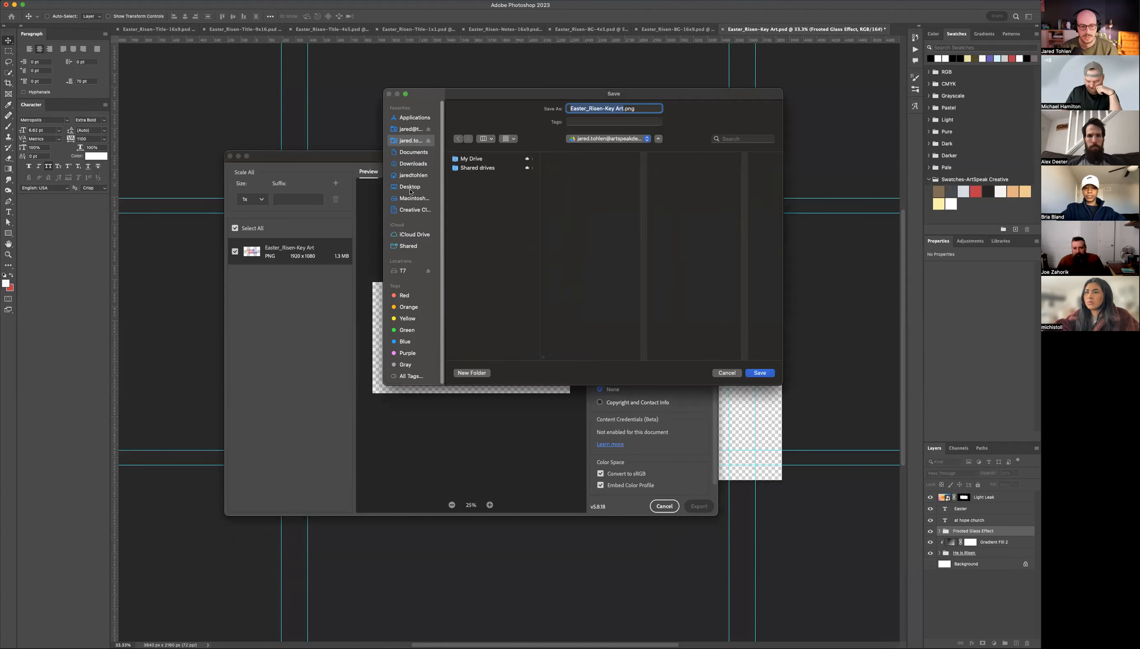
{"action": "left_click", "coordinate": [410, 186]}
{"action": "type", "text": "Expo"}
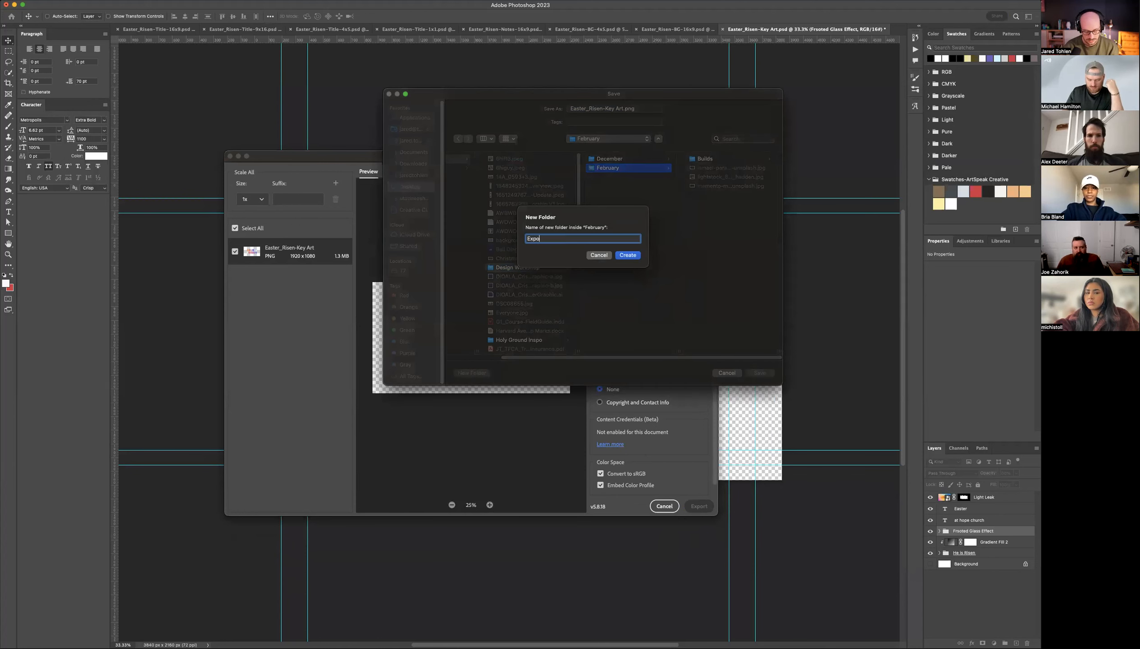
{"action": "left_click", "coordinate": [627, 255]}
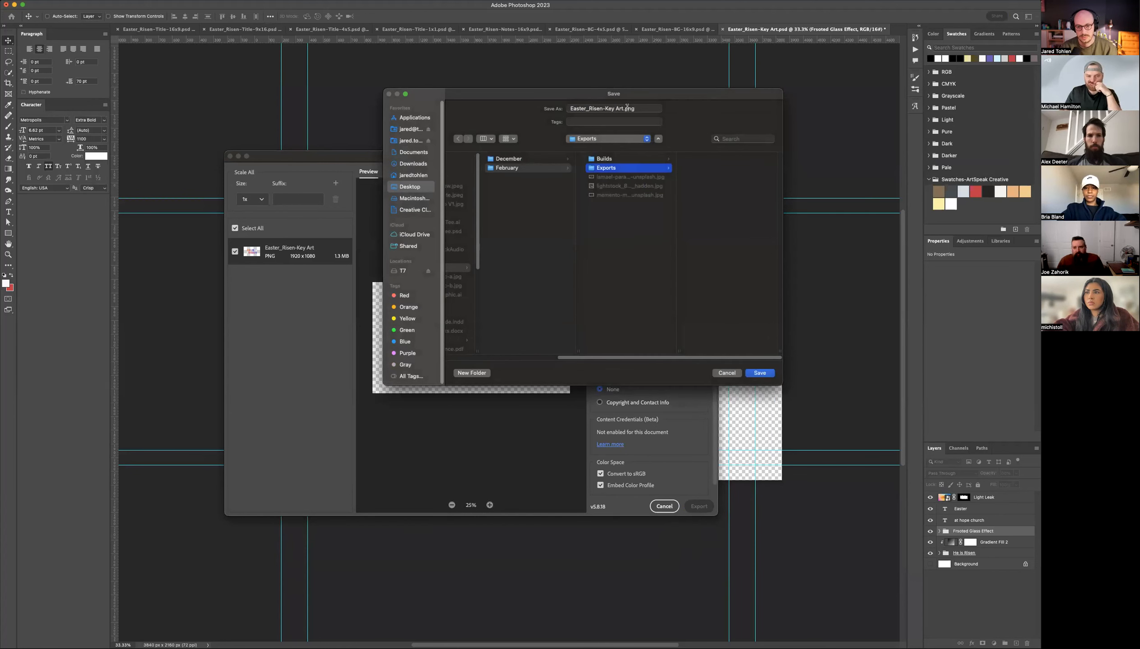
{"action": "left_click", "coordinate": [726, 372]}
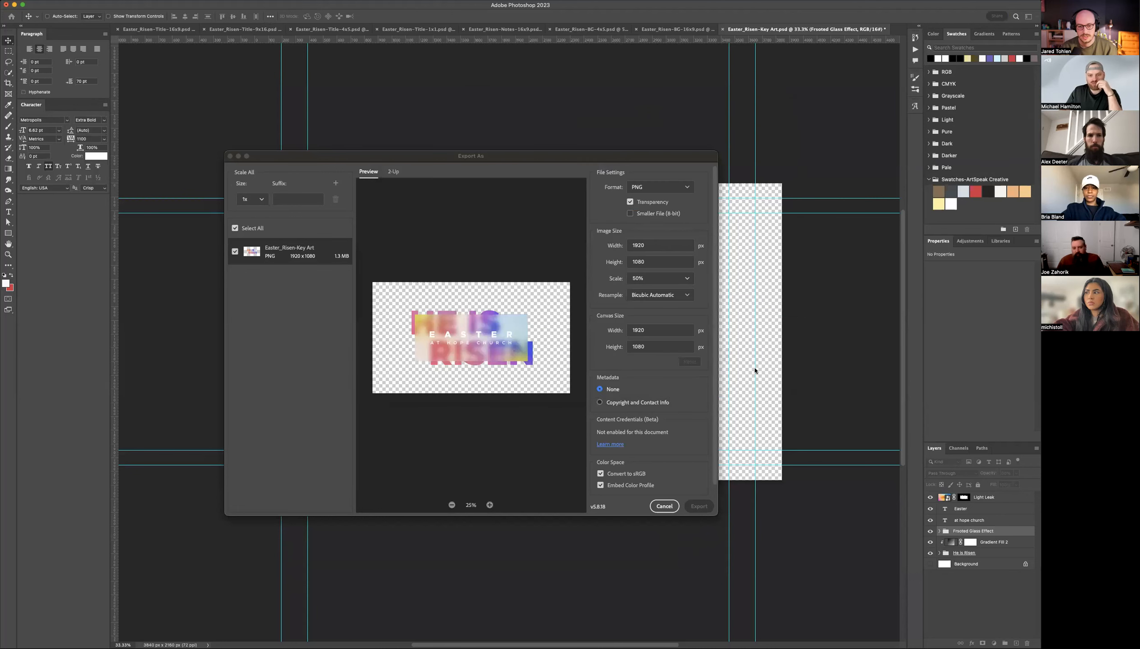
{"action": "left_click", "coordinate": [663, 506]}
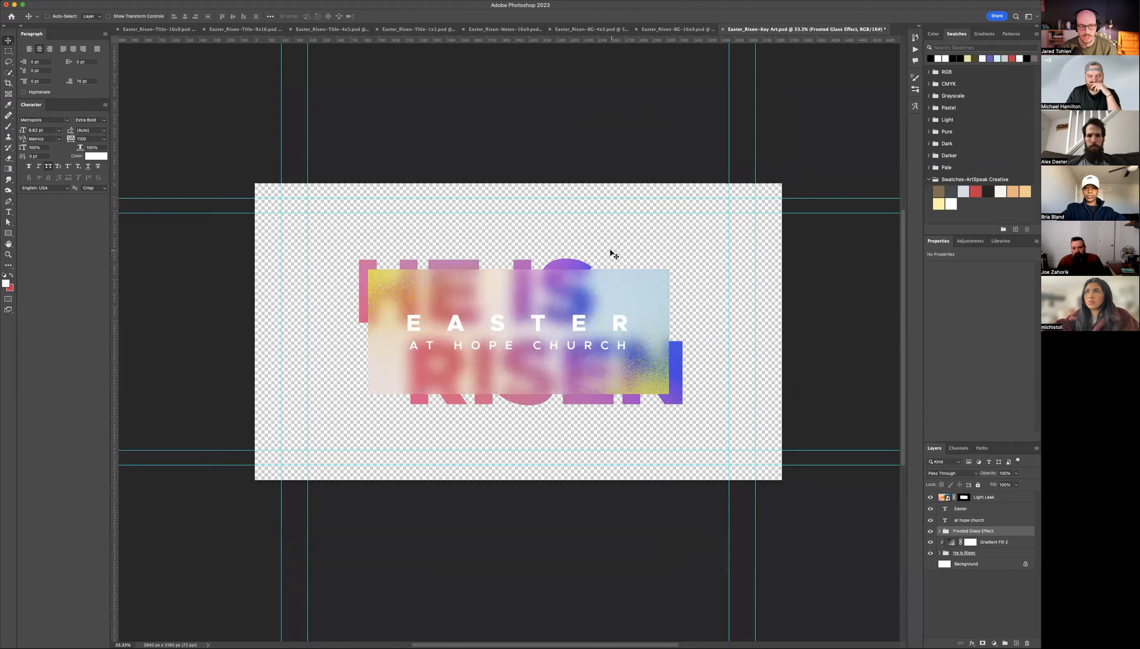
{"action": "mouse_move", "coordinate": [598, 204]}
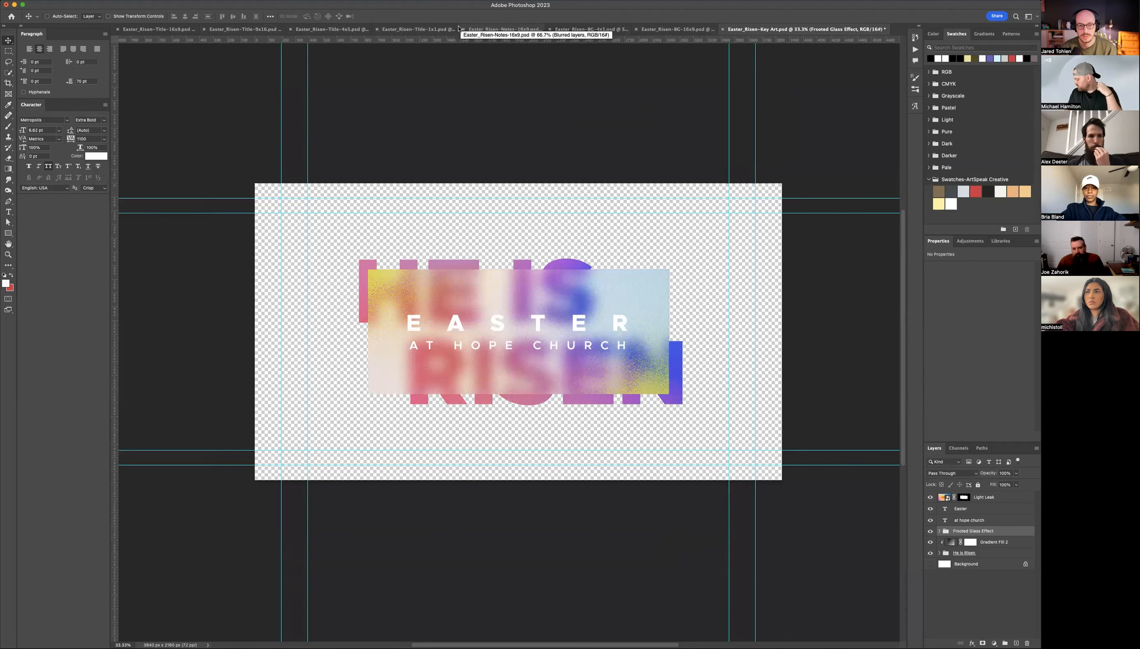
{"action": "left_click", "coordinate": [615, 28]}
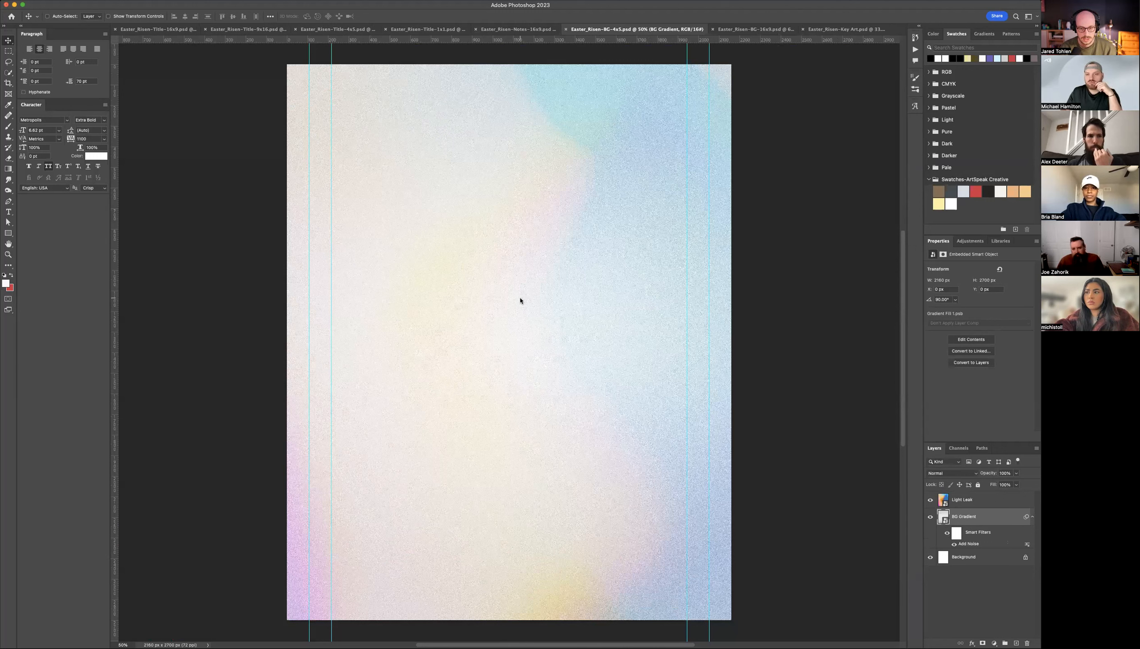
{"action": "mouse_move", "coordinate": [812, 447]}
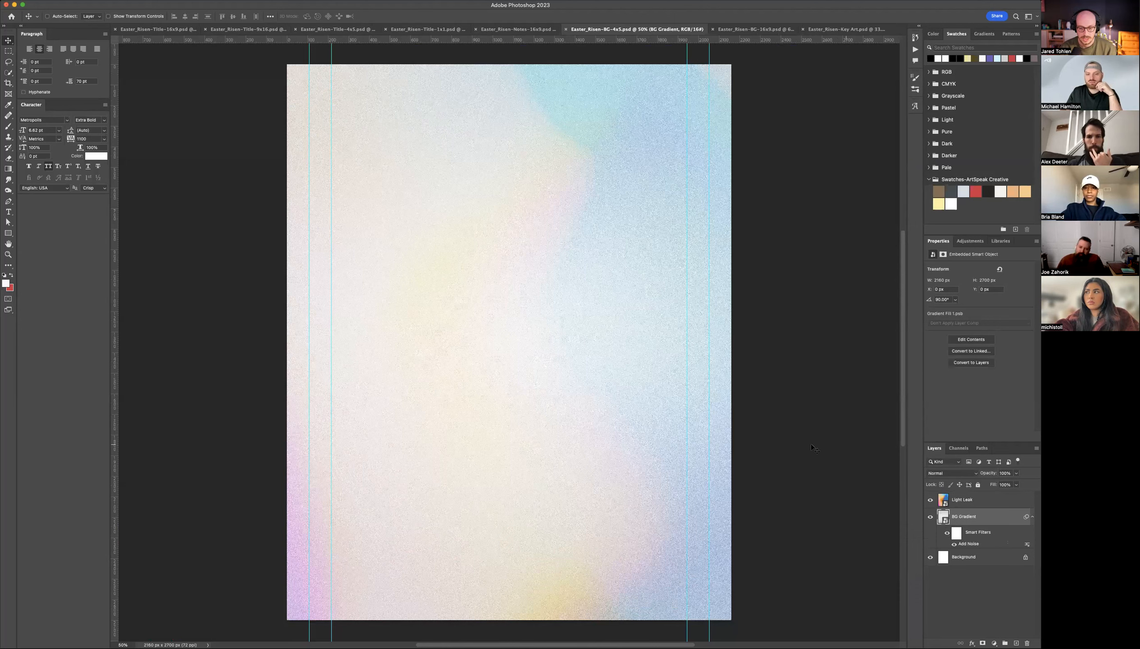
{"action": "mouse_move", "coordinate": [760, 446]}
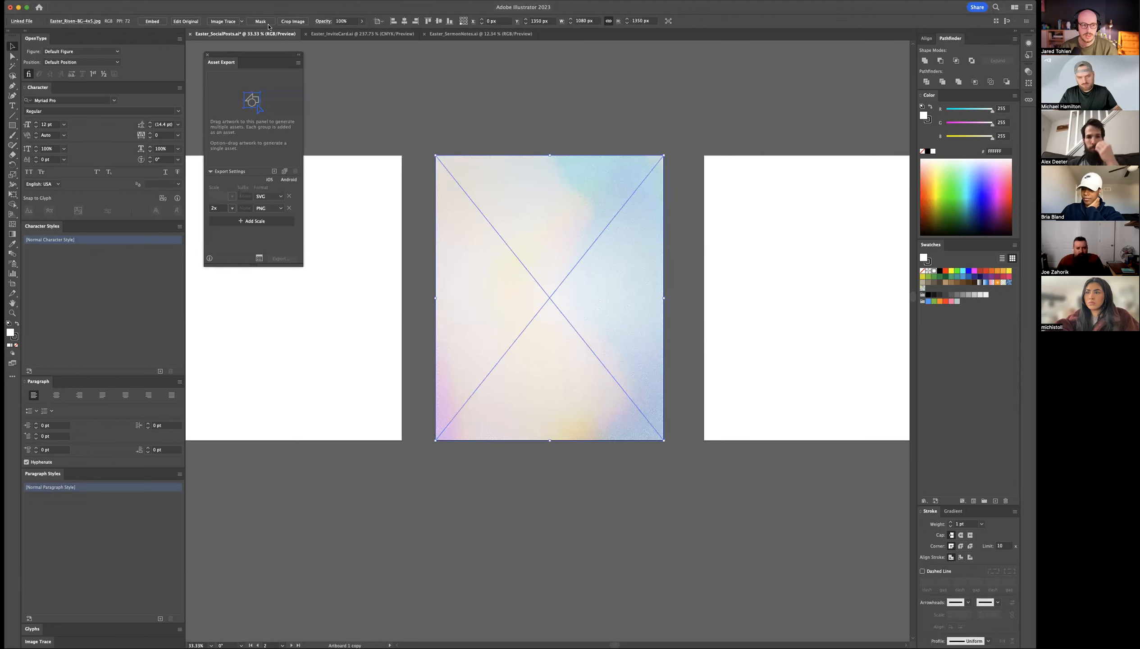
Step: Place the 4x5 pale gradient background JPG onto the first portrait artboard
{"action": "left_click_drag", "start_coordinate": [253, 56], "coordinate": [273, 56]}
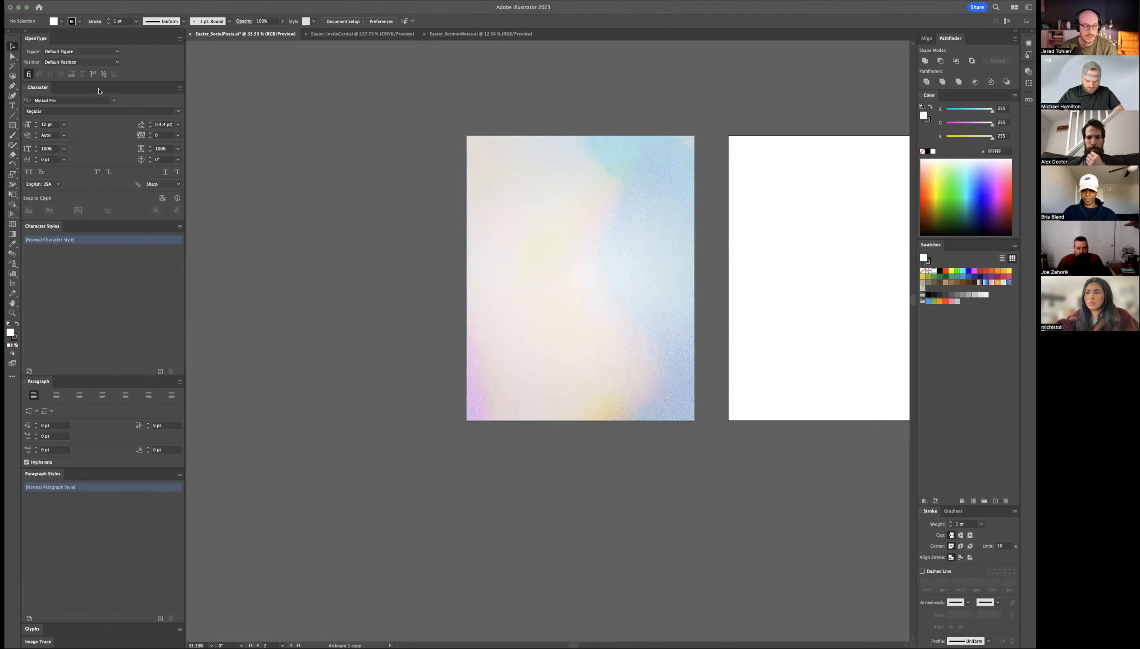
{"action": "mouse_move", "coordinate": [309, 65]}
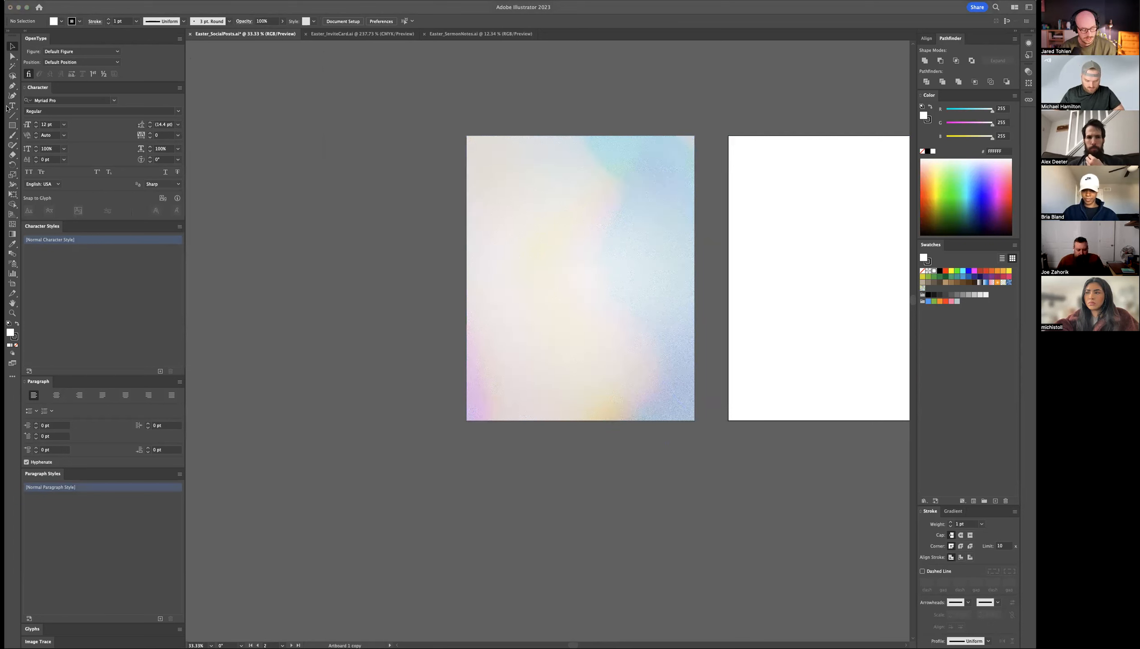
{"action": "mouse_move", "coordinate": [276, 525]}
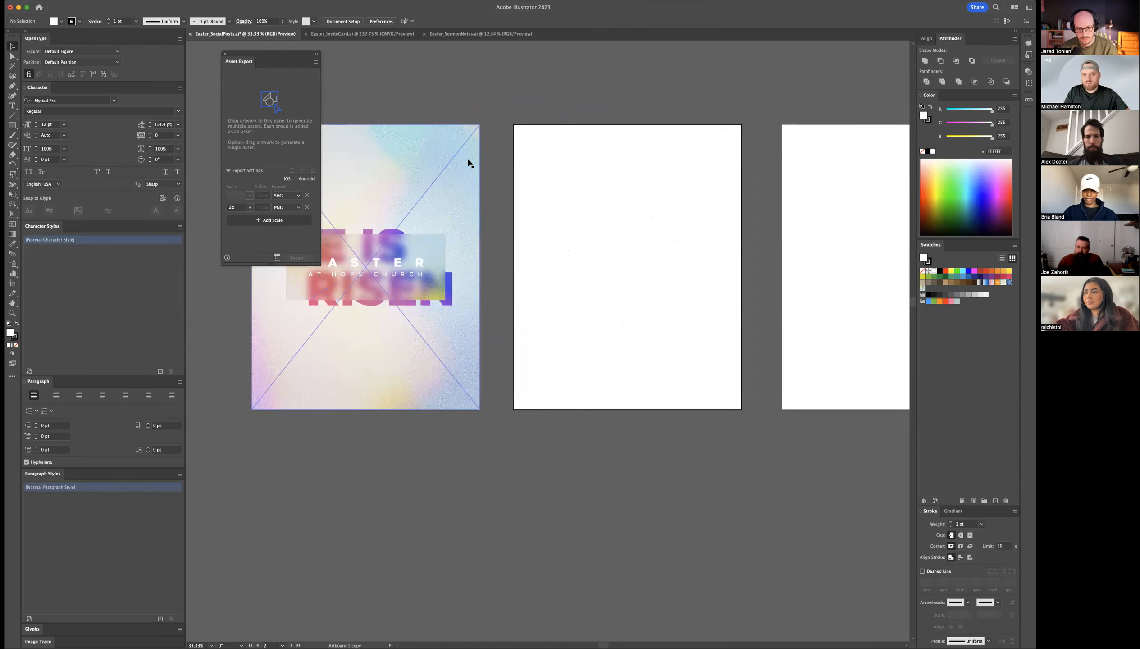
Step: Move artboard 2 against artboard 1 and scale the pale background over both
{"action": "left_click", "coordinate": [627, 267]}
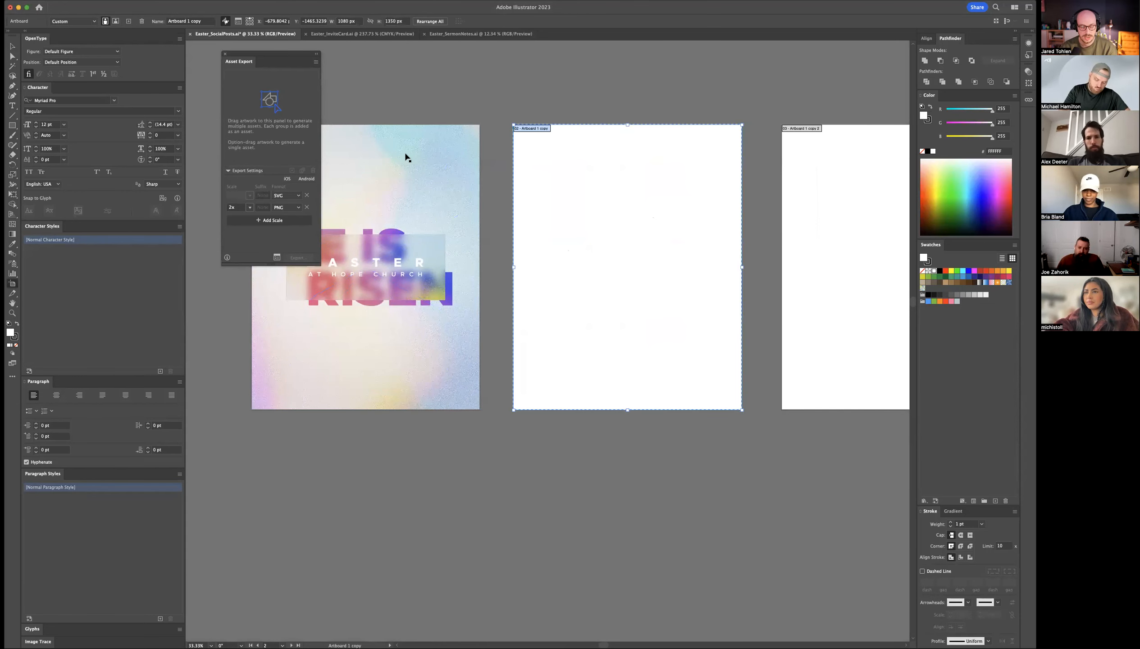
{"action": "mouse_move", "coordinate": [454, 183]}
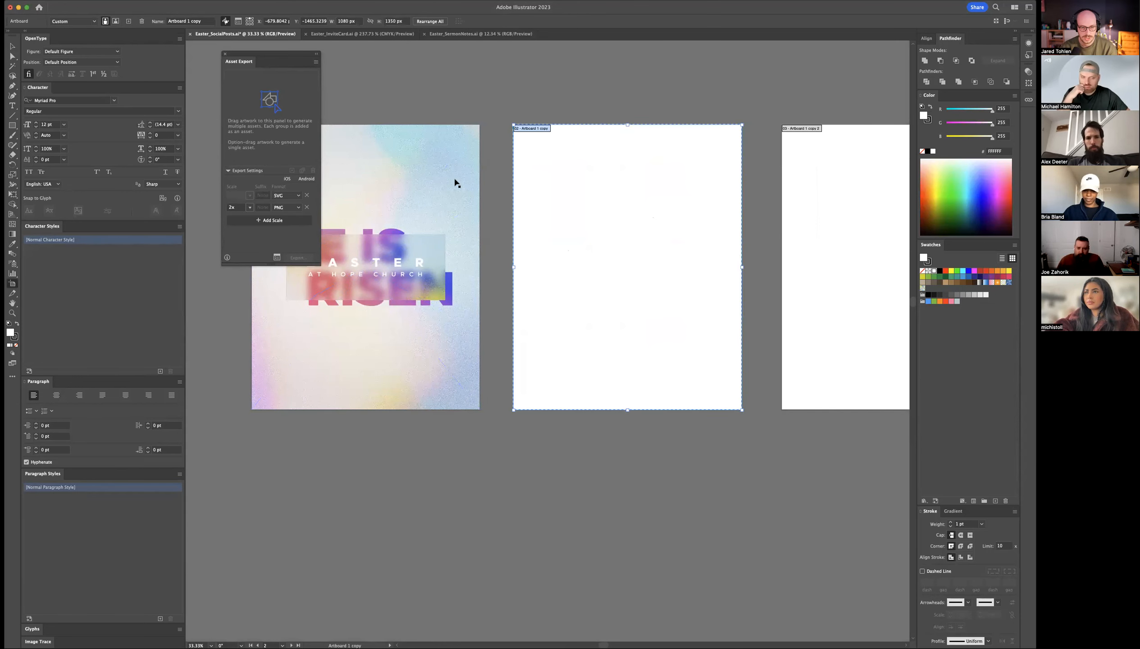
{"action": "mouse_move", "coordinate": [618, 198]}
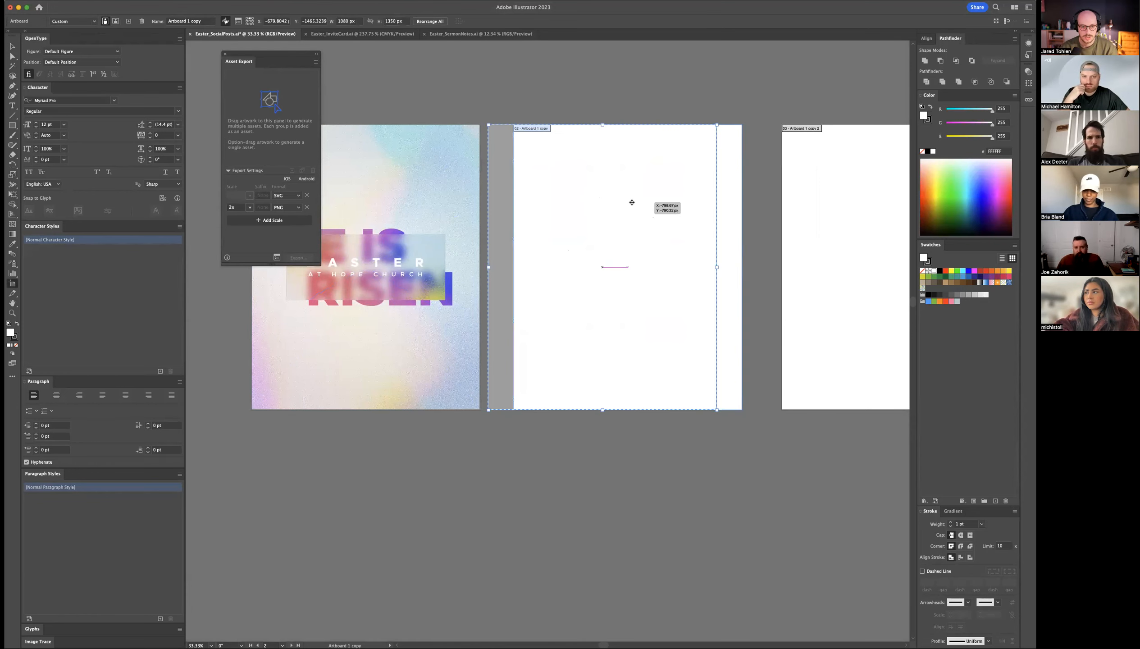
{"action": "left_click", "coordinate": [541, 50]}
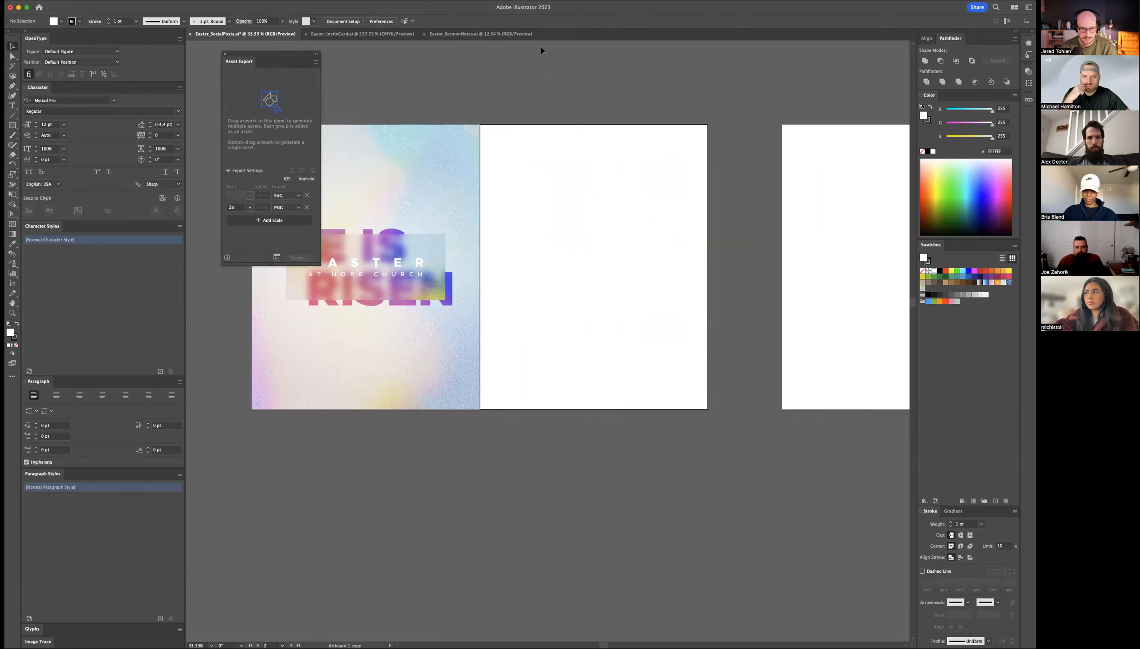
{"action": "left_click", "coordinate": [364, 266]}
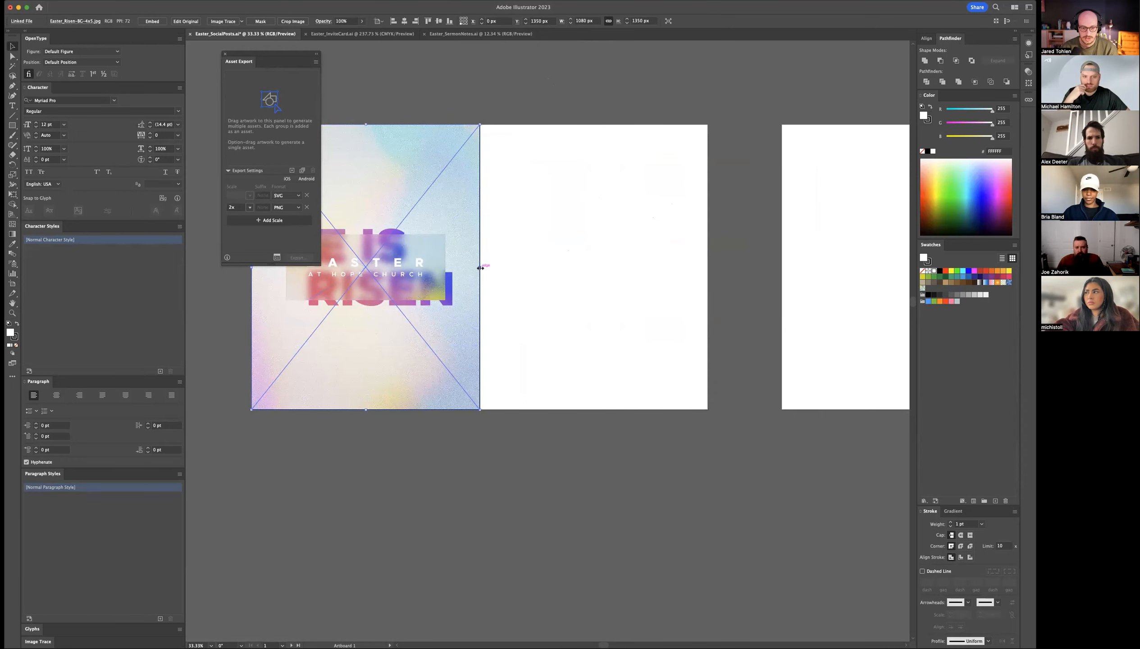
{"action": "left_click_drag", "start_coordinate": [480, 266], "coordinate": [619, 276]}
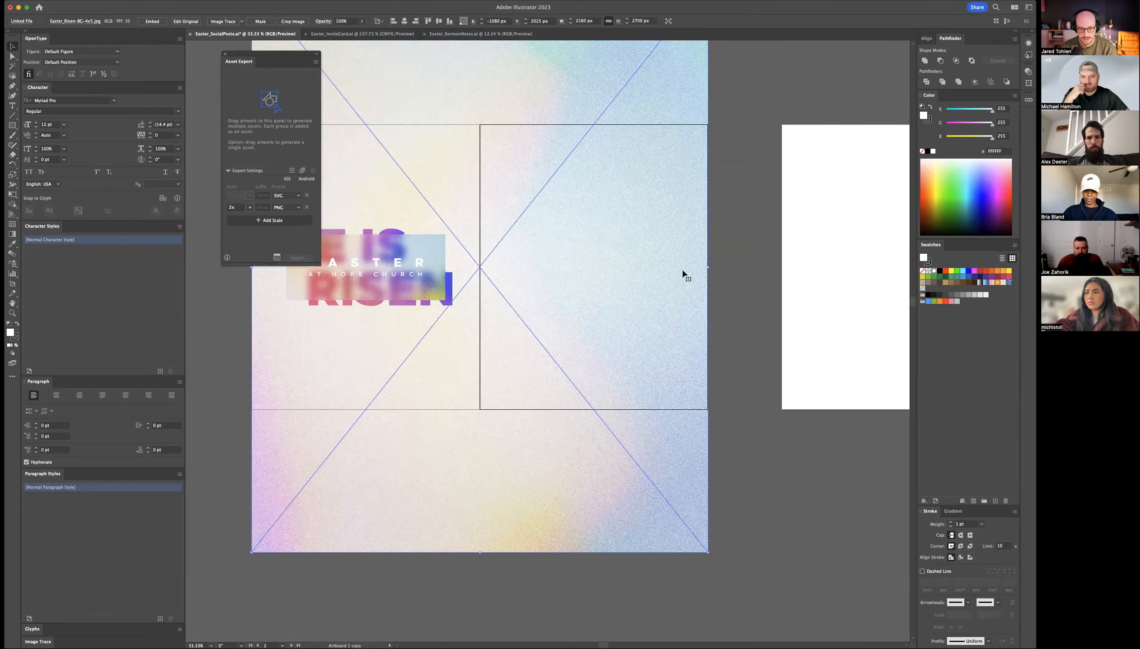
{"action": "left_click_drag", "start_coordinate": [683, 274], "coordinate": [598, 242]}
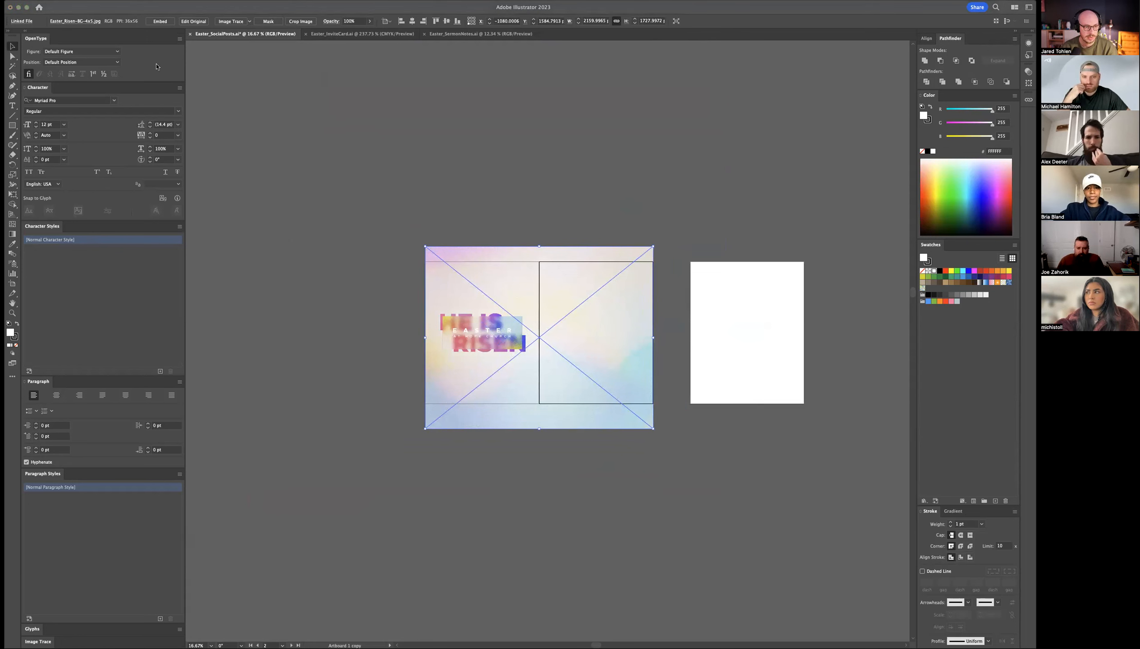
{"action": "mouse_move", "coordinate": [218, 74]}
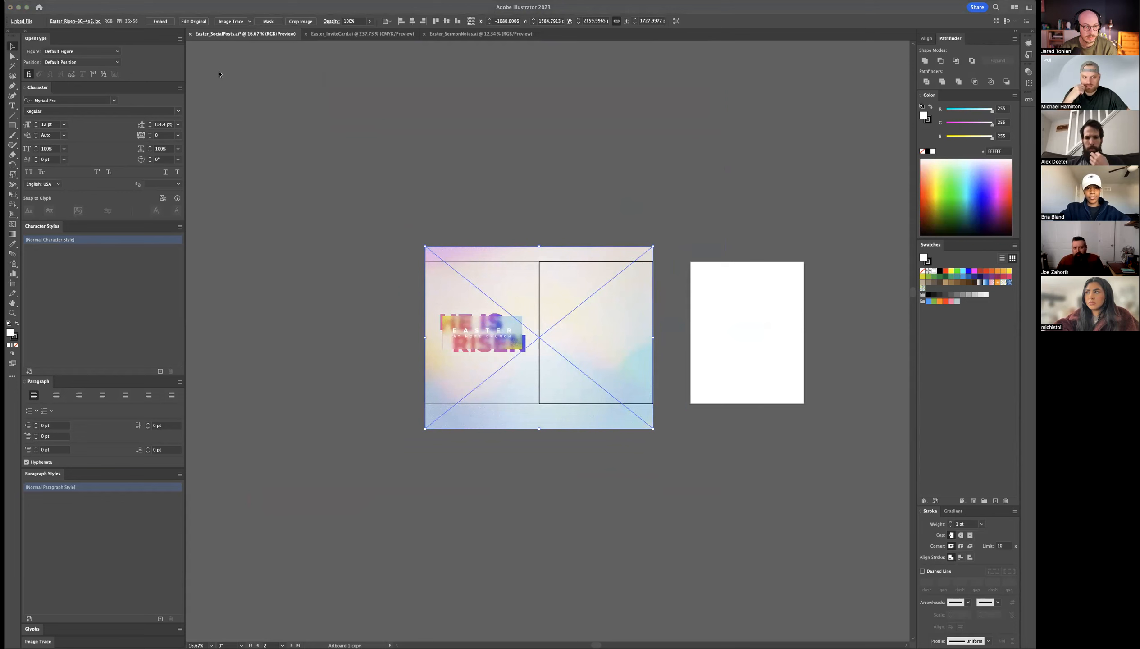
{"action": "mouse_move", "coordinate": [299, 138]}
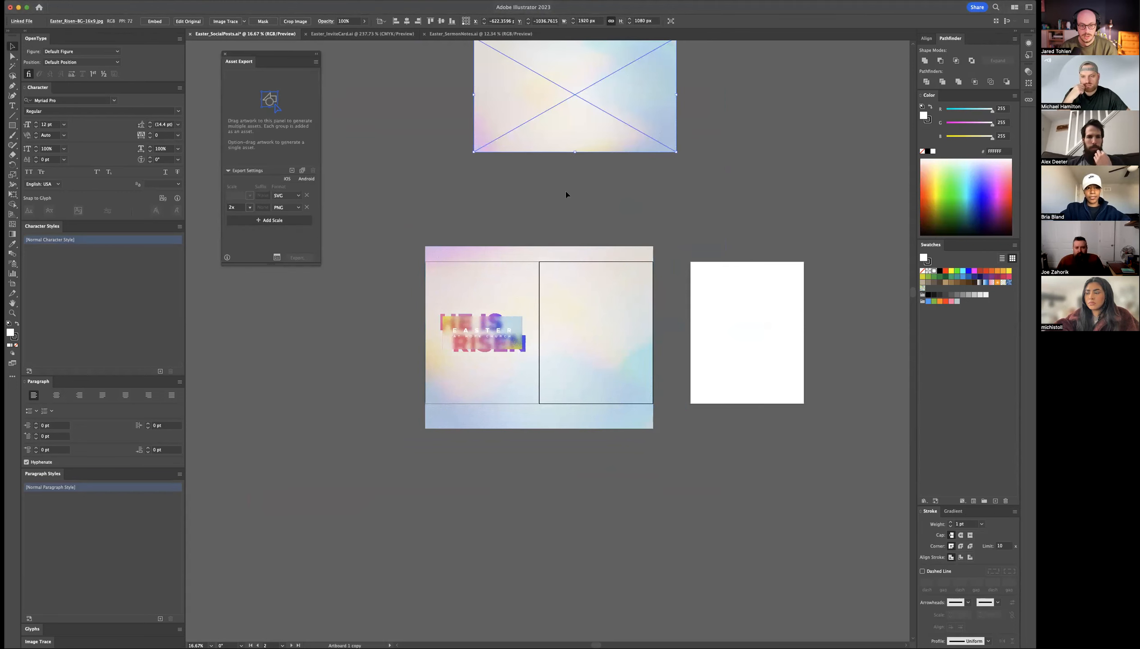
Step: Place the wide 16x9 background JPG into position
{"action": "left_click_drag", "start_coordinate": [574, 94], "coordinate": [520, 182]}
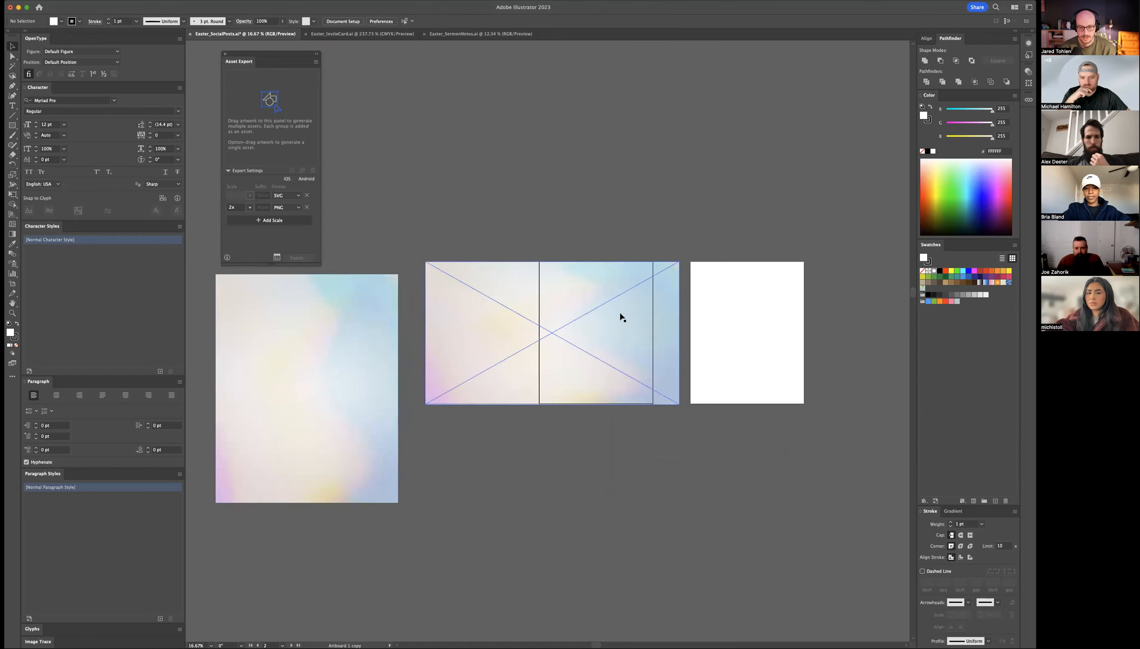
Step: Send the wide background behind the HE IS RISEN artwork via Arrange > Send to Back
{"action": "right_click", "coordinate": [574, 334]}
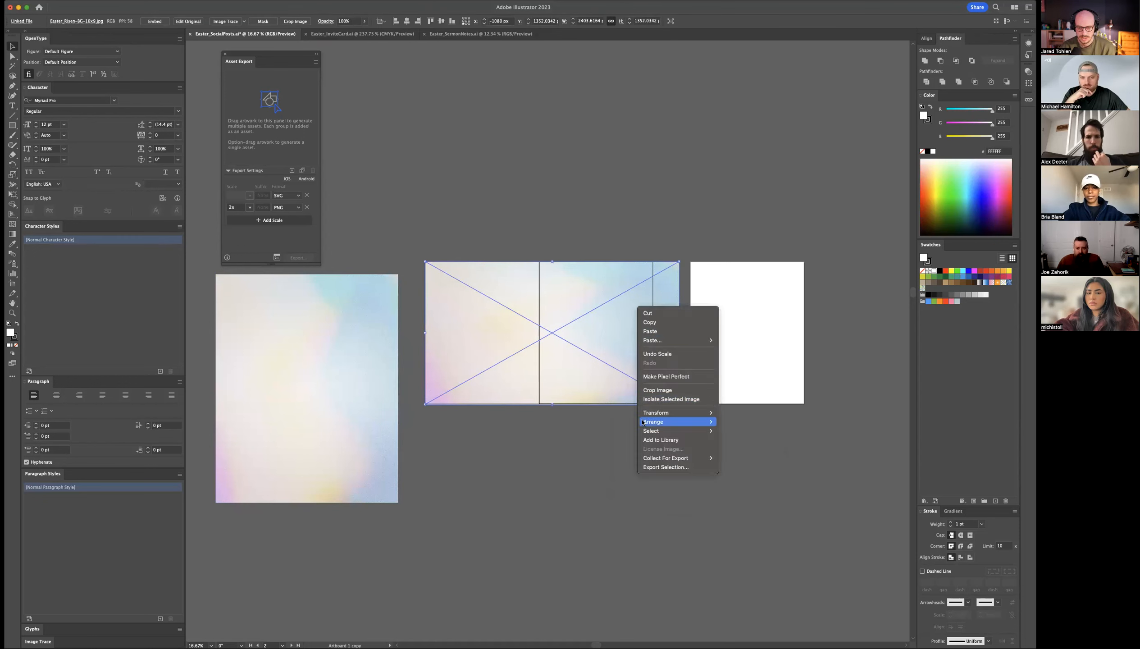
{"action": "mouse_move", "coordinate": [652, 421]}
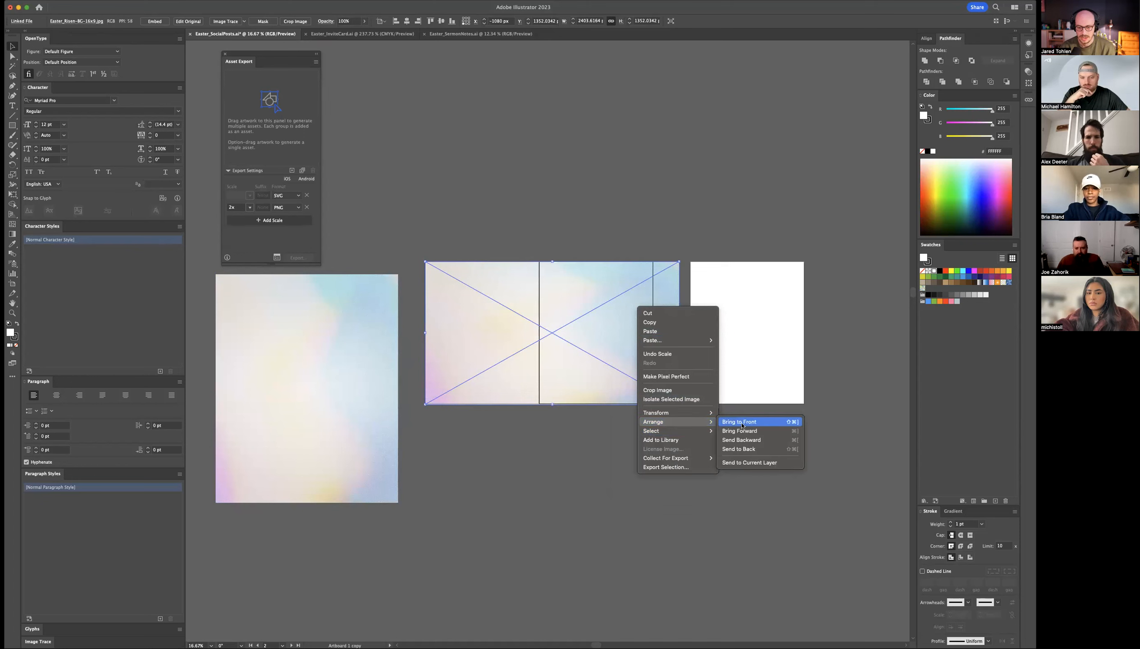
{"action": "mouse_move", "coordinate": [744, 449]}
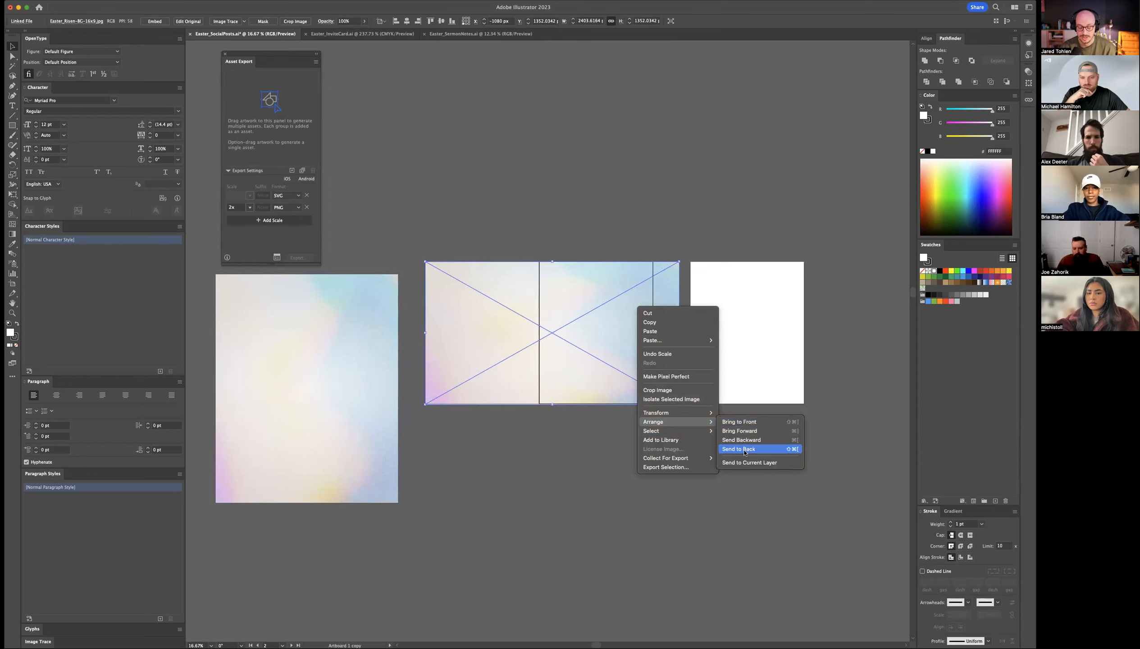
{"action": "left_click", "coordinate": [738, 449]}
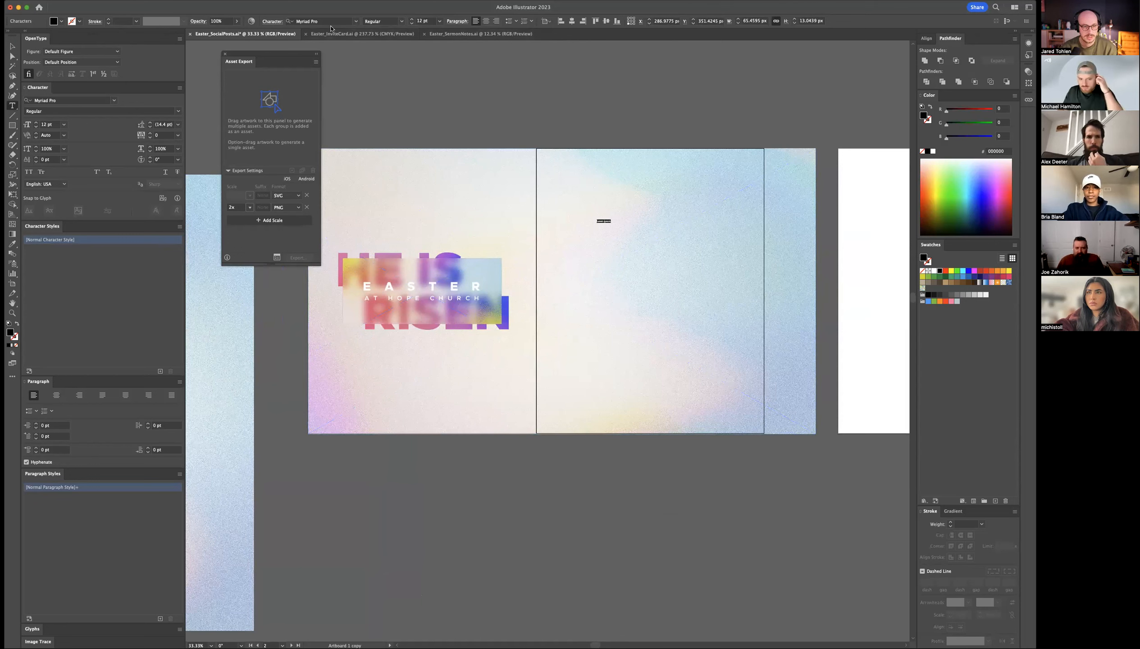
Step: Set the font to Metropolis Bold at about 70 pt and draw an area text frame on the right artboard
{"action": "type", "text": "metro"}
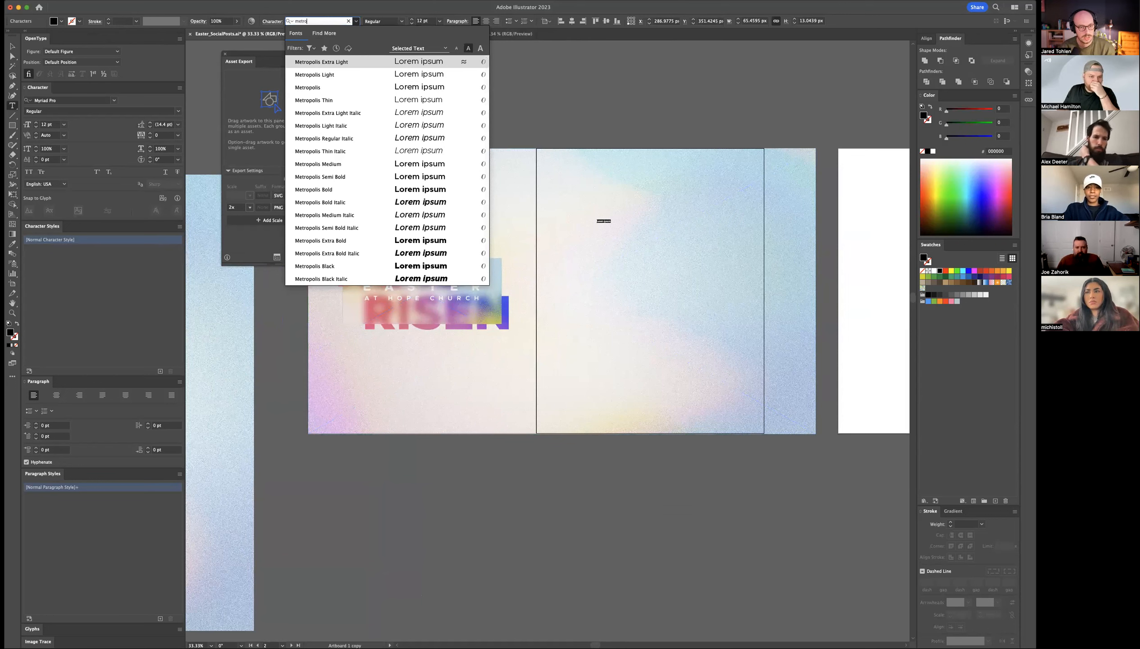
{"action": "left_click", "coordinate": [313, 189]}
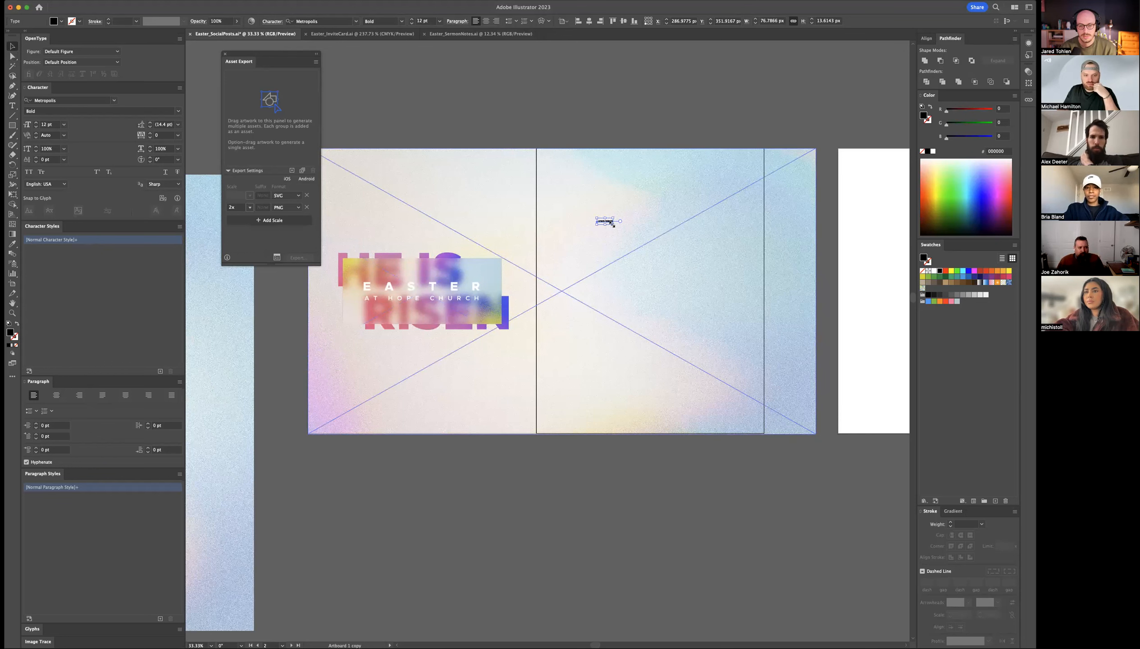
{"action": "left_click", "coordinate": [607, 221]}
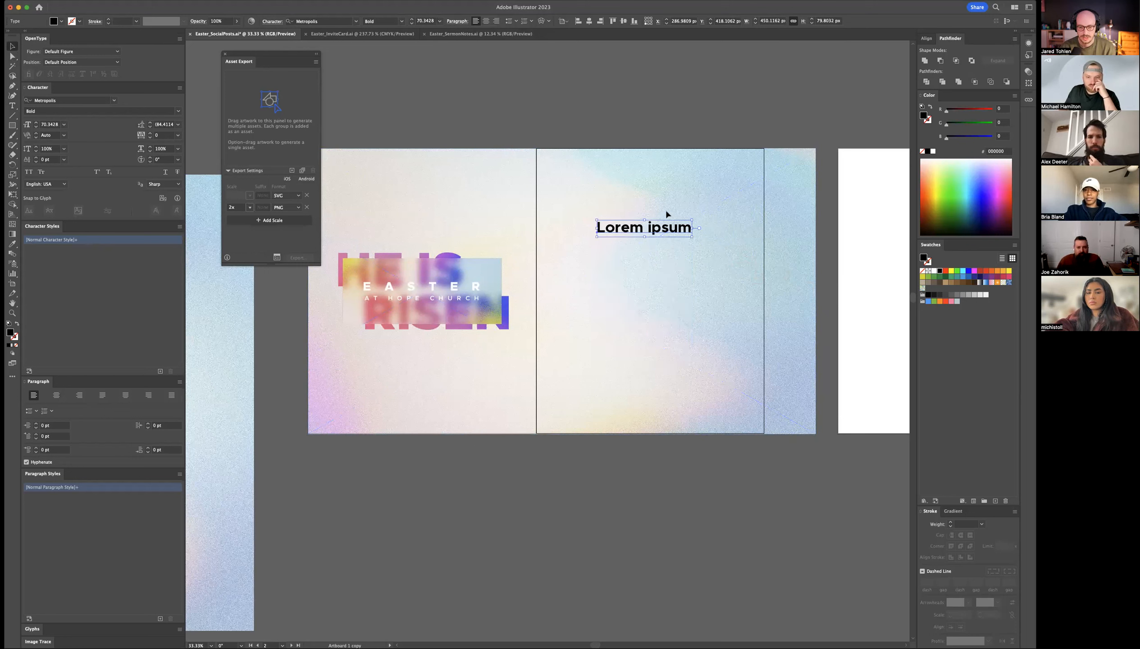
{"action": "left_click_drag", "start_coordinate": [643, 227], "coordinate": [637, 209]}
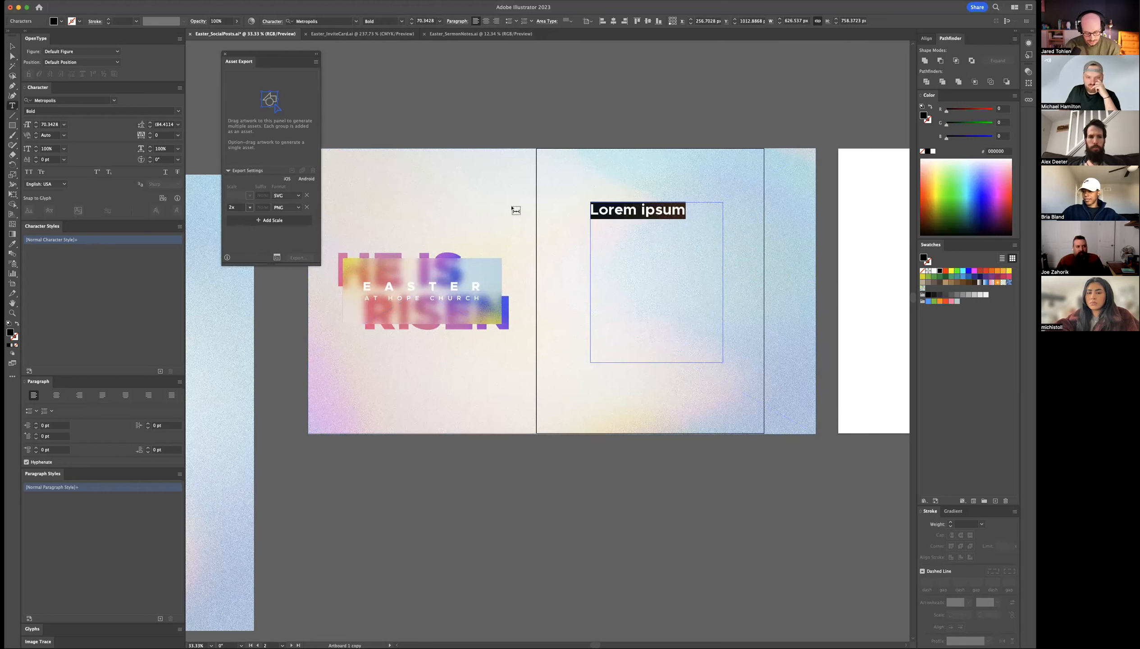
Step: Type 'Join us for Easter Sunday!' and narrow the frame so it wraps to two lines
{"action": "type", "text": "Join us for"}
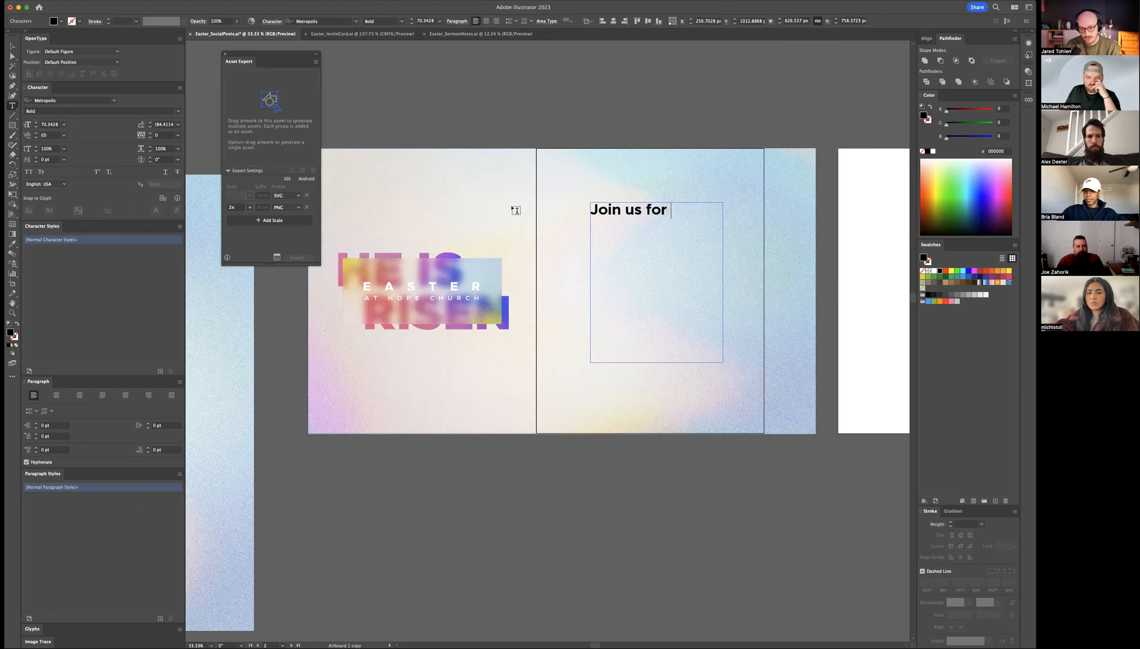
{"action": "type", "text": "Easter"}
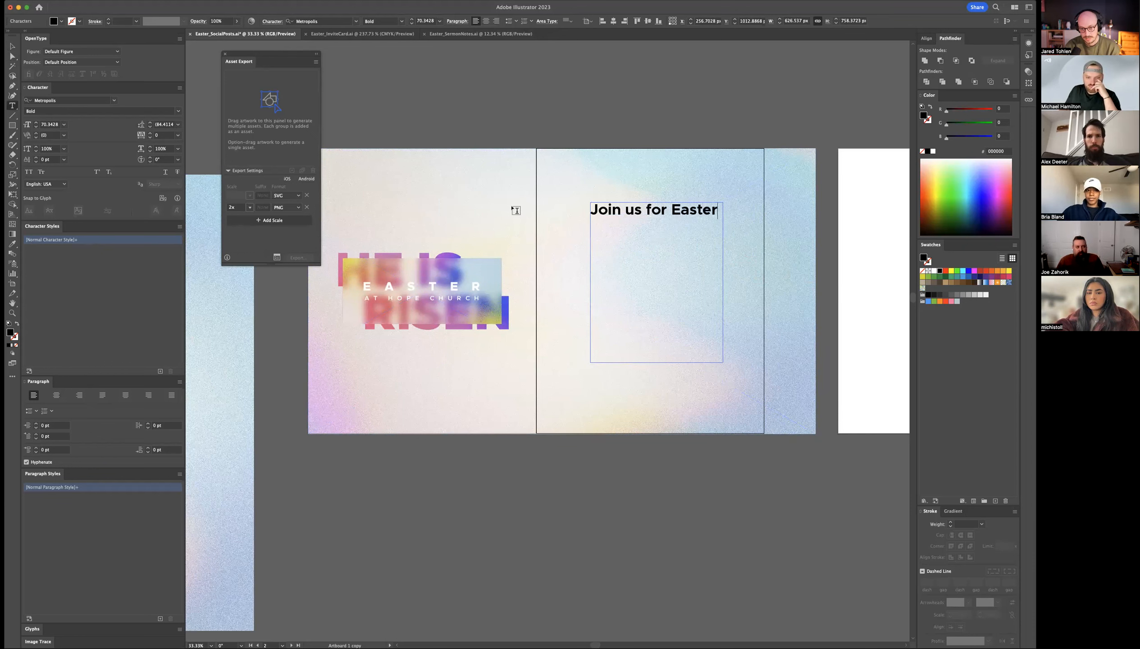
{"action": "type", "text": "Sunday!"}
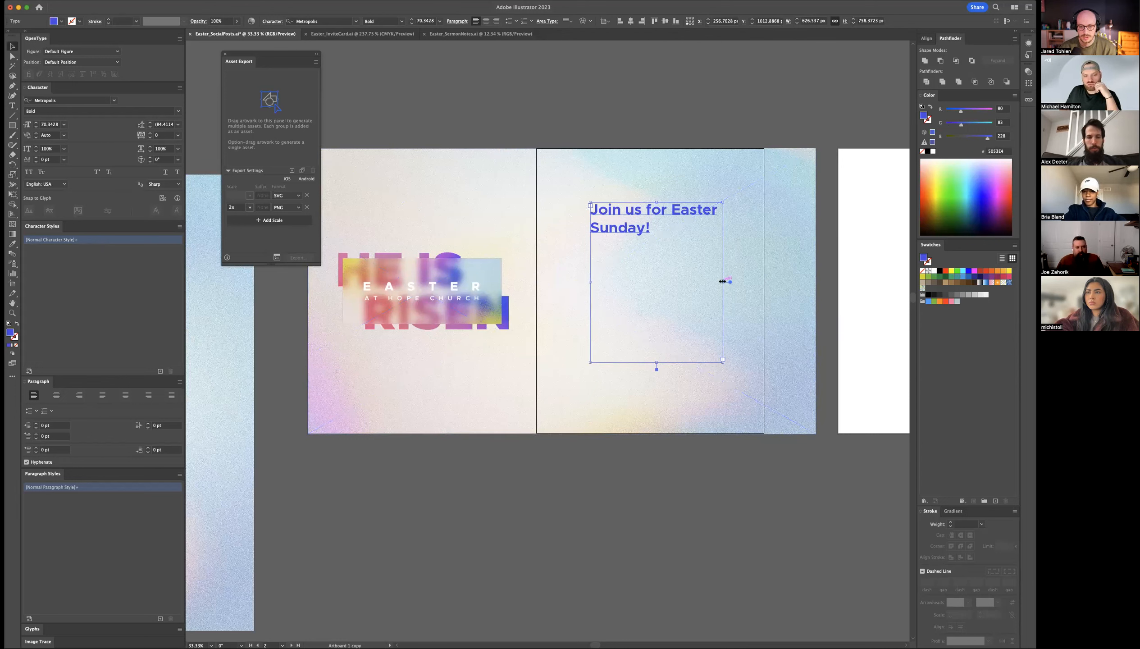
{"action": "left_click_drag", "start_coordinate": [724, 281], "coordinate": [713, 281]}
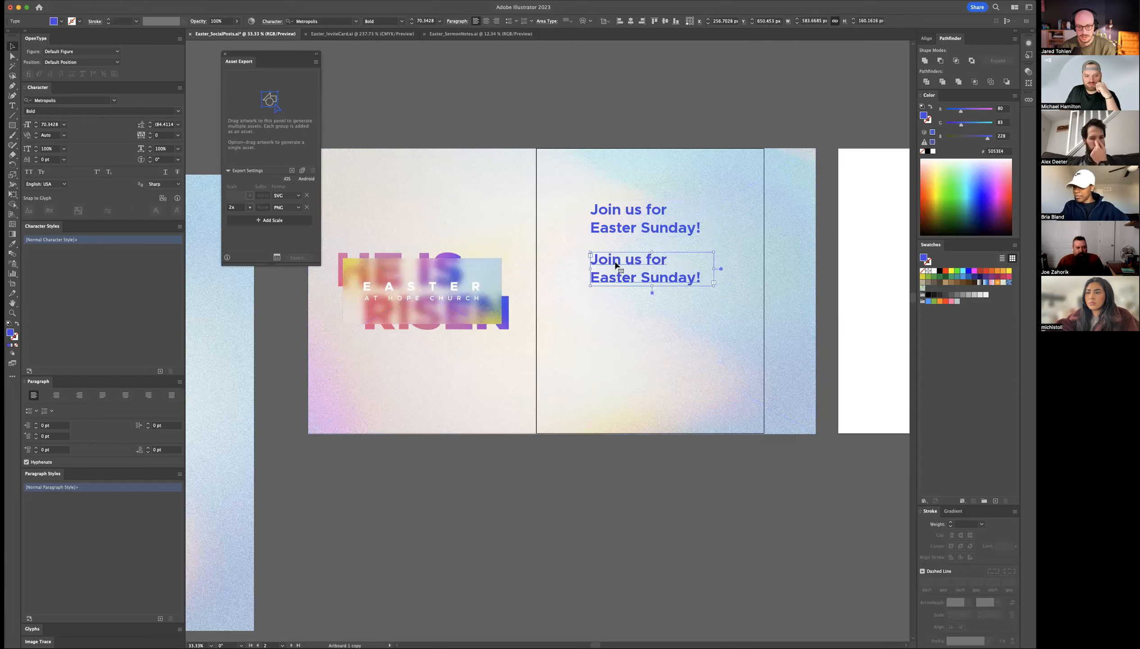
Step: Replace the copied heading with 'Sunday, April 9, 2023' and service times at a smaller size
{"action": "triple_click", "coordinate": [644, 268]}
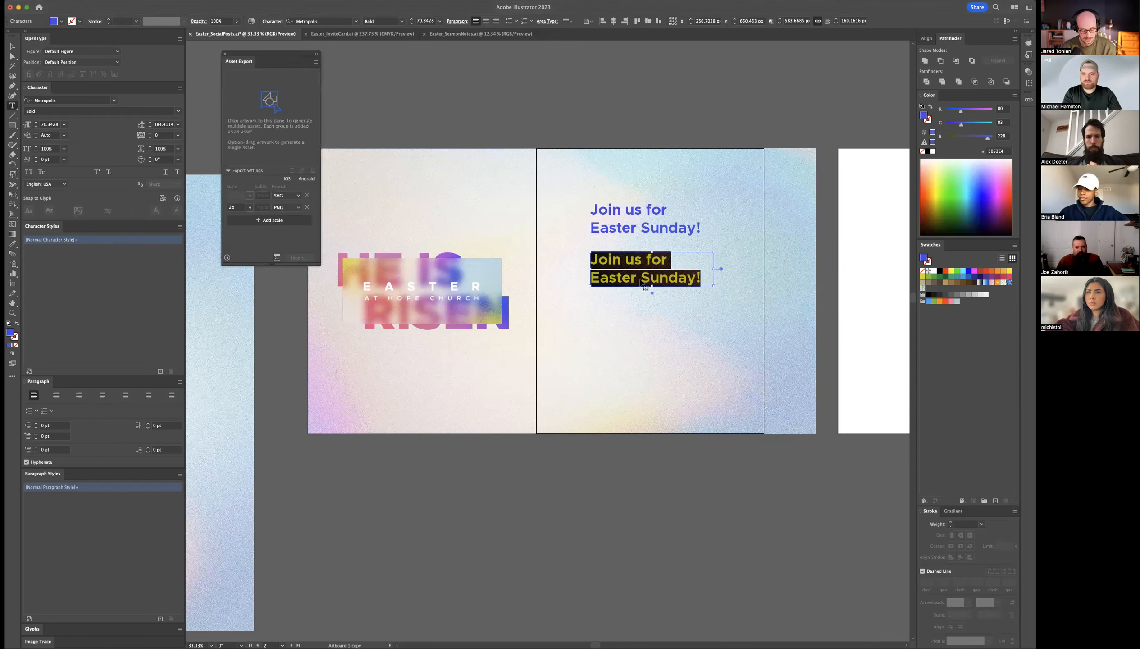
{"action": "type", "text": "Sunday, April 9, 2023"}
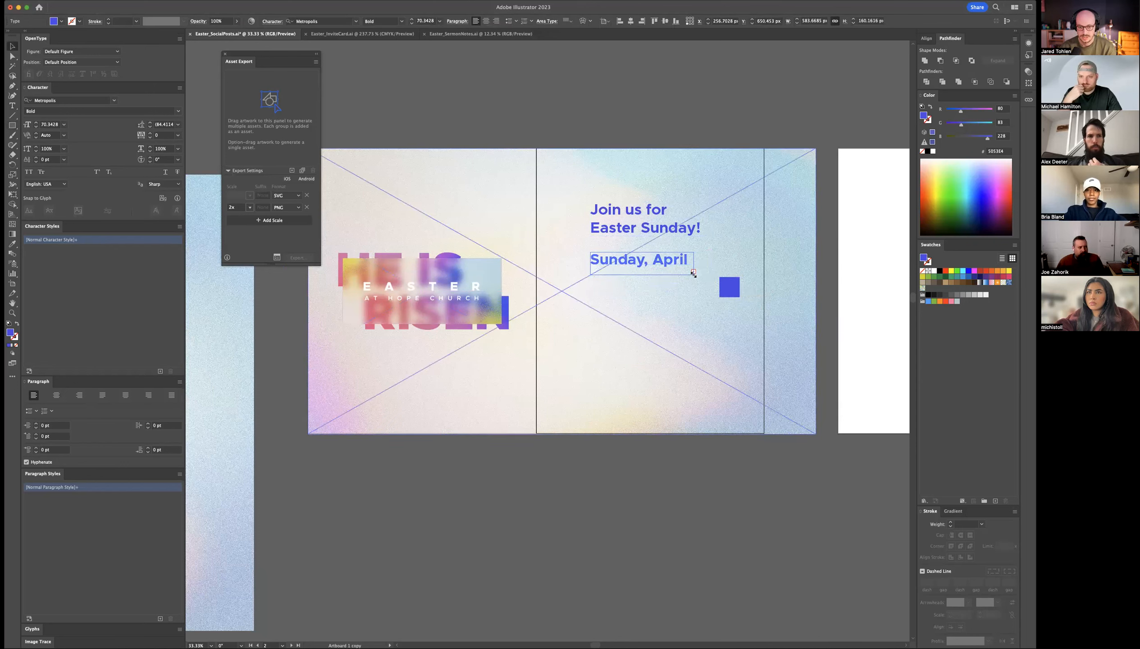
{"action": "type", "text": "9, 2023"}
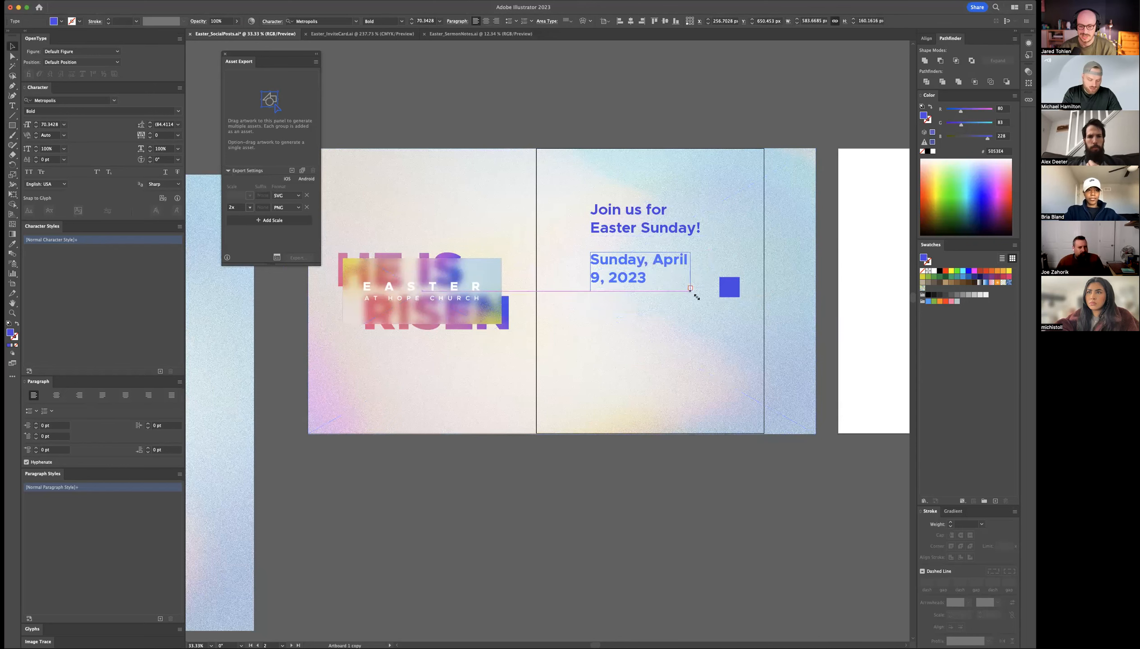
{"action": "left_click_drag", "start_coordinate": [690, 288], "coordinate": [705, 286]}
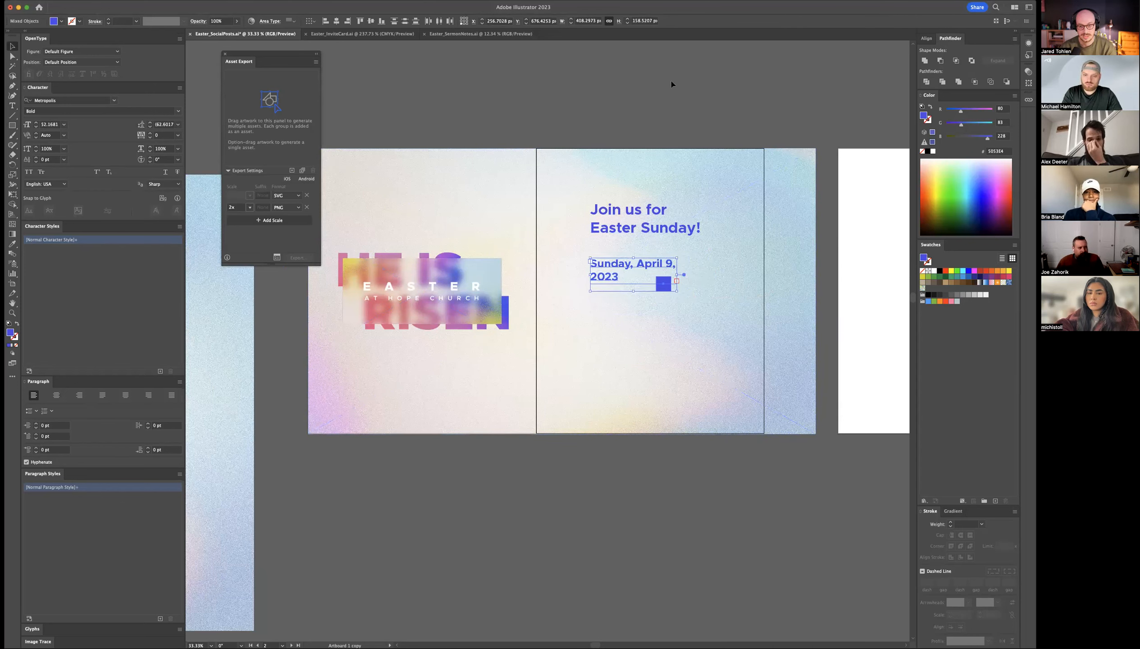
Step: Drag the blue swatch square off the artboard above, readying the date text's weight
{"action": "left_click", "coordinate": [662, 284]}
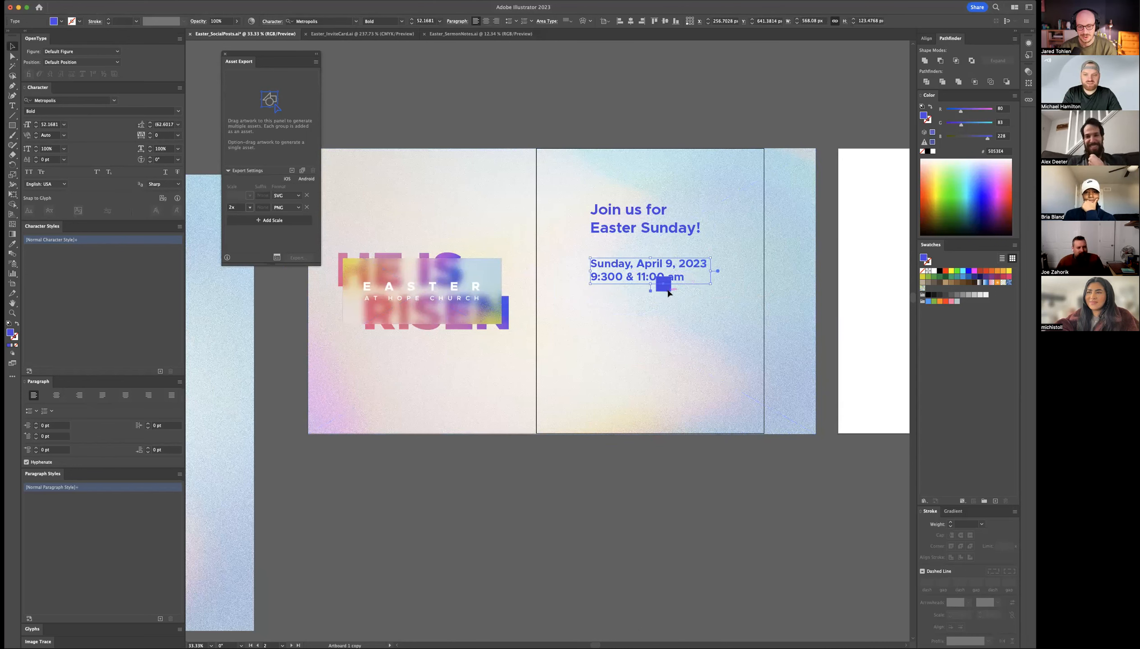
{"action": "left_click_drag", "start_coordinate": [662, 282], "coordinate": [653, 119]}
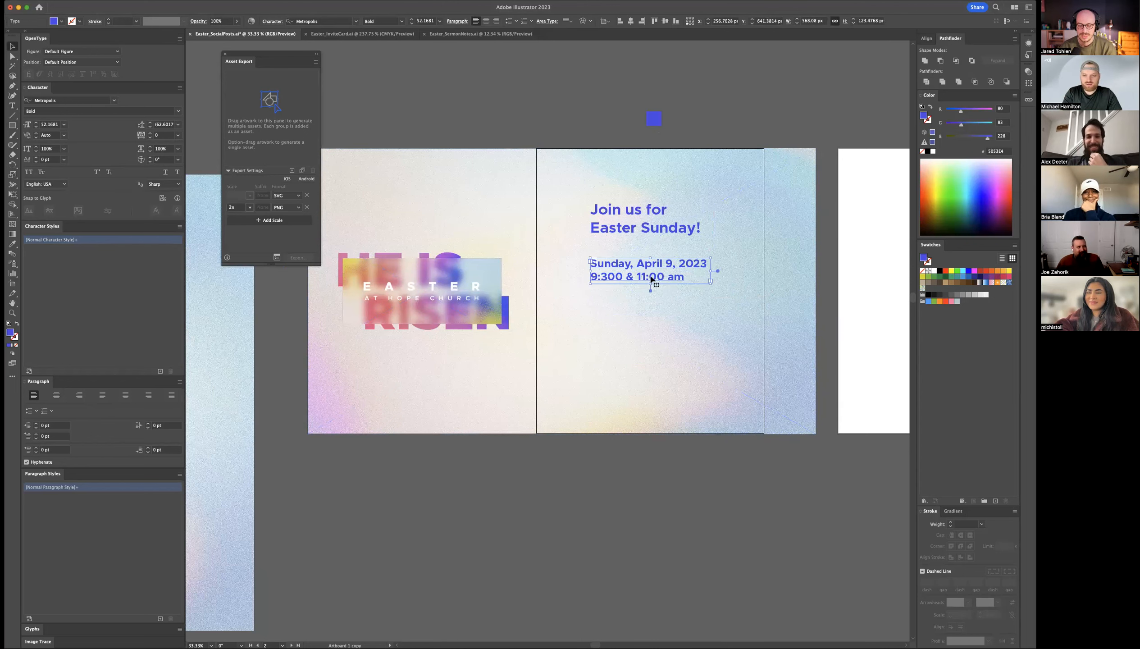
{"action": "left_click", "coordinate": [401, 21]}
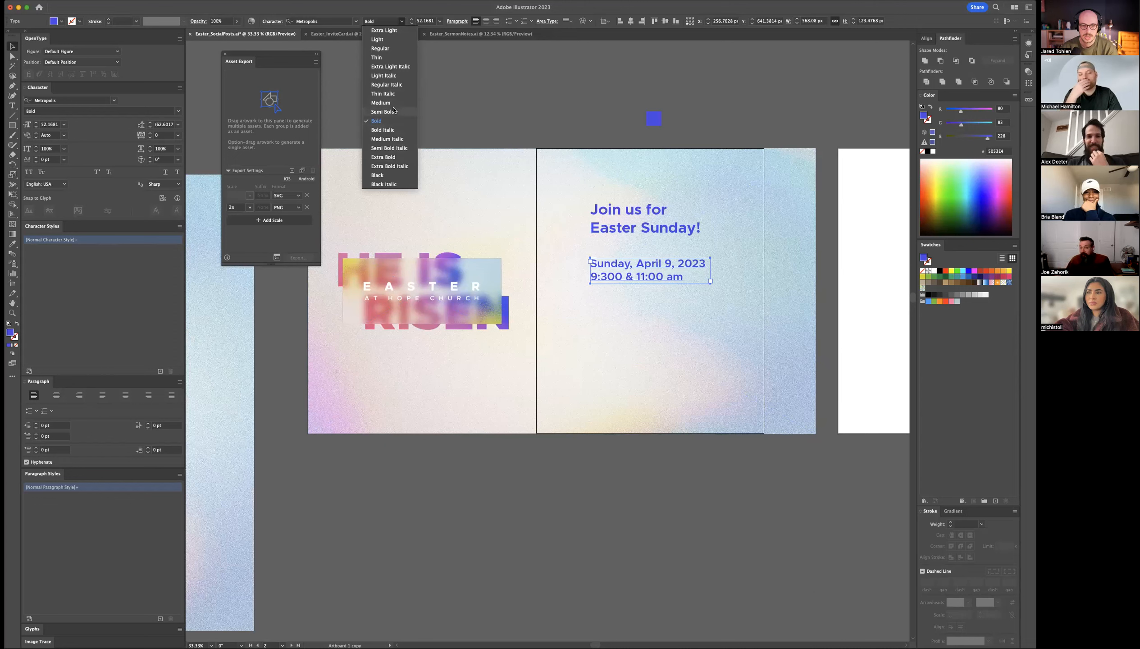
Step: Set the date lines to Medium weight and the heading to Extra Bold
{"action": "left_click", "coordinate": [645, 218]}
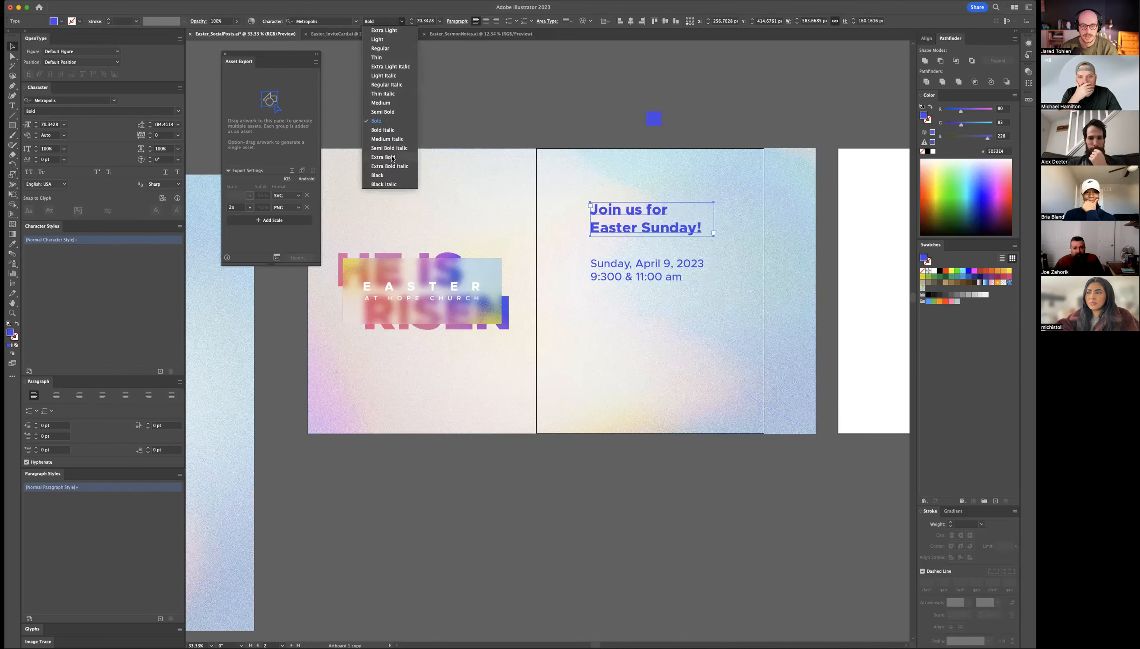
{"action": "left_click", "coordinate": [386, 157]}
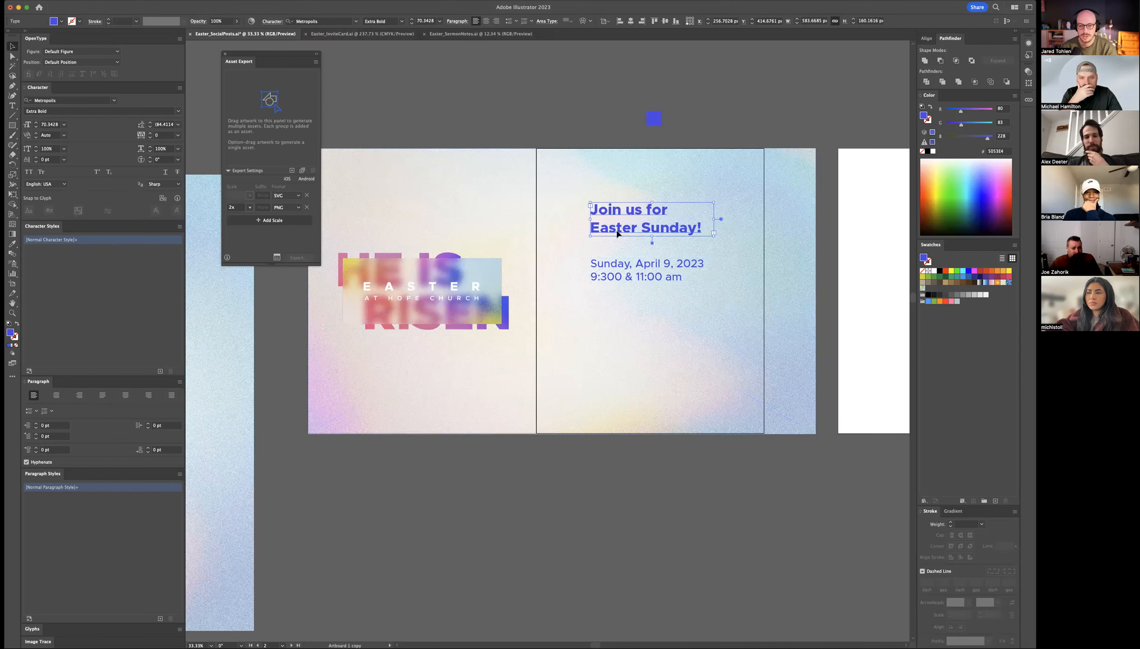
{"action": "left_click", "coordinate": [646, 269]}
{"action": "type", "text": "hope"}
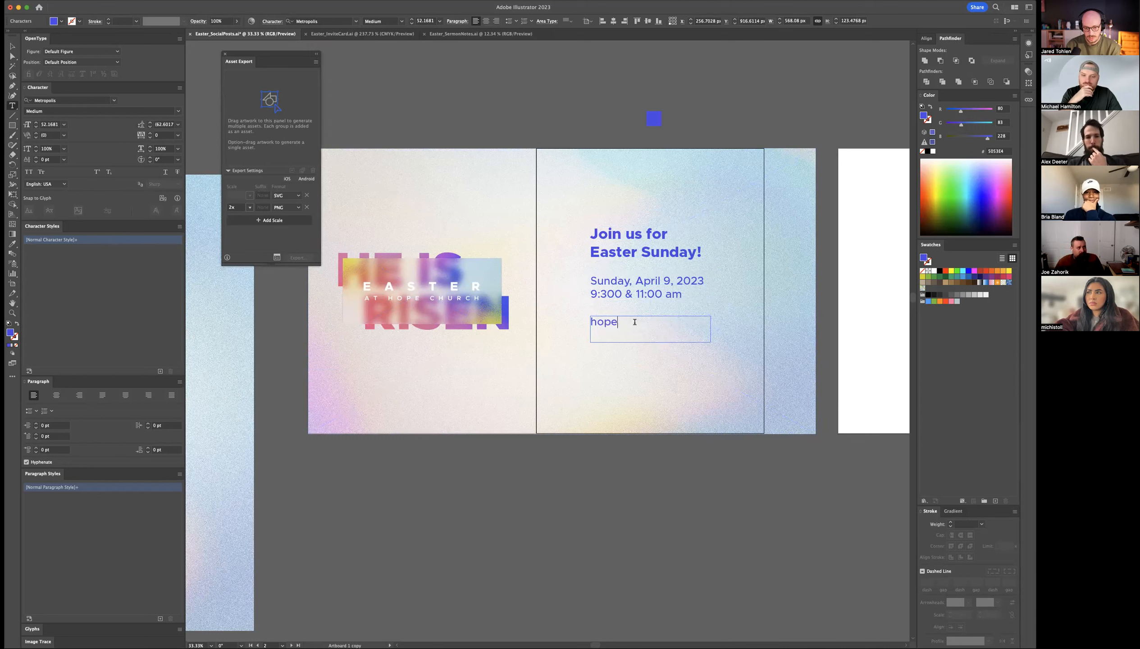
Step: Add a 'hope.church/easter' line beneath and make it Extra Bold
{"action": "type", "text": "churc"}
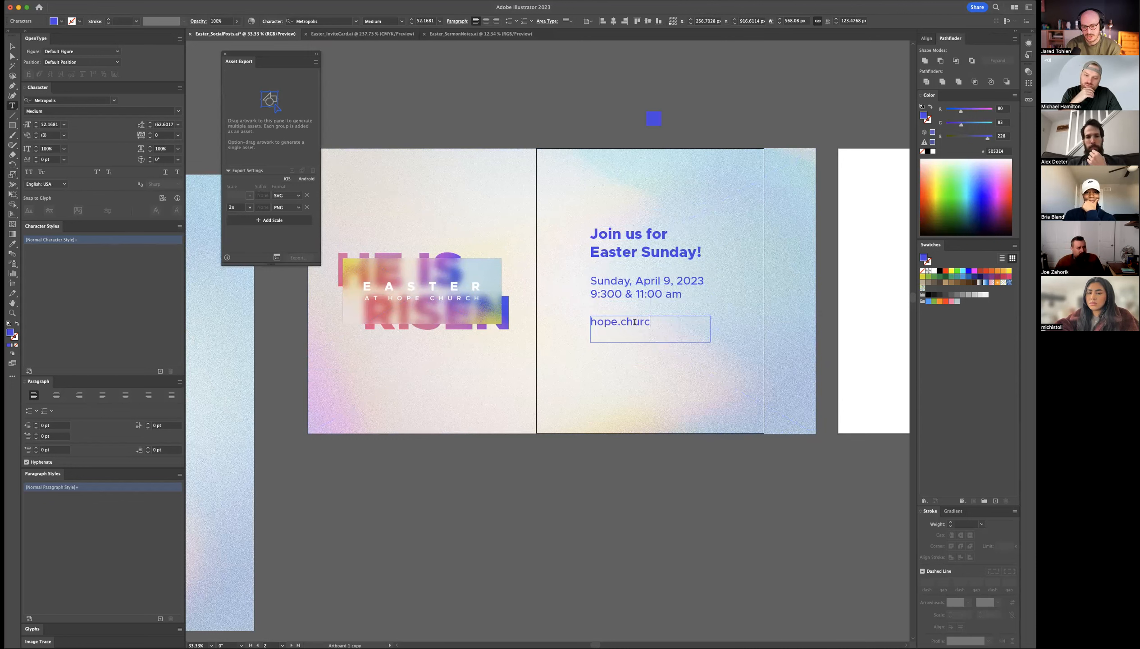
{"action": "type", "text": "h/easter"}
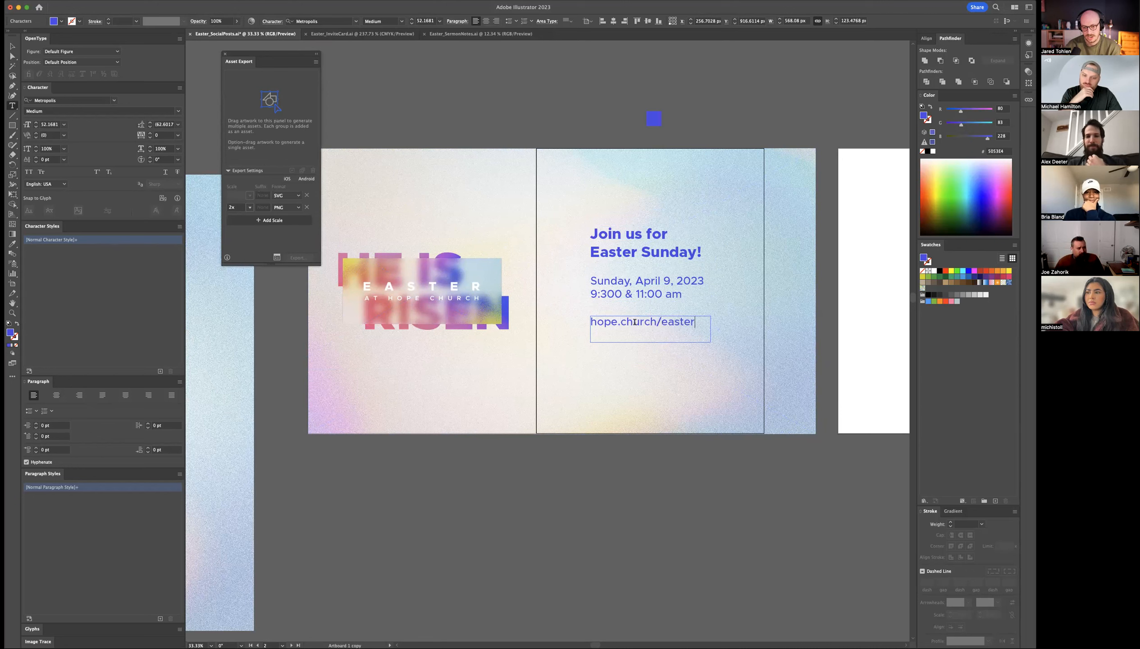
{"action": "left_click", "coordinate": [382, 21]}
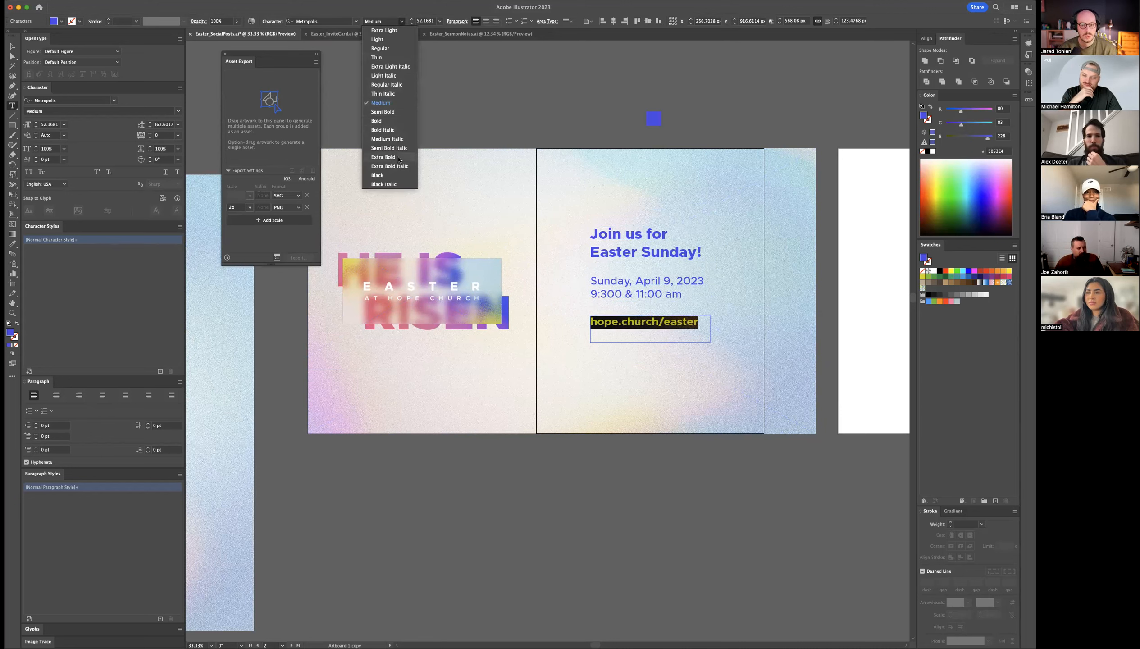
{"action": "left_click", "coordinate": [384, 157]}
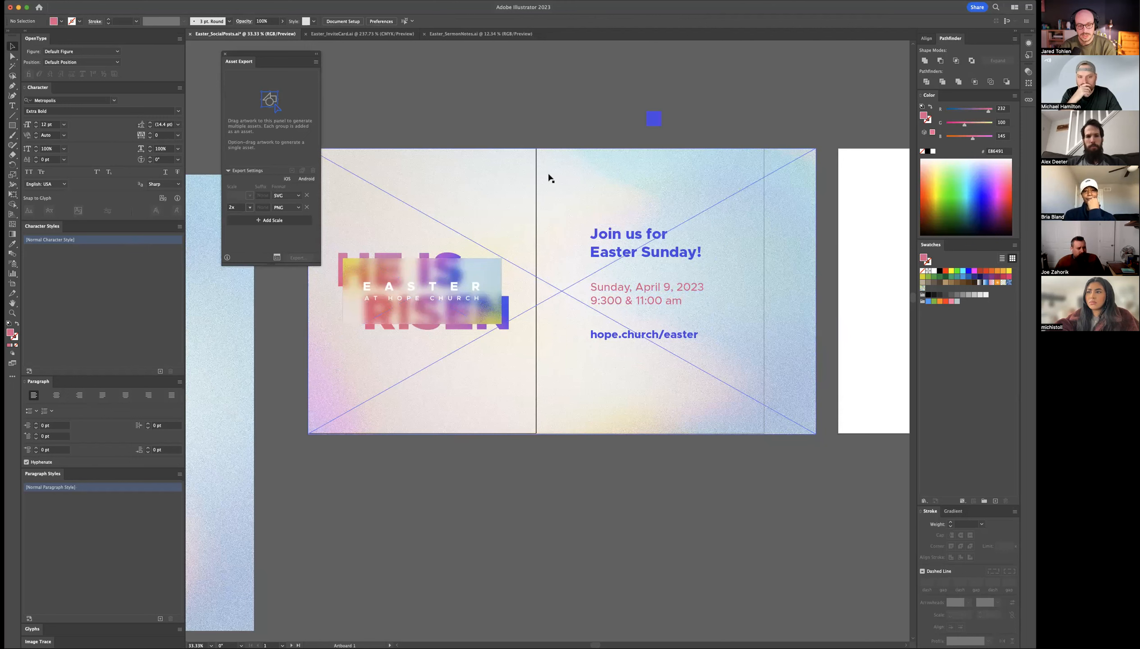
{"action": "mouse_move", "coordinate": [538, 160]}
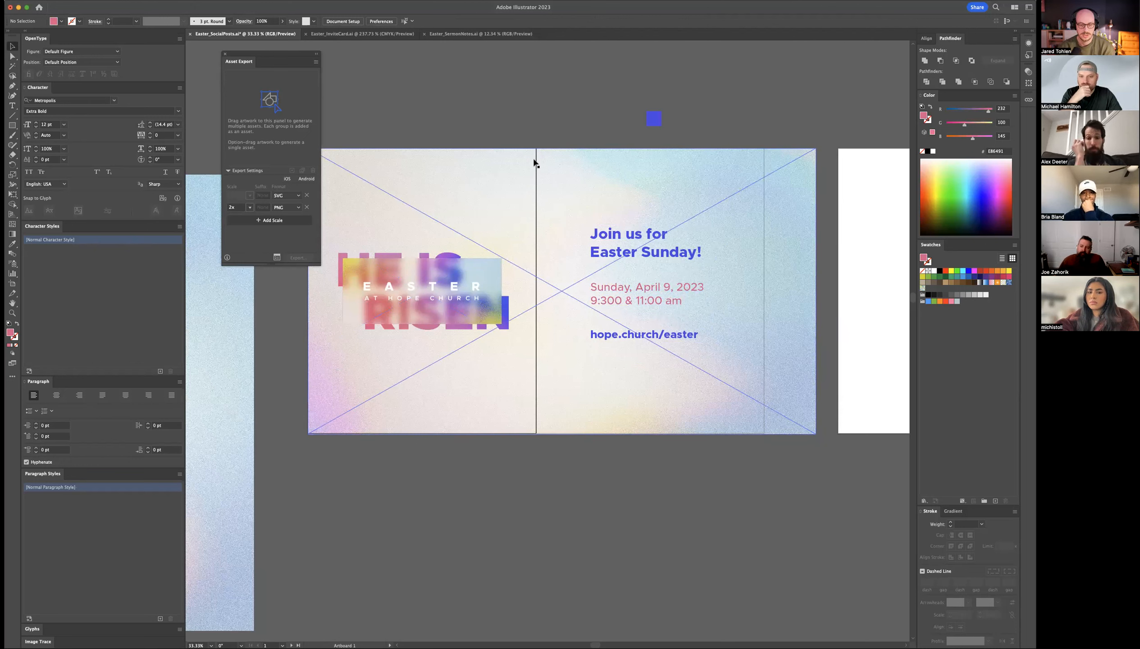
{"action": "mouse_move", "coordinate": [547, 153]}
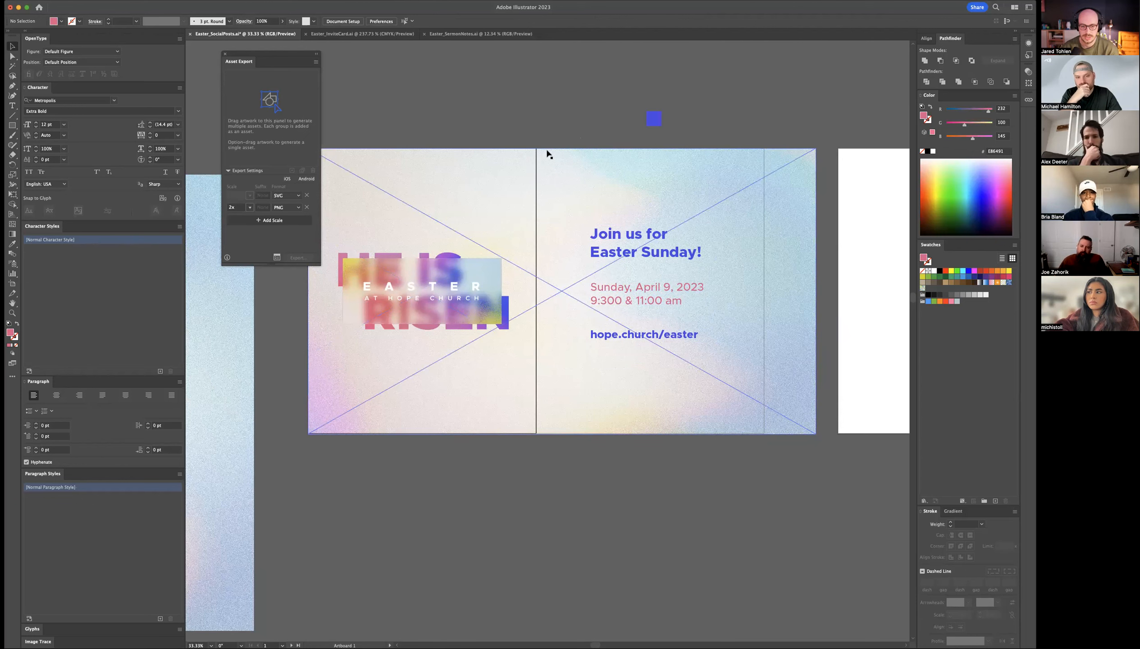
{"action": "mouse_move", "coordinate": [499, 181]}
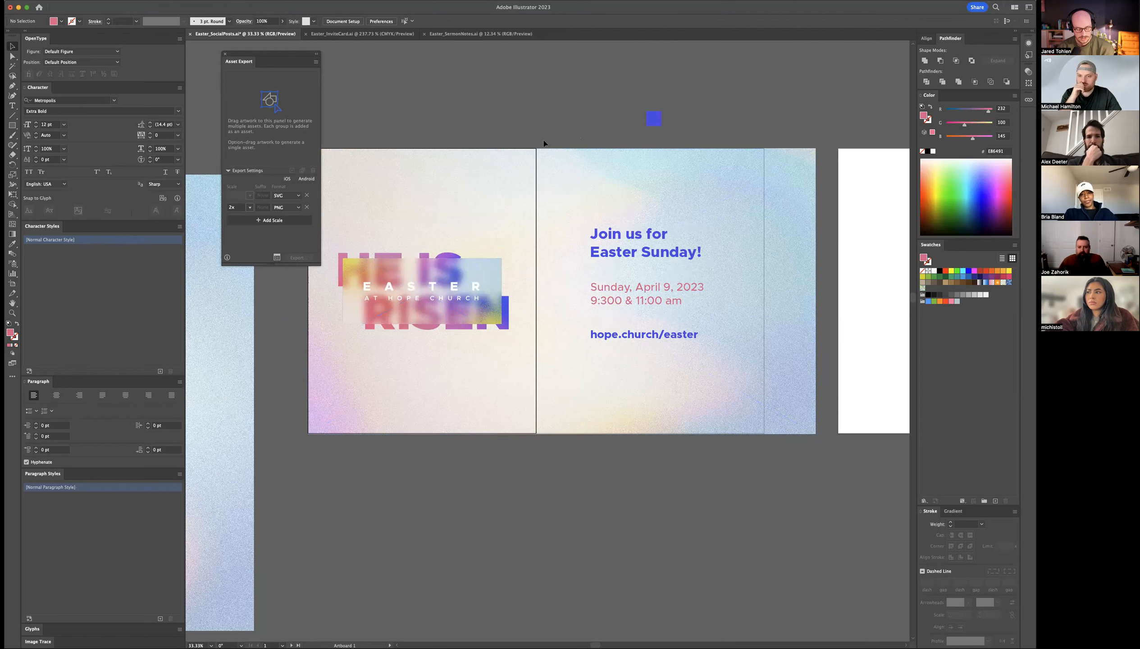
{"action": "mouse_move", "coordinate": [559, 146]}
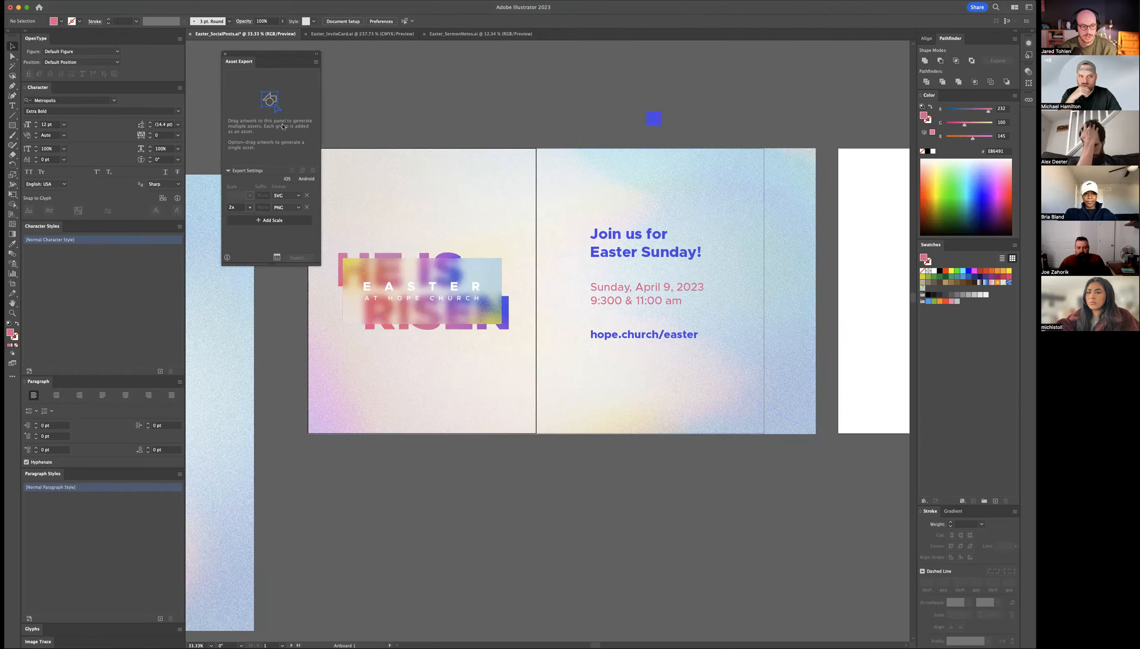
{"action": "mouse_move", "coordinate": [276, 258]}
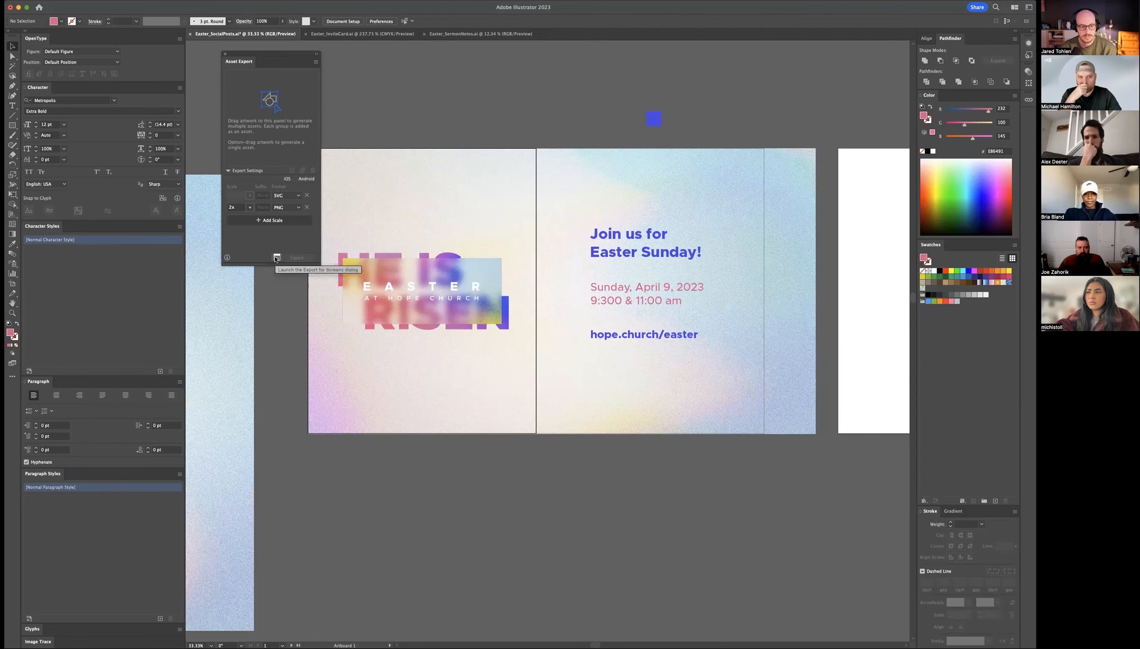
Step: In Export for Screens, include only artboards 1 and 2 and rename them Easter_Social
{"action": "left_click", "coordinate": [277, 257]}
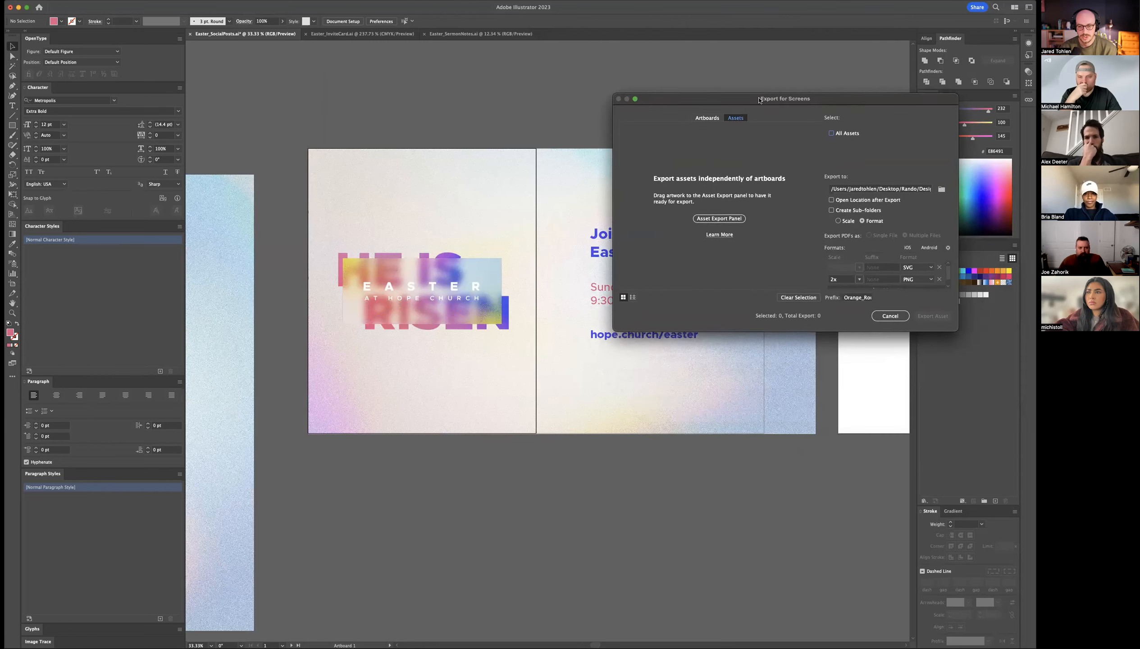
{"action": "left_click", "coordinate": [706, 115]}
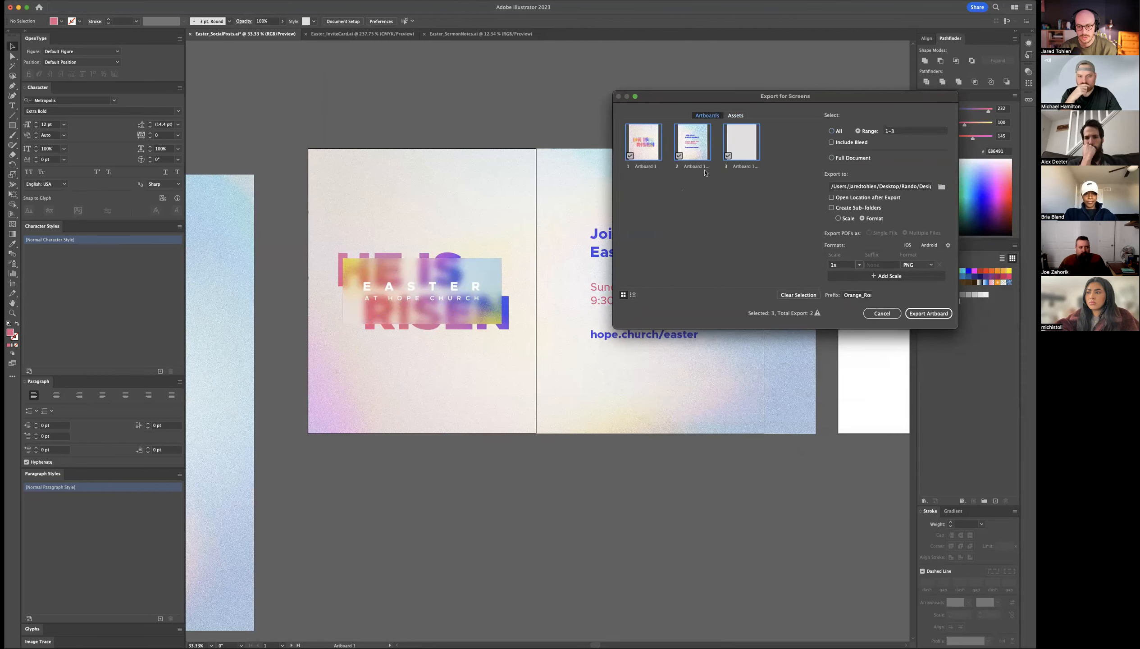
{"action": "left_click", "coordinate": [727, 155]}
{"action": "type", "text": "Easter_Social"}
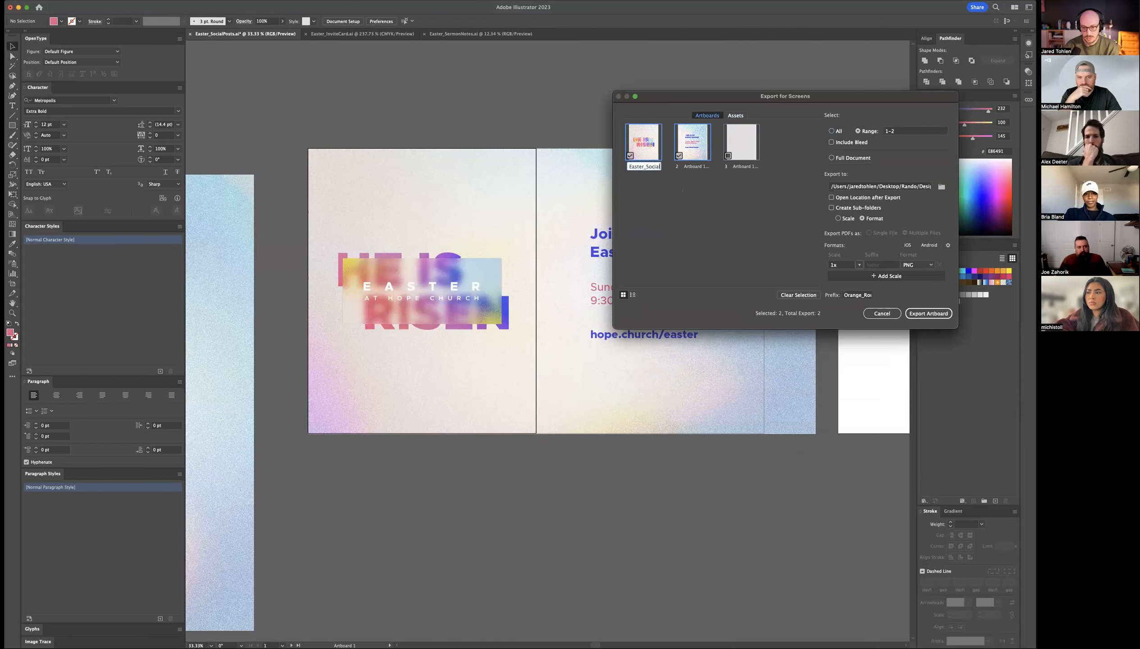
{"action": "double_click", "coordinate": [691, 165]}
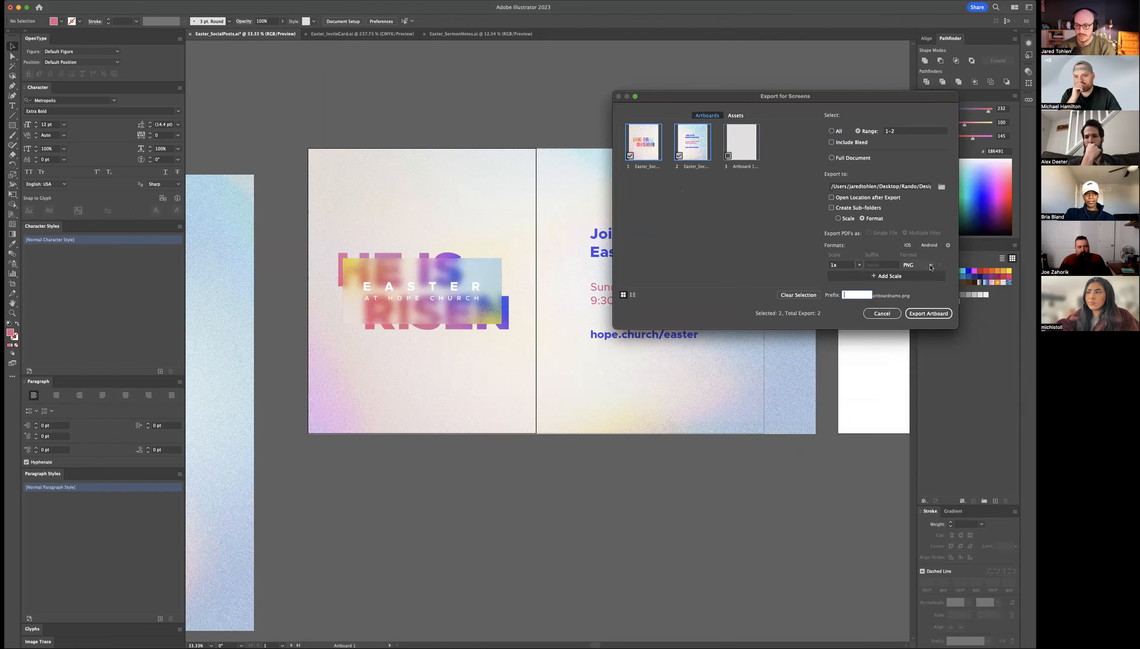
Step: Set the export format to JPG 100 and choose the destination folder
{"action": "left_click", "coordinate": [918, 264]}
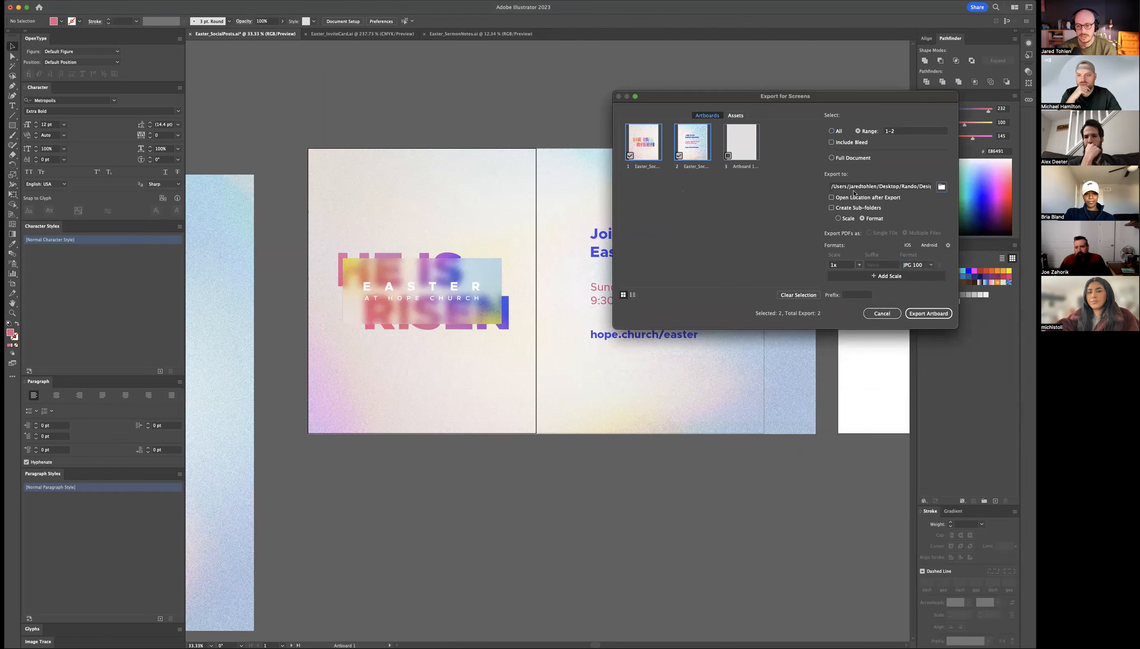
{"action": "left_click", "coordinate": [940, 186]}
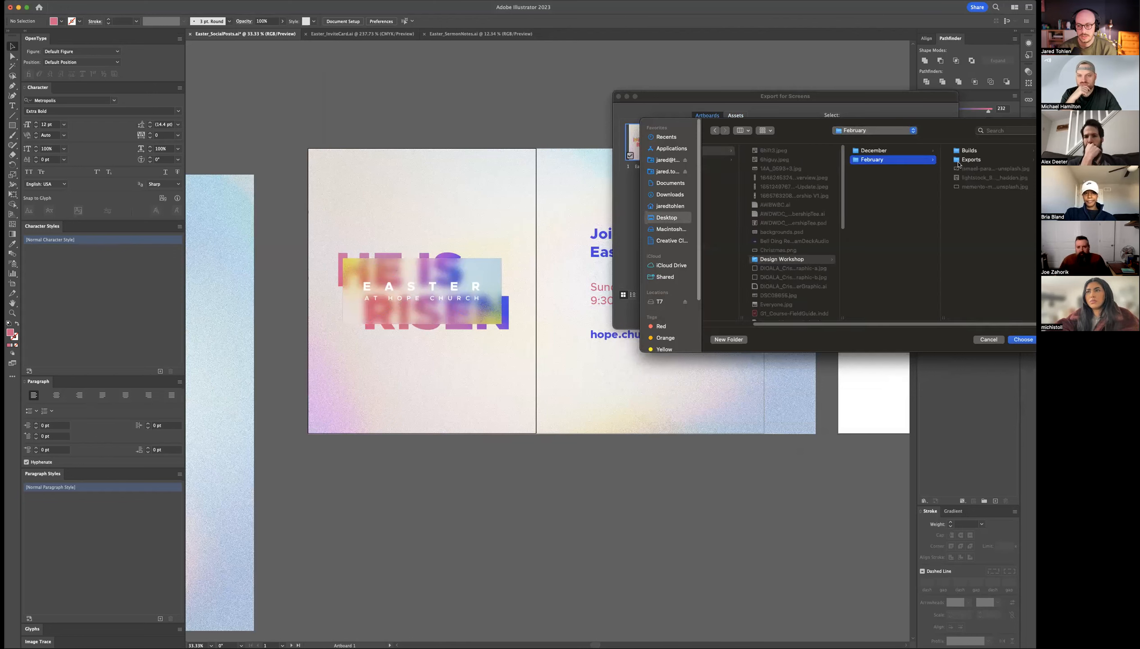
{"action": "left_click", "coordinate": [1022, 339]}
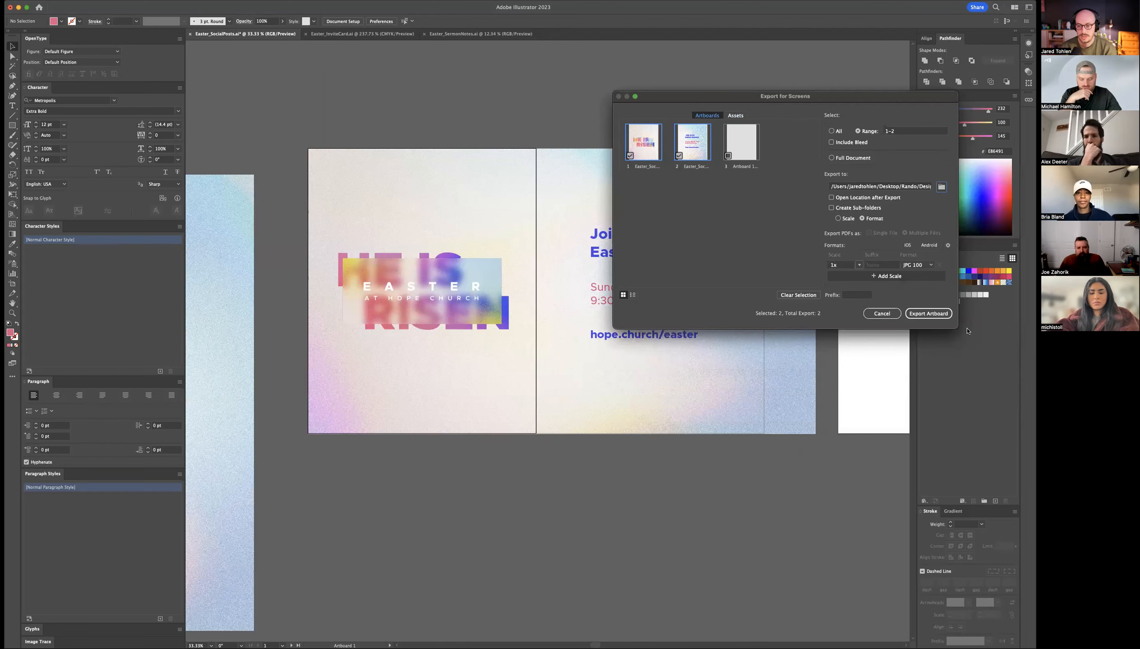
{"action": "left_click", "coordinate": [928, 312]}
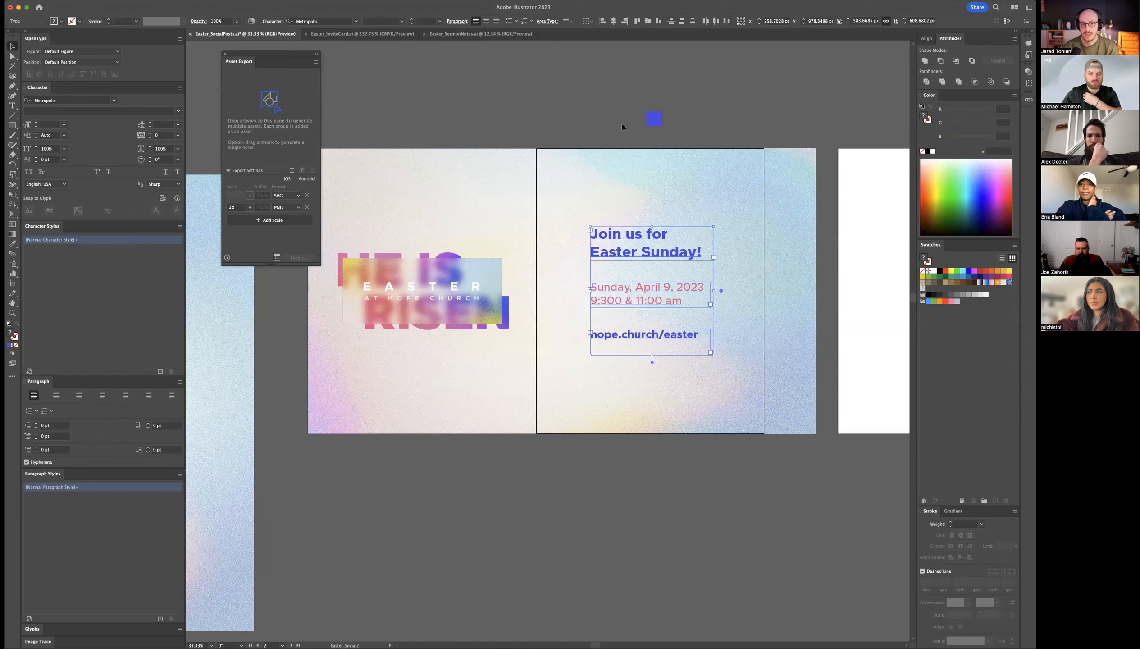
Step: Clear the selection on the social post canvas after the export dialog closes
{"action": "left_click", "coordinate": [356, 33]}
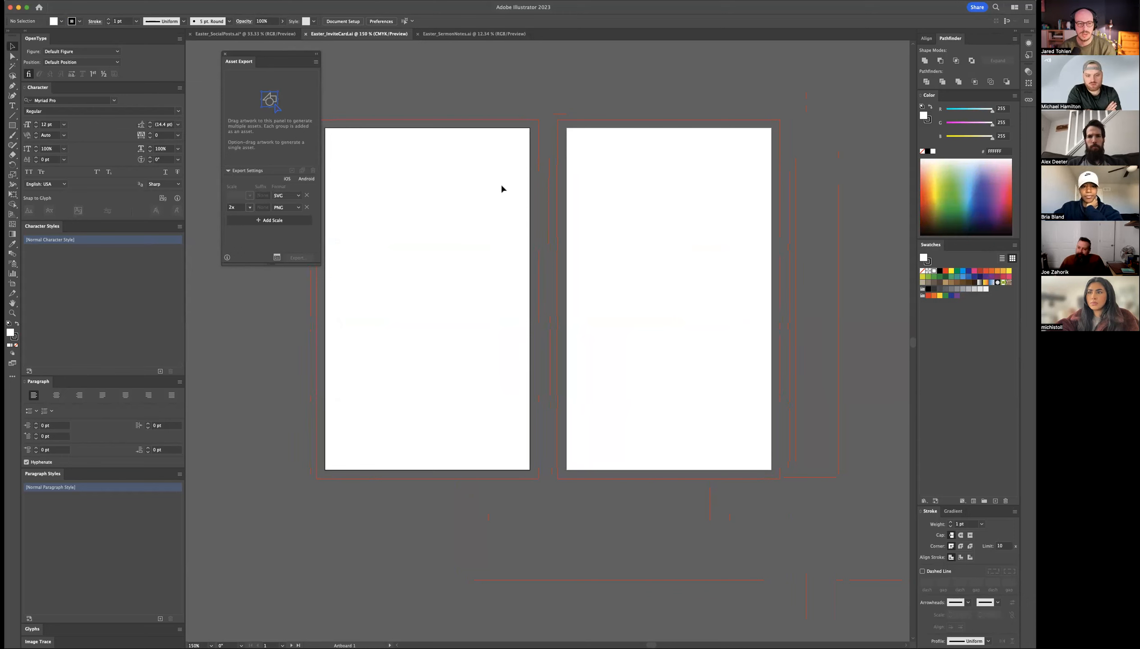
{"action": "mouse_move", "coordinate": [479, 186]}
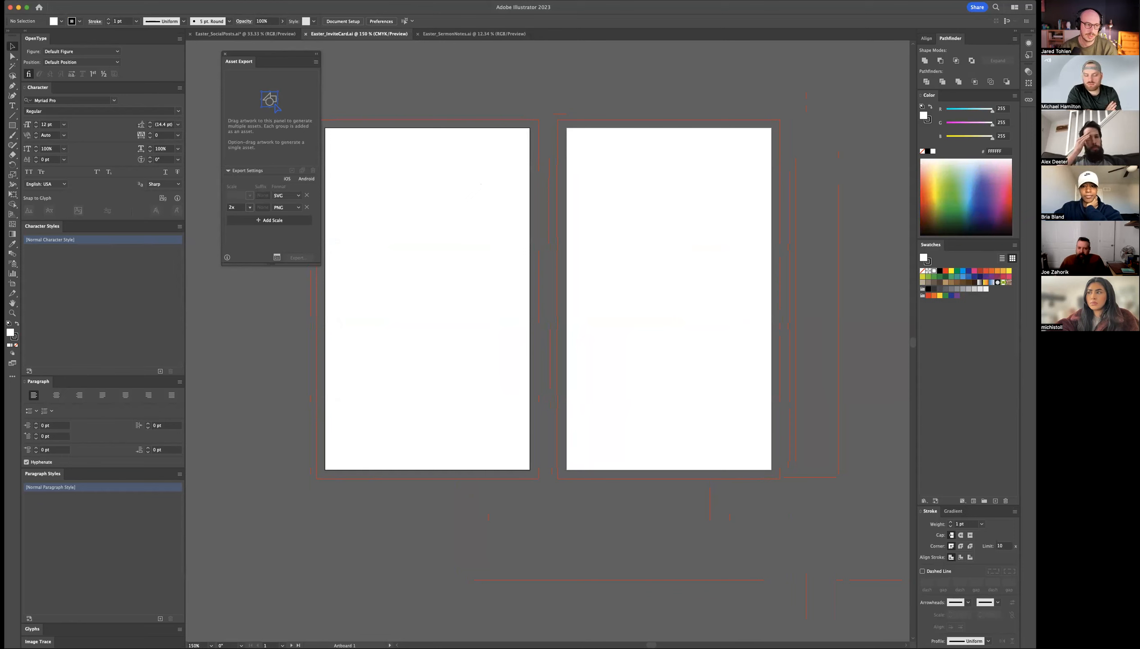
Step: Close the Asset Export panel in the Easter_InviteCard.ai document
{"action": "left_click", "coordinate": [225, 53]}
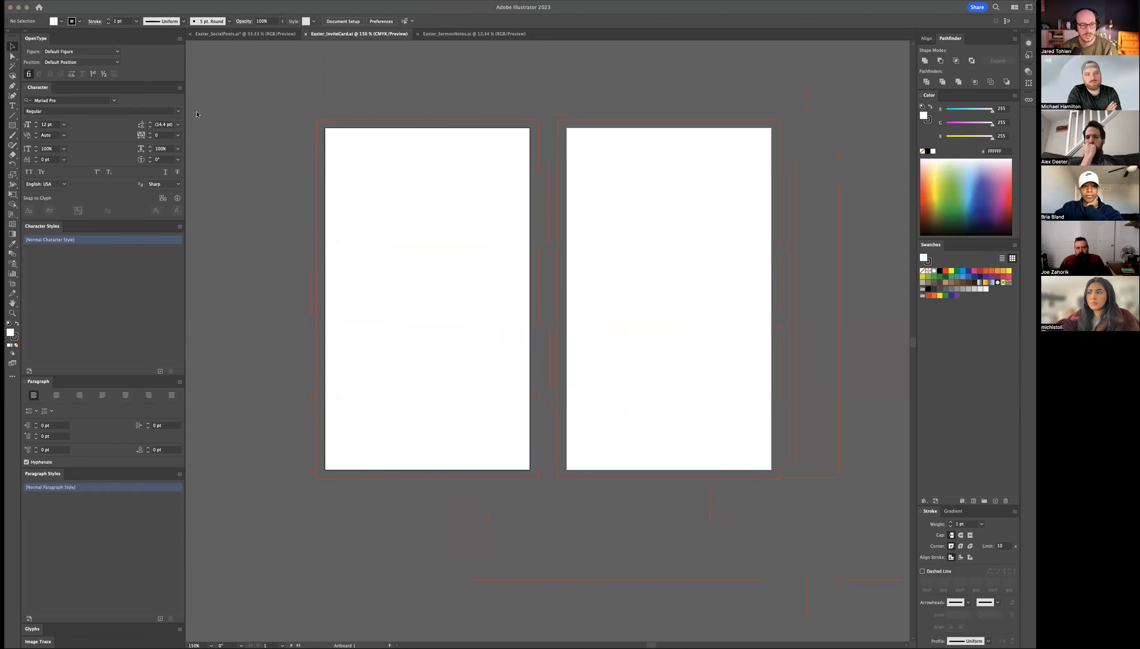
{"action": "mouse_move", "coordinate": [318, 91]}
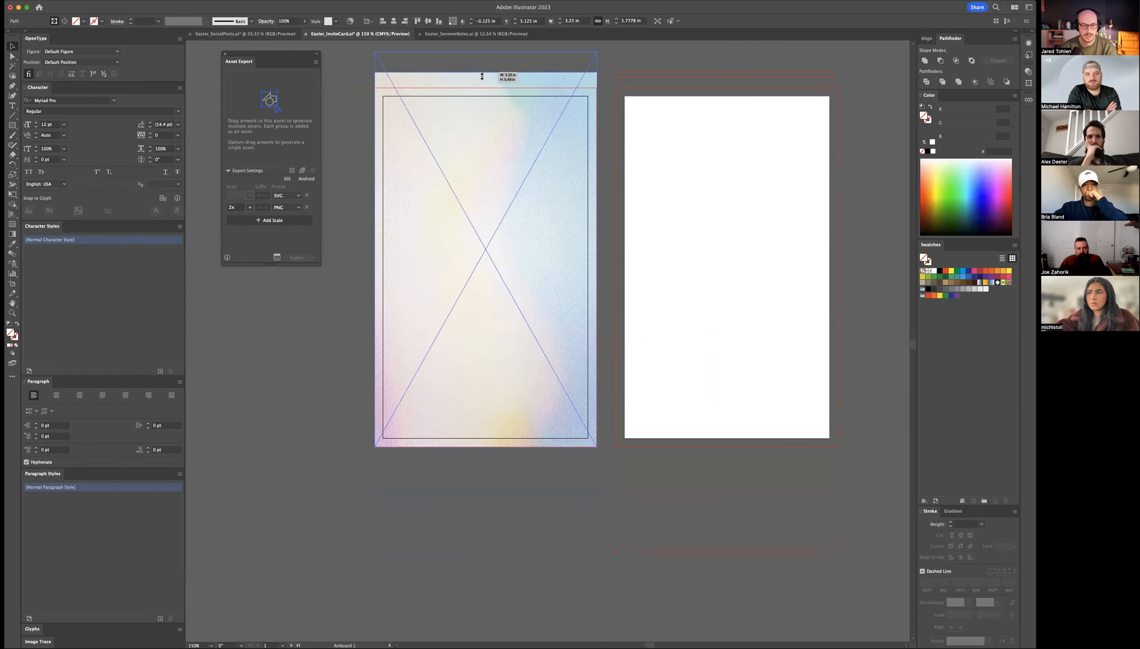
Step: Deselect after placing the gradient background, then select its clip group on the left page
{"action": "left_click", "coordinate": [630, 70]}
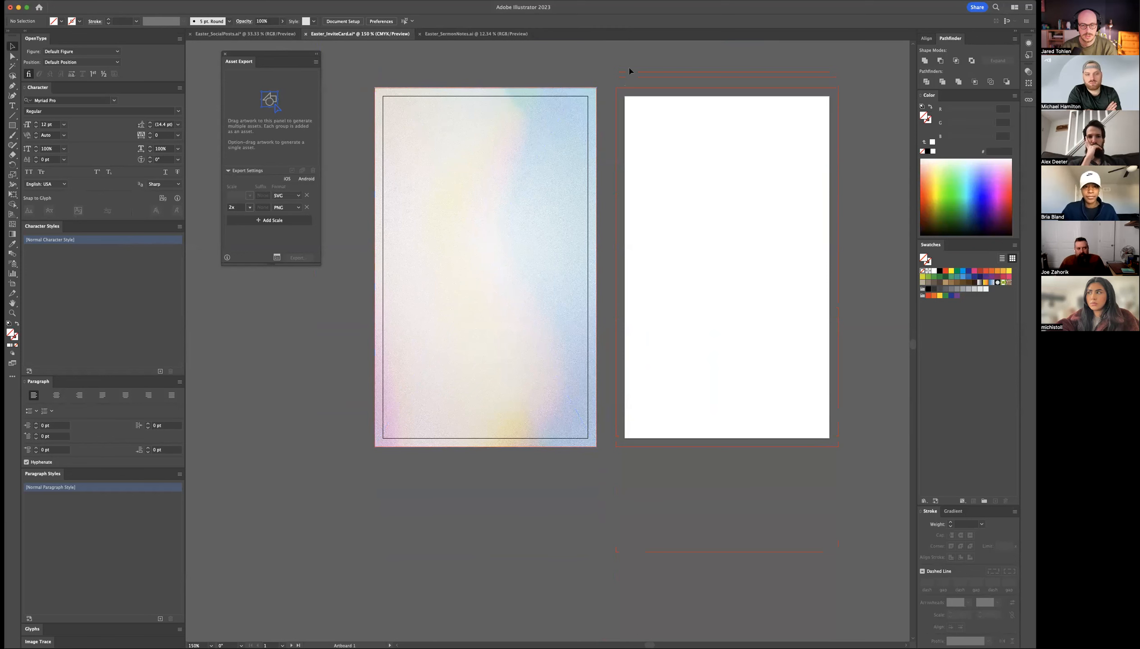
{"action": "left_click", "coordinate": [485, 266]}
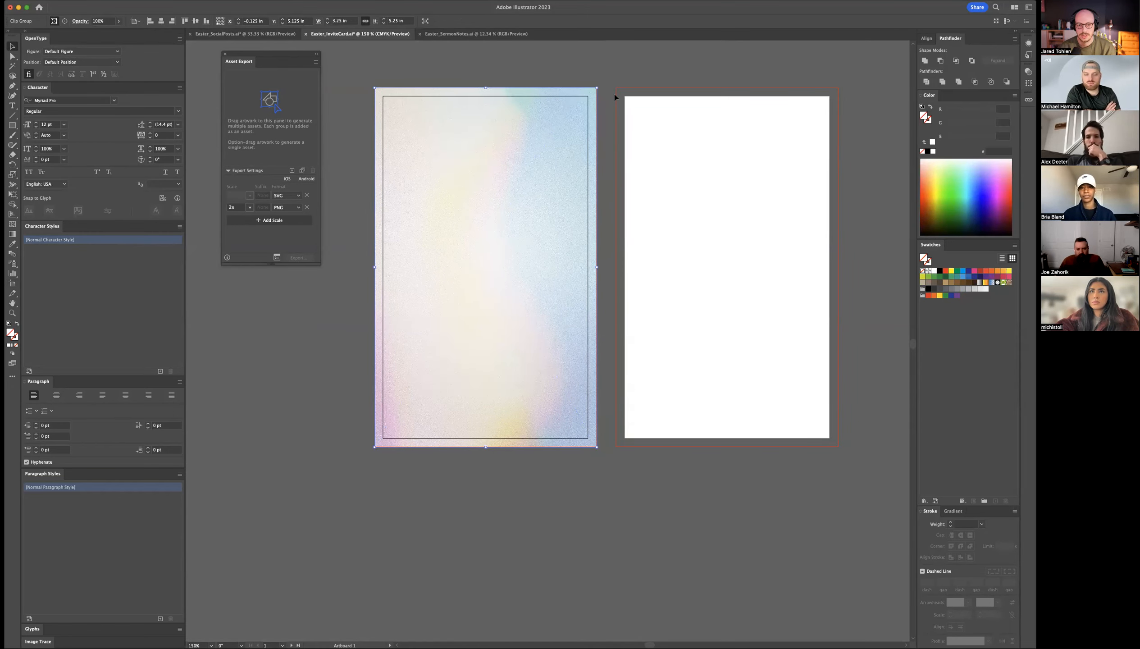
{"action": "mouse_move", "coordinate": [412, 92]}
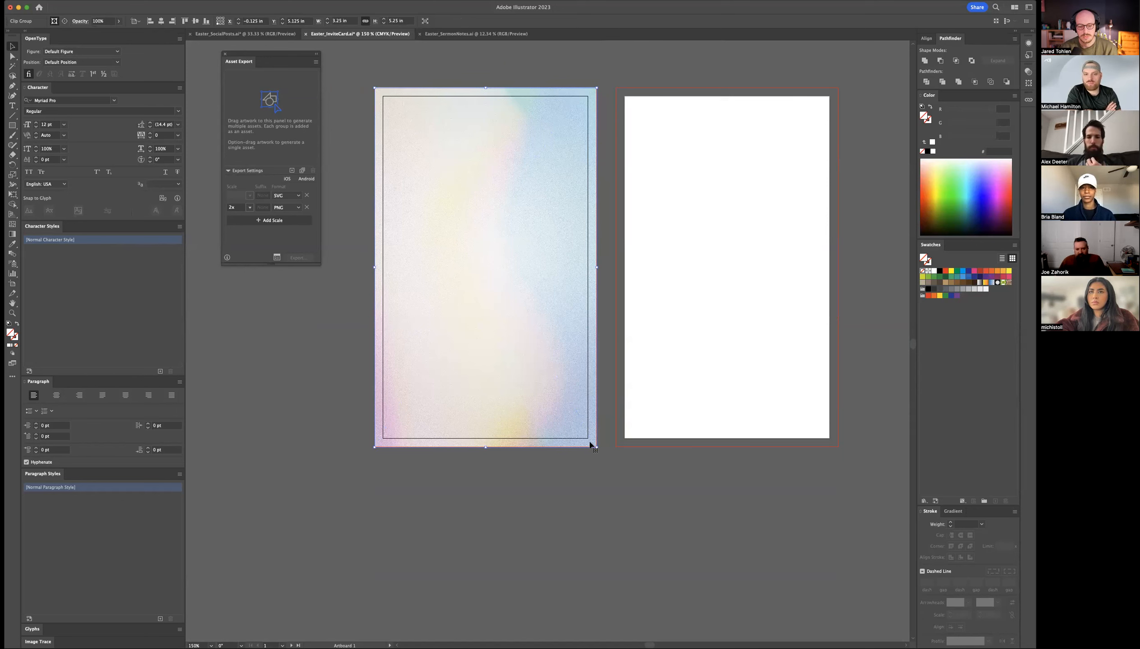
{"action": "mouse_move", "coordinate": [516, 98]}
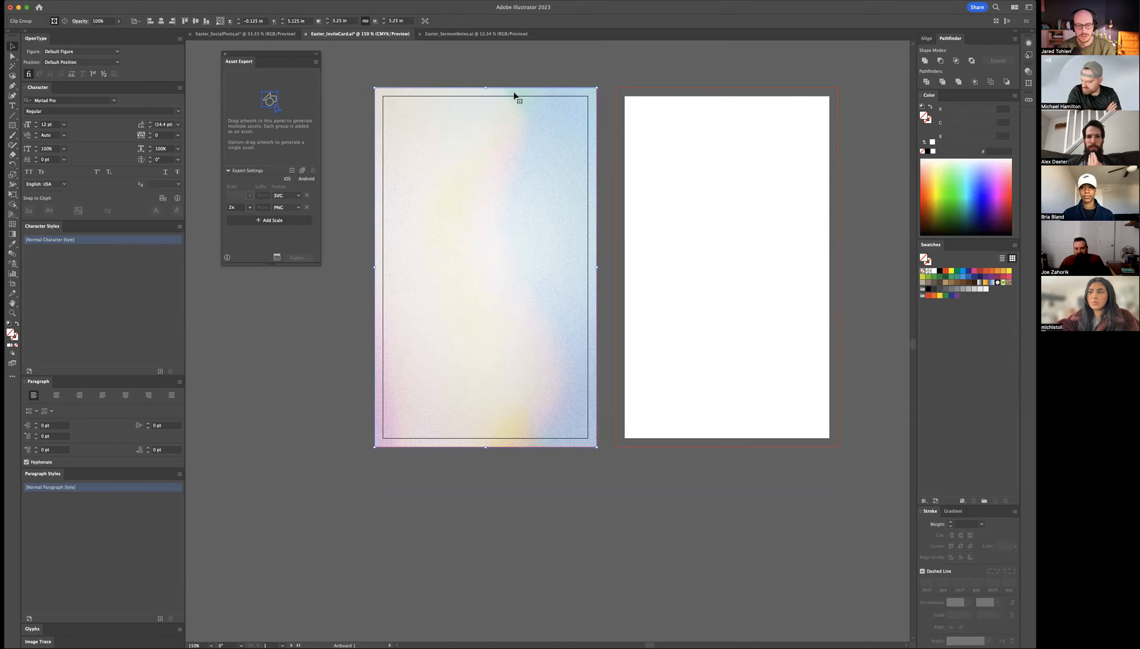
{"action": "mouse_move", "coordinate": [522, 190]}
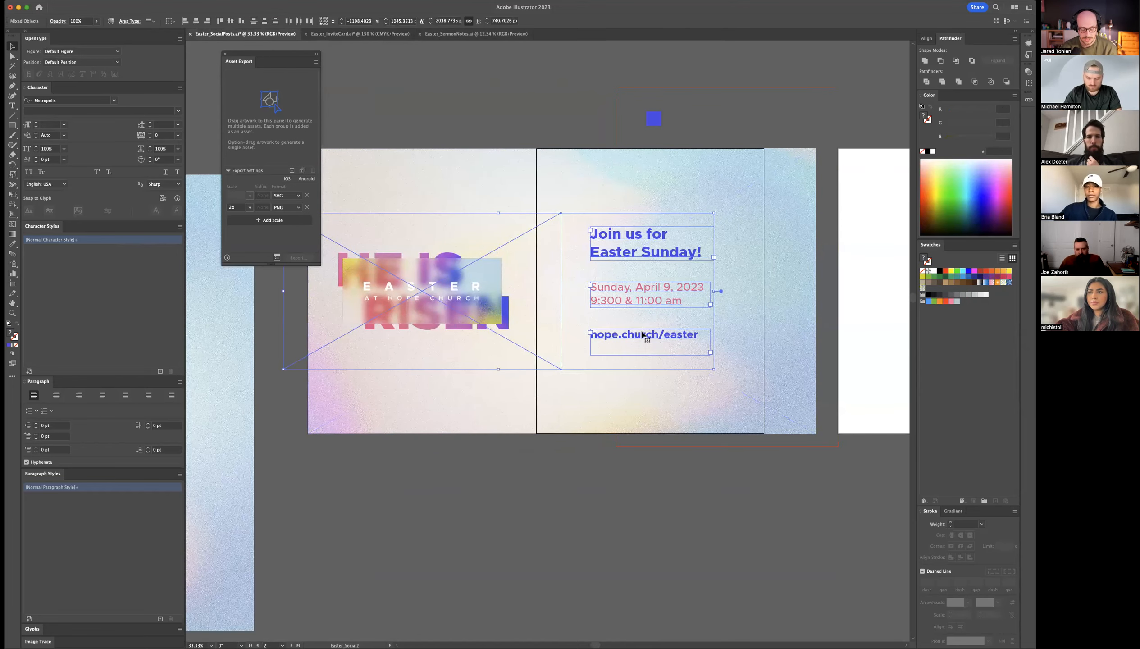
{"action": "mouse_move", "coordinate": [462, 220]}
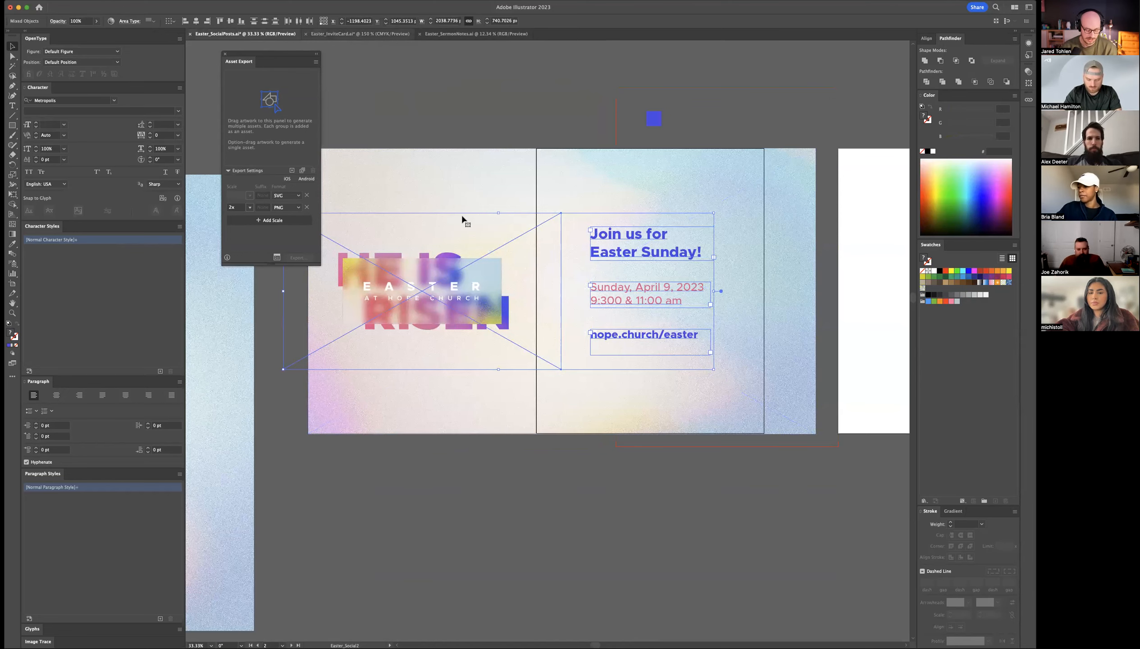
Step: Switch to the Easter_InviteCard document showing its two portrait cards
{"action": "left_click", "coordinate": [356, 33]}
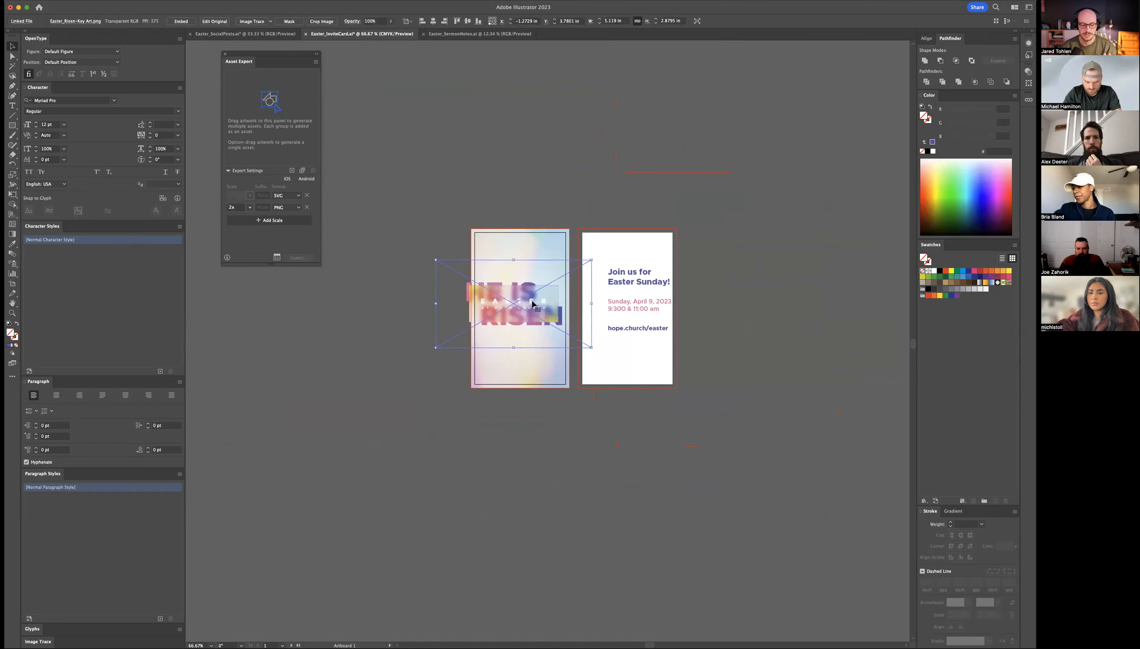
{"action": "mouse_move", "coordinate": [532, 304]}
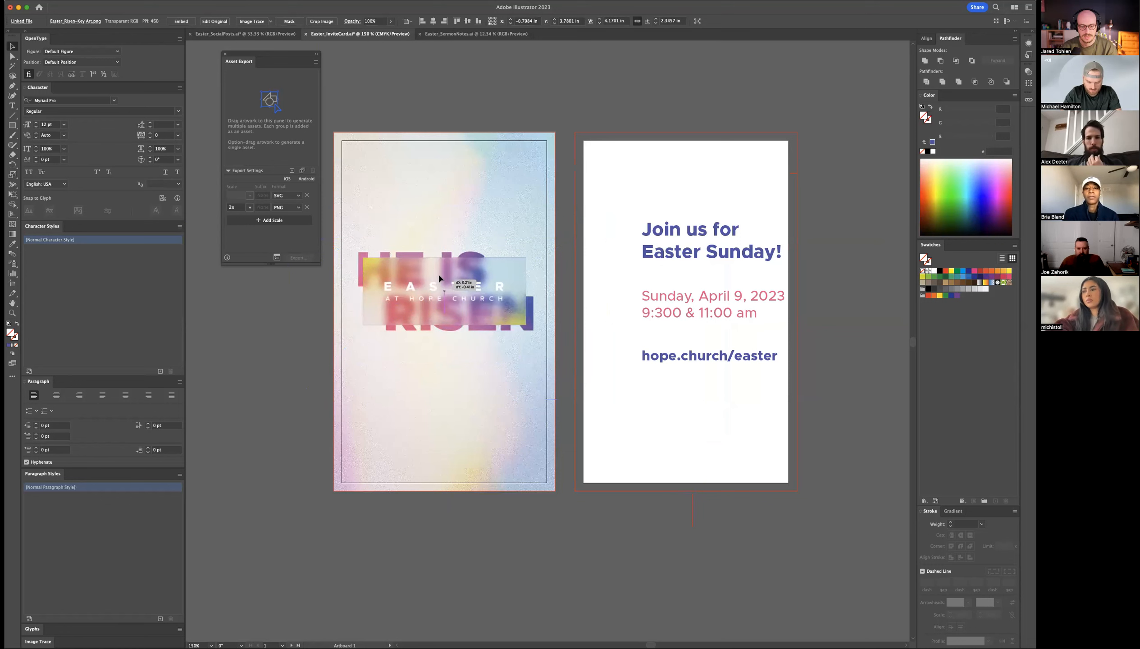
Step: Move the event text block on the white card further left and slightly lower
{"action": "left_click_drag", "start_coordinate": [440, 281], "coordinate": [445, 291]}
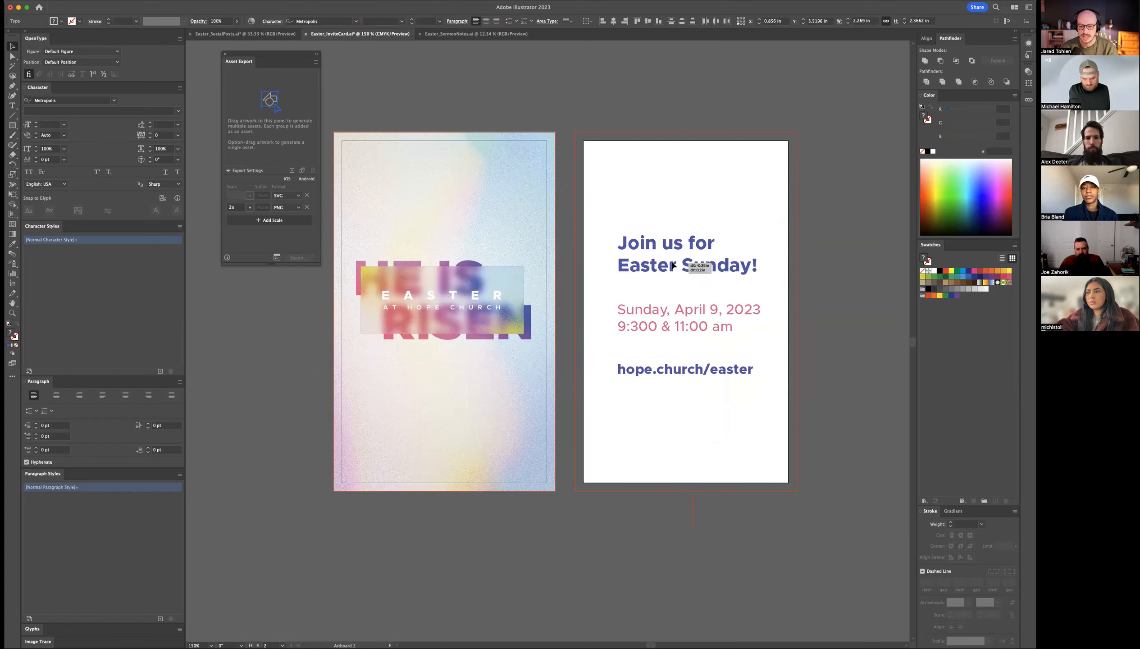
{"action": "left_click", "coordinate": [669, 194]}
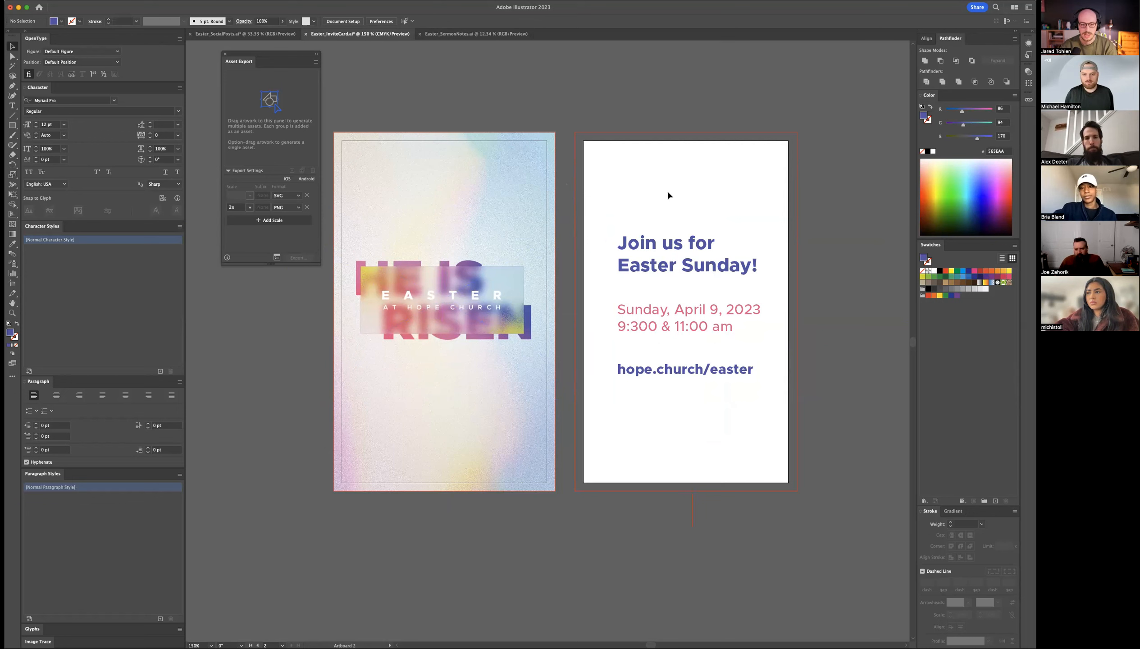
{"action": "mouse_move", "coordinate": [696, 238]}
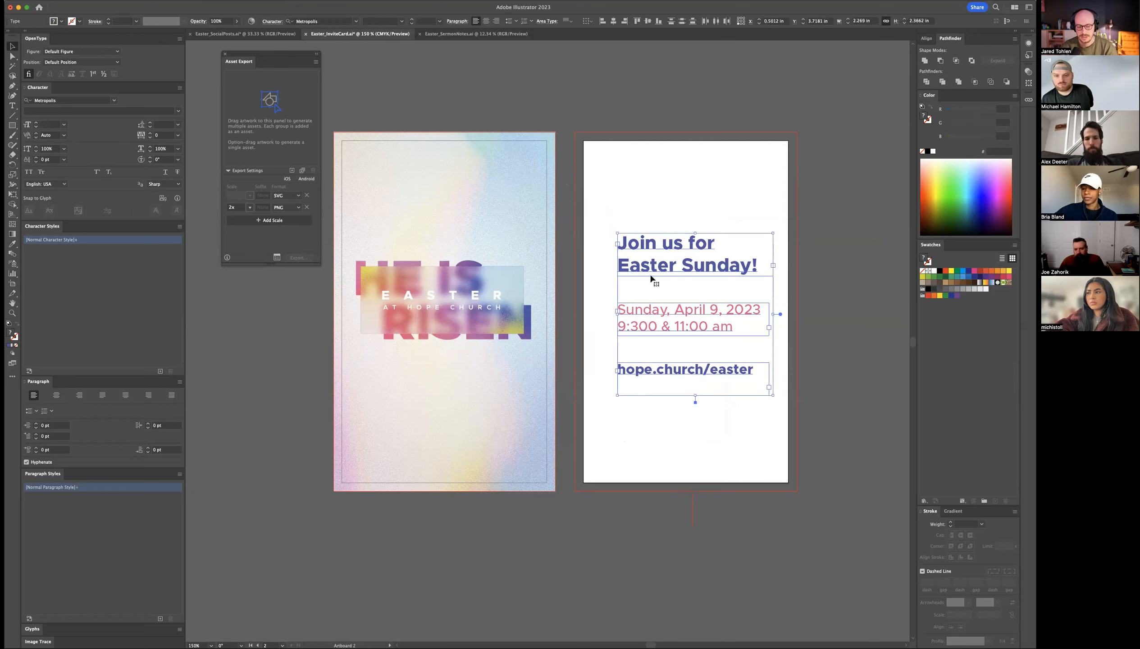
Step: Fill the right card's background purple and turn its event text white
{"action": "left_click", "coordinate": [646, 218]}
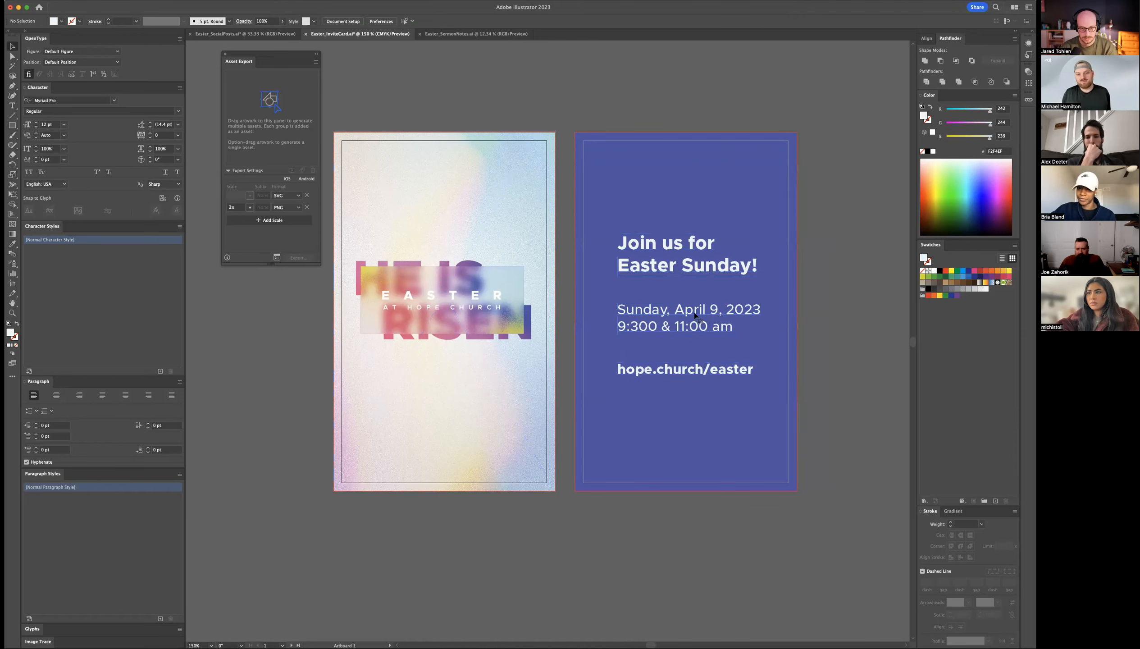
{"action": "left_click", "coordinate": [687, 254]}
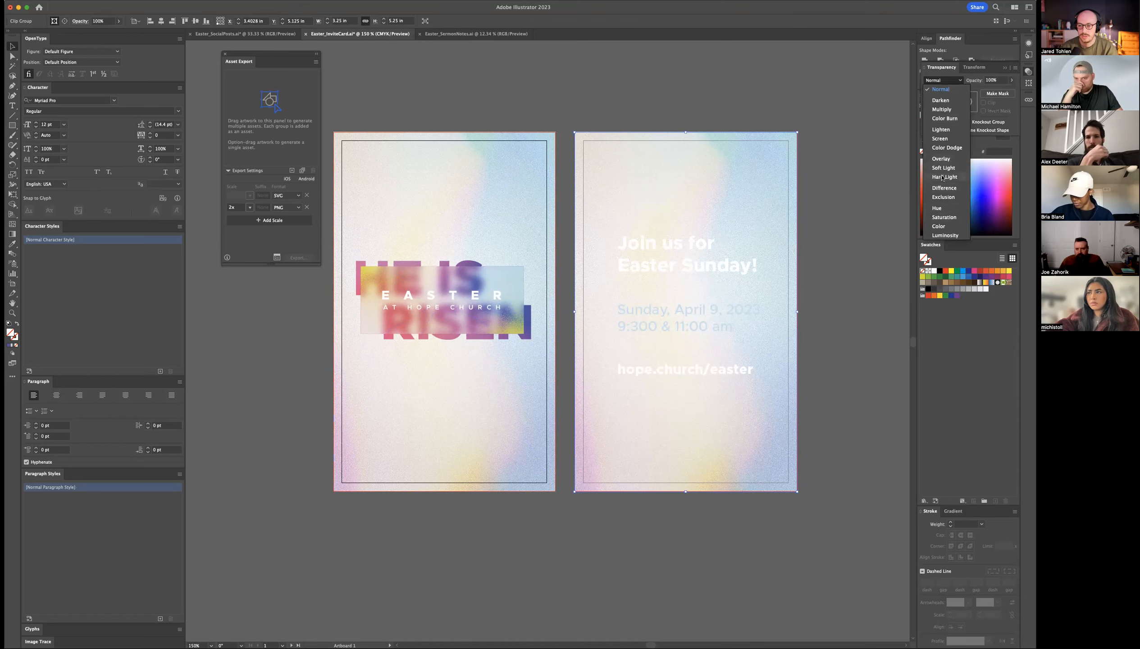
Step: Try Overlay, Multiply and Difference blending on the blurred texture, returning to Multiply
{"action": "left_click", "coordinate": [941, 159]}
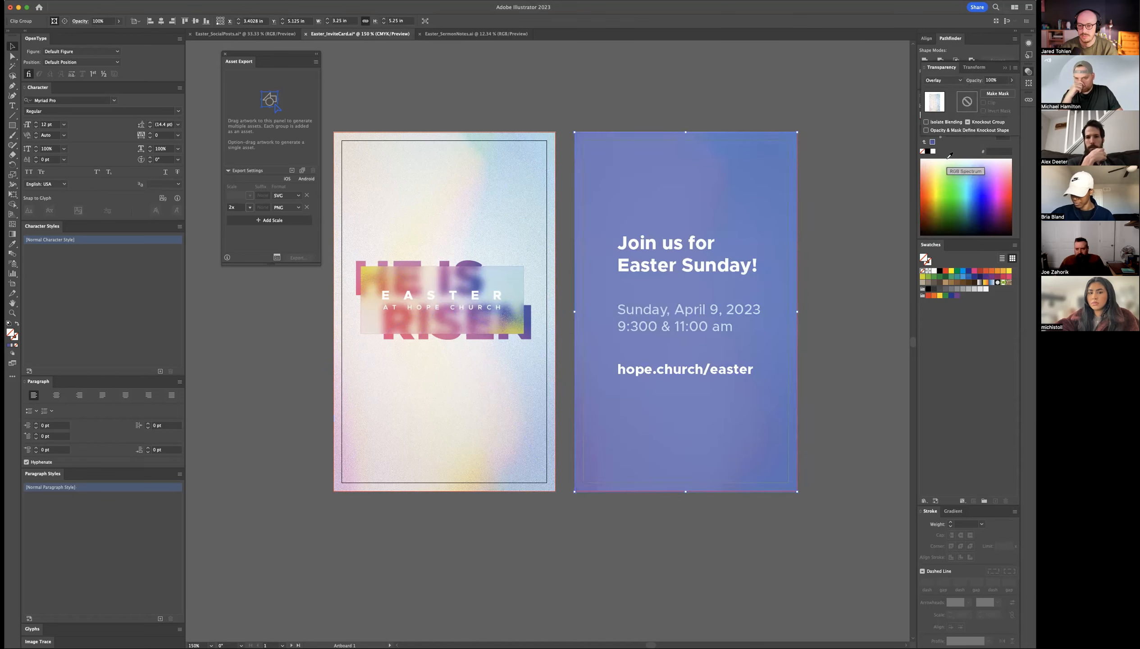
{"action": "left_click", "coordinate": [940, 80]}
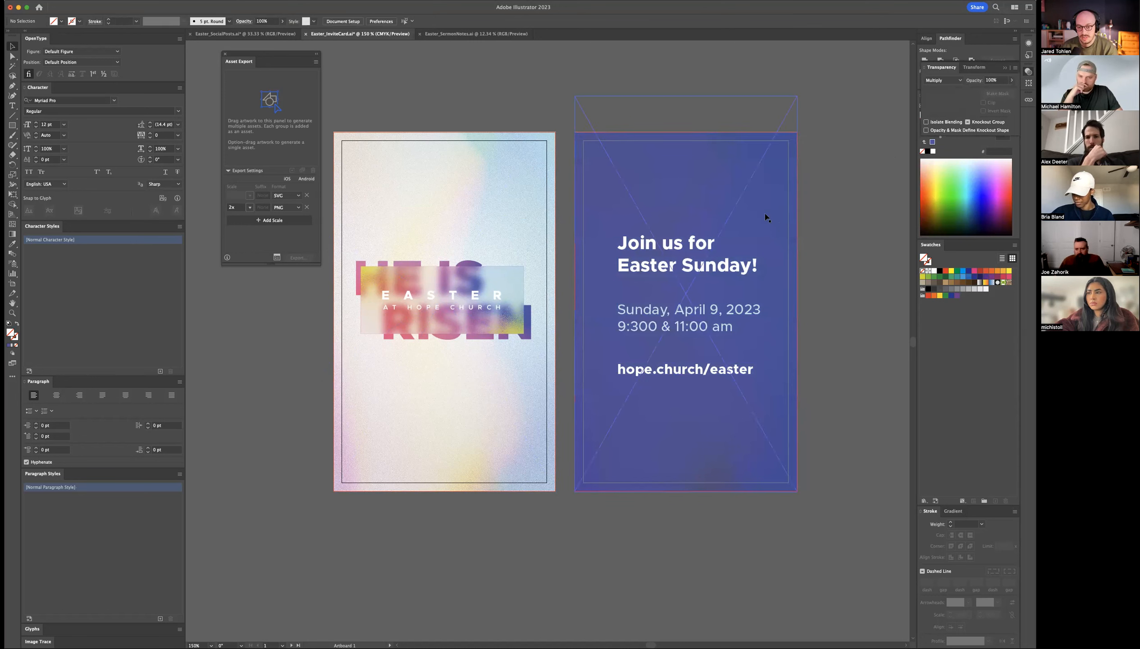
{"action": "left_click", "coordinate": [686, 312]}
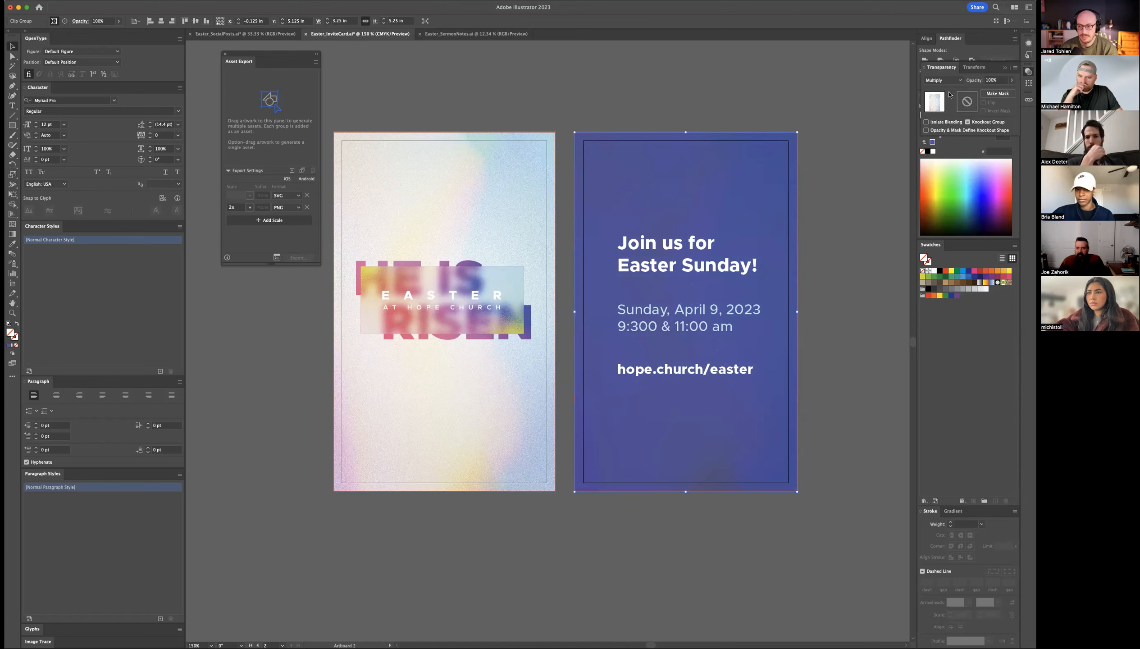
{"action": "left_click", "coordinate": [944, 81]}
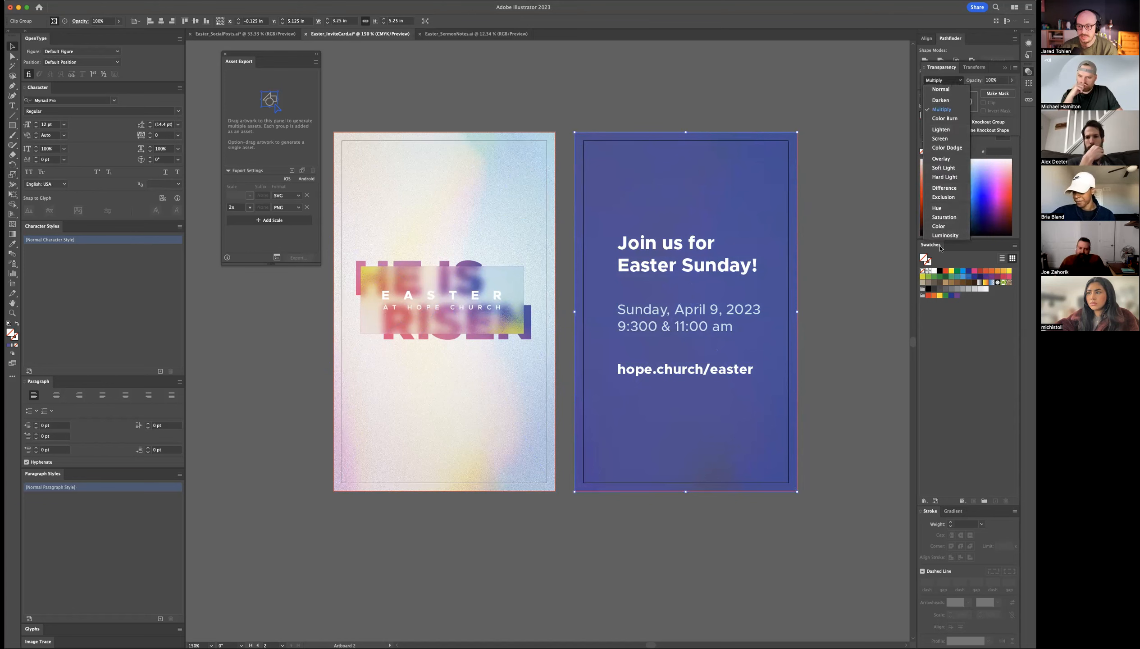
{"action": "left_click", "coordinate": [945, 235]}
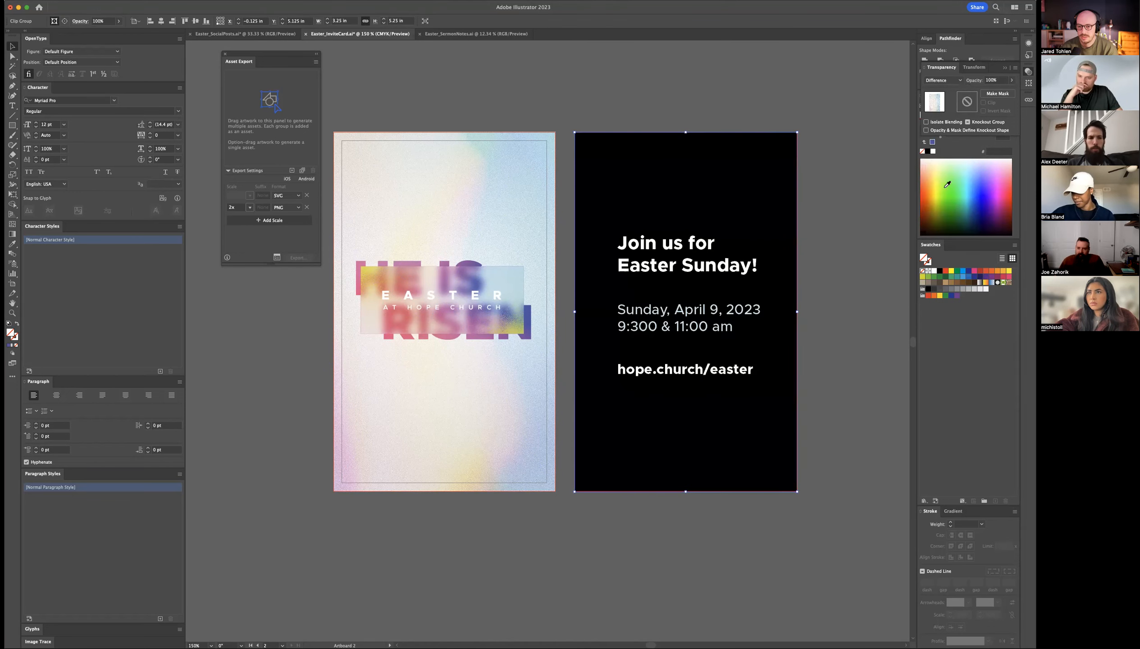
{"action": "left_click", "coordinate": [943, 80]}
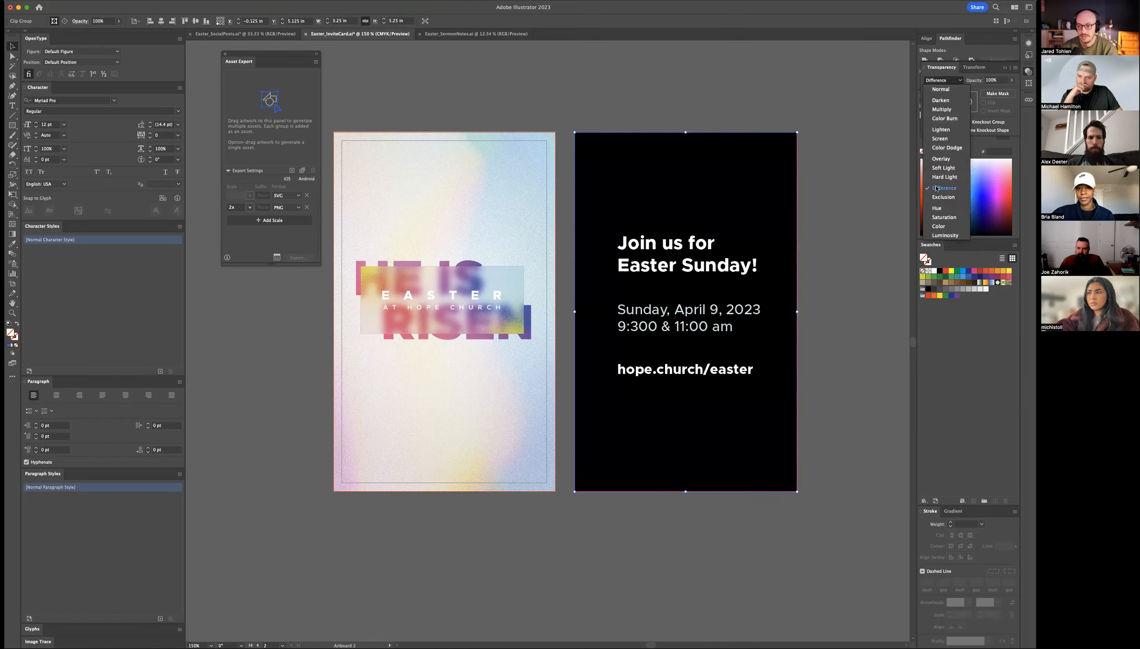
{"action": "left_click", "coordinate": [942, 196]}
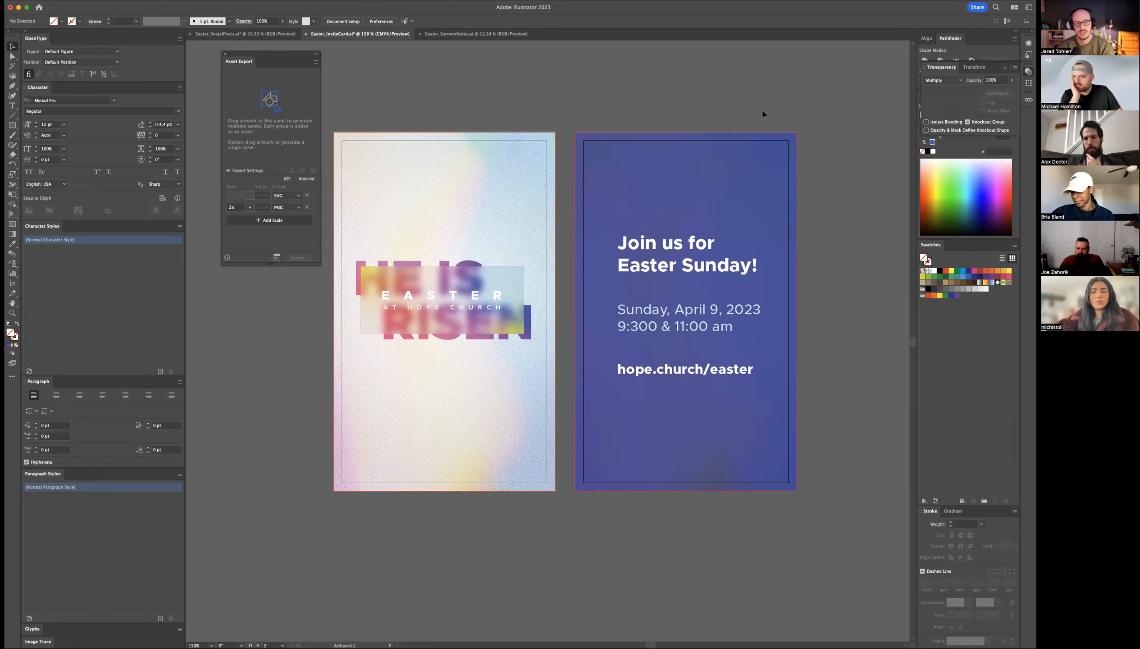
{"action": "mouse_move", "coordinate": [370, 601]}
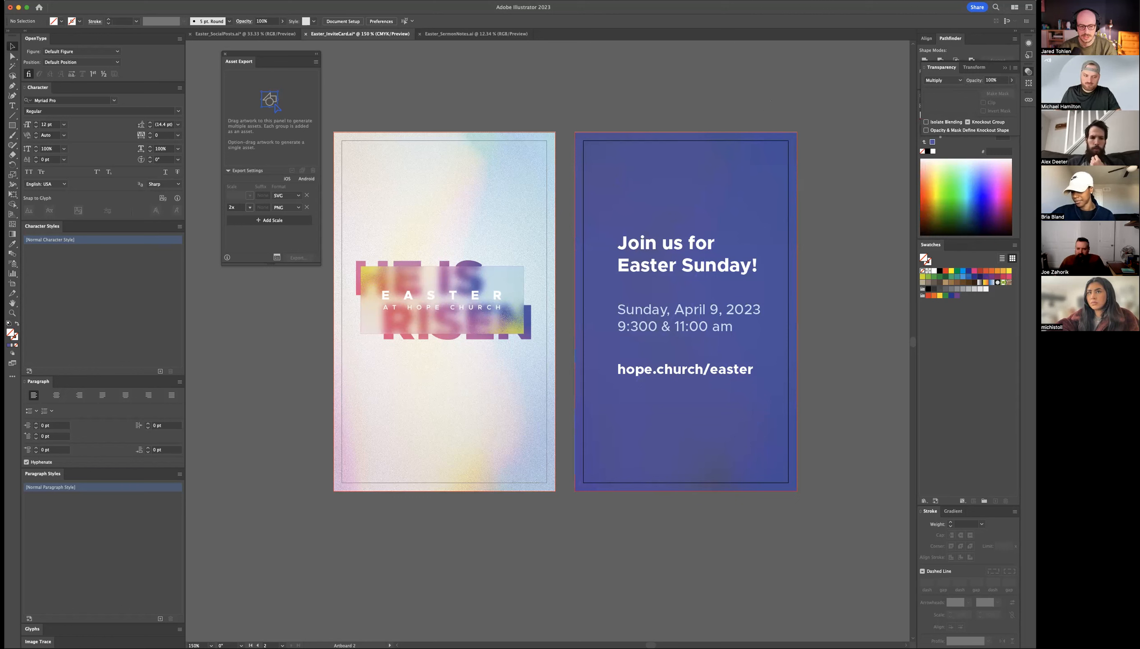
{"action": "left_click", "coordinate": [443, 298]}
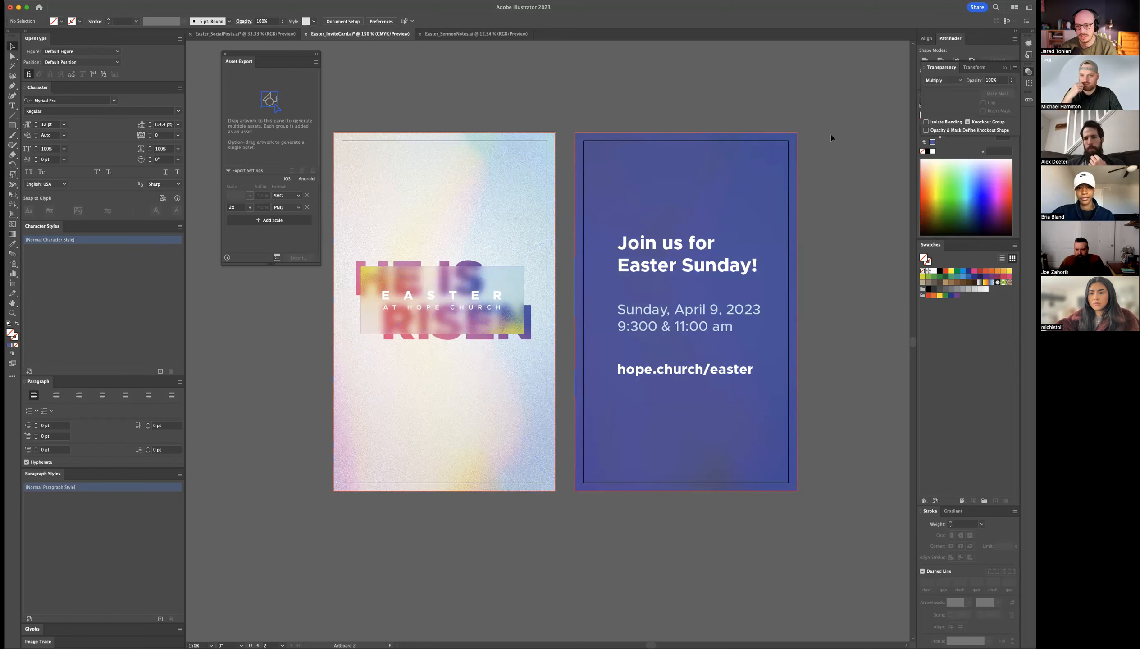
Step: Try Screen, then settle the texture on Color Burn for a deep blue-purple gradient
{"action": "left_click", "coordinate": [941, 81]}
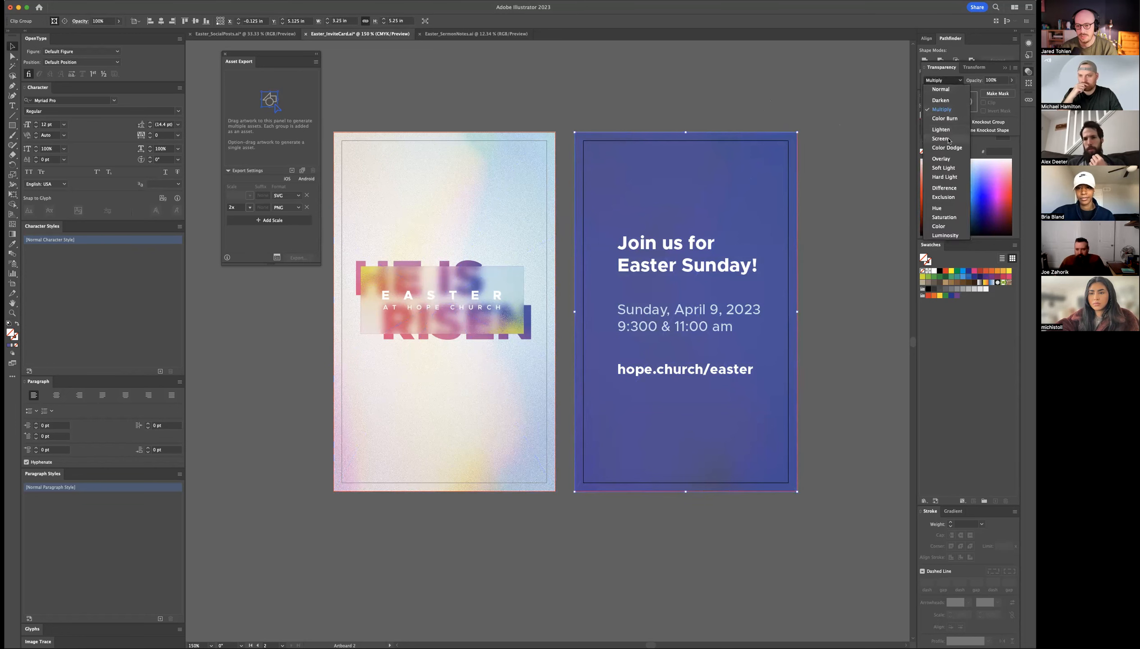
{"action": "left_click", "coordinate": [943, 138]}
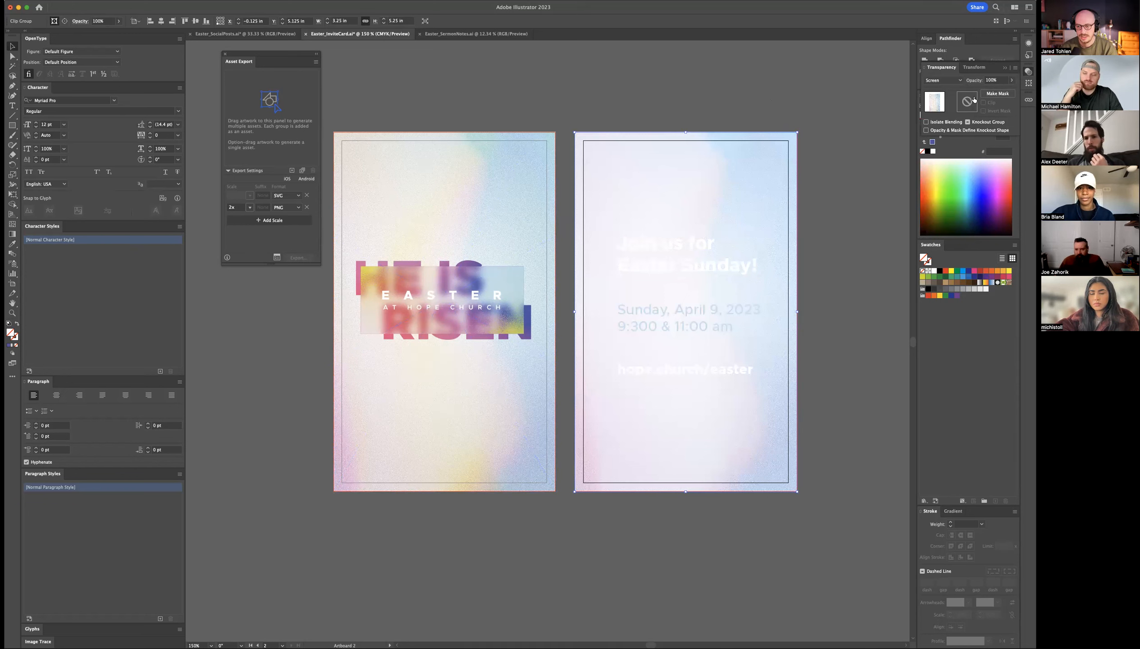
{"action": "left_click", "coordinate": [943, 80]}
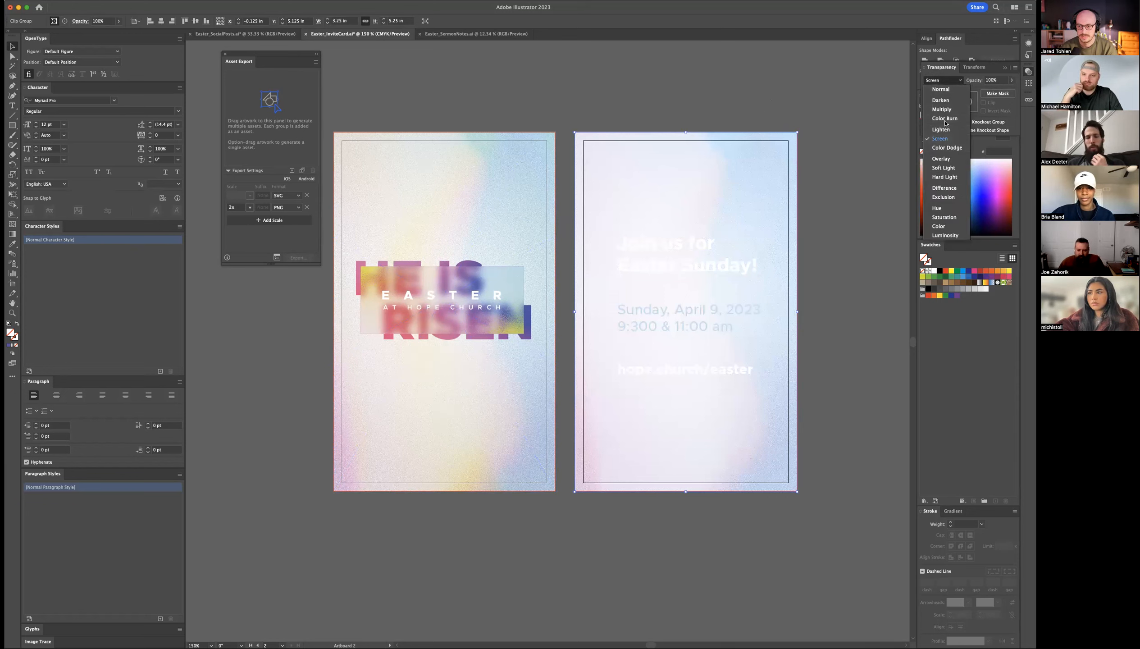
{"action": "left_click", "coordinate": [945, 119]}
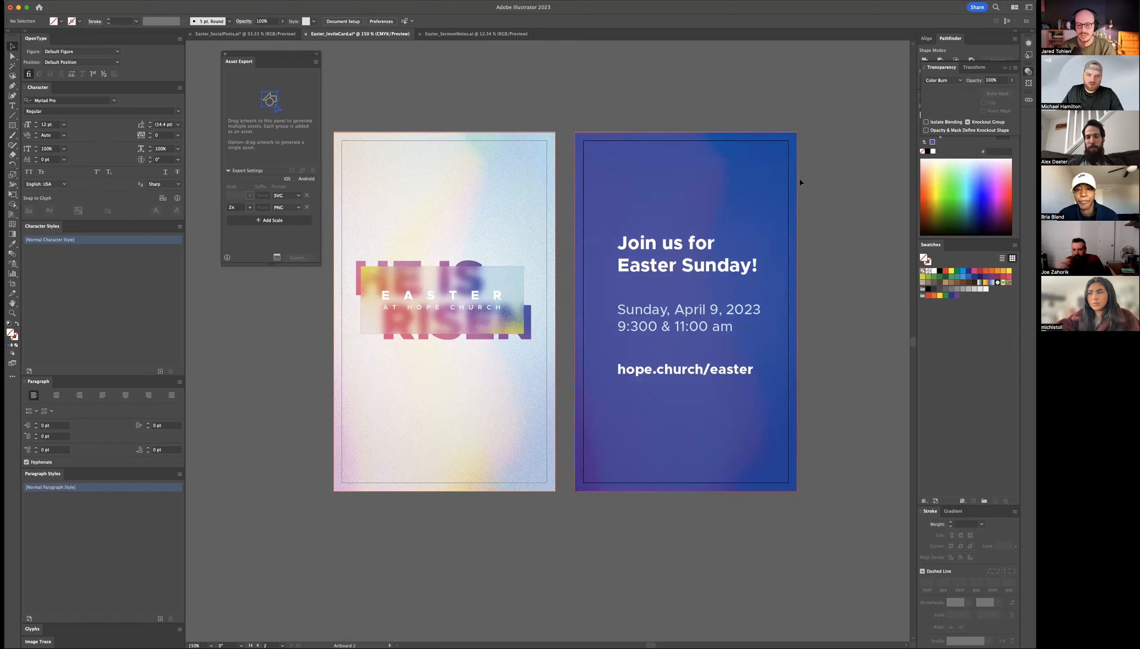
{"action": "left_click", "coordinate": [942, 80]}
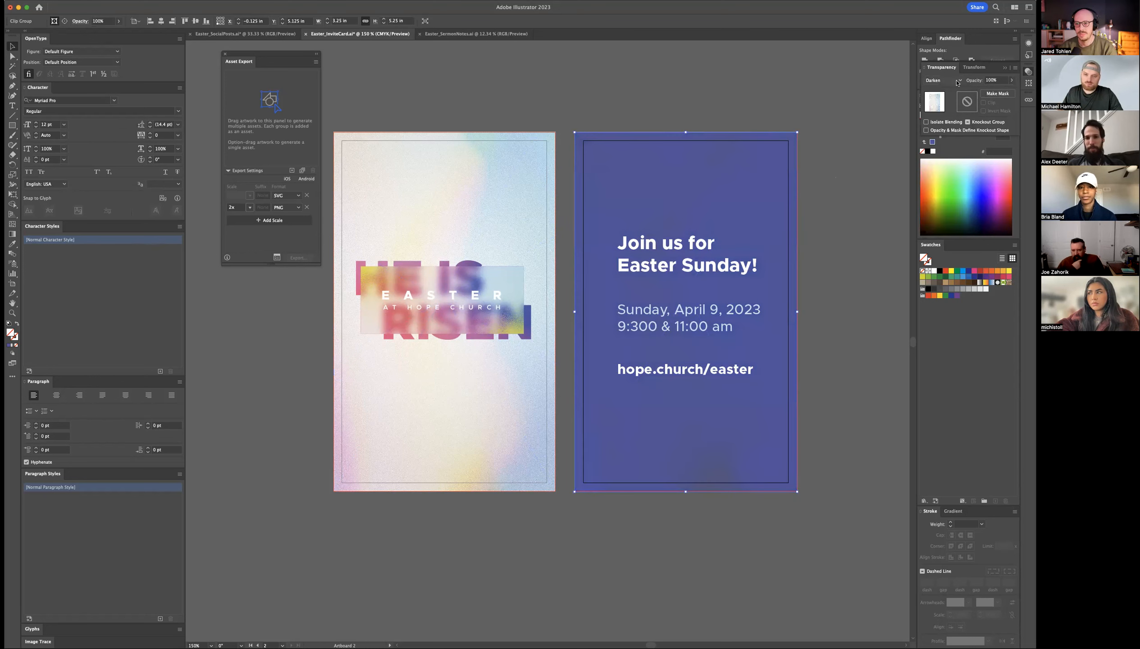
{"action": "left_click", "coordinate": [941, 80]}
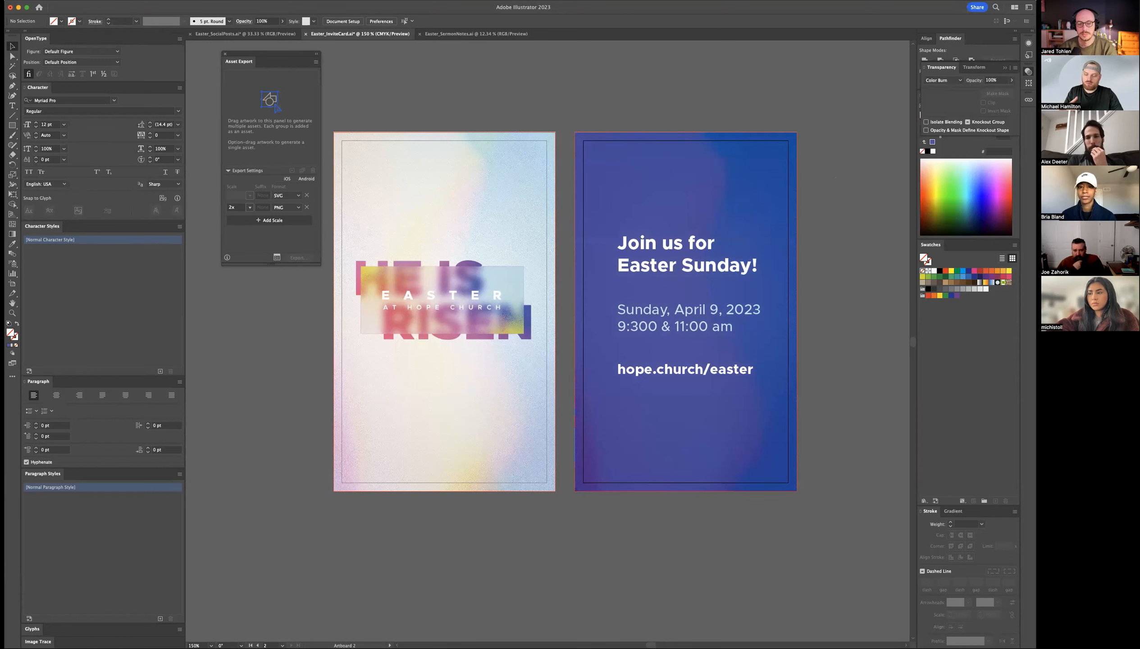
{"action": "left_click", "coordinate": [687, 253]}
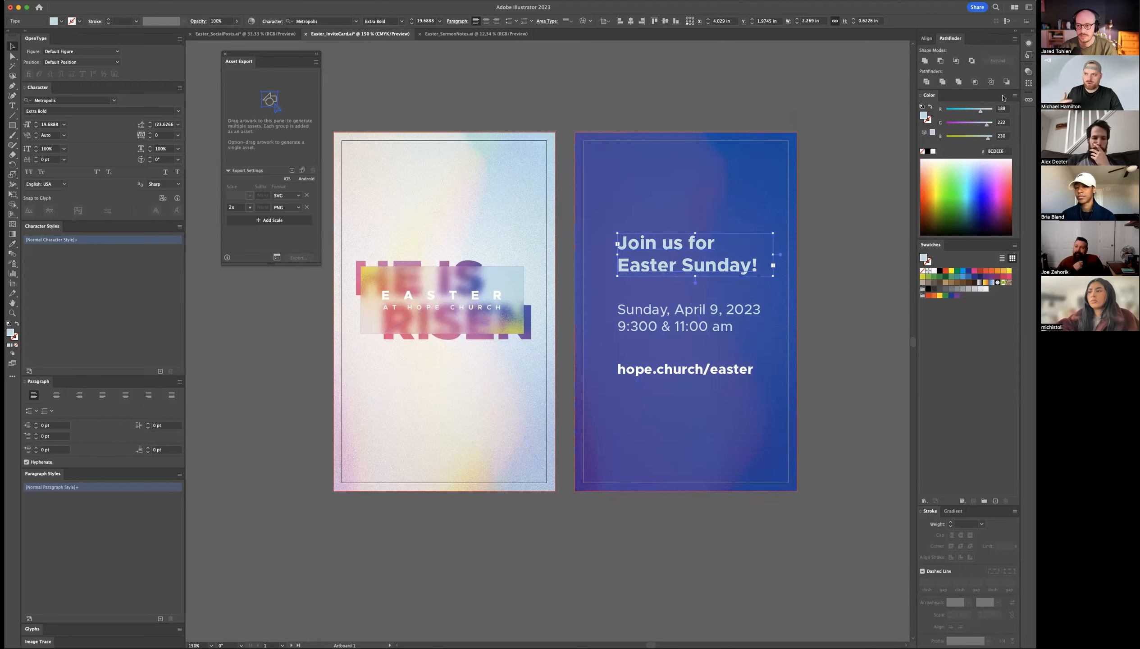
Step: Switch the Color panel to HSB sliders and try a soft light blue on the heading
{"action": "left_click", "coordinate": [1013, 96]}
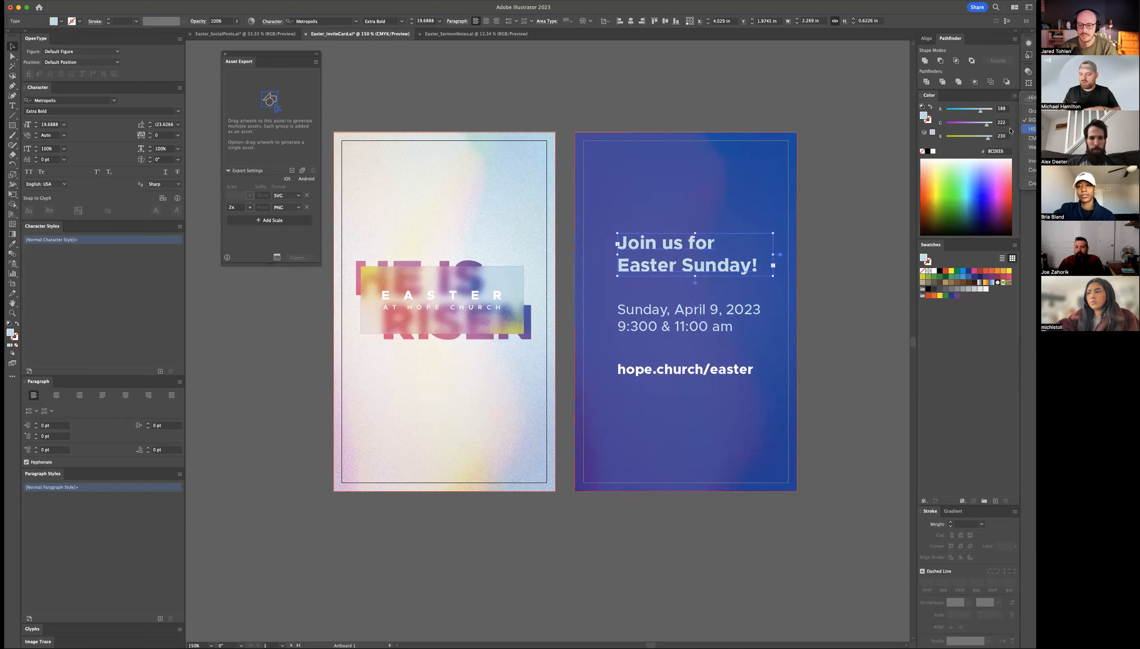
{"action": "left_click", "coordinate": [1025, 130]}
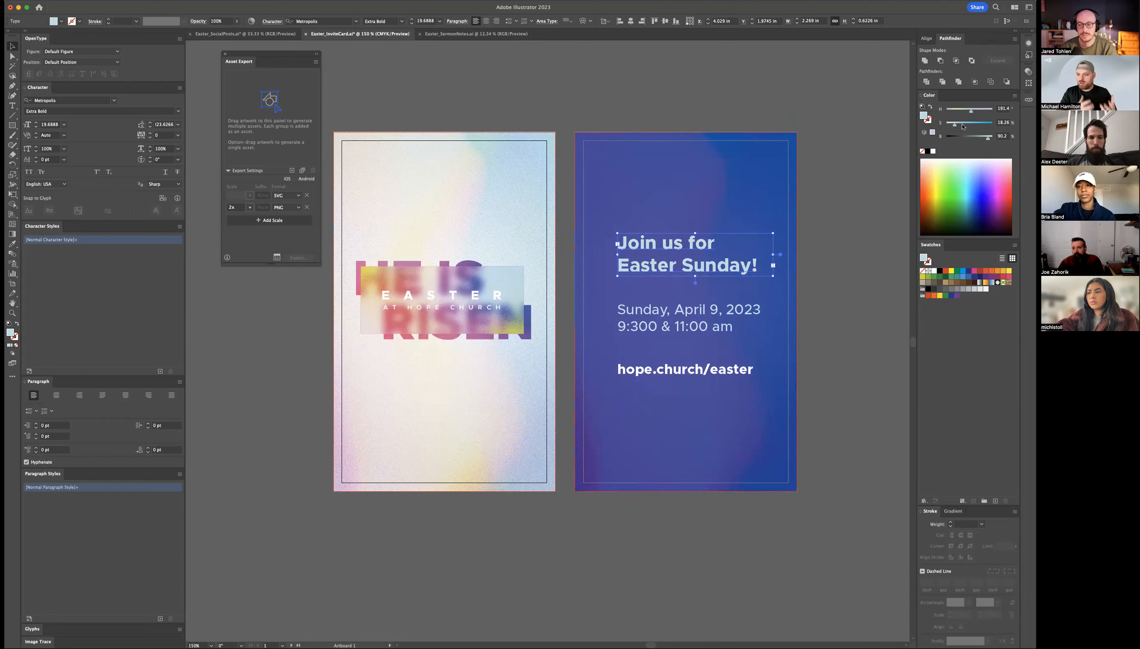
{"action": "left_click_drag", "start_coordinate": [971, 122], "coordinate": [989, 122]}
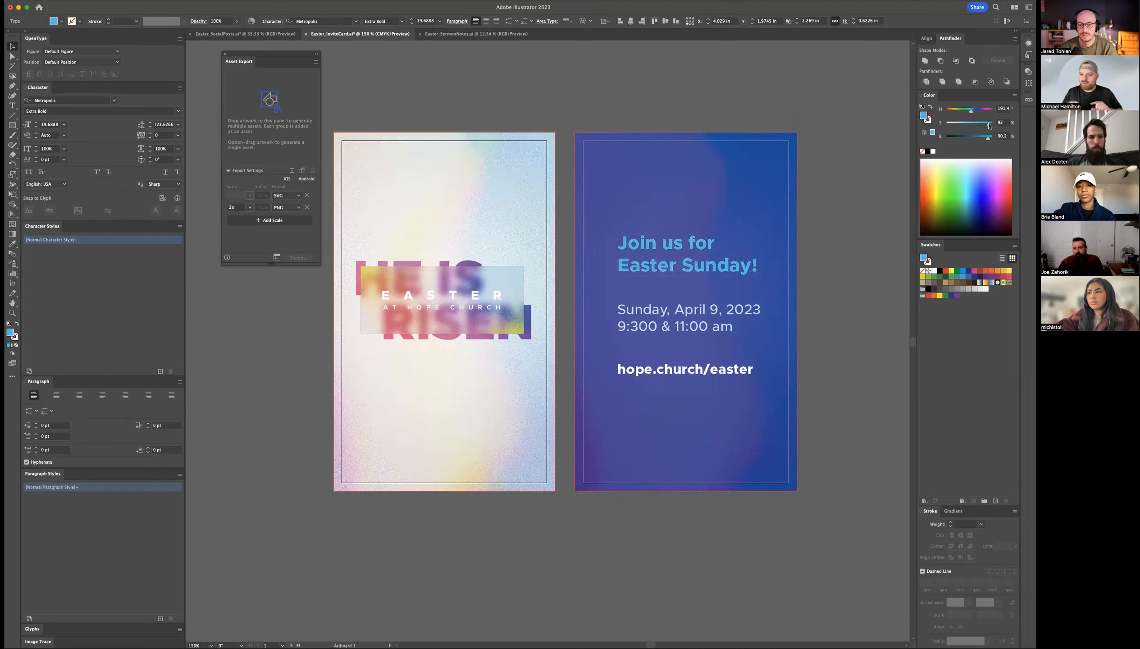
{"action": "left_click_drag", "start_coordinate": [988, 122], "coordinate": [967, 123]}
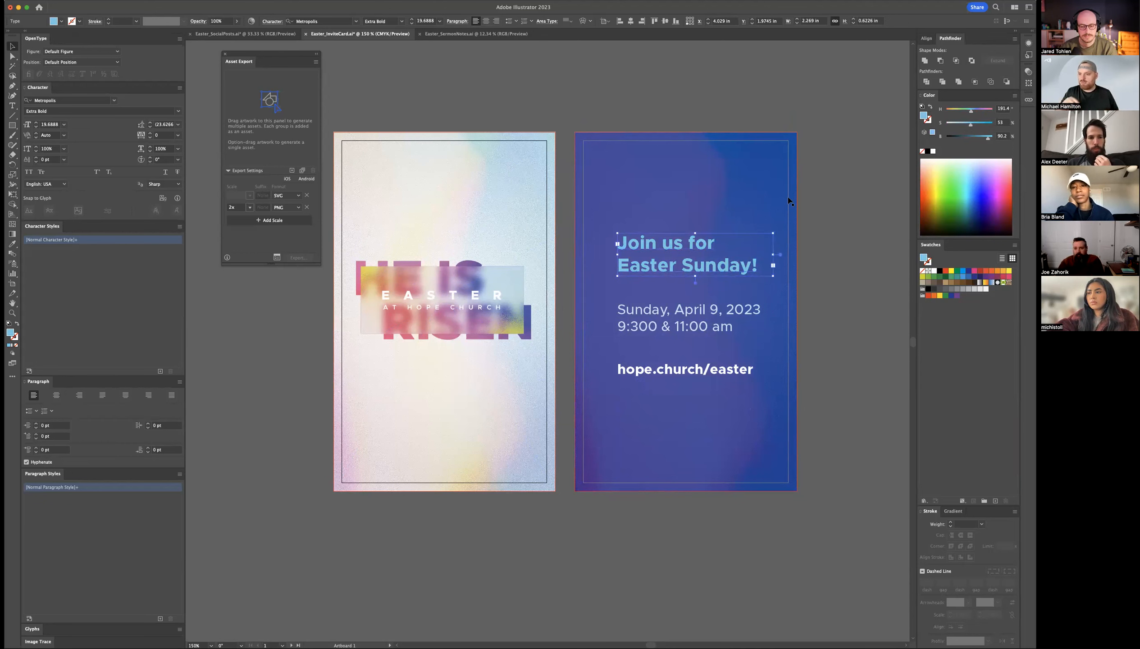
Step: Recolour the 'Join us for Easter Sunday!' heading to a soft rosy pink
{"action": "left_click", "coordinate": [688, 317]}
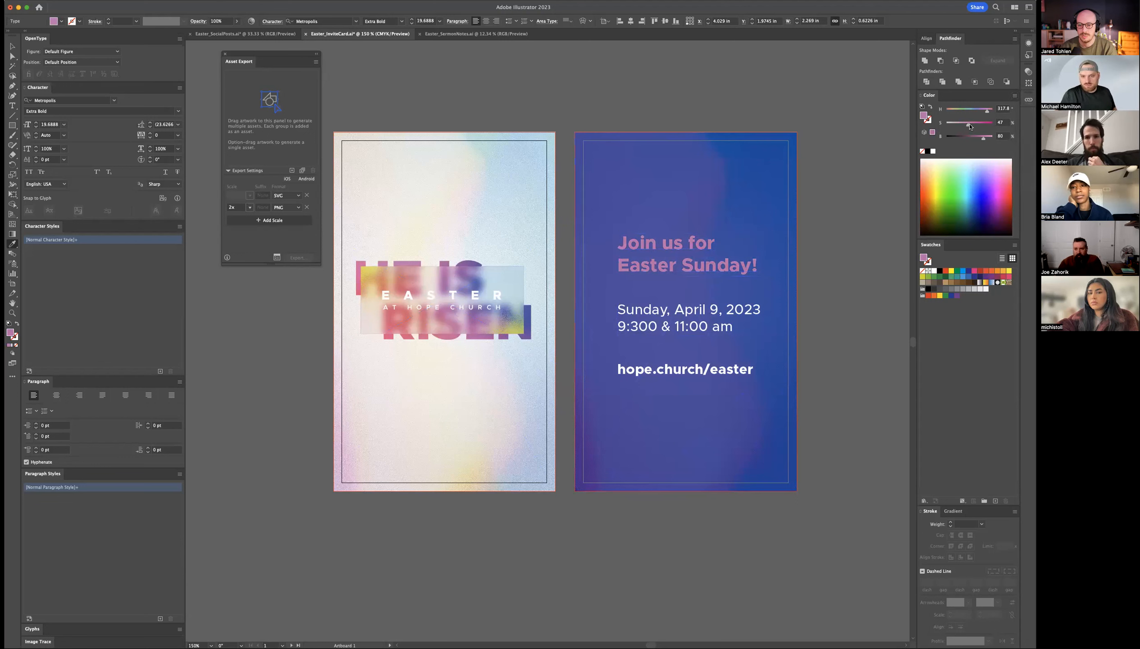
{"action": "left_click_drag", "start_coordinate": [970, 123], "coordinate": [963, 123]}
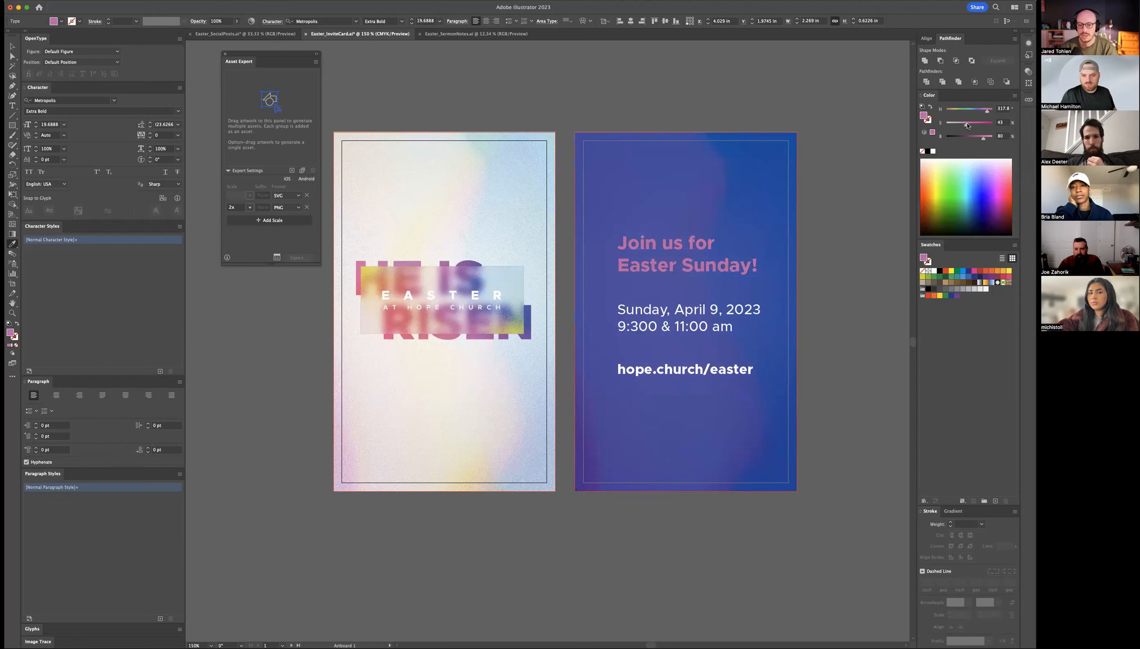
{"action": "left_click_drag", "start_coordinate": [967, 122], "coordinate": [973, 123]}
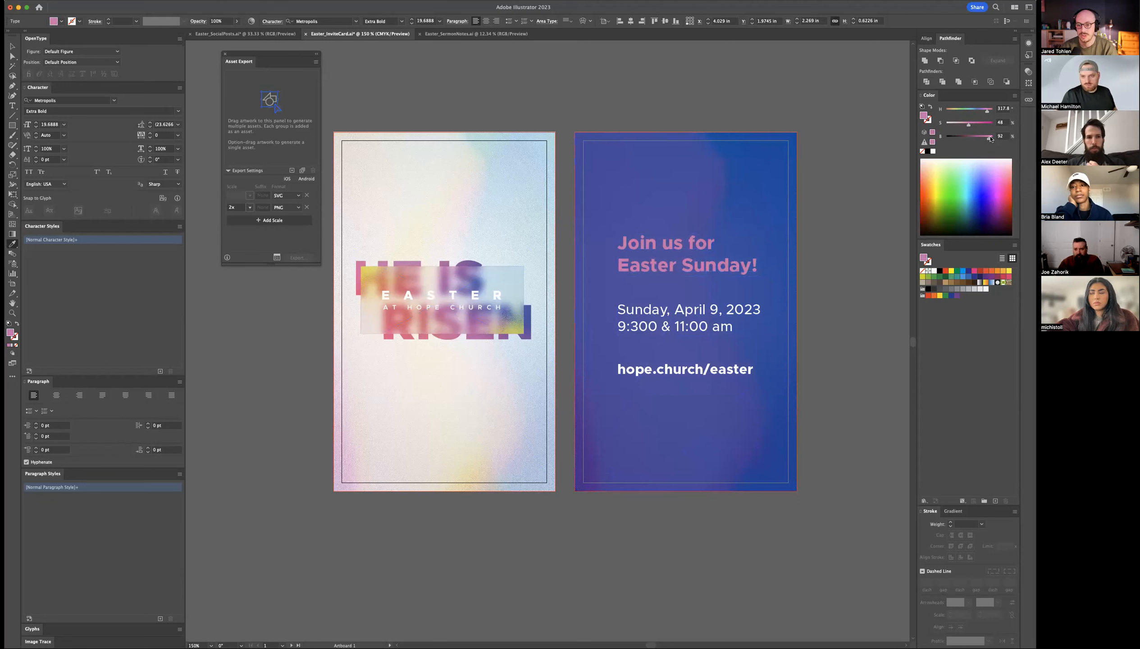
{"action": "left_click", "coordinate": [686, 254]}
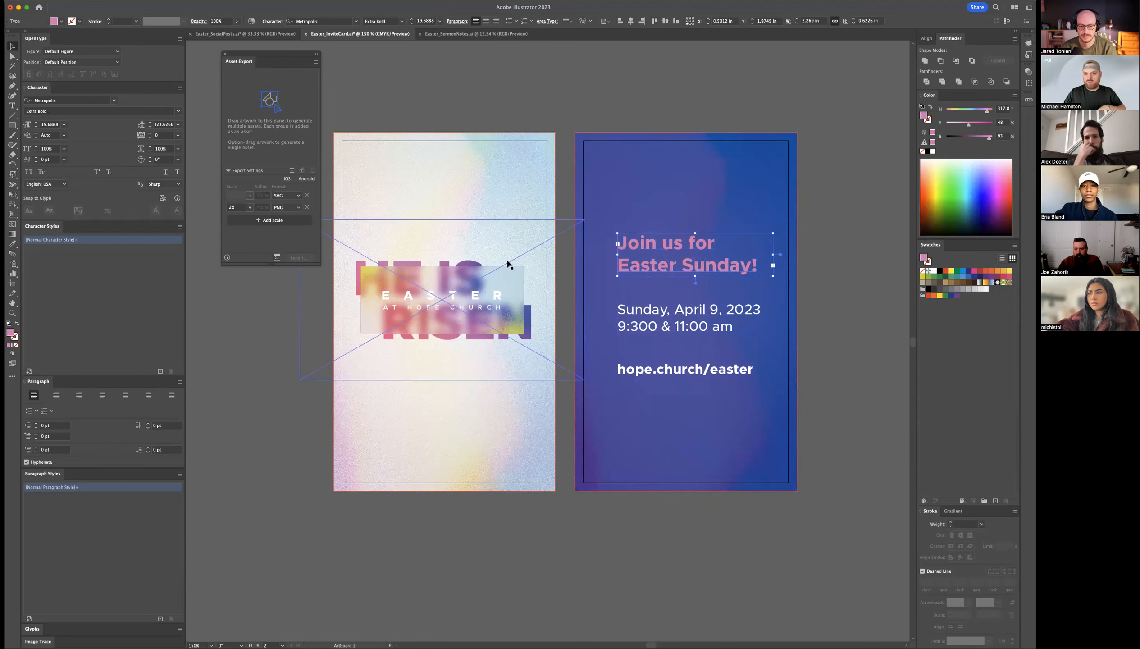
{"action": "mouse_move", "coordinate": [479, 263]}
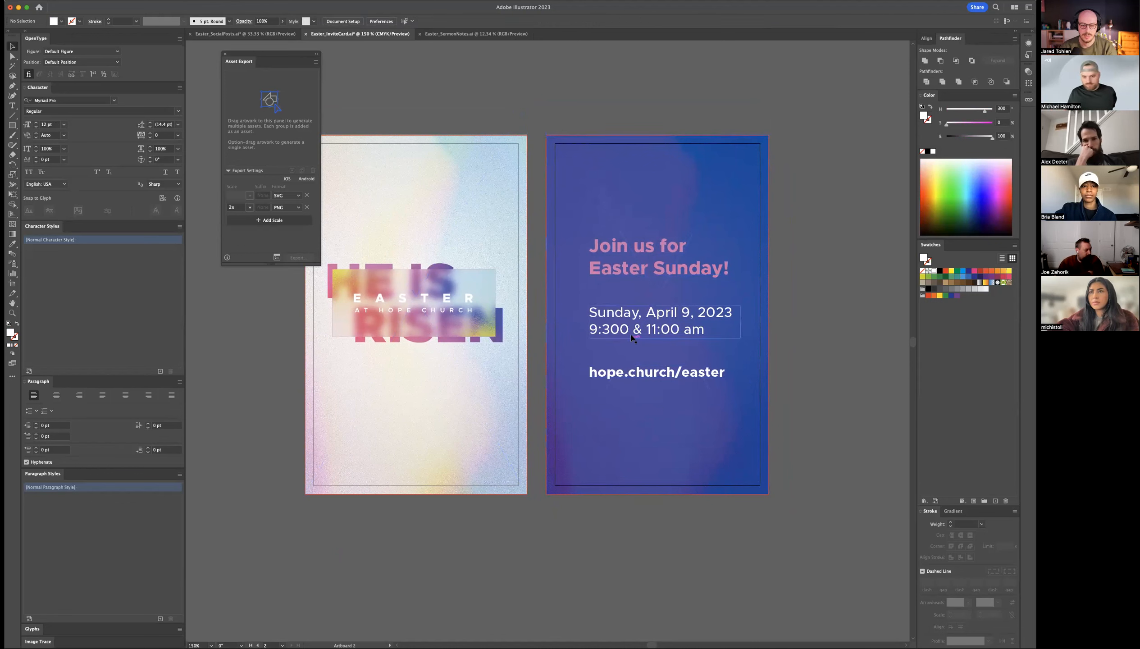
Step: Draw five squares above the card and fill them light blue, pink, blue, gold and coral from the artwork
{"action": "left_click", "coordinate": [661, 320]}
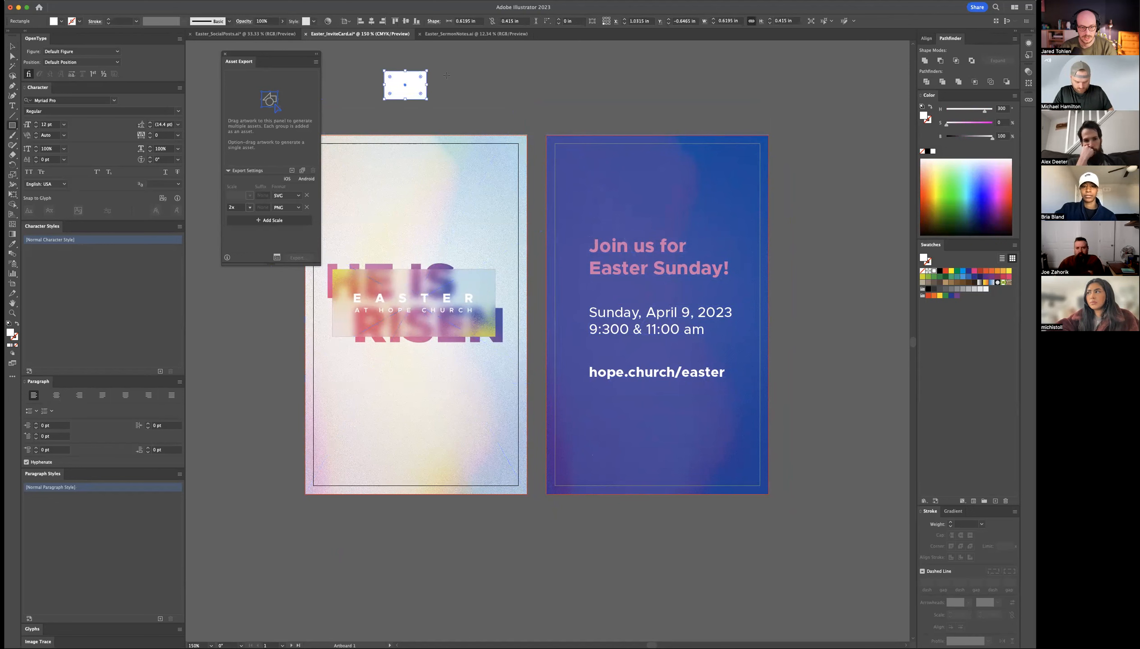
{"action": "left_click_drag", "start_coordinate": [428, 85], "coordinate": [440, 86]}
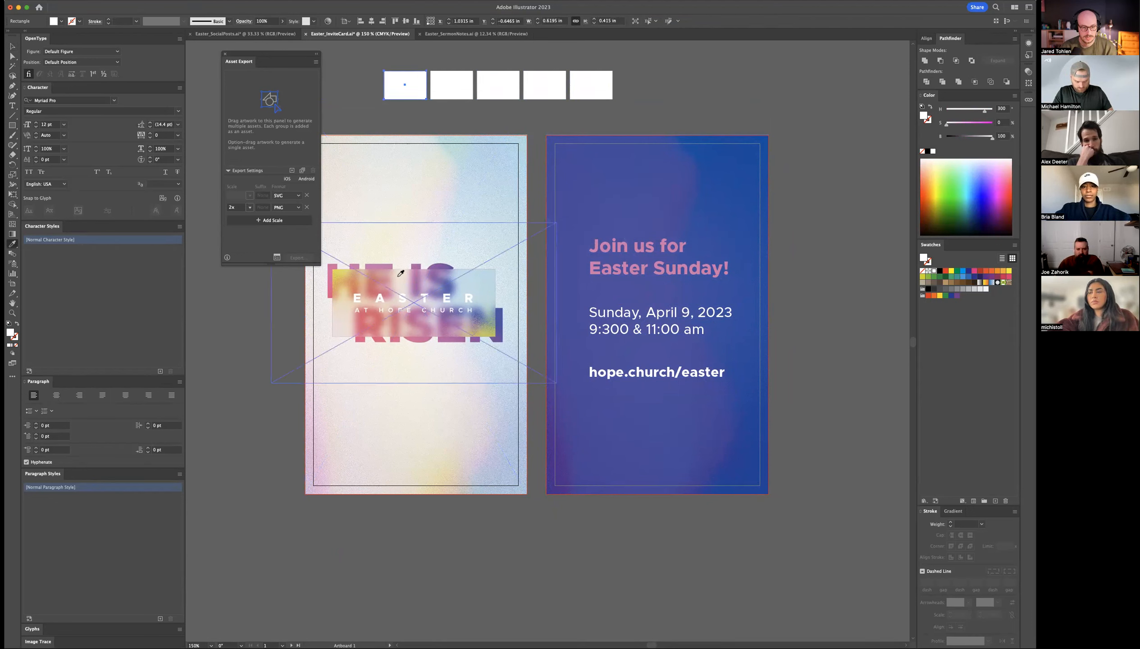
{"action": "left_click", "coordinate": [405, 84]}
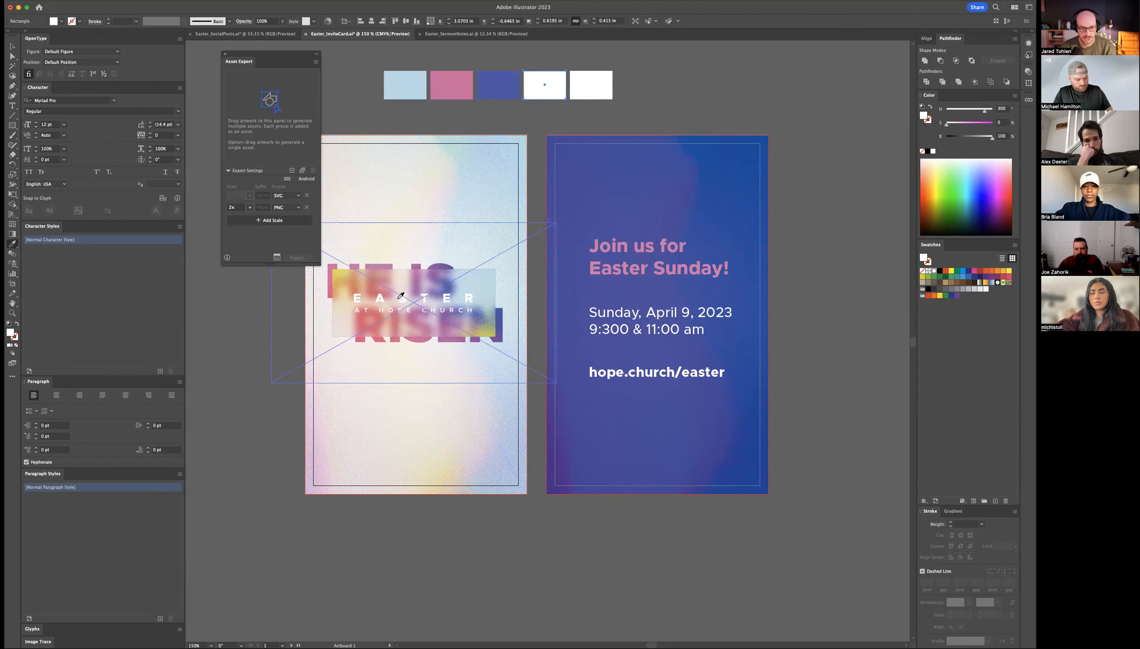
{"action": "left_click", "coordinate": [543, 85]}
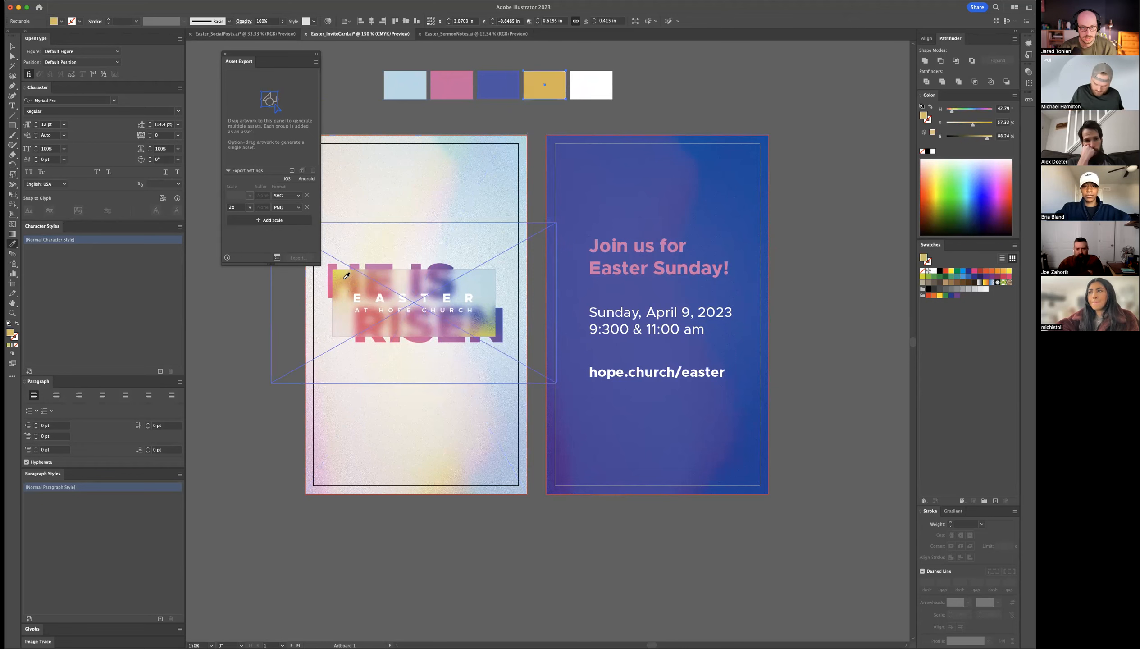
{"action": "left_click", "coordinate": [591, 85]}
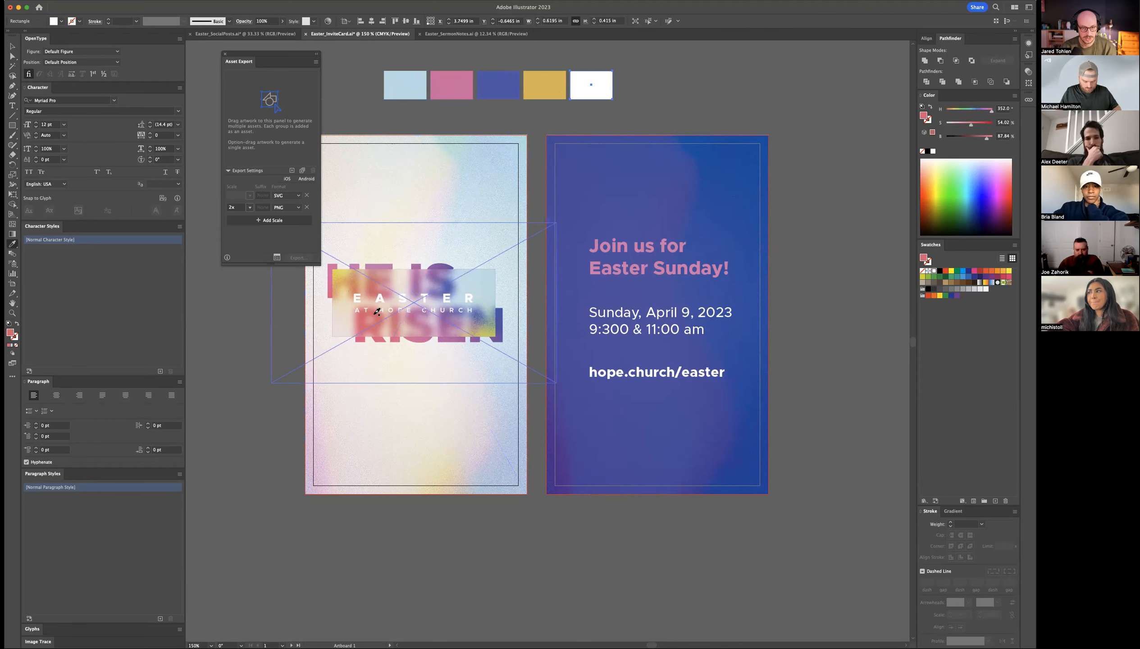
{"action": "left_click", "coordinate": [591, 85]}
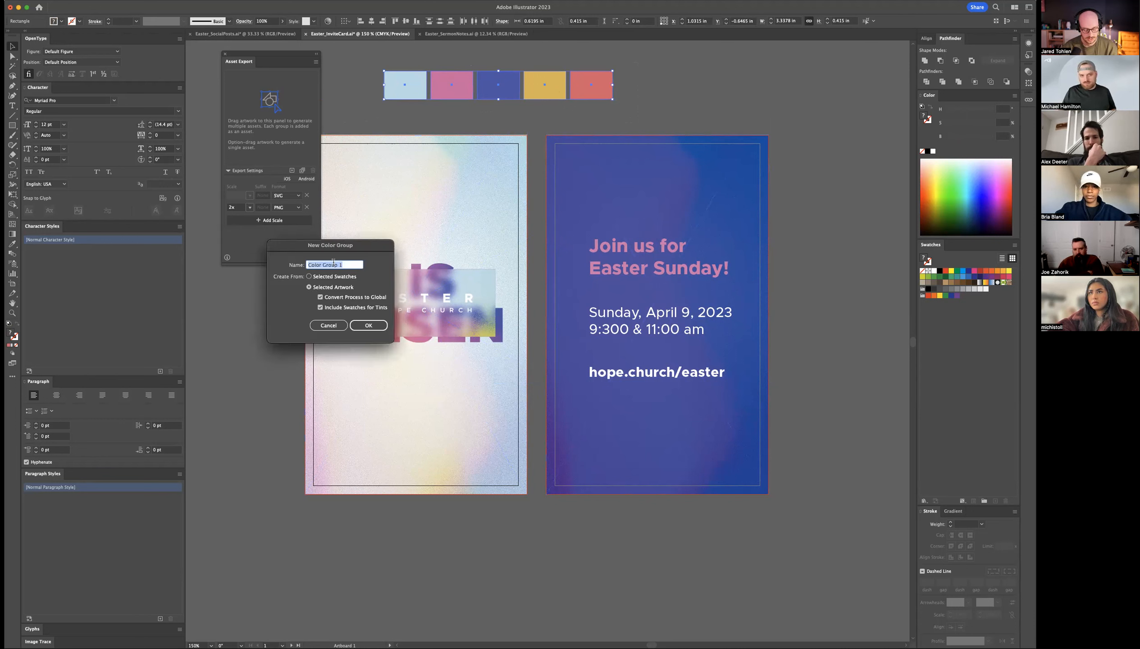
Step: Name the new global colour group 'Easter 2023' and confirm it
{"action": "type", "text": "Easter 2023"}
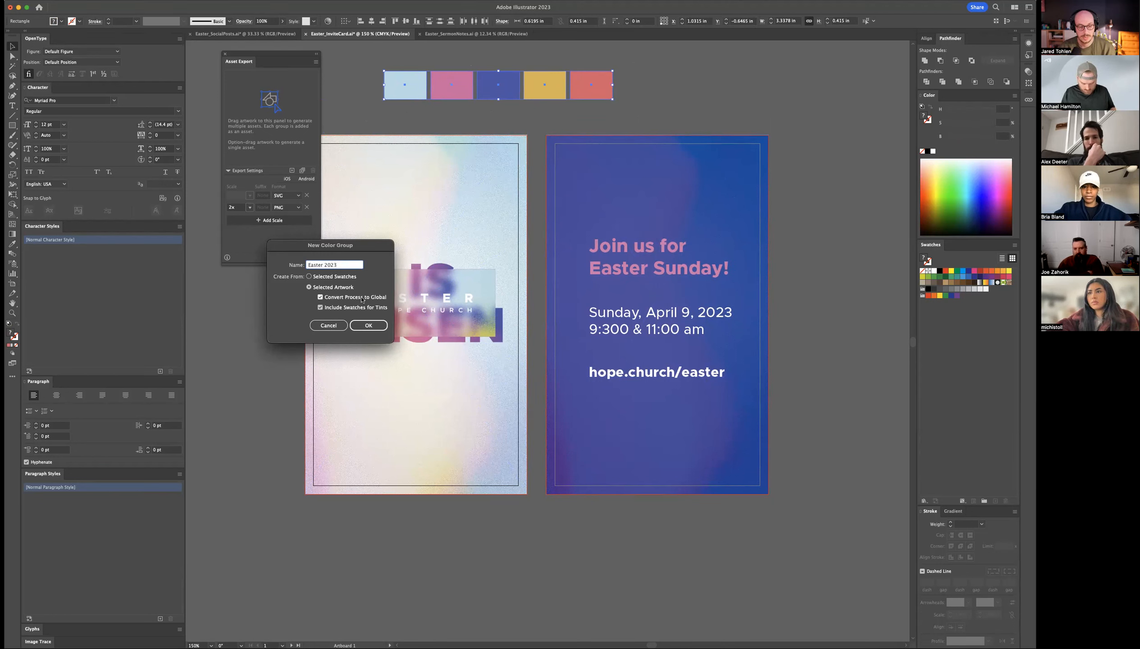
{"action": "left_click", "coordinate": [368, 325]}
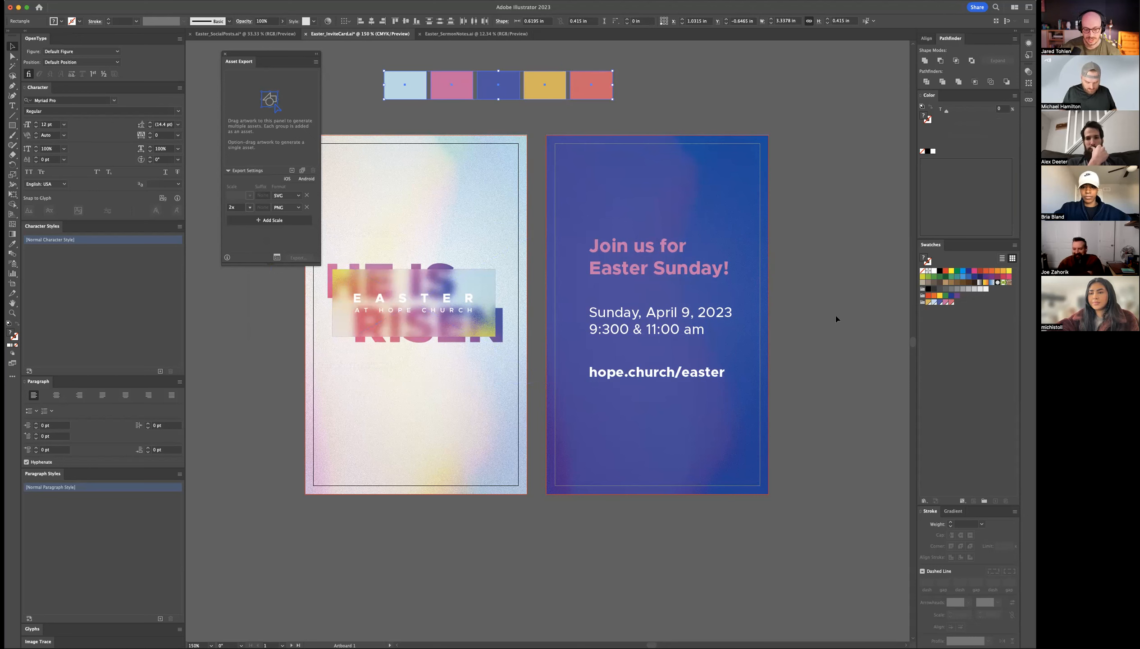
{"action": "mouse_move", "coordinate": [831, 315]}
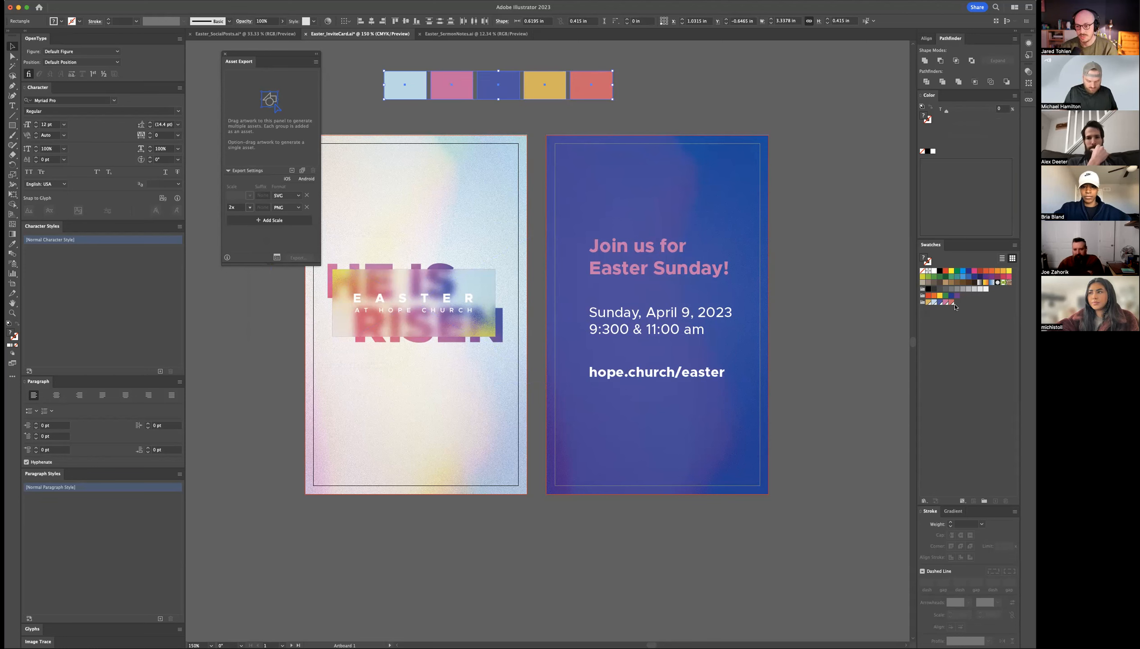
Step: Colour the headline coral and the web address gold from the Easter 2023 group
{"action": "left_click", "coordinate": [658, 256]}
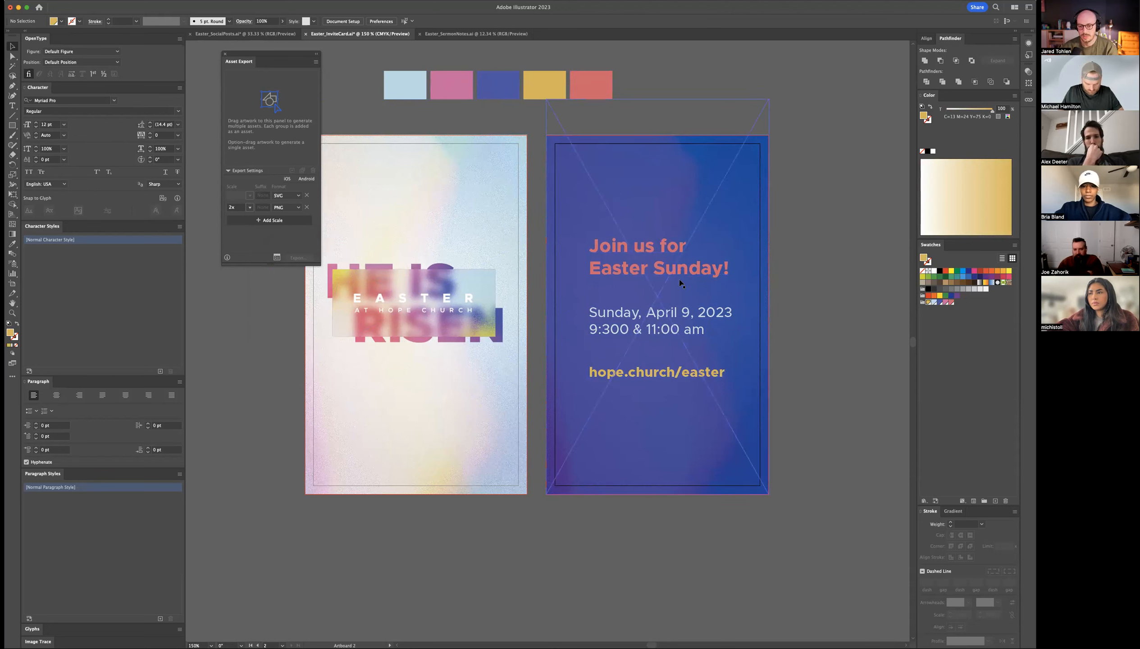
{"action": "left_click", "coordinate": [658, 256]}
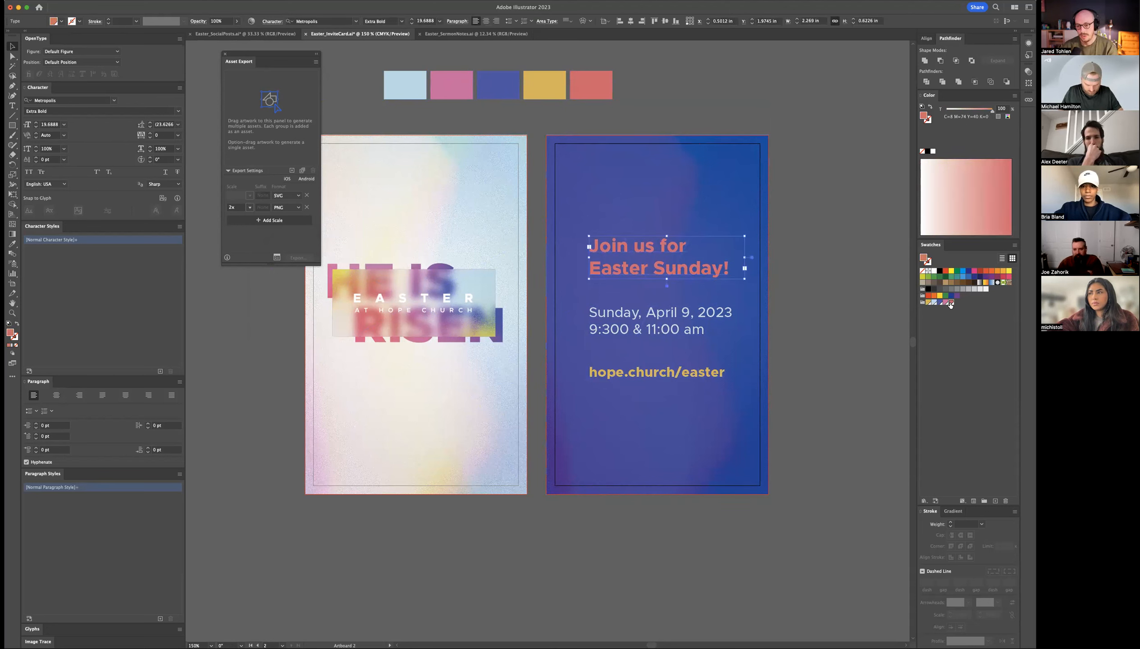
Step: Check the coral swatch's HSB definition and place a headline copy above the card
{"action": "left_click", "coordinate": [858, 301]}
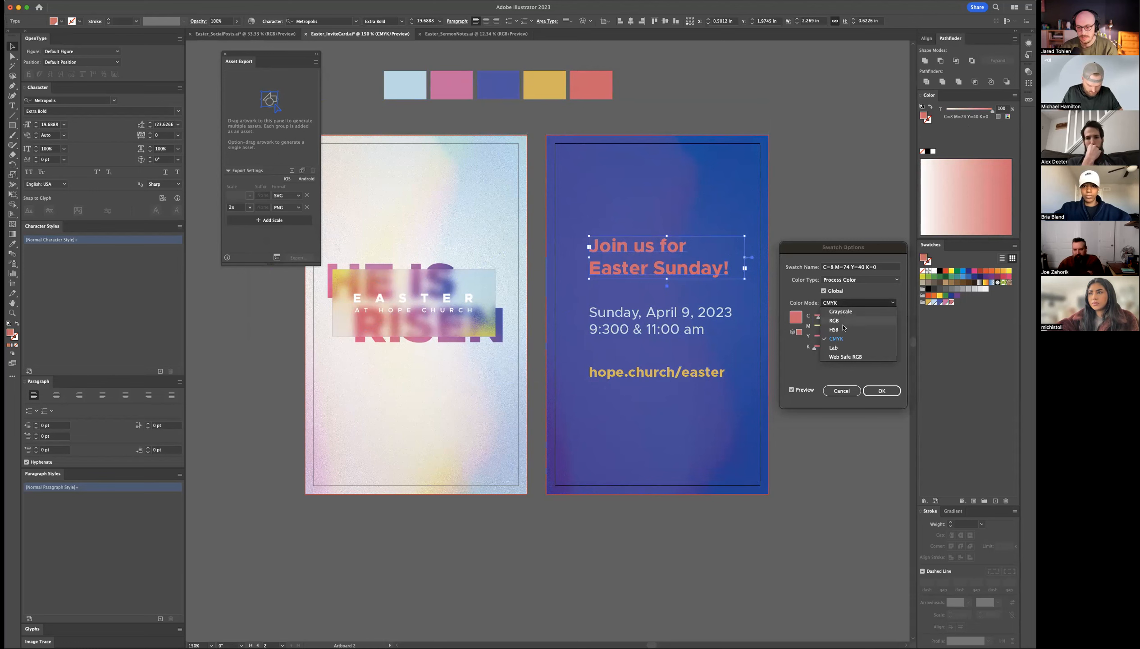
{"action": "left_click", "coordinate": [834, 330]}
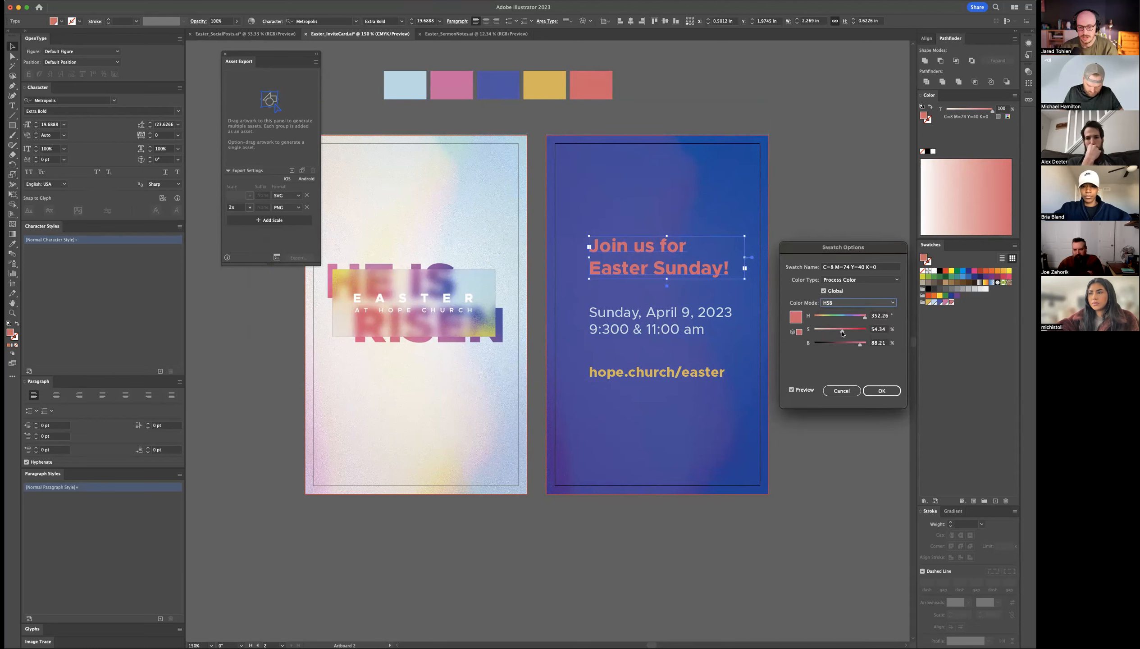
{"action": "left_click", "coordinate": [881, 390]}
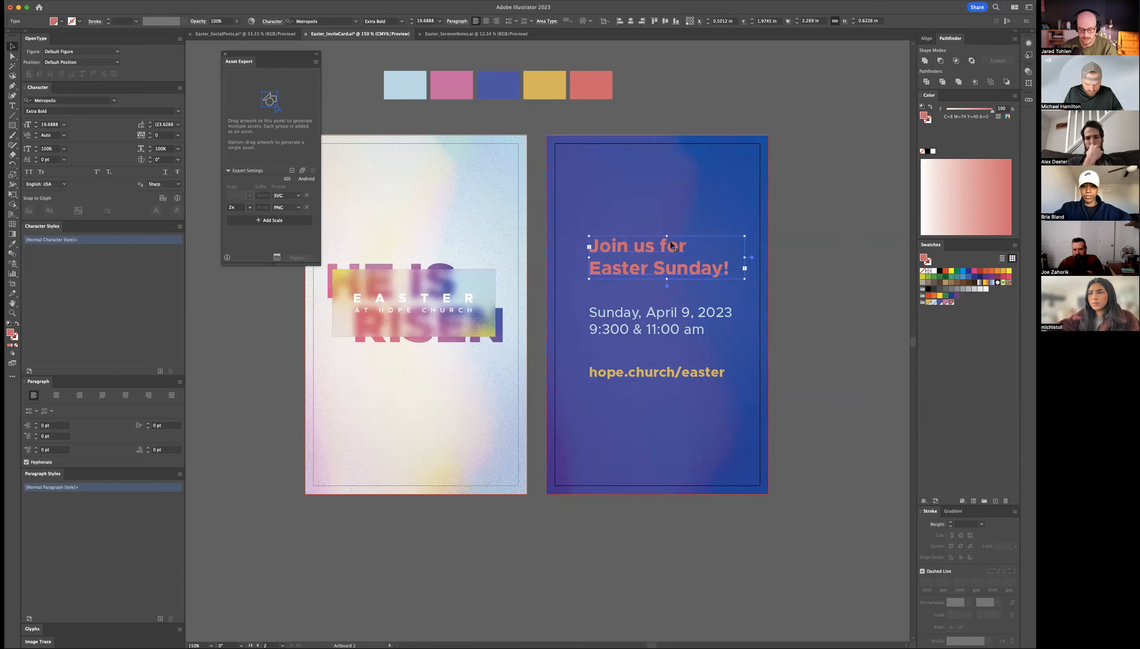
{"action": "left_click_drag", "start_coordinate": [665, 256], "coordinate": [771, 81]}
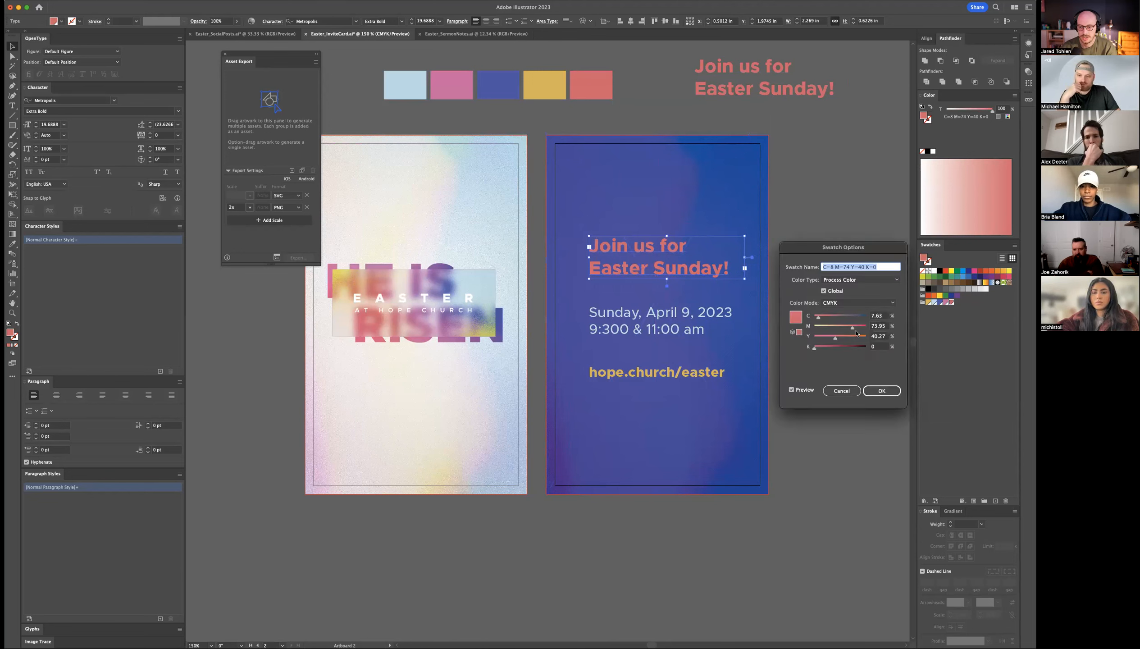
Step: Set the coral global swatch's saturation to about 59 percent and apply it
{"action": "left_click", "coordinate": [893, 303]}
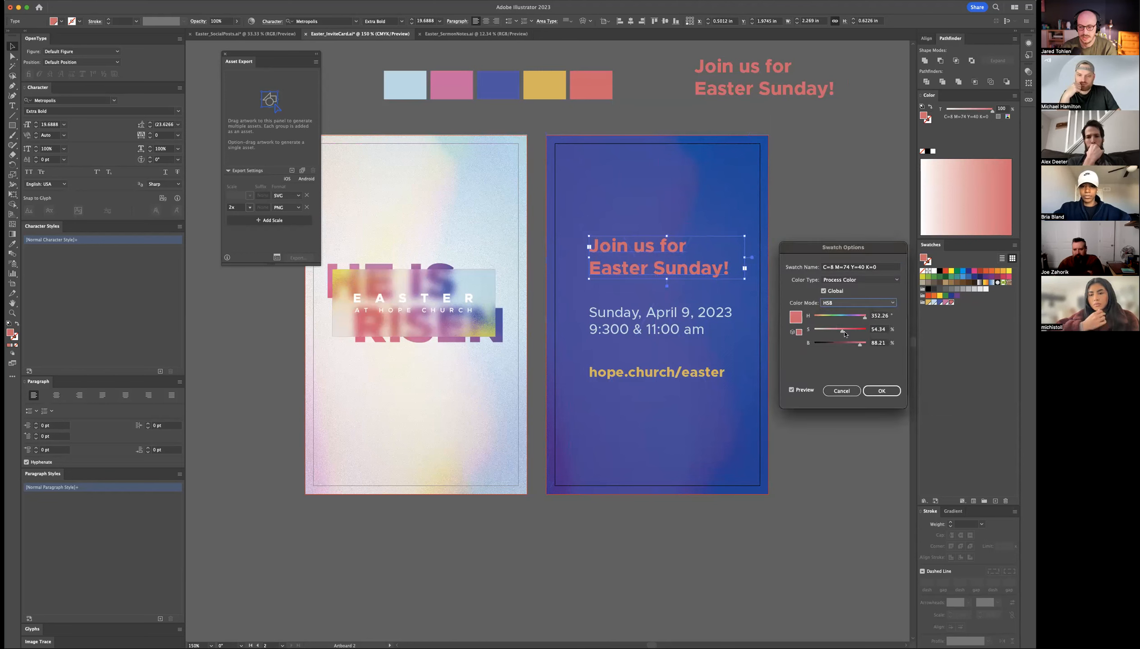
{"action": "left_click_drag", "start_coordinate": [843, 329], "coordinate": [844, 329]}
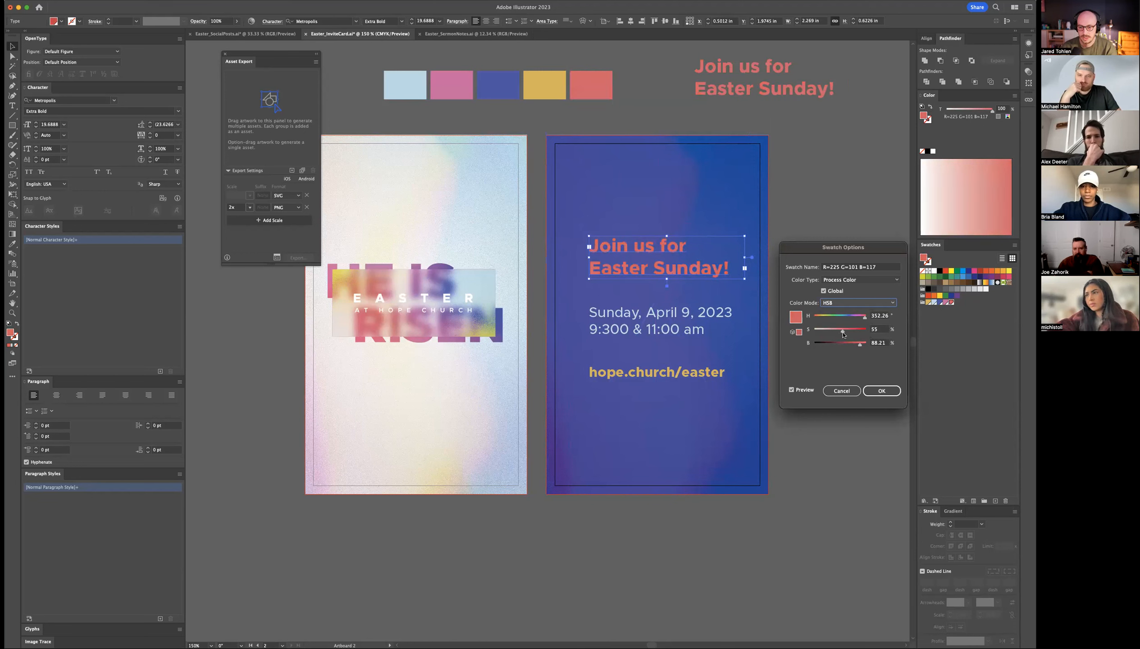
{"action": "left_click_drag", "start_coordinate": [842, 329], "coordinate": [853, 329]}
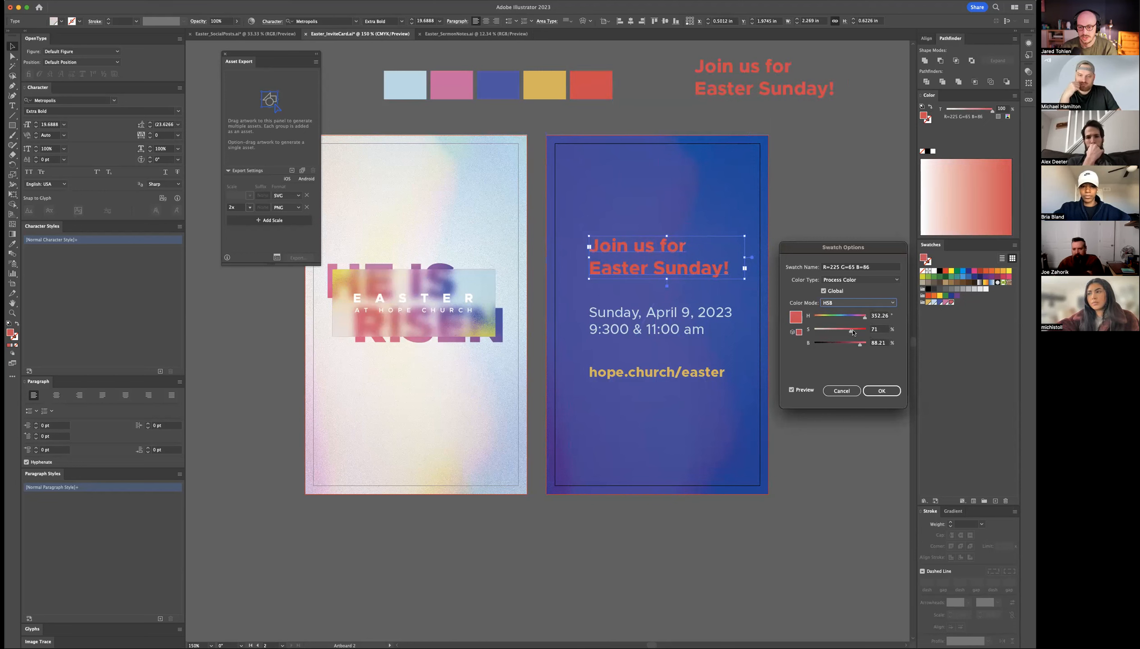
{"action": "left_click_drag", "start_coordinate": [851, 330], "coordinate": [835, 330]}
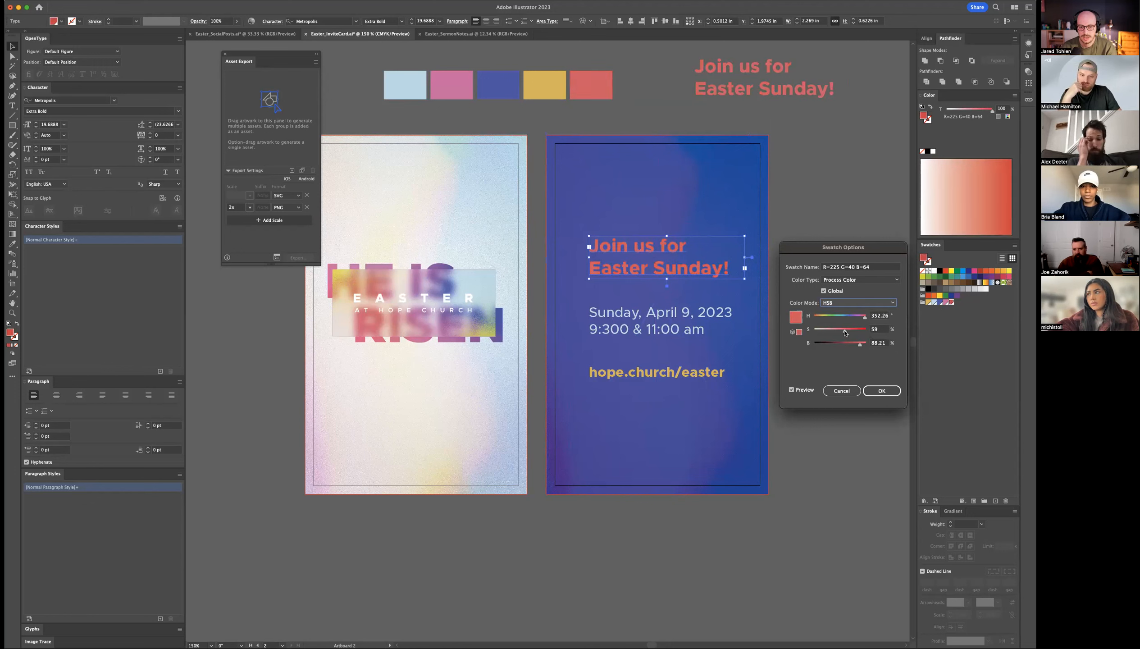
{"action": "left_click", "coordinate": [880, 390]}
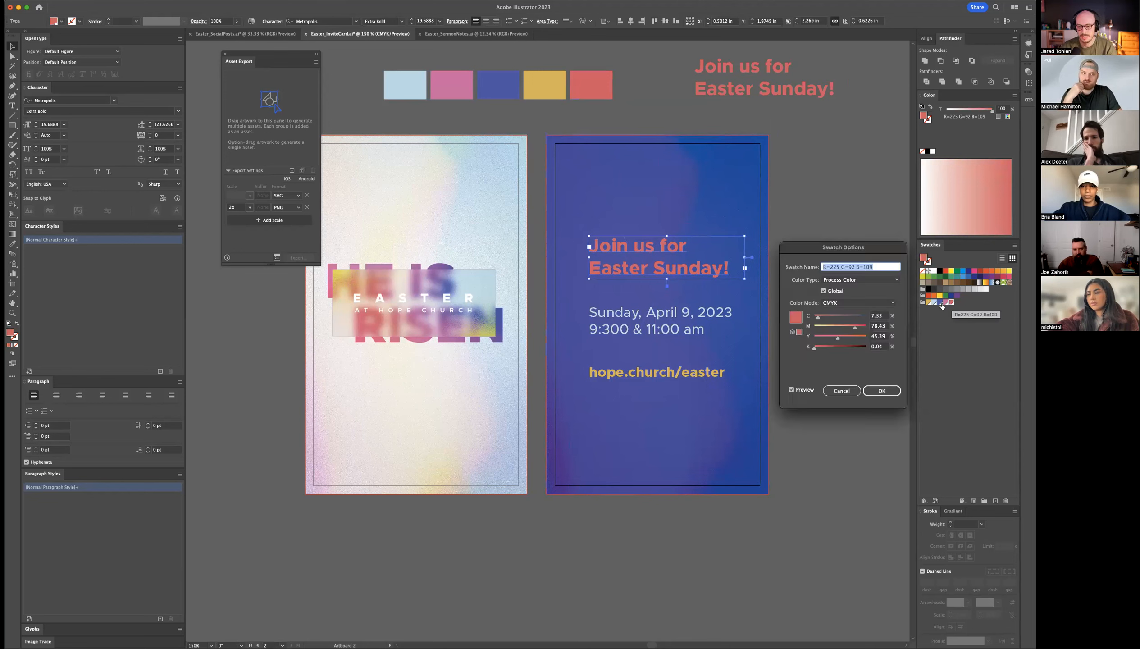
Step: Shift the coral swatch's hue to teal around 171 with higher saturation, recolouring headlines and square
{"action": "left_click", "coordinate": [856, 303]}
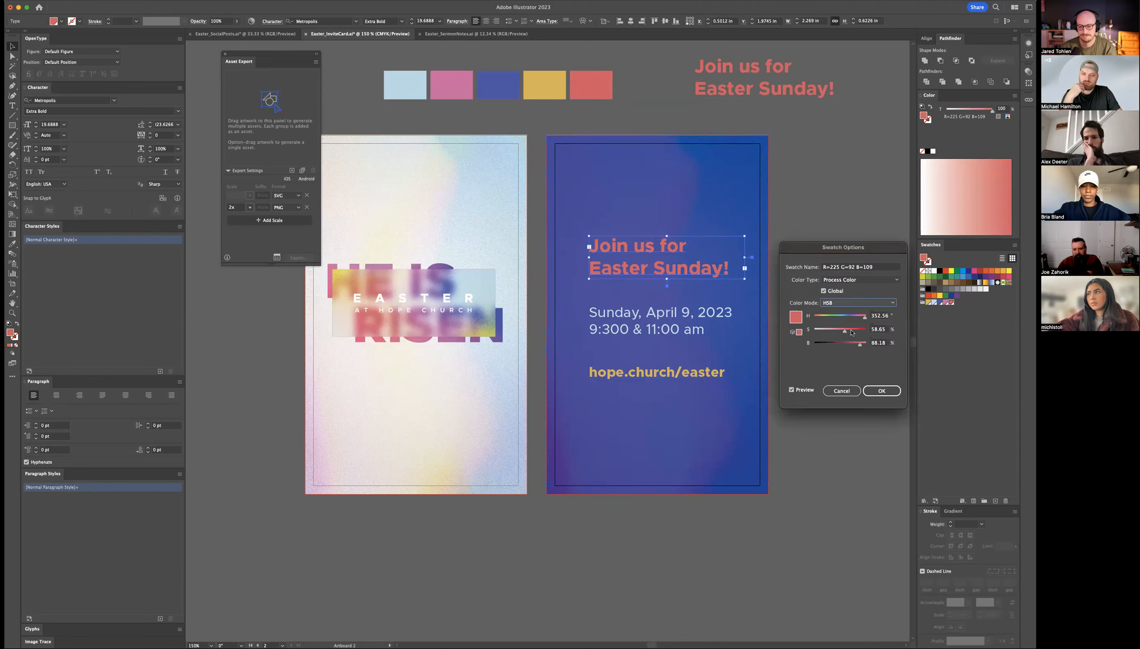
{"action": "left_click_drag", "start_coordinate": [851, 316], "coordinate": [836, 316]}
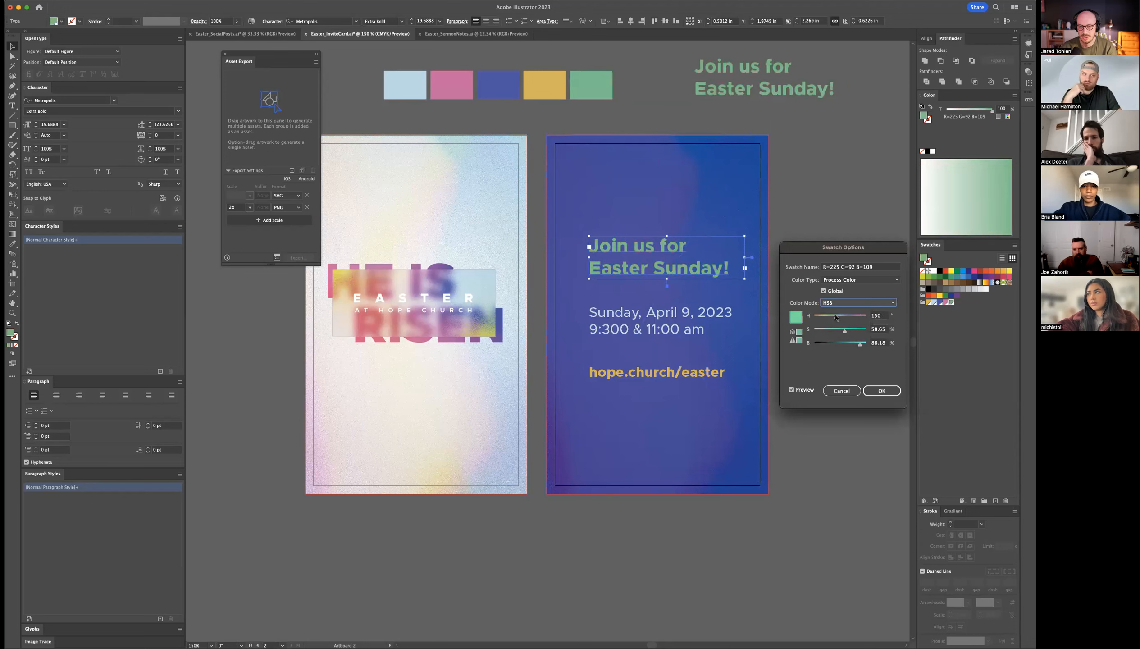
{"action": "left_click_drag", "start_coordinate": [836, 315], "coordinate": [858, 315]}
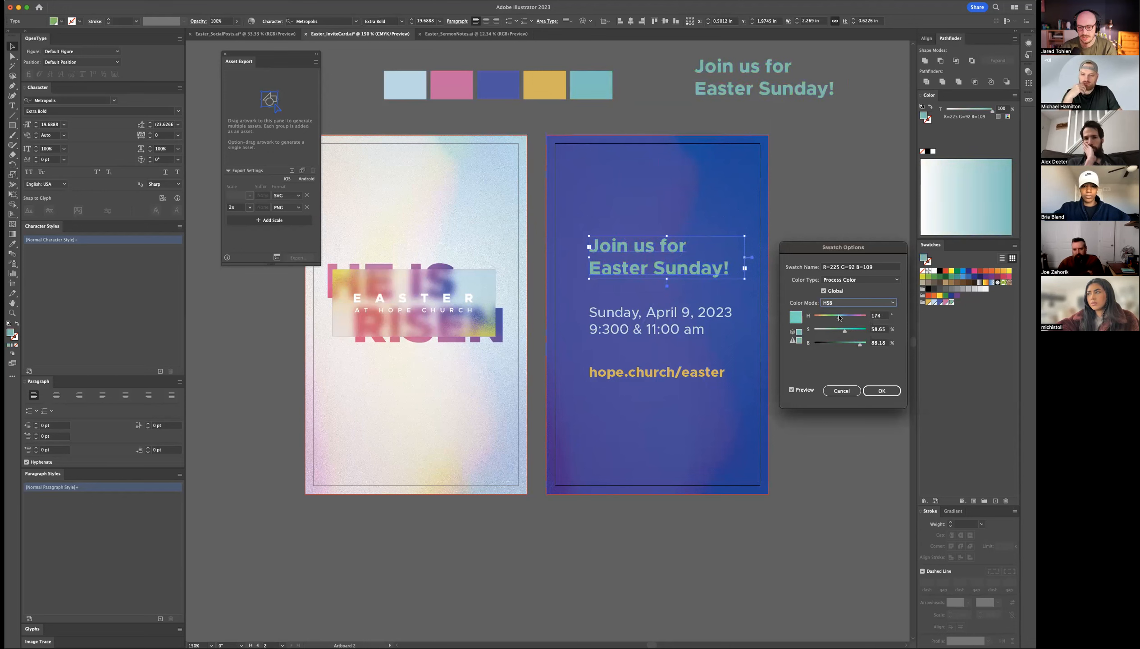
{"action": "left_click_drag", "start_coordinate": [855, 315], "coordinate": [843, 315]}
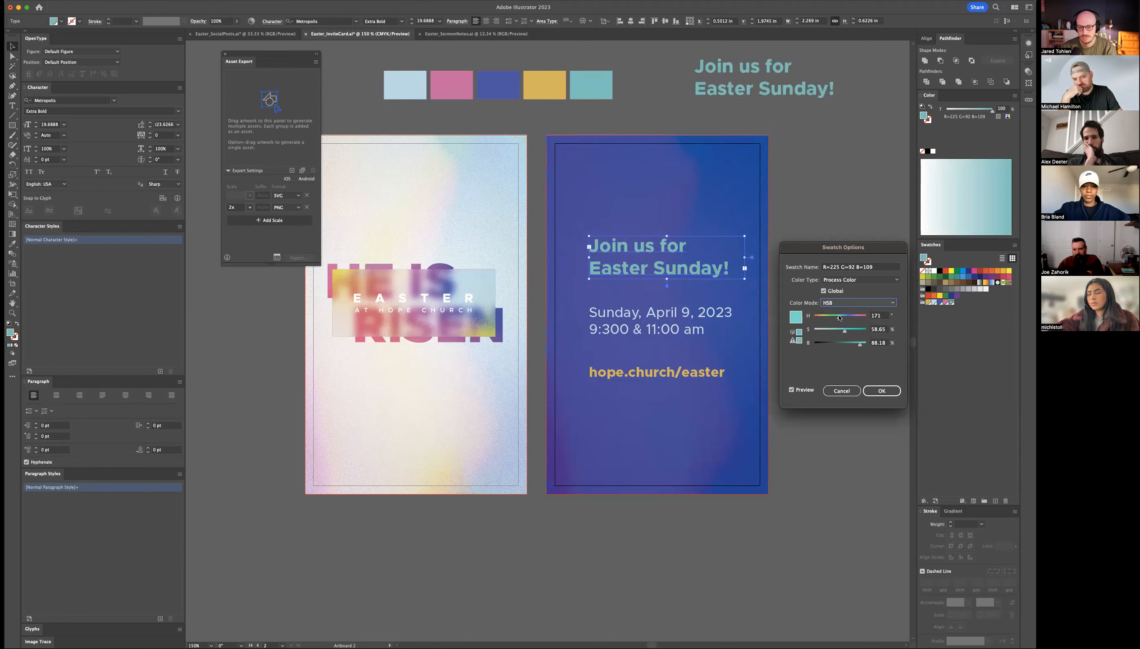
{"action": "left_click_drag", "start_coordinate": [843, 330], "coordinate": [852, 330]}
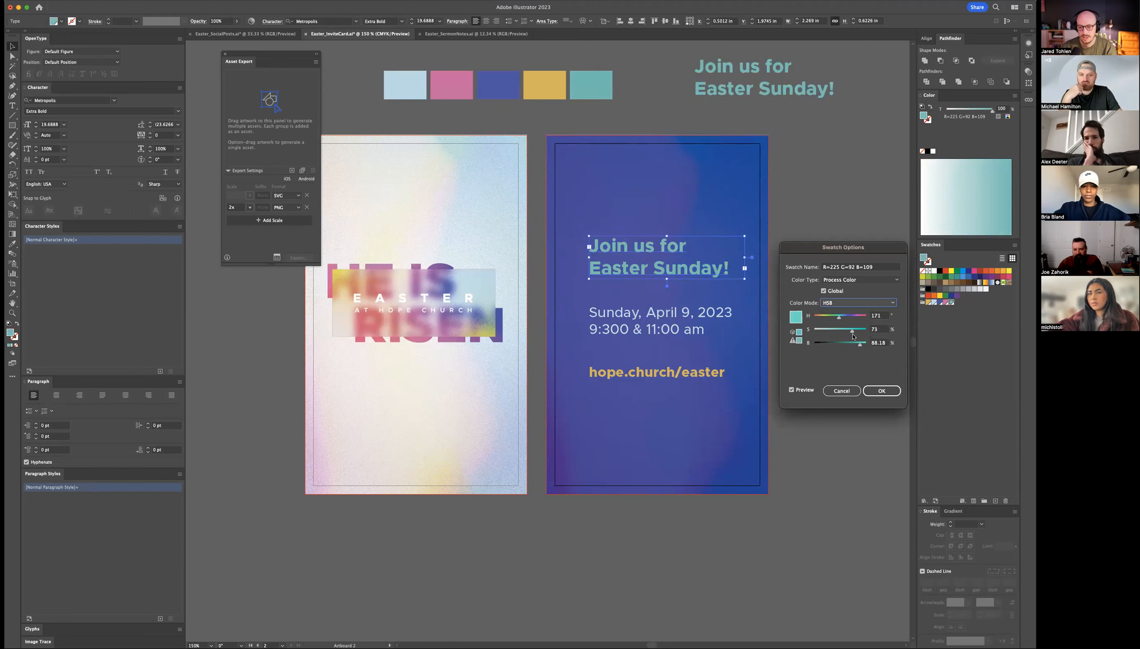
{"action": "left_click", "coordinate": [881, 391]}
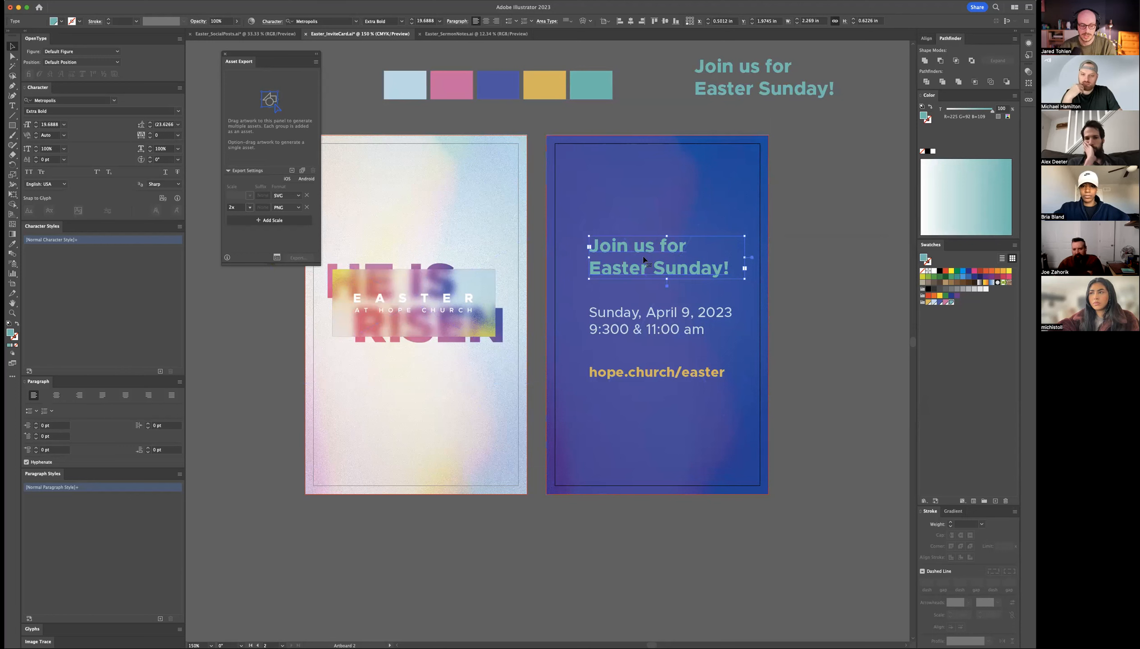
{"action": "mouse_move", "coordinate": [536, 129]}
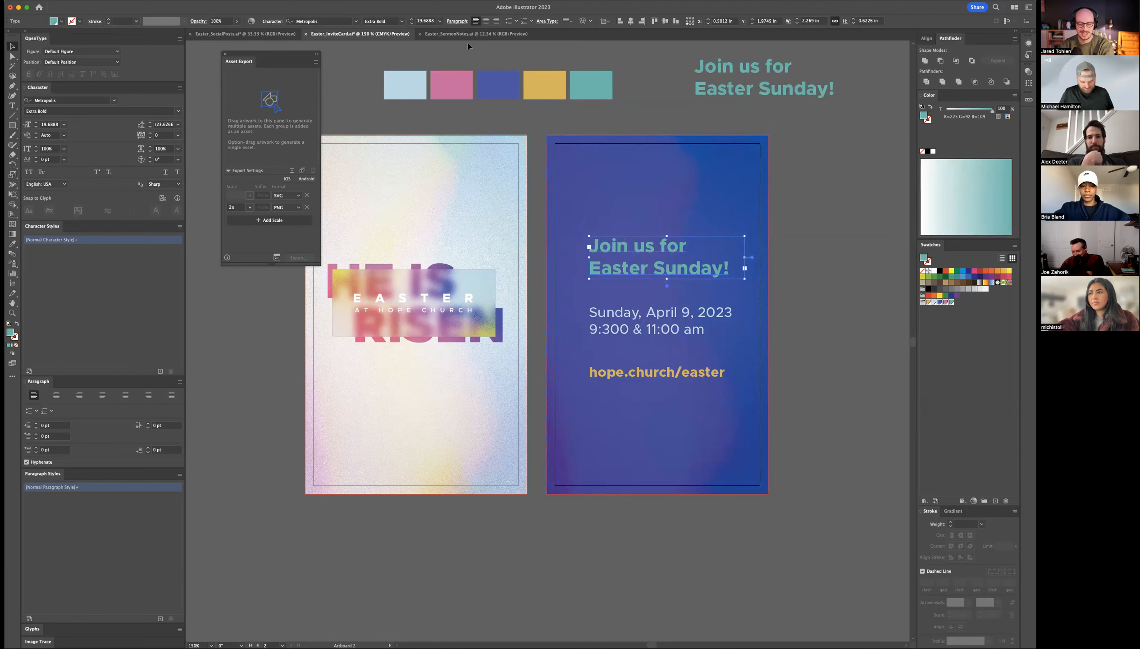
{"action": "mouse_move", "coordinate": [812, 161]}
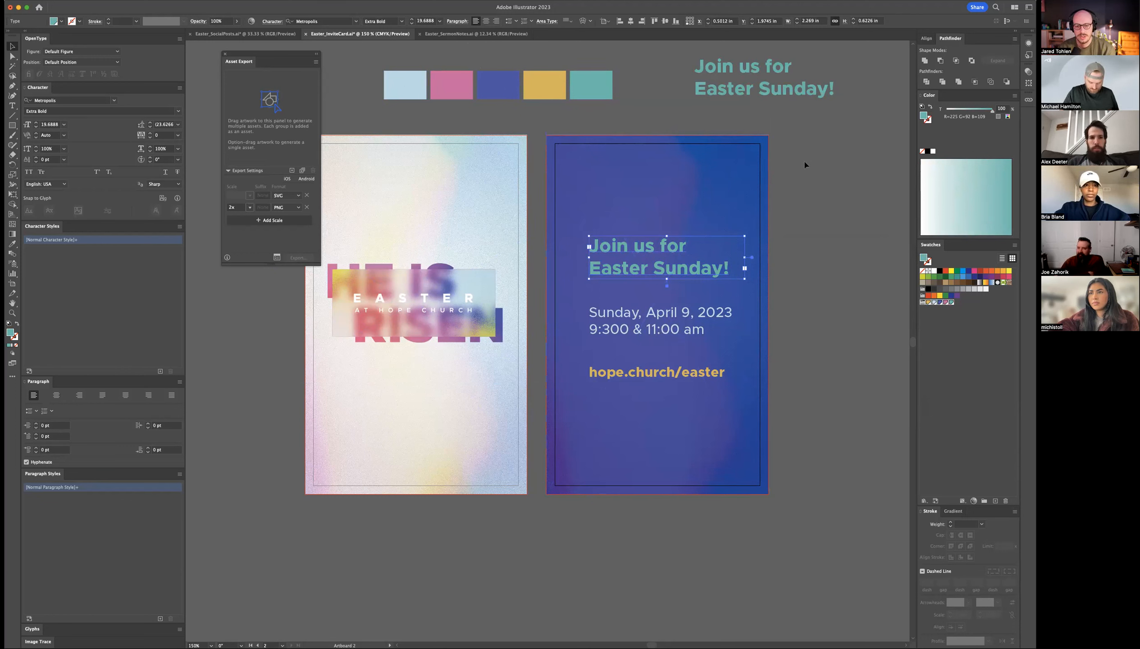
{"action": "mouse_move", "coordinate": [669, 249]}
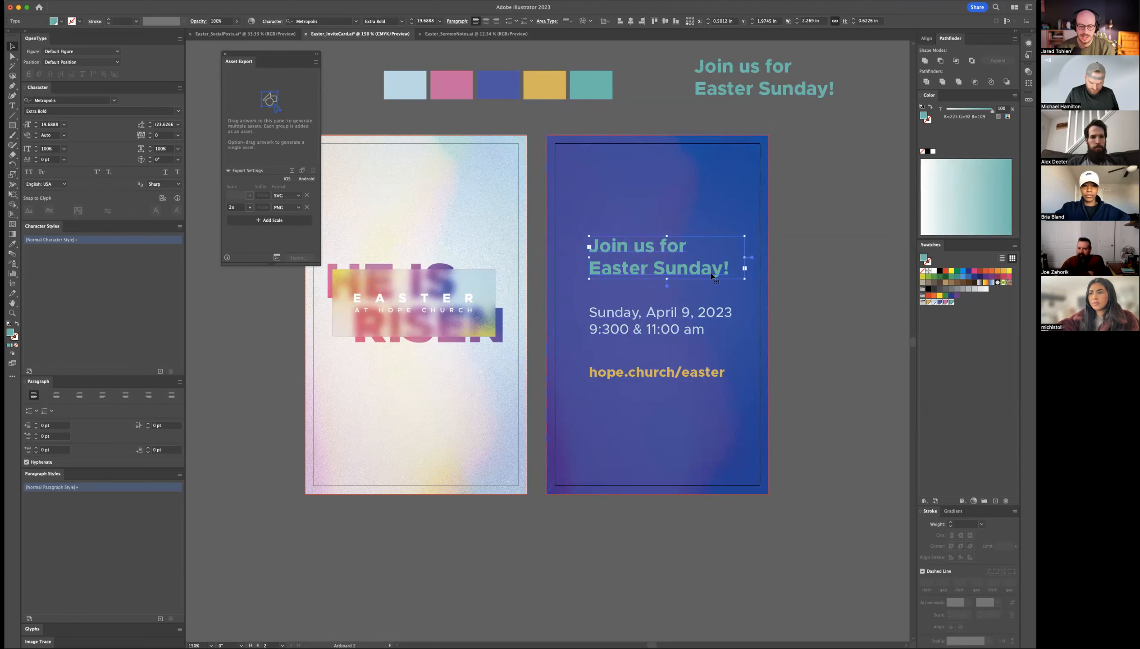
Step: Adjust the gold global swatch's HSB saturation and accept its values
{"action": "left_click", "coordinate": [886, 315]}
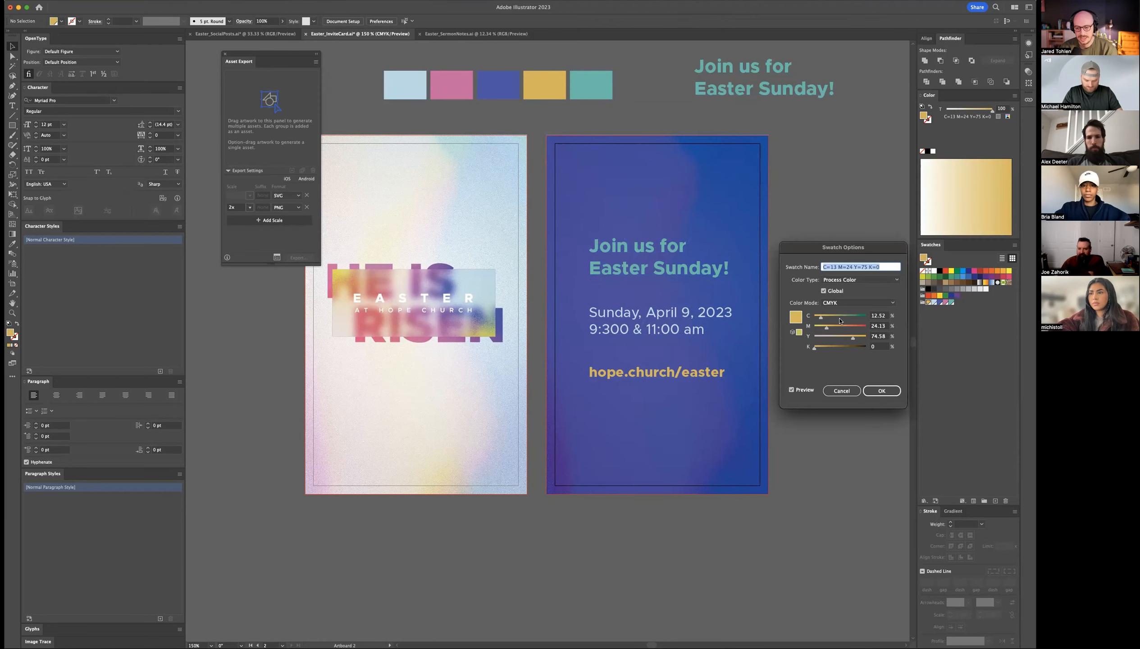
{"action": "left_click", "coordinate": [858, 303]}
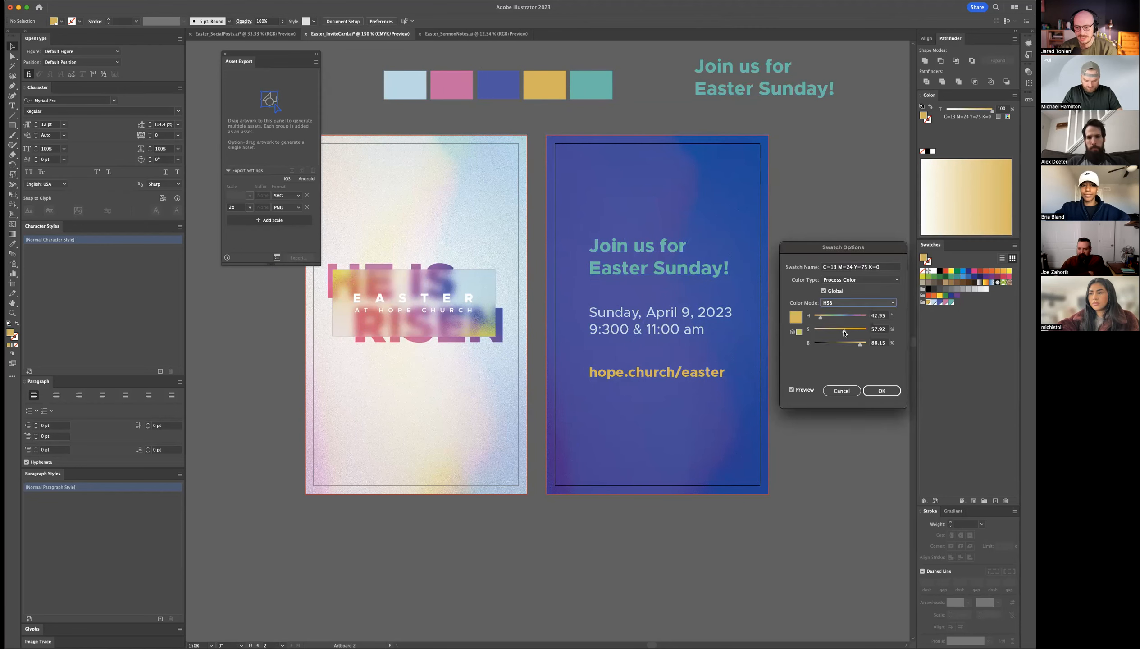
{"action": "left_click_drag", "start_coordinate": [843, 329], "coordinate": [869, 329]}
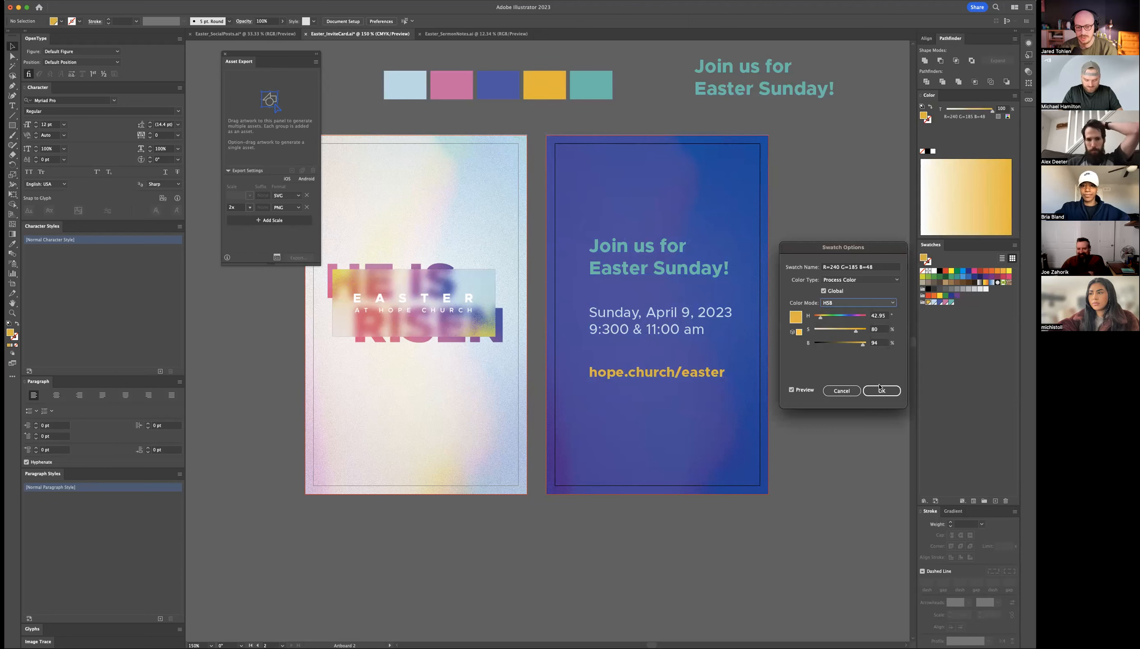
{"action": "left_click", "coordinate": [881, 390]}
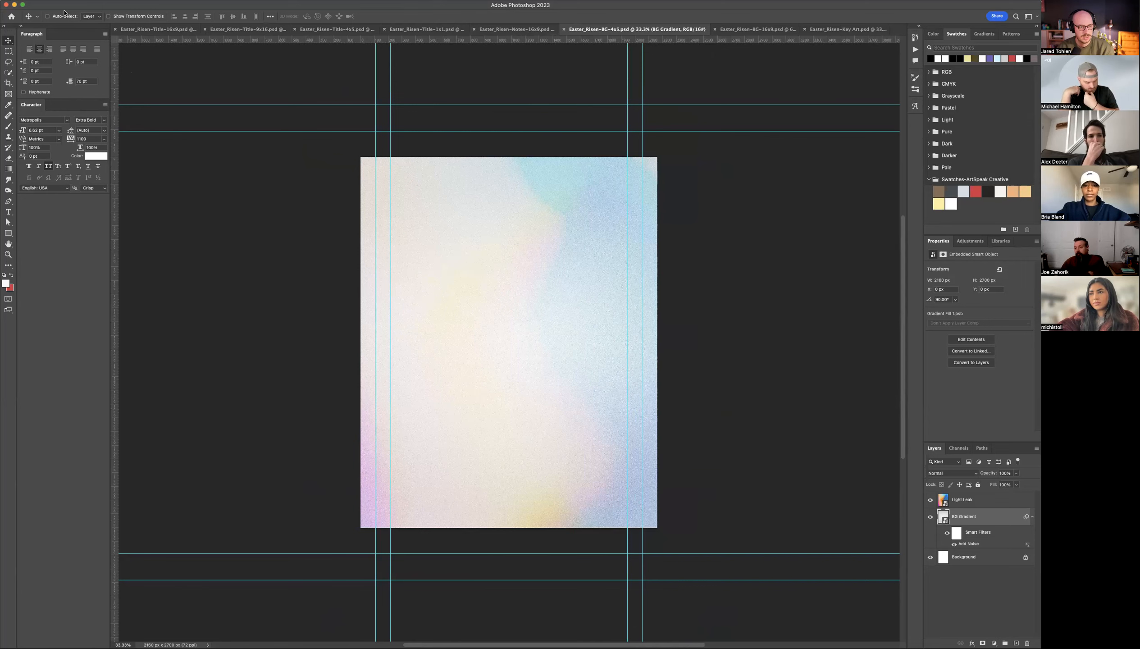
{"action": "mouse_move", "coordinate": [689, 413]}
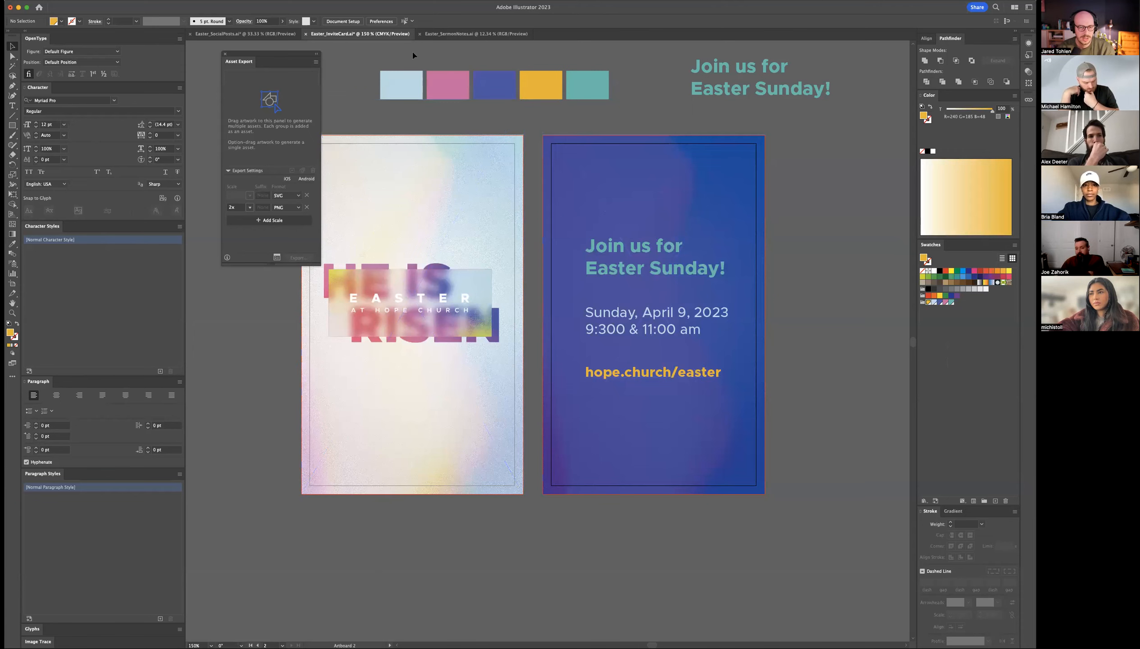
Step: Switch to the Easter_SermonNotes.ai document with its six blank artboards
{"action": "left_click", "coordinate": [473, 33]}
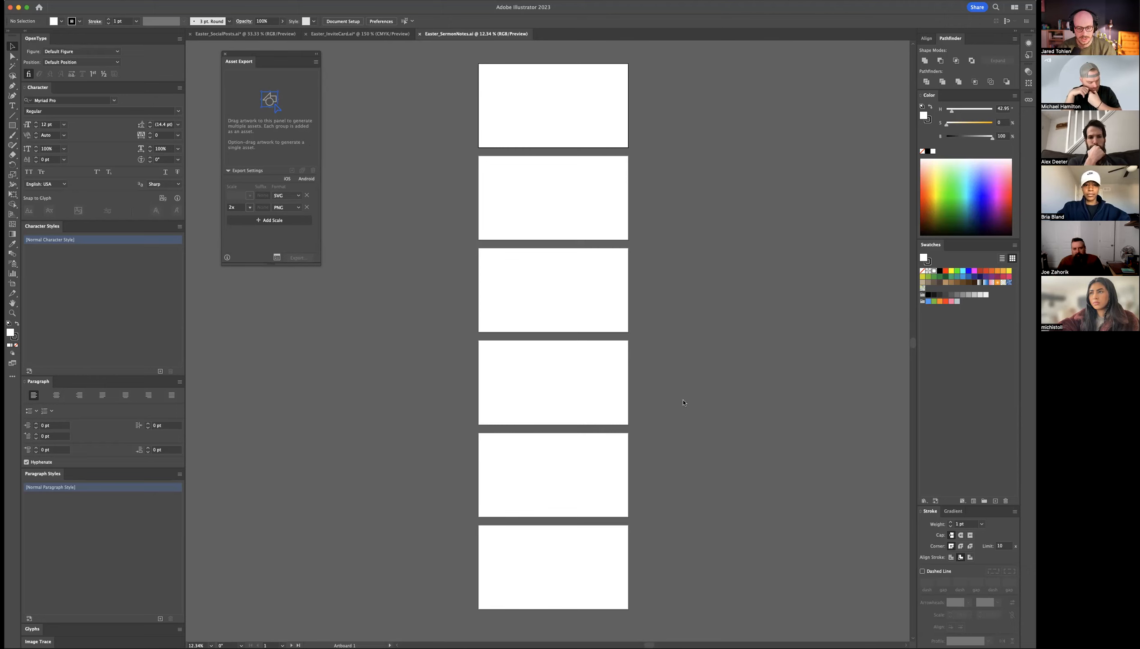
{"action": "mouse_move", "coordinate": [607, 335]}
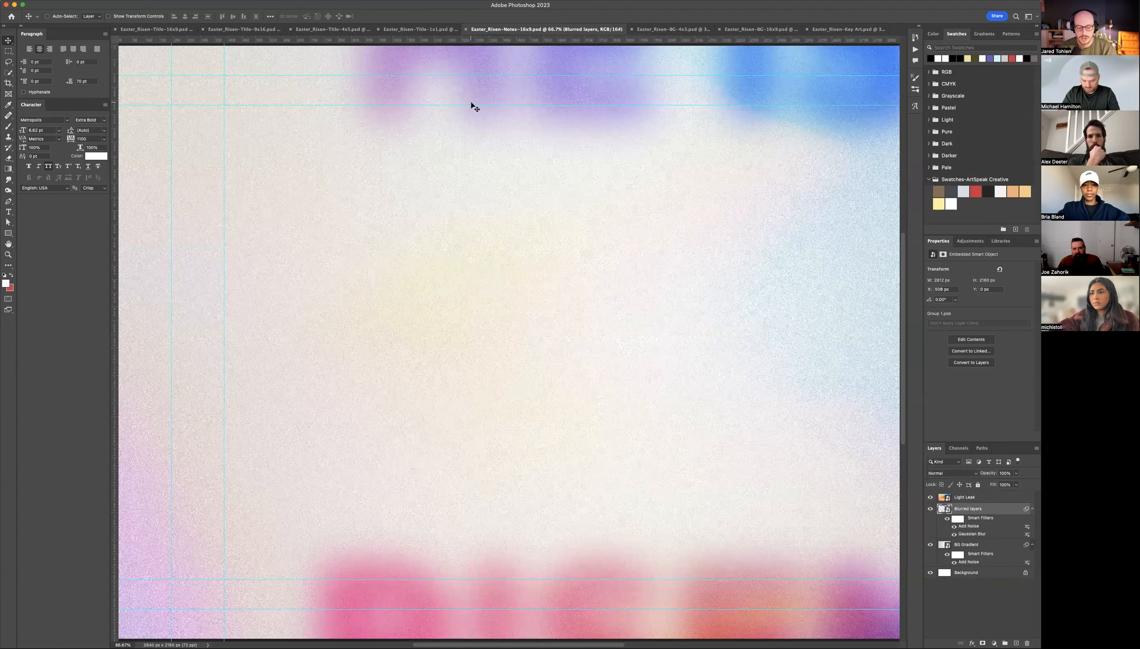
Step: Zoom out so the whole 16x9 Notes background fits in view
{"action": "key", "text": "cmd+-"}
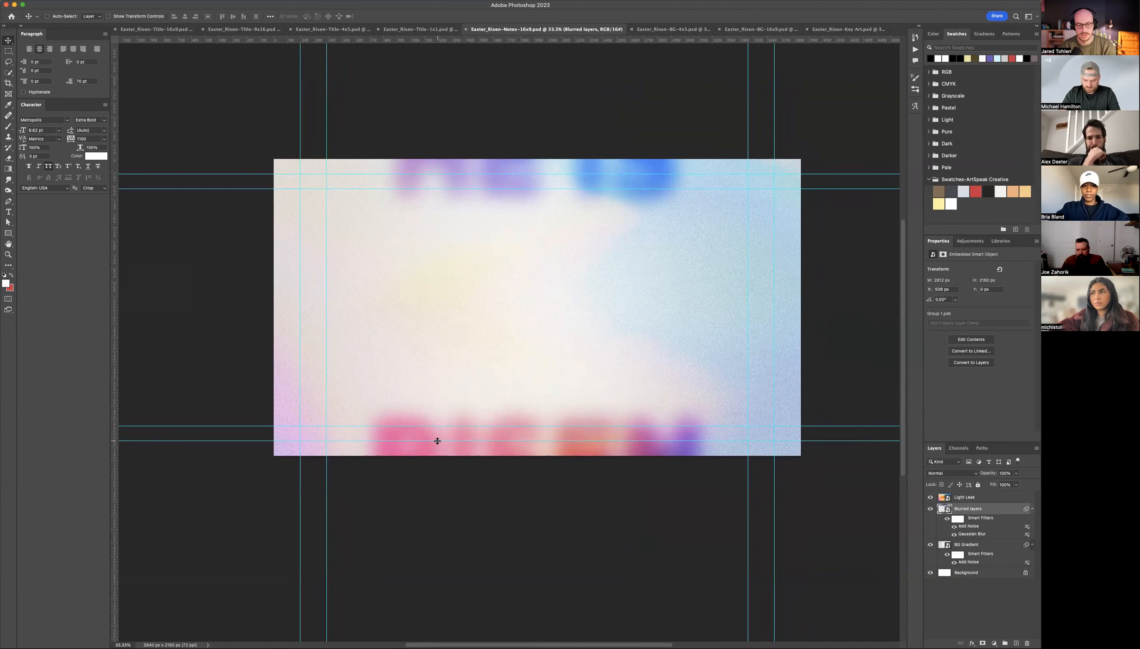
{"action": "mouse_move", "coordinate": [469, 326]}
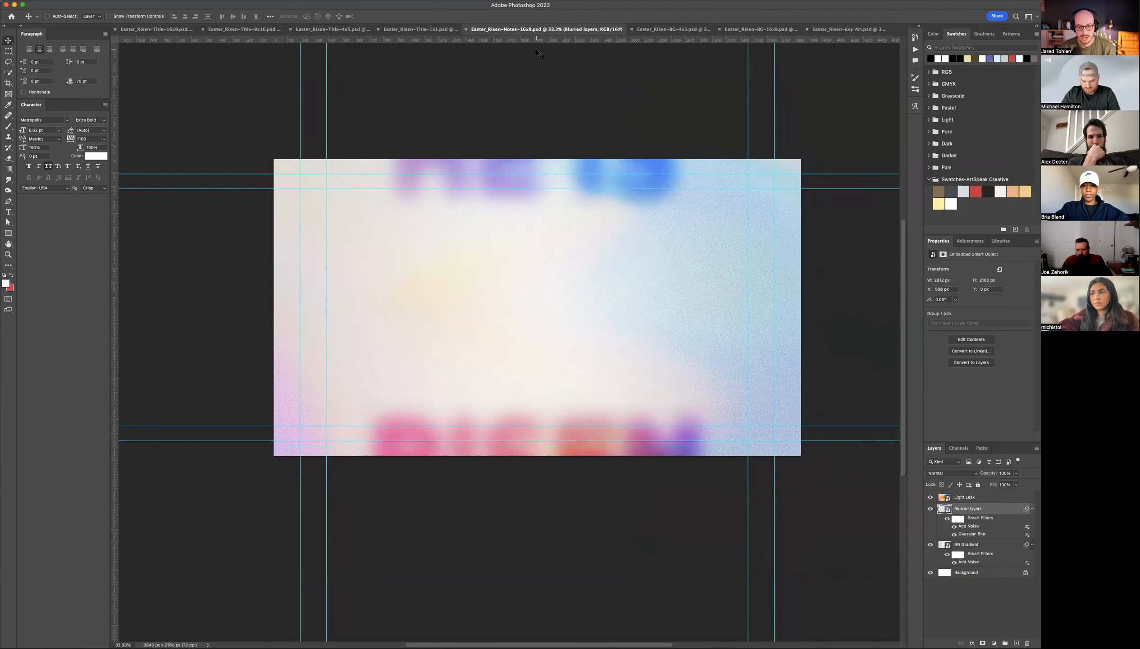
{"action": "mouse_move", "coordinate": [305, 134]}
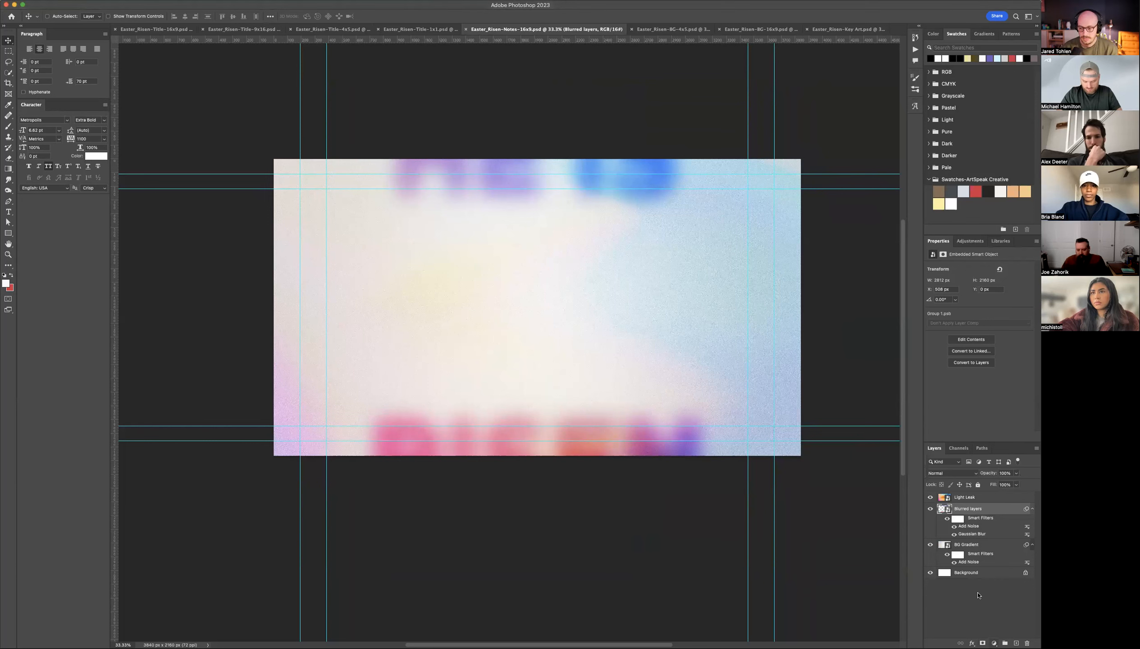
Step: Toggle the blurred text layer's visibility to compare, then restore all layers
{"action": "left_click", "coordinate": [929, 496]}
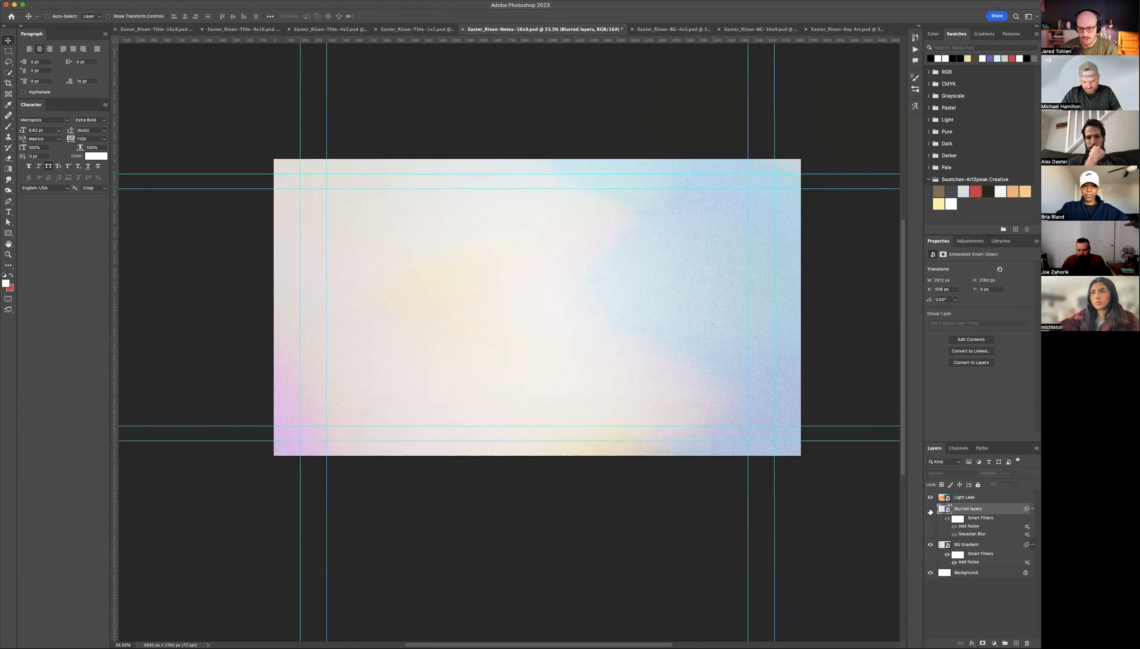
{"action": "left_click", "coordinate": [929, 508]}
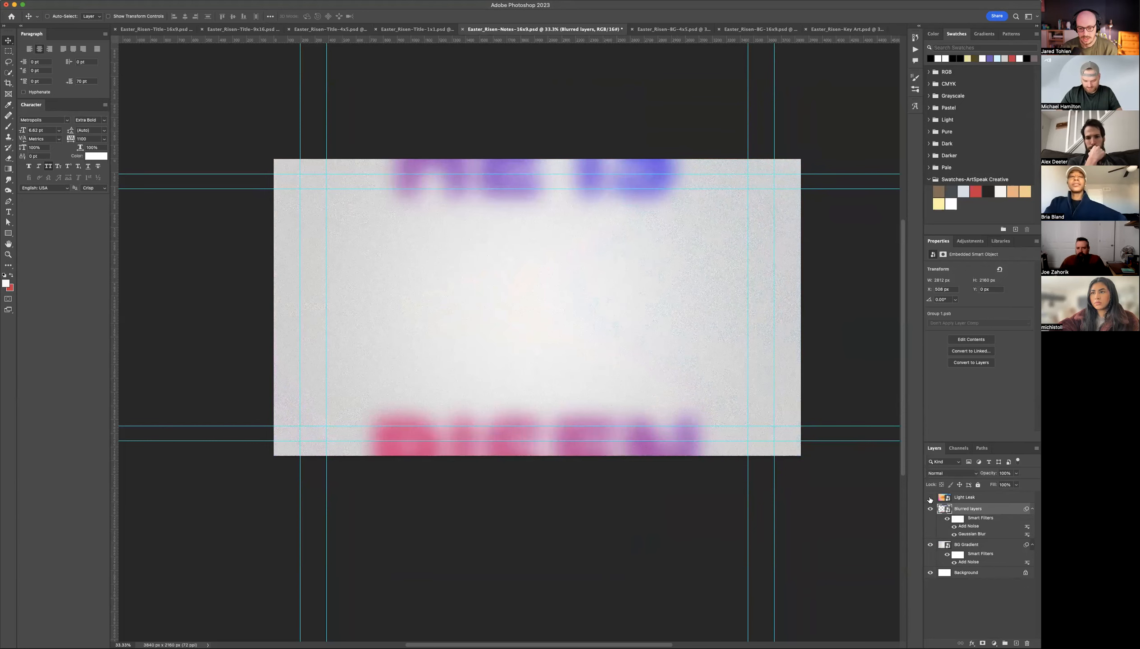
{"action": "left_click", "coordinate": [929, 497]}
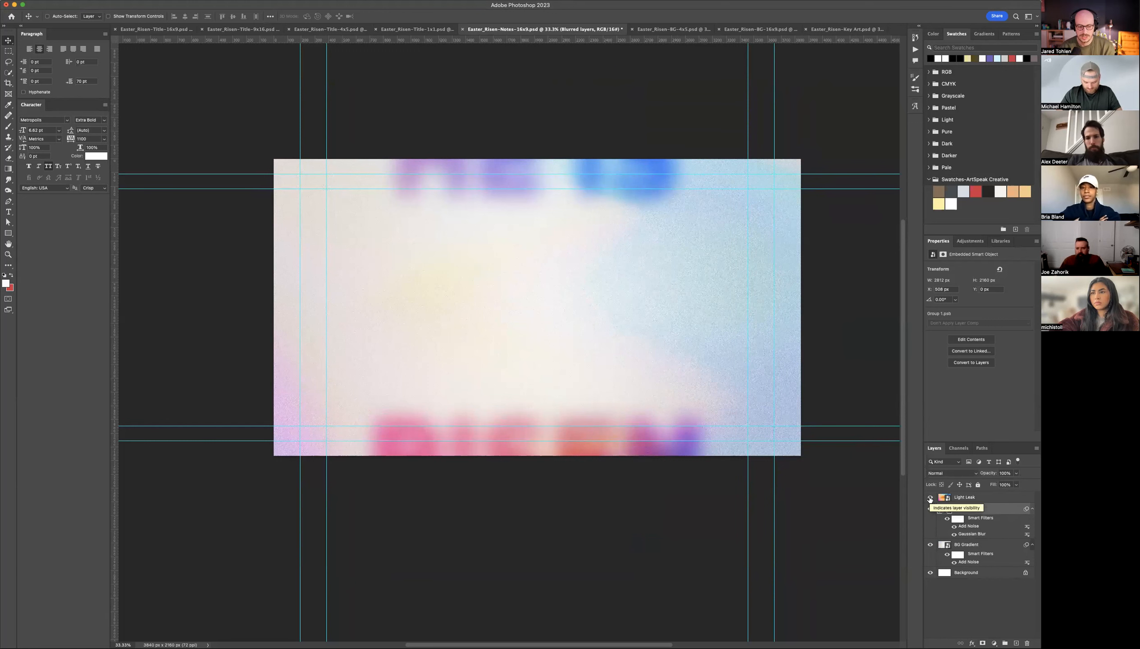
{"action": "left_click", "coordinate": [968, 508]}
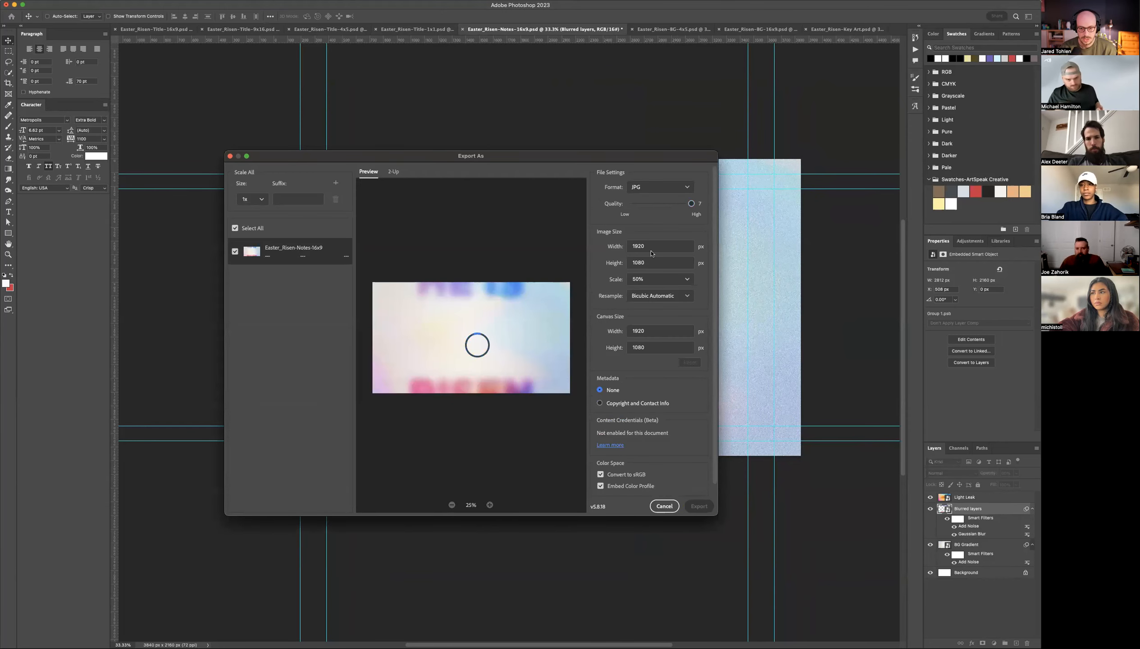
Step: Export the Notes background as a 1920×1080 JPG at 50% scale into the Export folder
{"action": "left_click", "coordinate": [661, 279]}
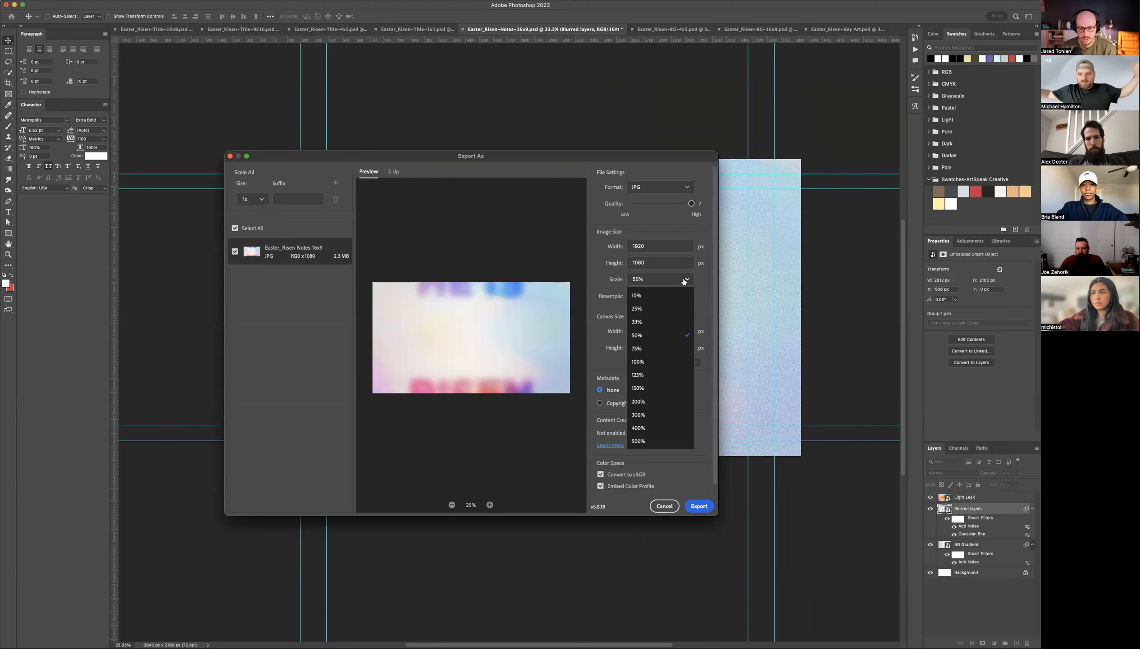
{"action": "left_click", "coordinate": [636, 335]}
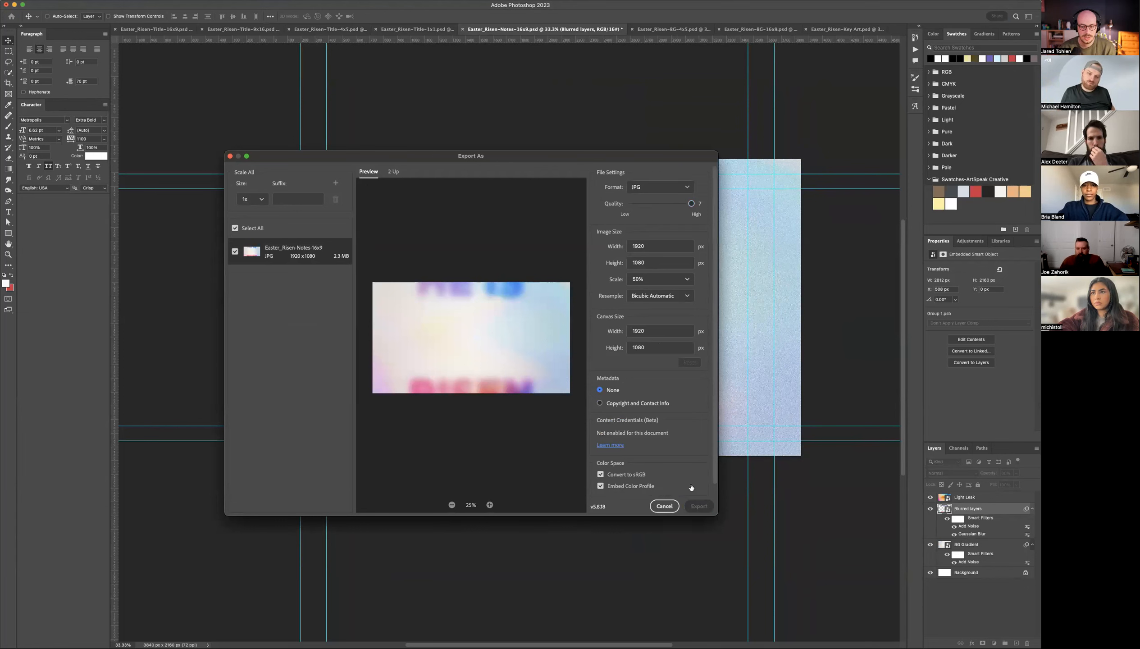
{"action": "left_click", "coordinate": [698, 506]}
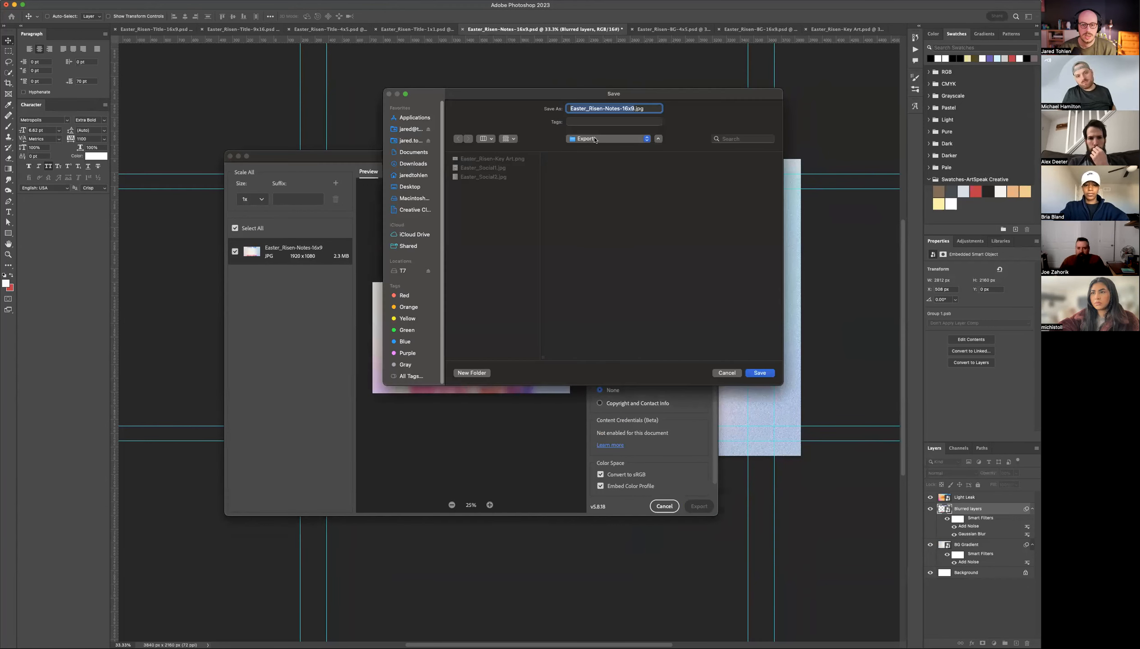
{"action": "left_click", "coordinate": [725, 372]}
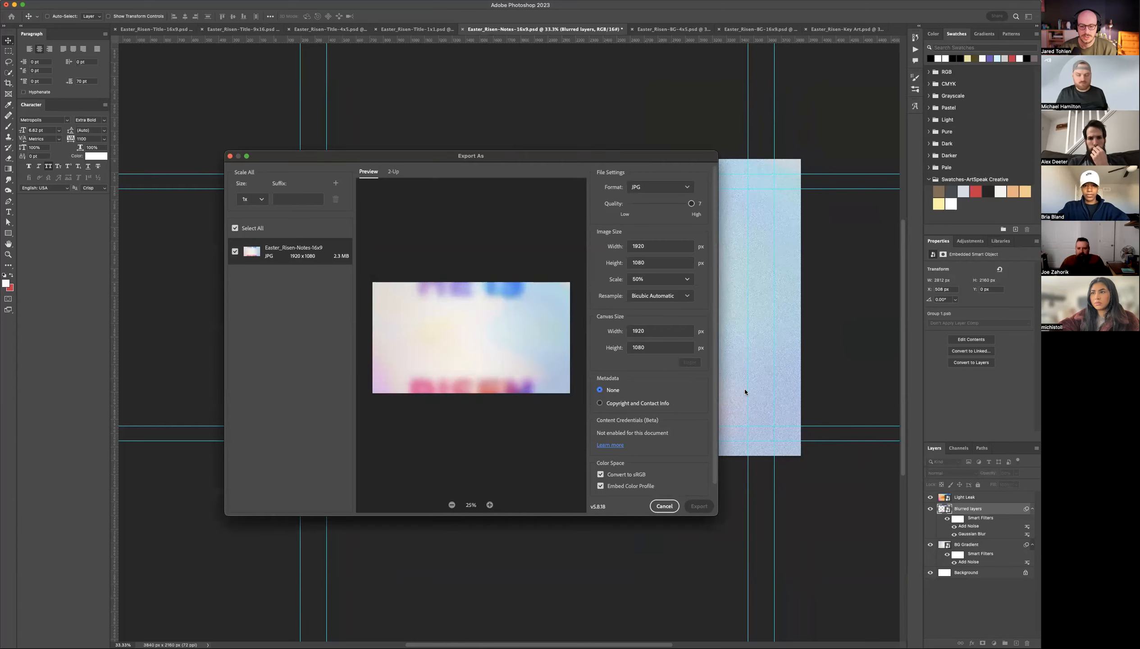
{"action": "left_click", "coordinate": [662, 506]}
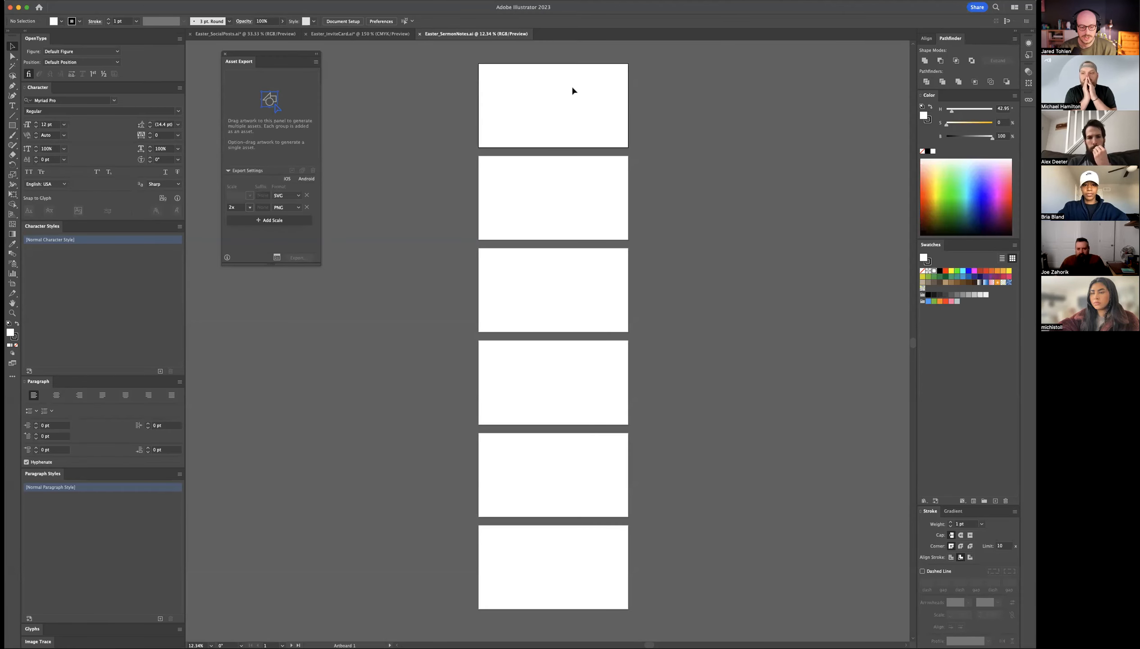
{"action": "mouse_move", "coordinate": [158, 638]}
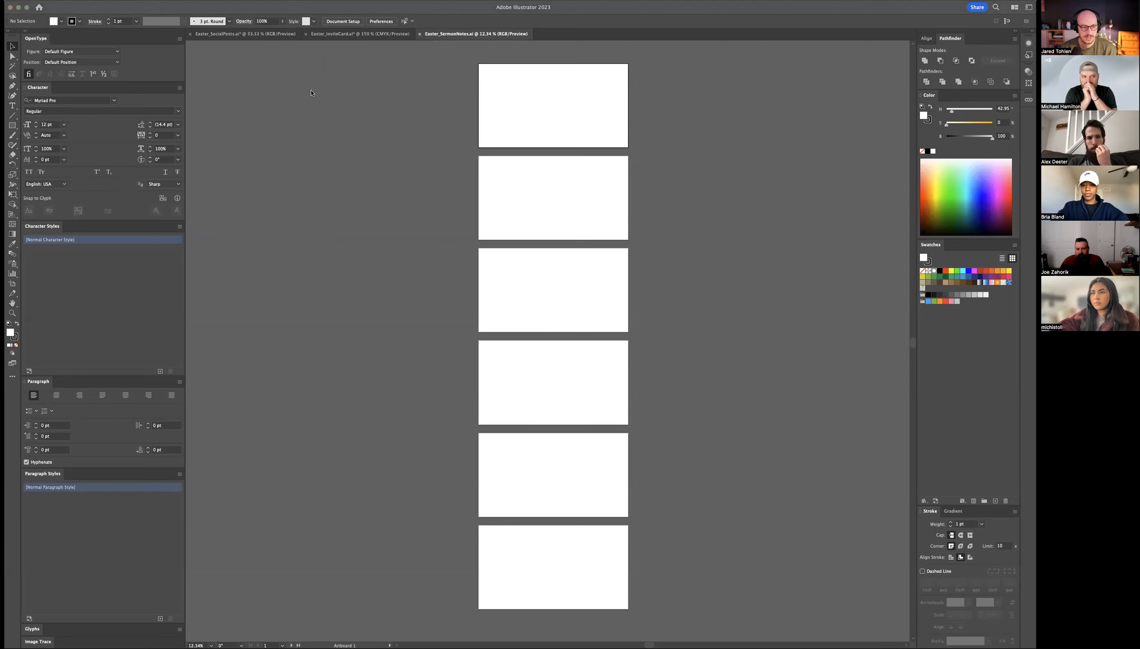
{"action": "mouse_move", "coordinate": [318, 77]}
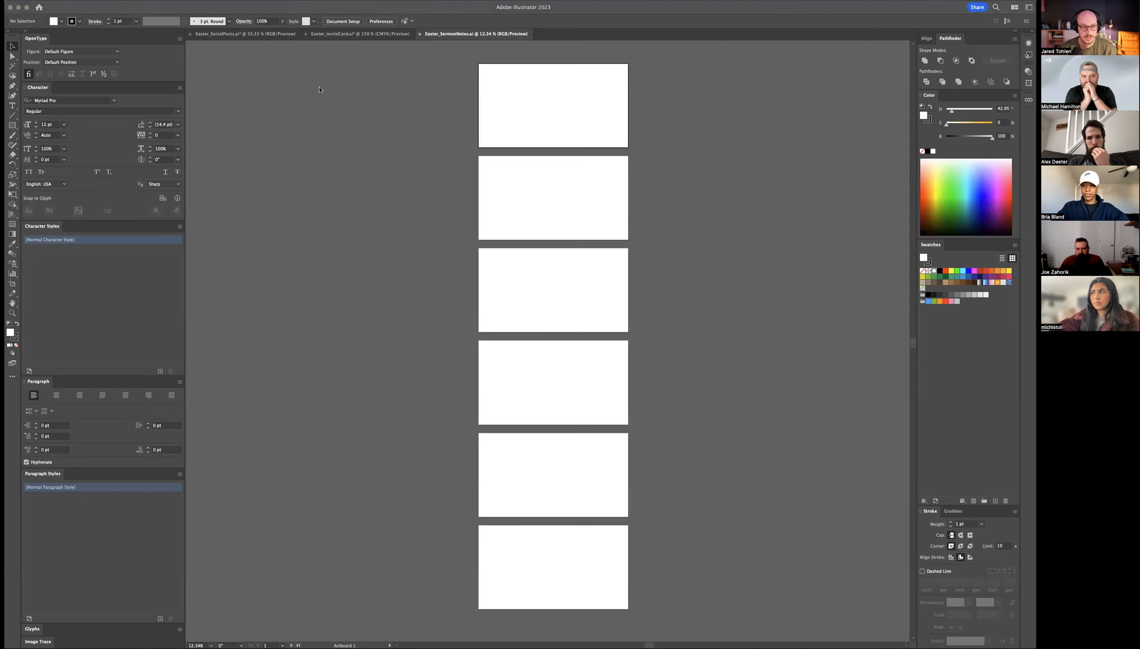
{"action": "mouse_move", "coordinate": [269, 82]}
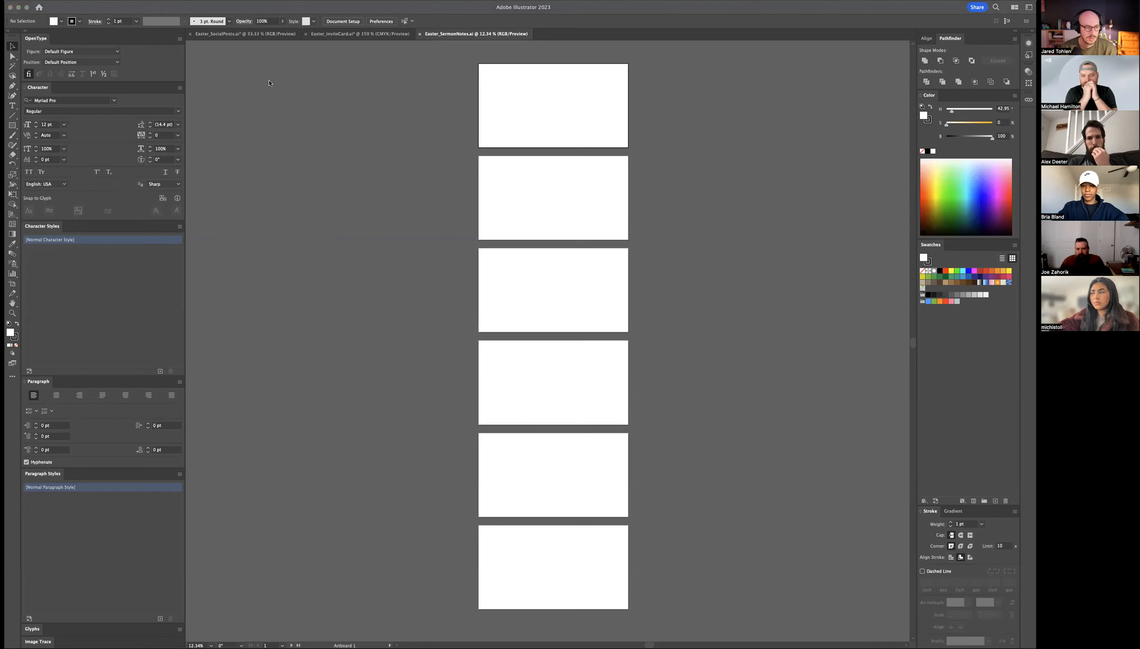
{"action": "mouse_move", "coordinate": [14, 419]}
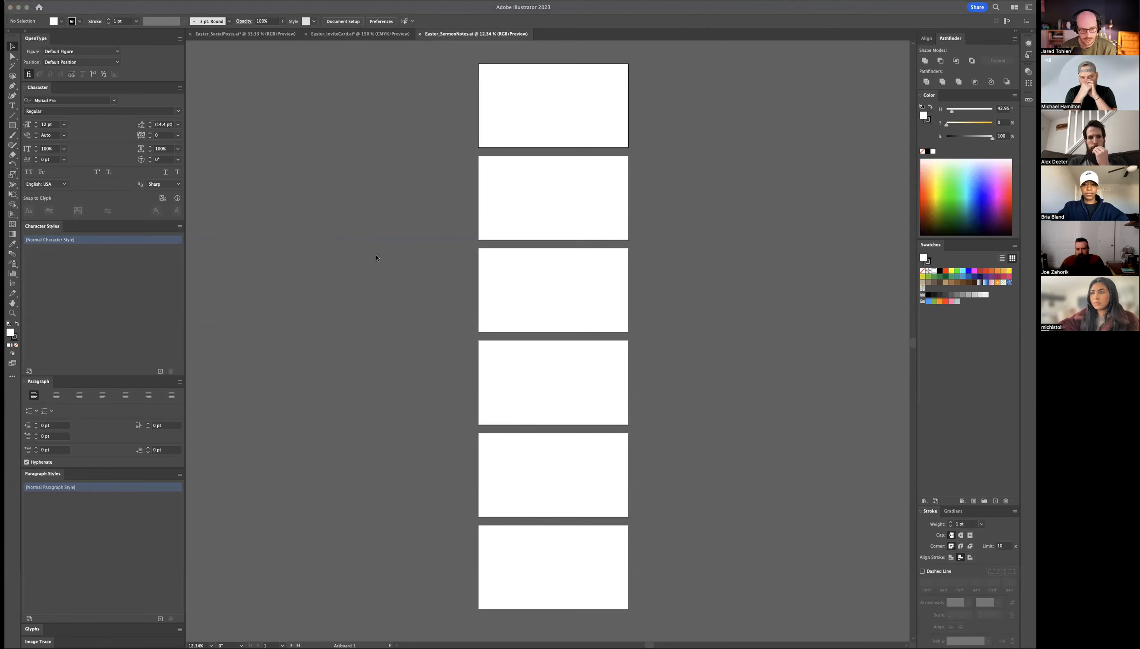
{"action": "mouse_move", "coordinate": [348, 260]}
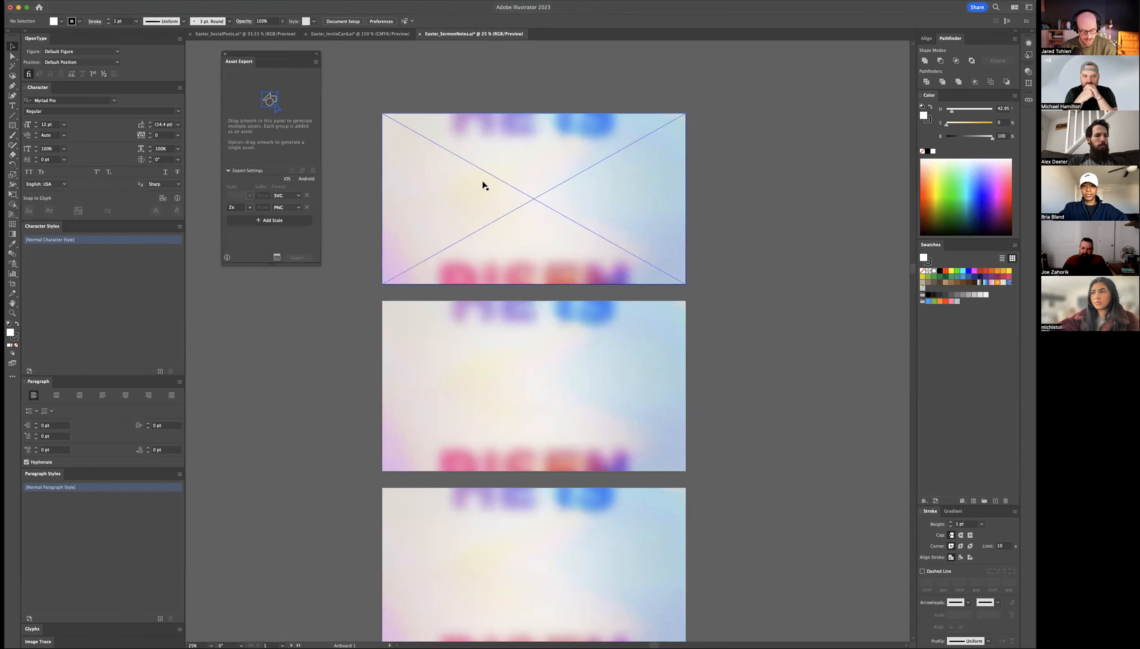
Step: Draw an area type box on the first slide and set the Mark 16 passage in Metropolis Bold
{"action": "left_click_drag", "start_coordinate": [469, 159], "coordinate": [593, 232]}
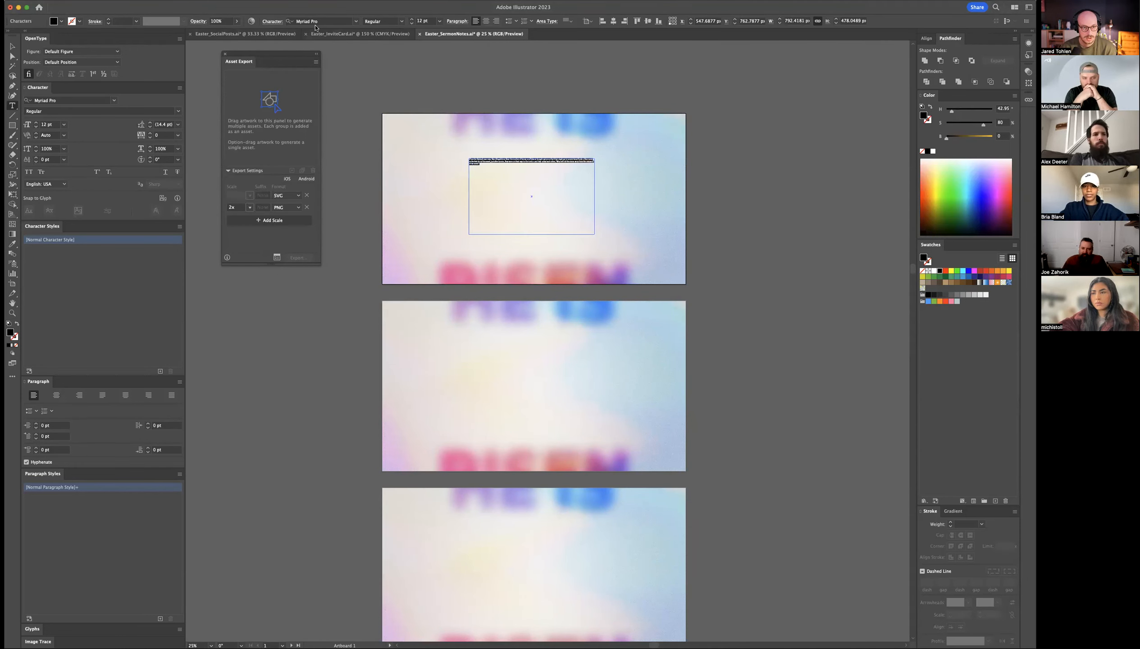
{"action": "type", "text": "metropolis"}
{"action": "type", "text": "40"}
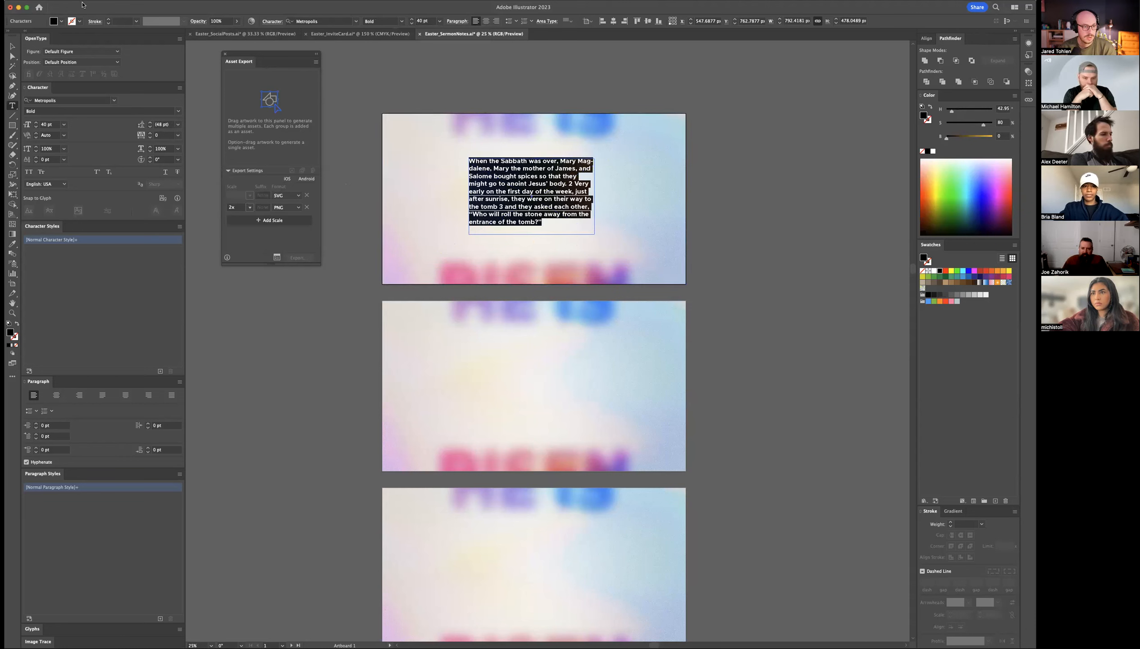
{"action": "left_click", "coordinate": [629, 198]}
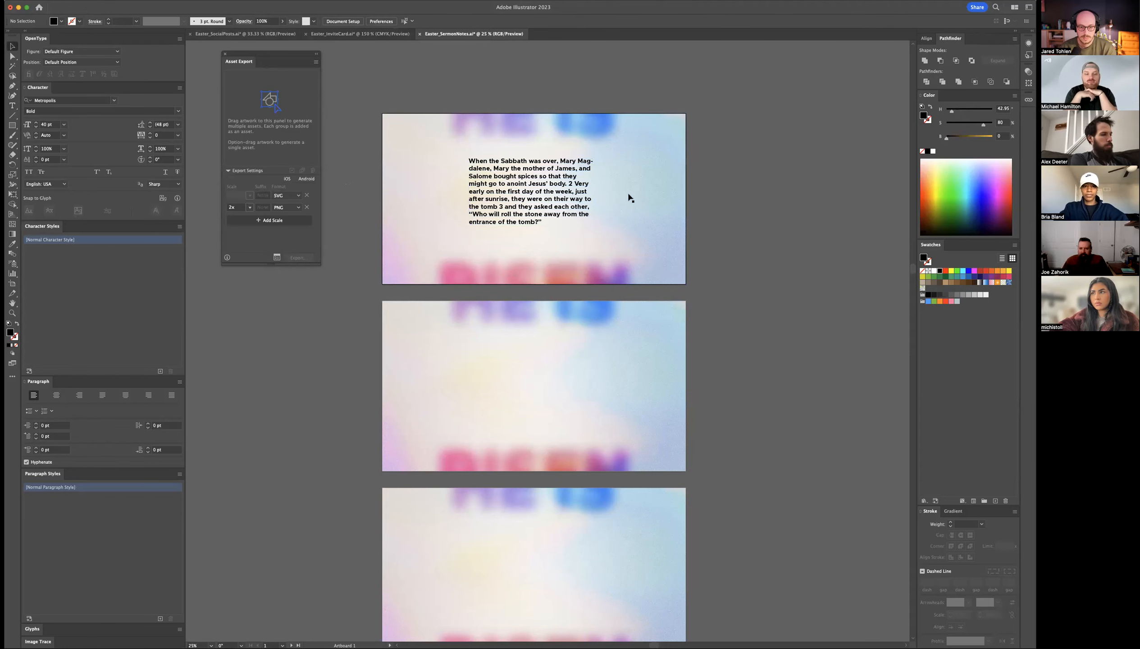
{"action": "left_click", "coordinate": [529, 193]}
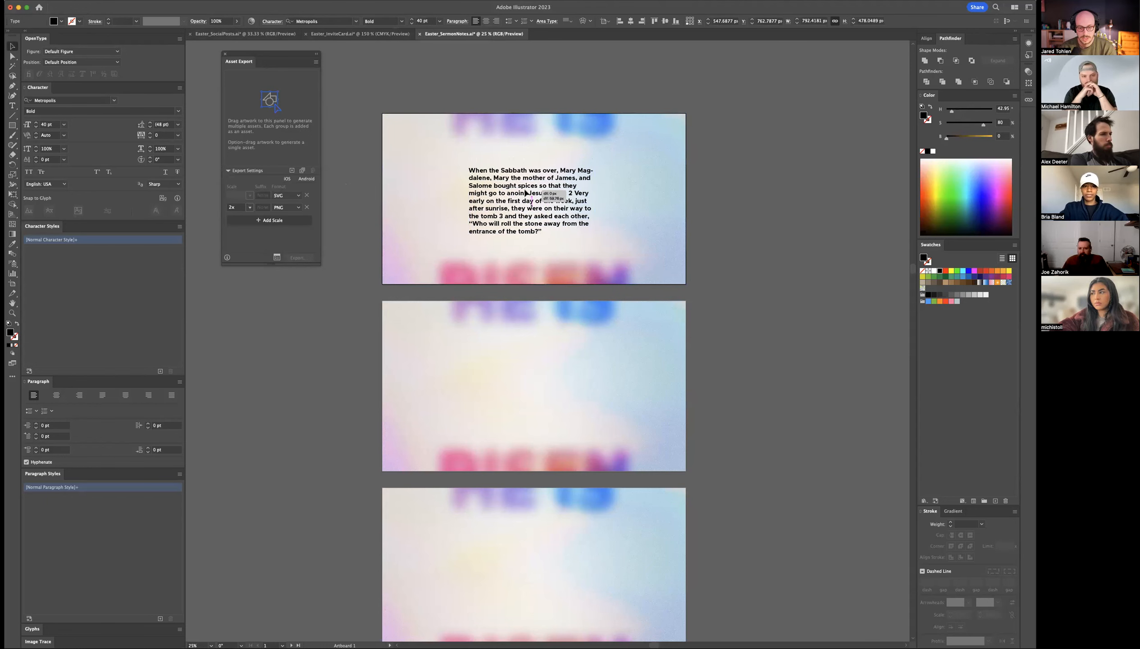
{"action": "left_click", "coordinate": [531, 200]}
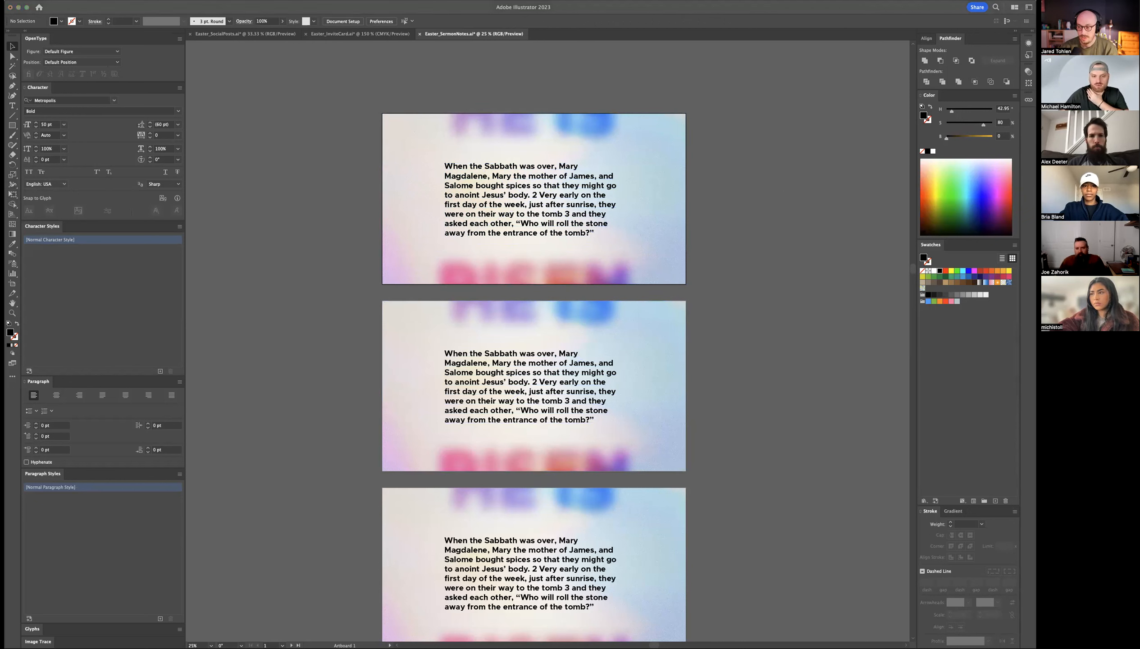
{"action": "mouse_move", "coordinate": [697, 442]}
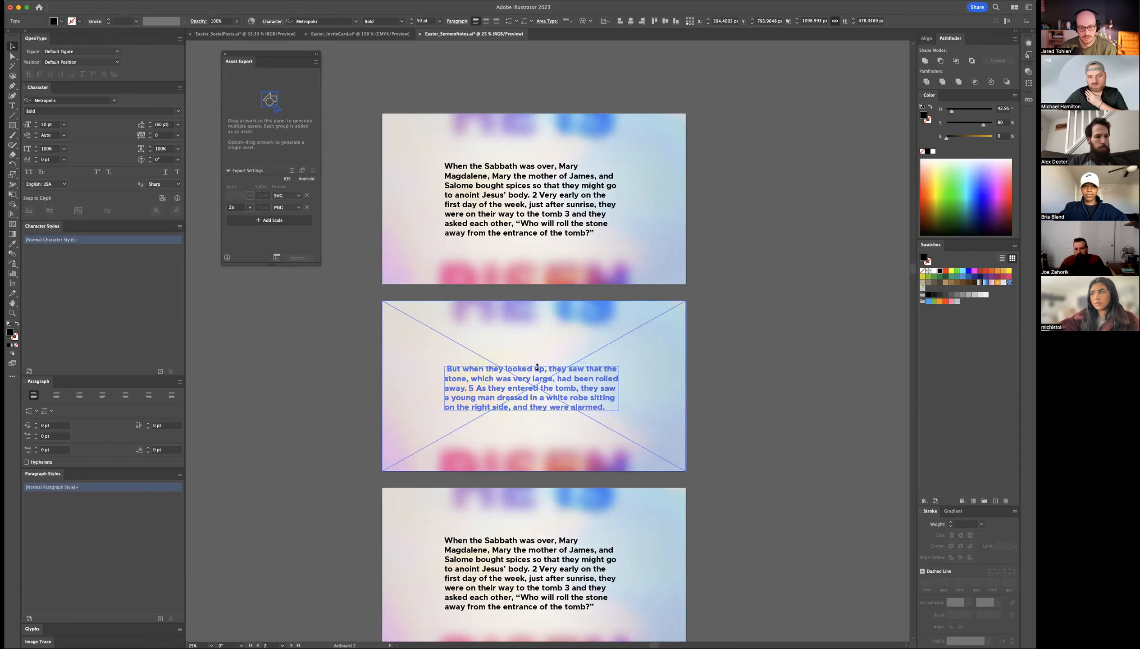
Step: Scroll down to slides two and three to place the next Mark 16 verses
{"action": "scroll", "scroll_direction": "down", "scroll_amount": 3}
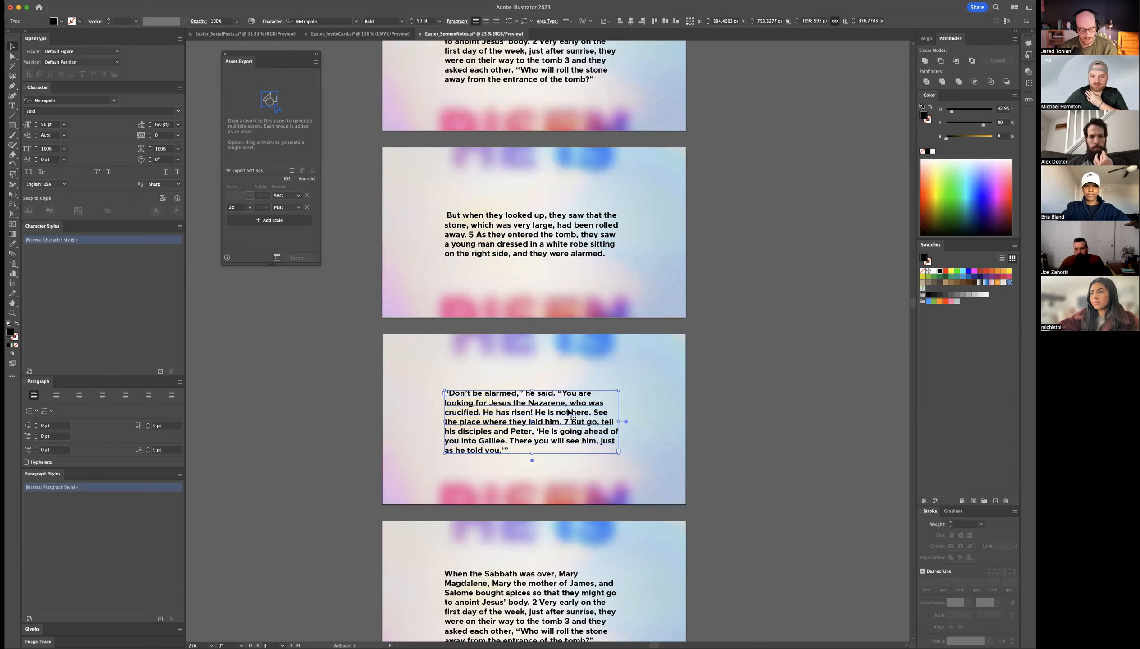
{"action": "scroll", "scroll_direction": "down", "scroll_amount": 3}
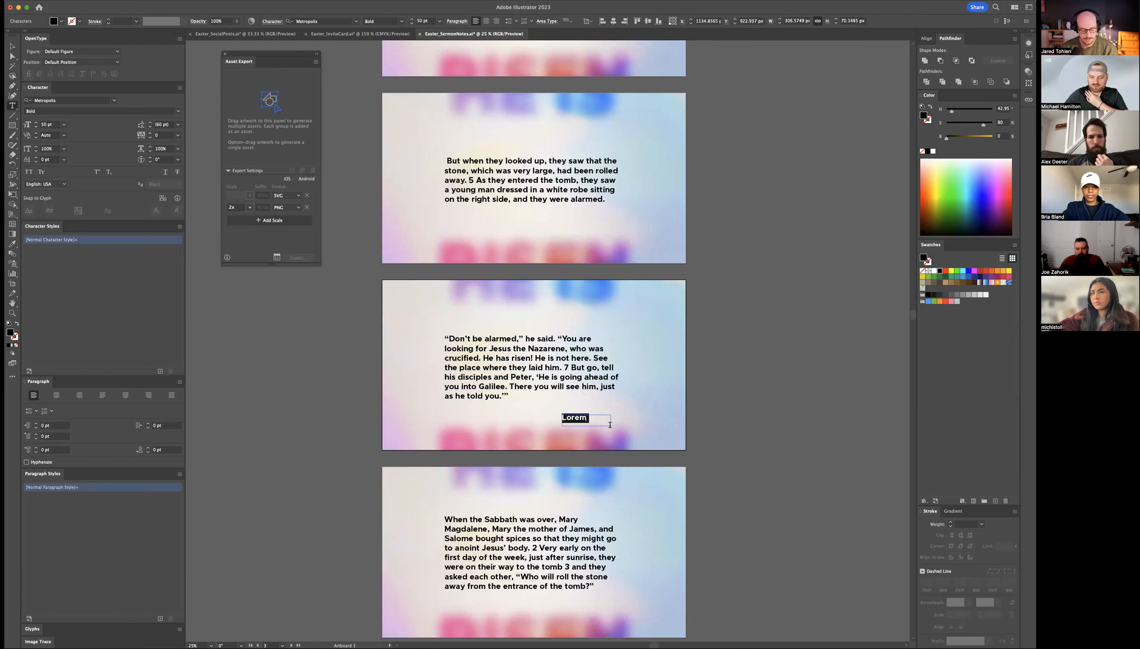
Step: Type the 'Mark 16:1–8' reference beneath the passage and check the other slides
{"action": "type", "text": "Mark"}
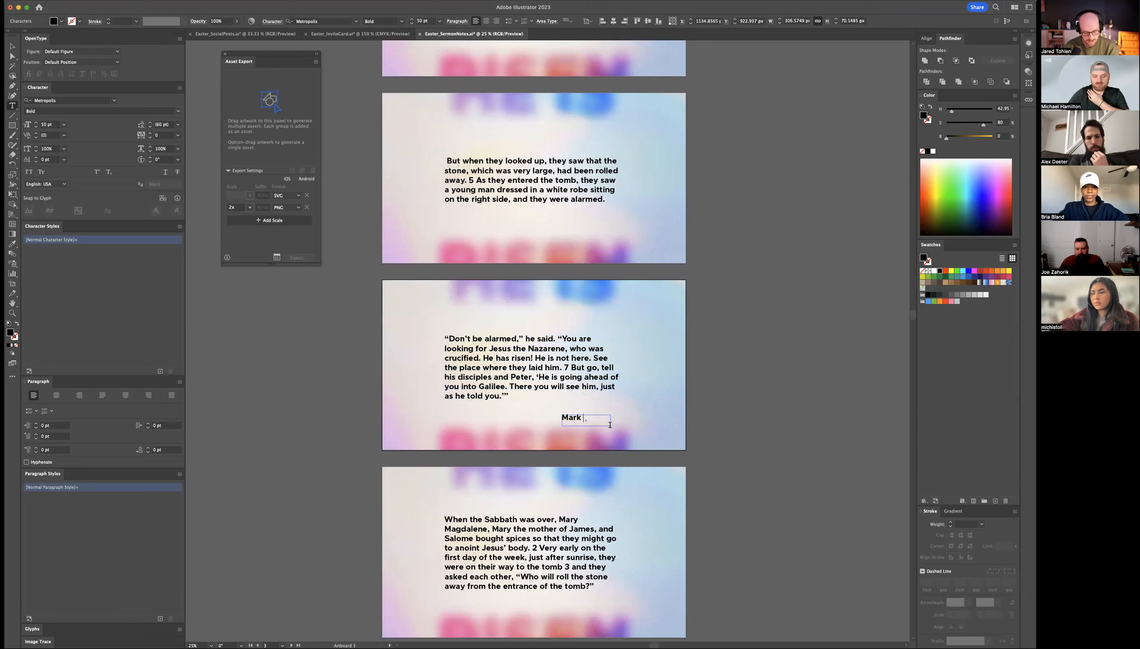
{"action": "type", "text": "16"}
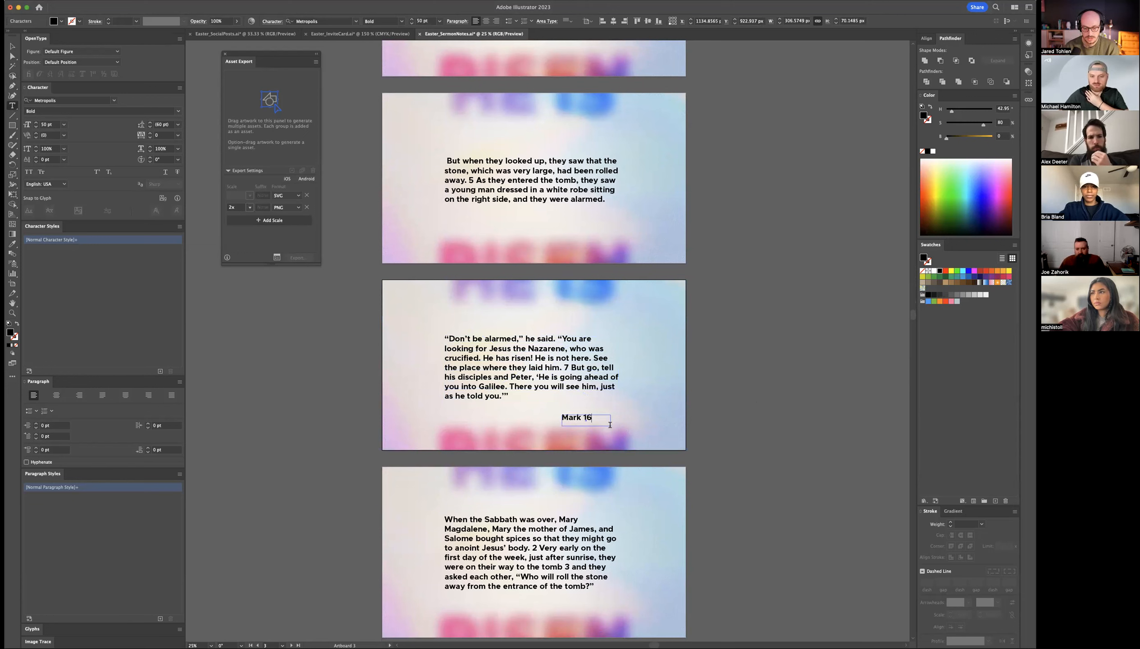
{"action": "type", "text": ":1–8"}
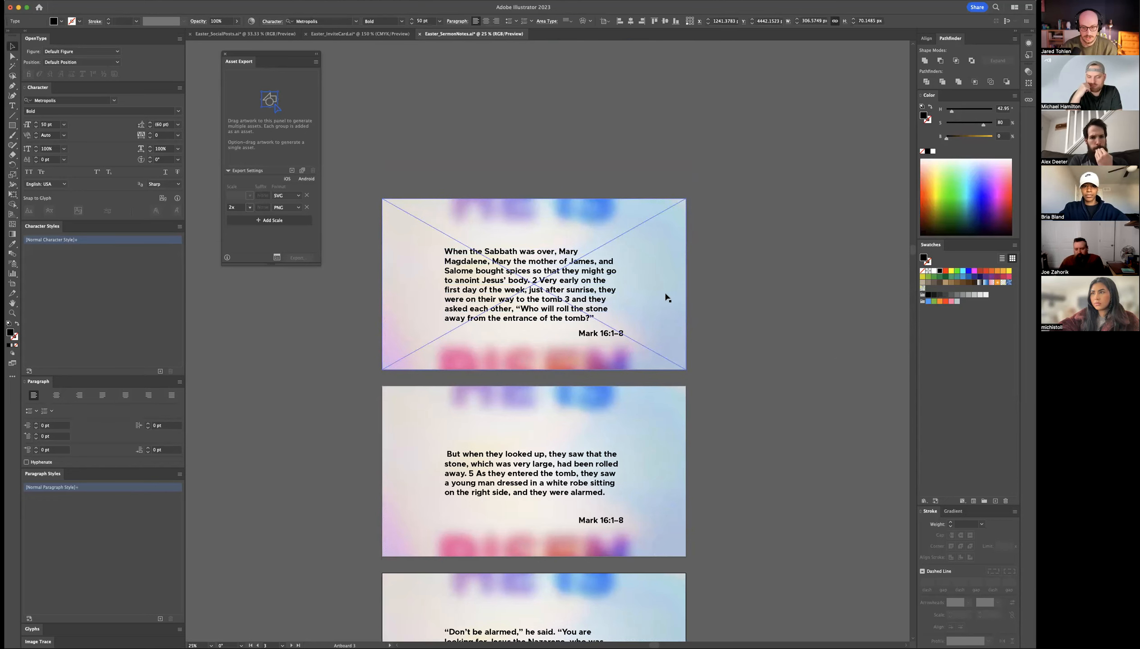
{"action": "scroll", "scroll_direction": "down", "scroll_amount": 3}
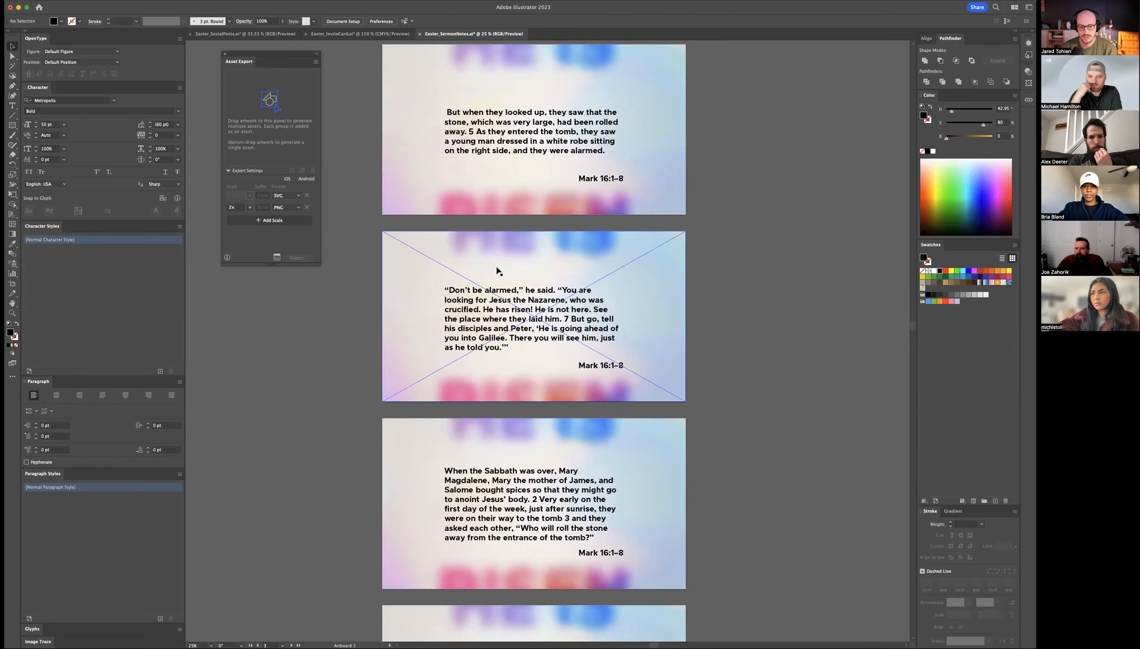
Step: Shrink the placed He Is Risen artwork and position it in the slide's lower-left corner
{"action": "left_click", "coordinate": [533, 317]}
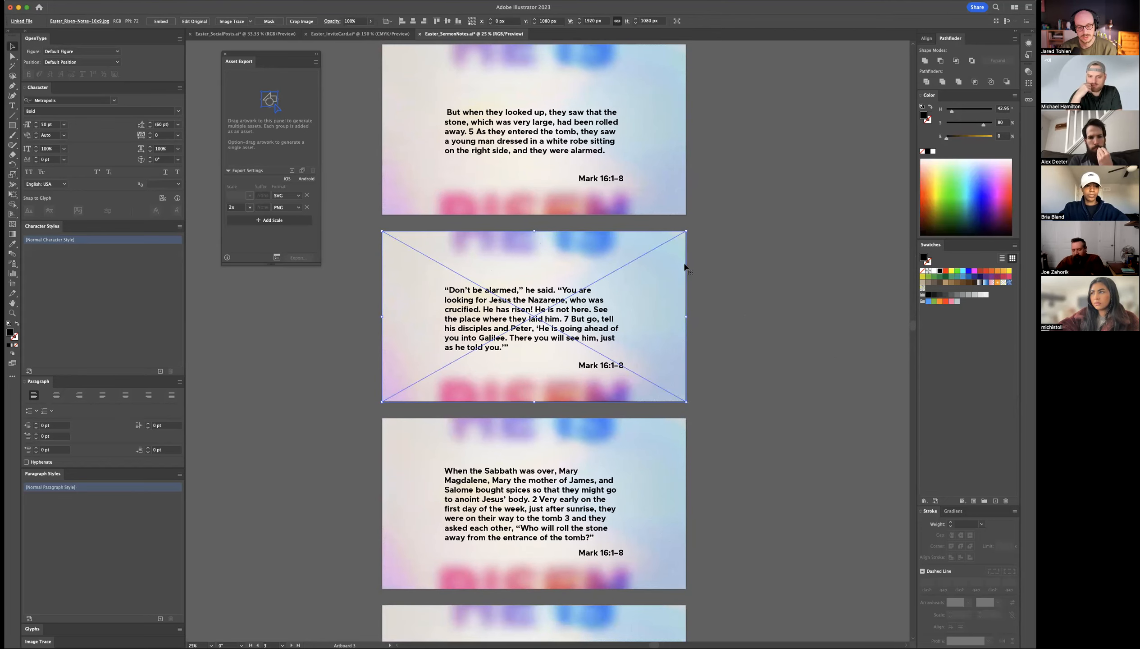
{"action": "mouse_move", "coordinate": [714, 273]}
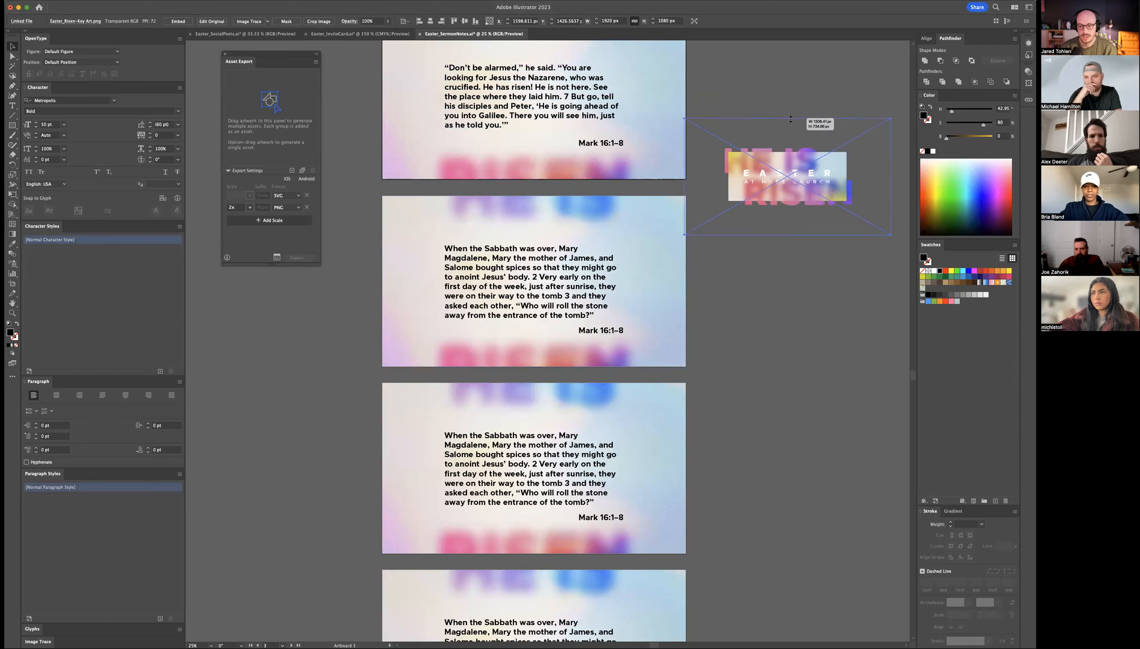
{"action": "left_click_drag", "start_coordinate": [787, 177], "coordinate": [710, 145]}
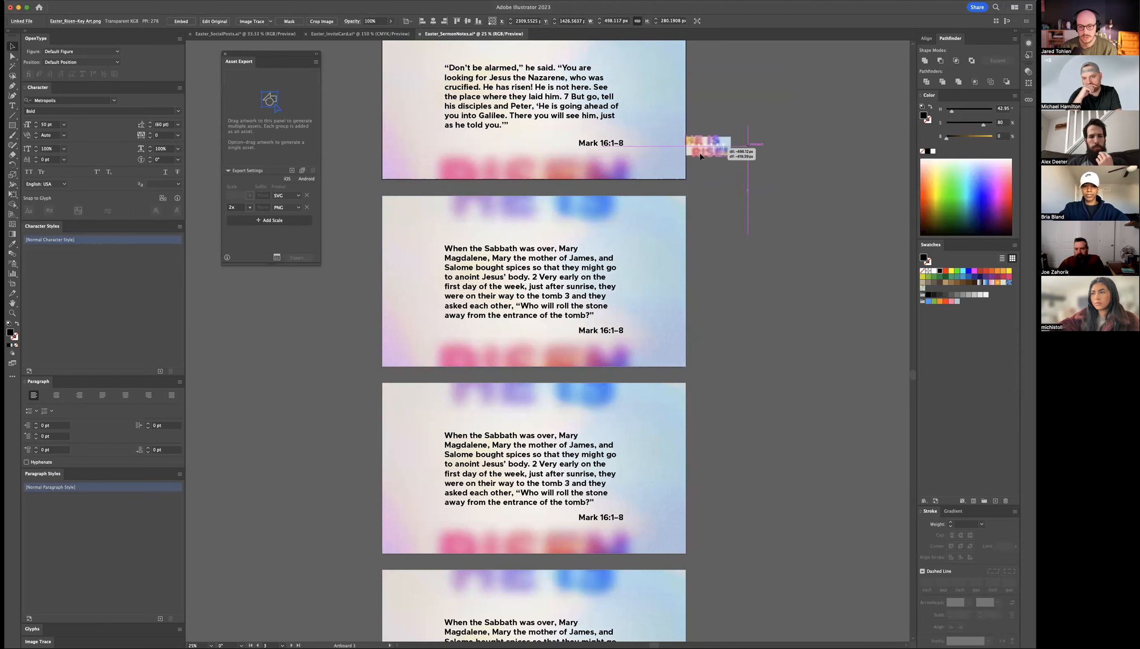
{"action": "left_click_drag", "start_coordinate": [709, 144], "coordinate": [415, 157]}
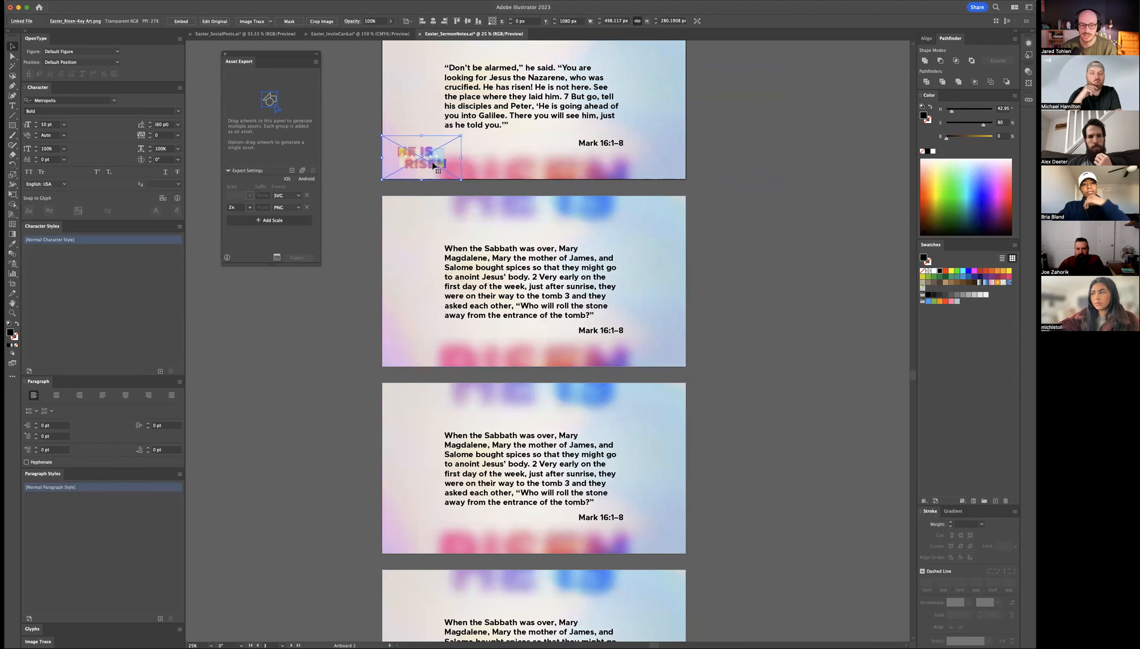
{"action": "left_click_drag", "start_coordinate": [429, 159], "coordinate": [426, 151]}
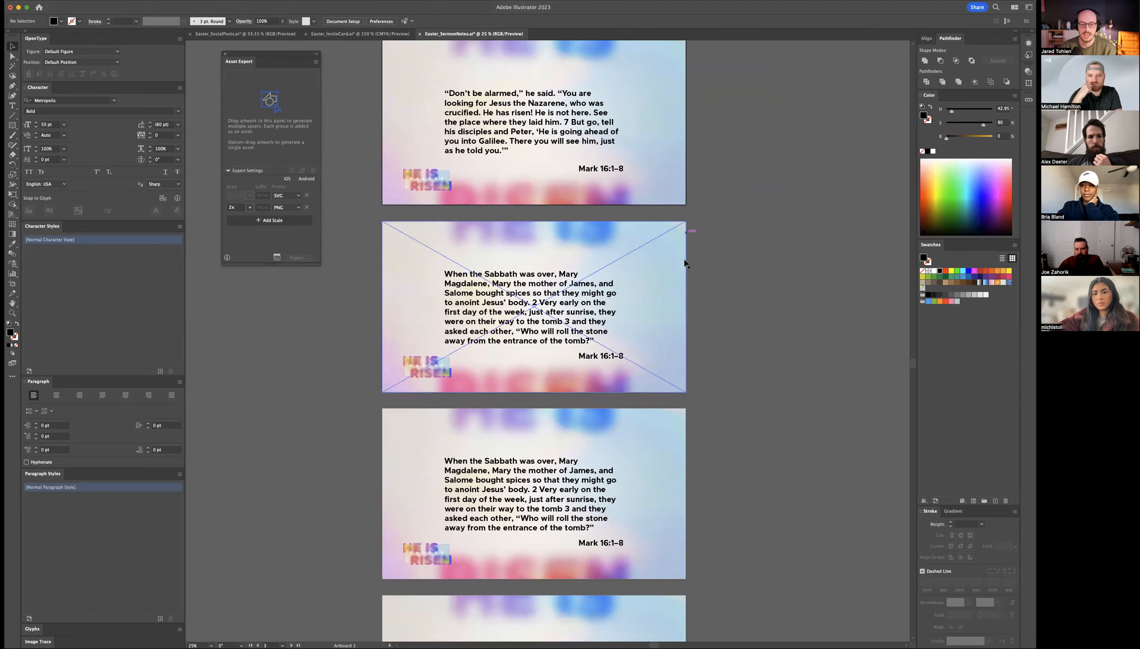
Step: Scroll through the lower artboards to confirm each carries the He Is Risen logo
{"action": "scroll", "scroll_direction": "down", "scroll_amount": 3}
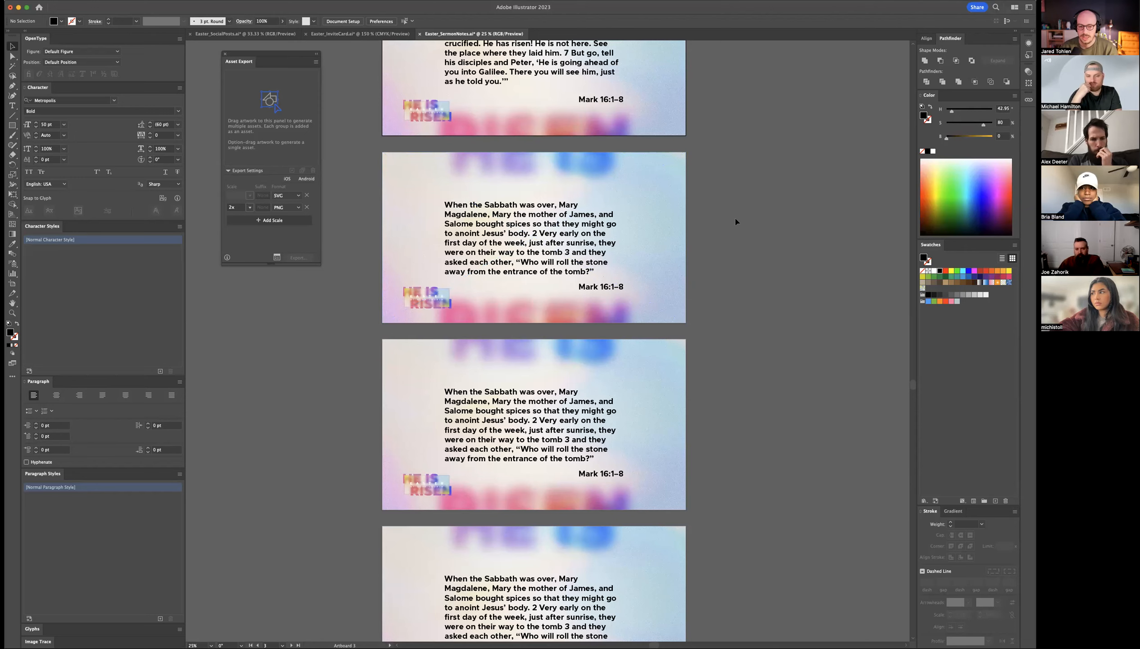
{"action": "scroll", "scroll_direction": "down", "scroll_amount": 3}
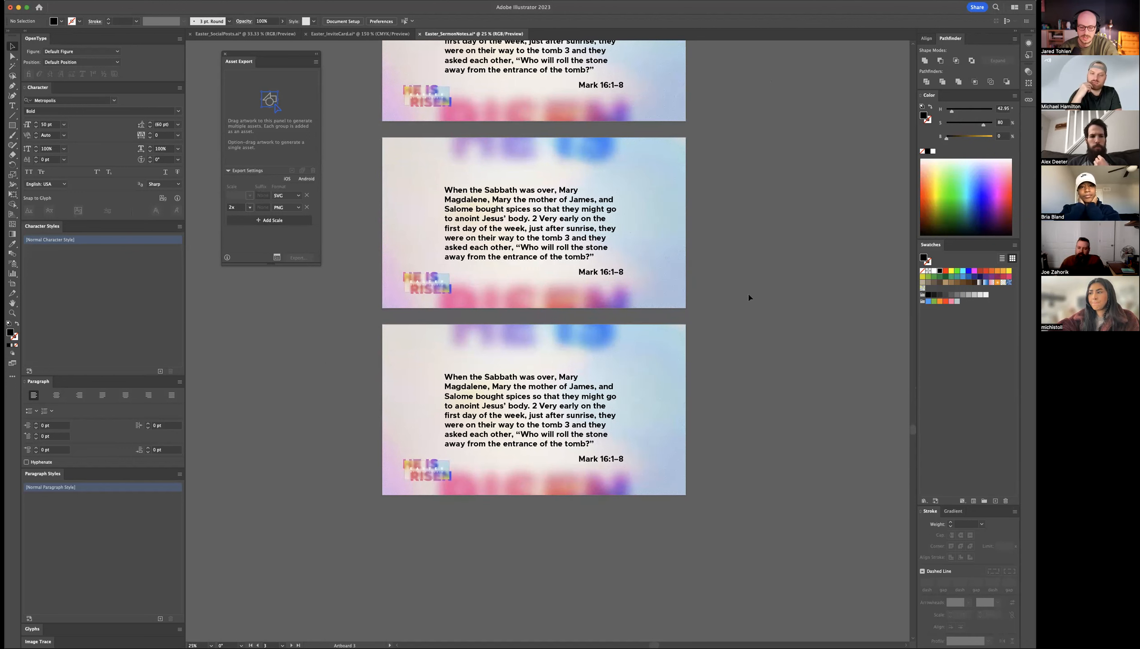
{"action": "mouse_move", "coordinate": [753, 312]}
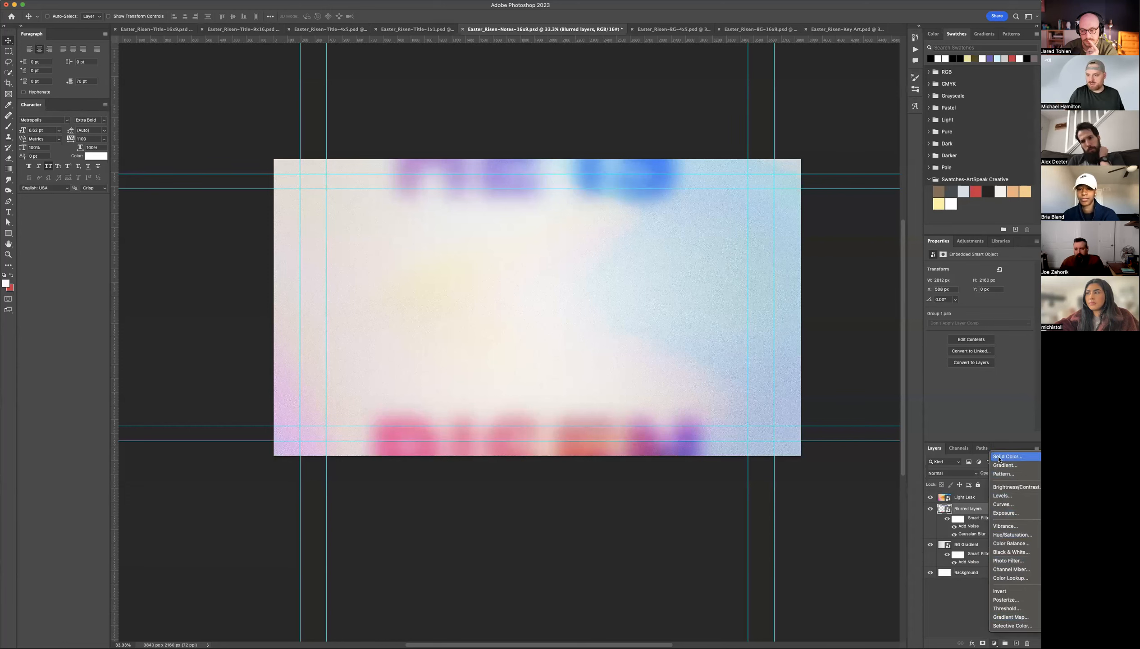
Step: Add a Solid Color fill layer over the background blended in Linear Burn
{"action": "left_click", "coordinate": [1007, 456]}
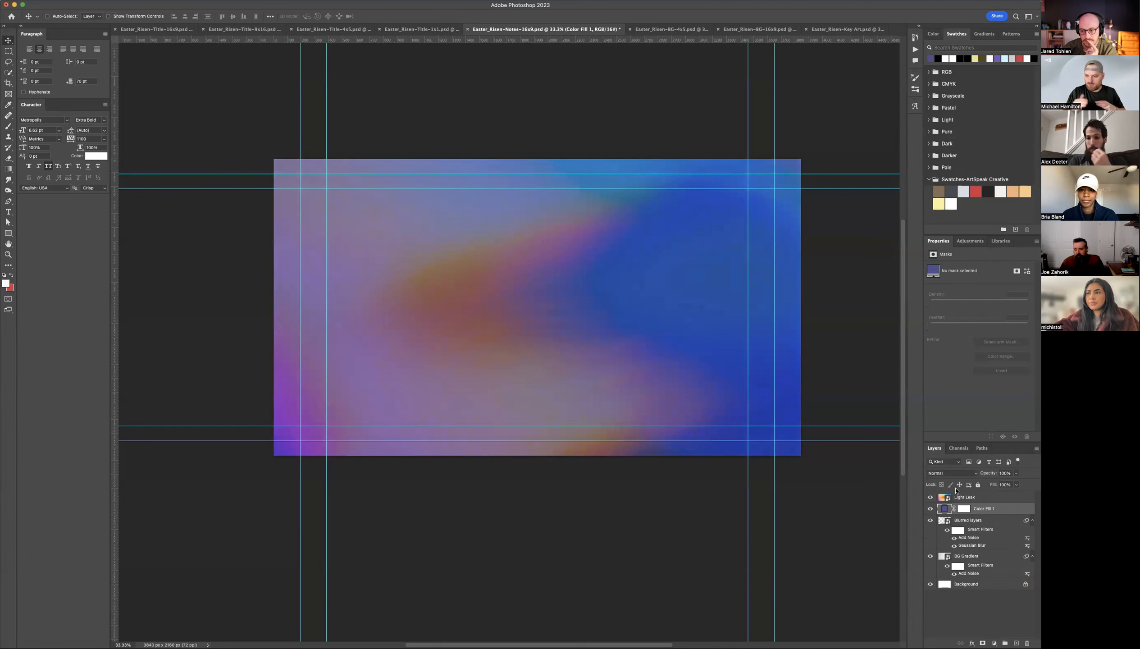
{"action": "left_click", "coordinate": [938, 473]}
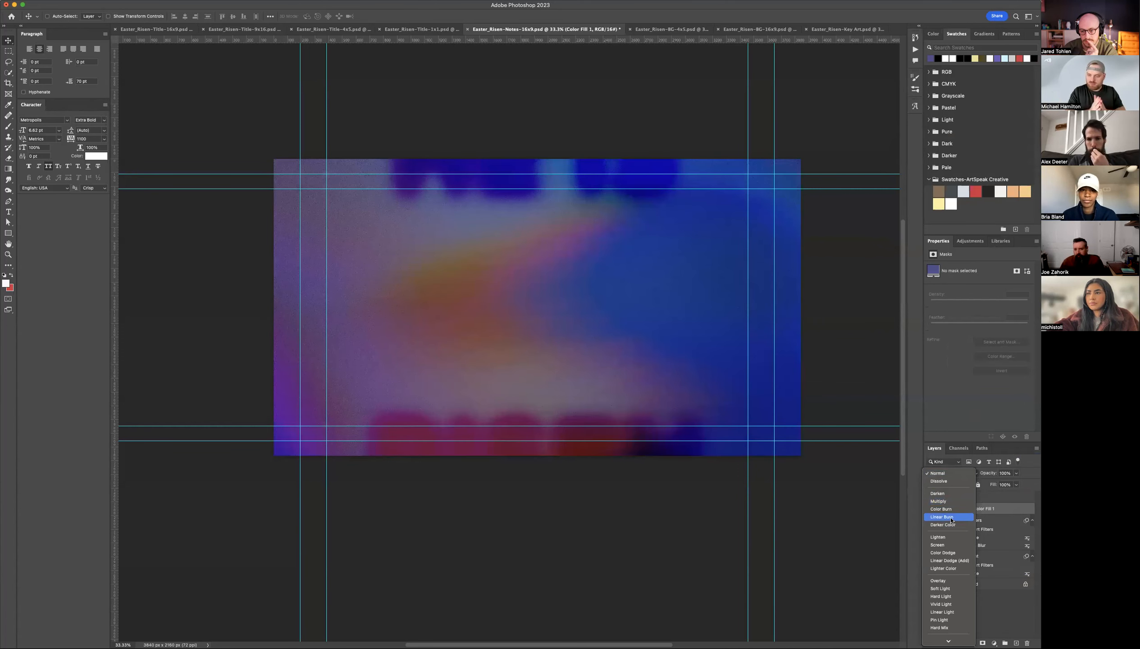
{"action": "left_click", "coordinate": [941, 516]}
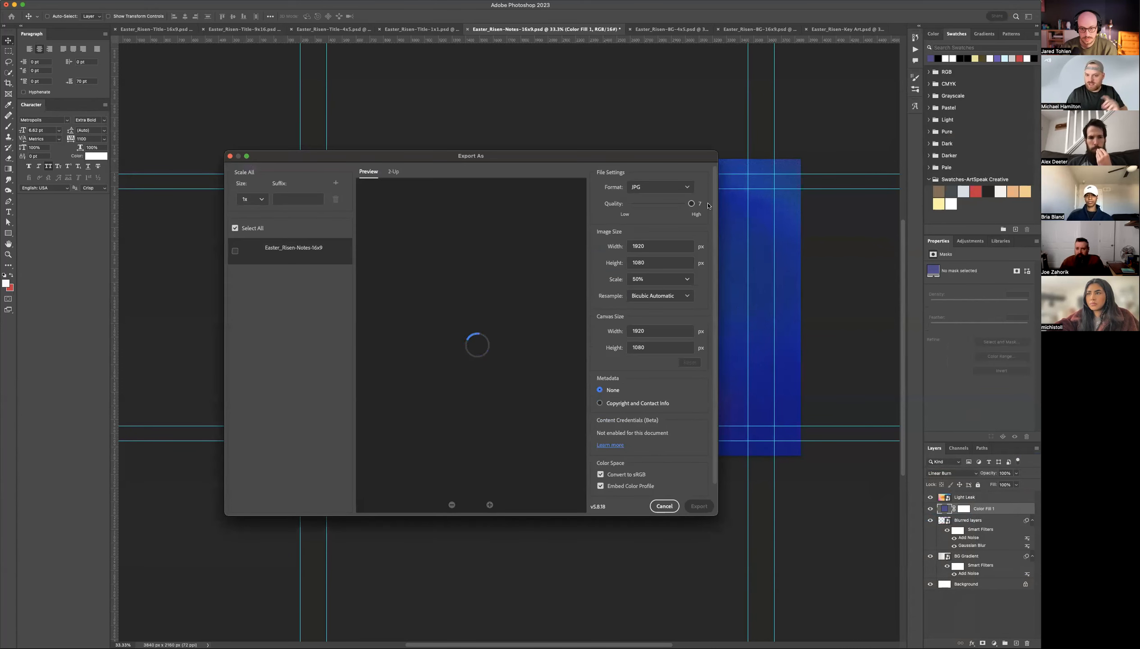
Step: Export the tinted background as a 1920×1080 JPG into the Exports folder
{"action": "left_click", "coordinate": [697, 506]}
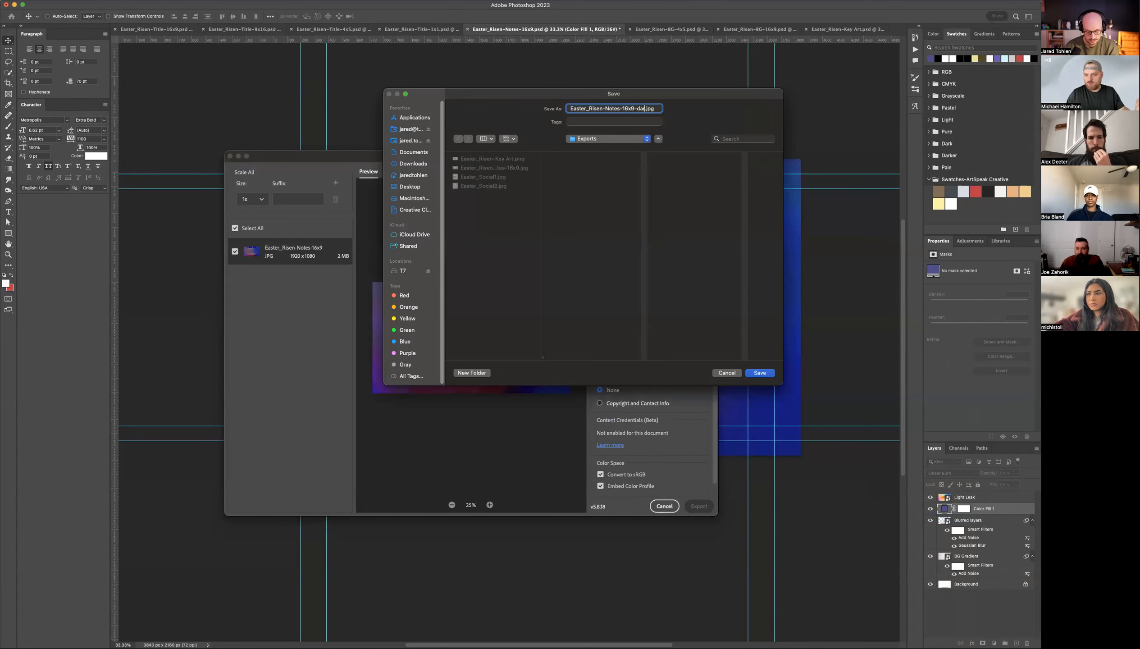
{"action": "left_click", "coordinate": [726, 373]}
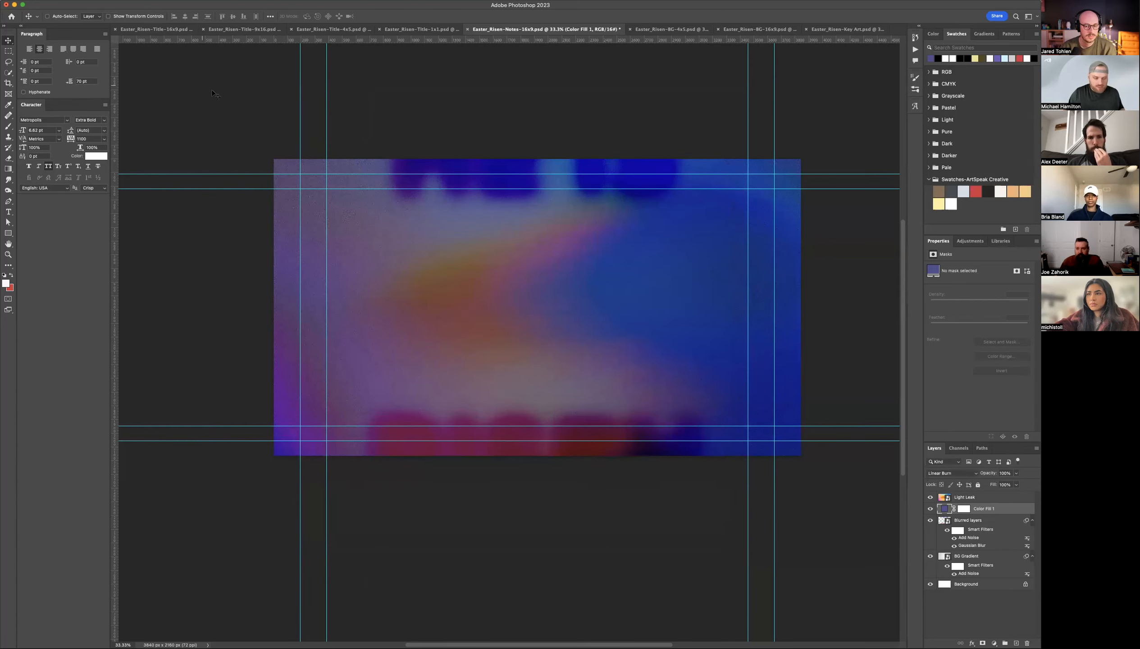
{"action": "mouse_move", "coordinate": [702, 420]}
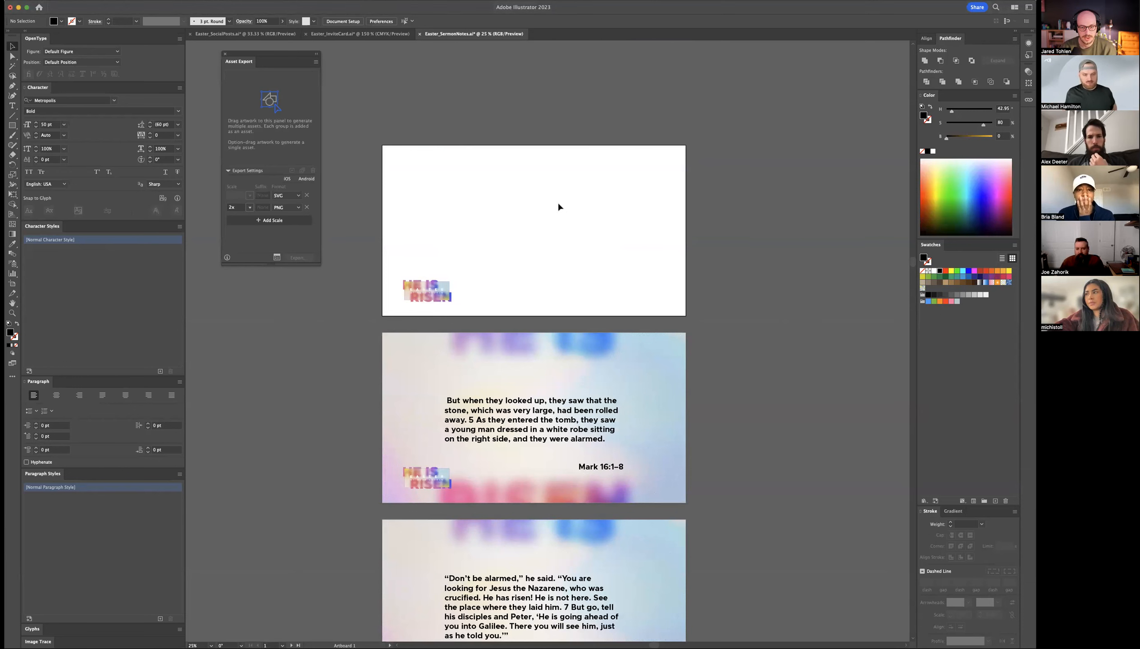
Step: Place the purple background on slide one and add the white centred heading '1. Christ was not there'
{"action": "left_click", "coordinate": [558, 204]}
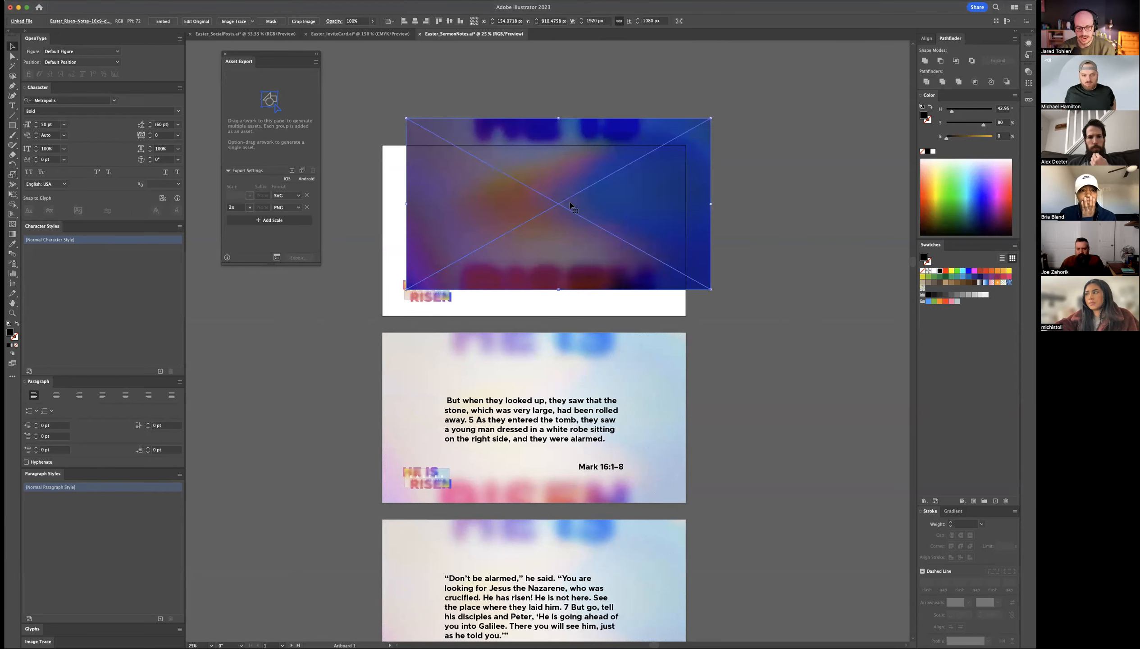
{"action": "left_click_drag", "start_coordinate": [559, 211], "coordinate": [570, 220]}
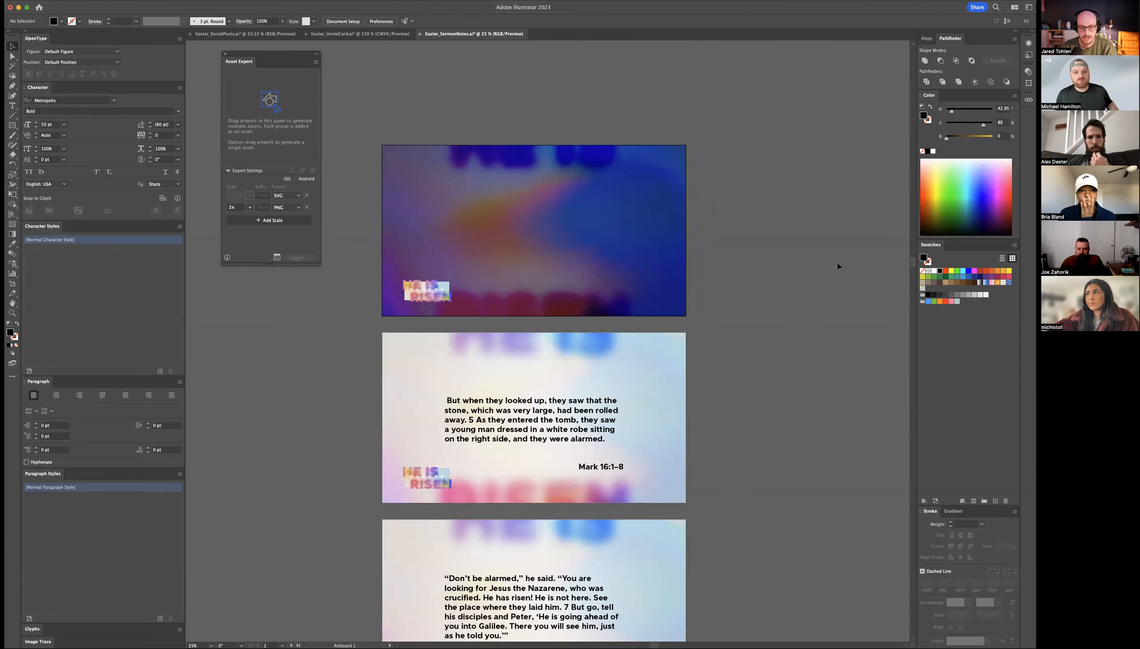
{"action": "left_click", "coordinate": [487, 214]}
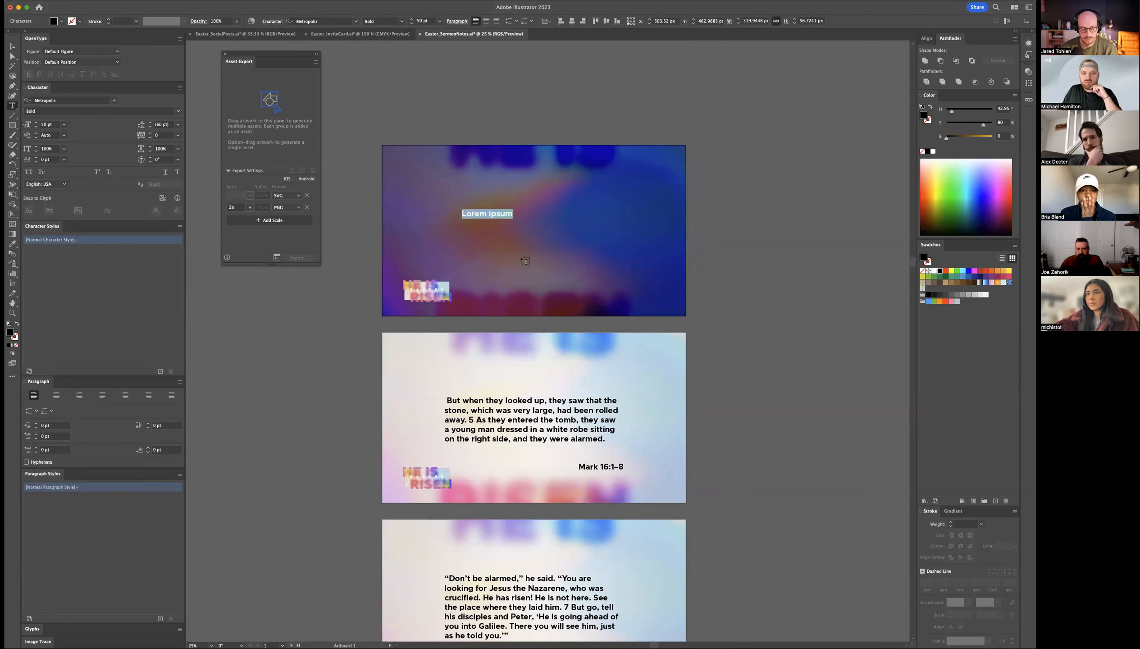
{"action": "type", "text": "Christ was not there"}
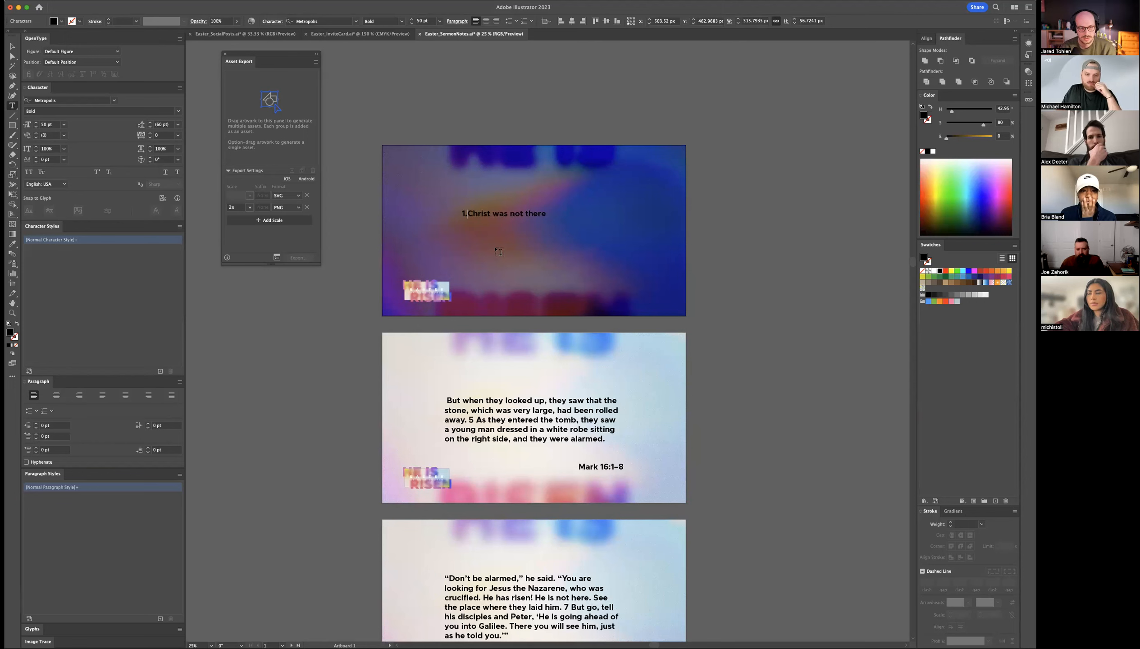
{"action": "left_click", "coordinate": [503, 214]}
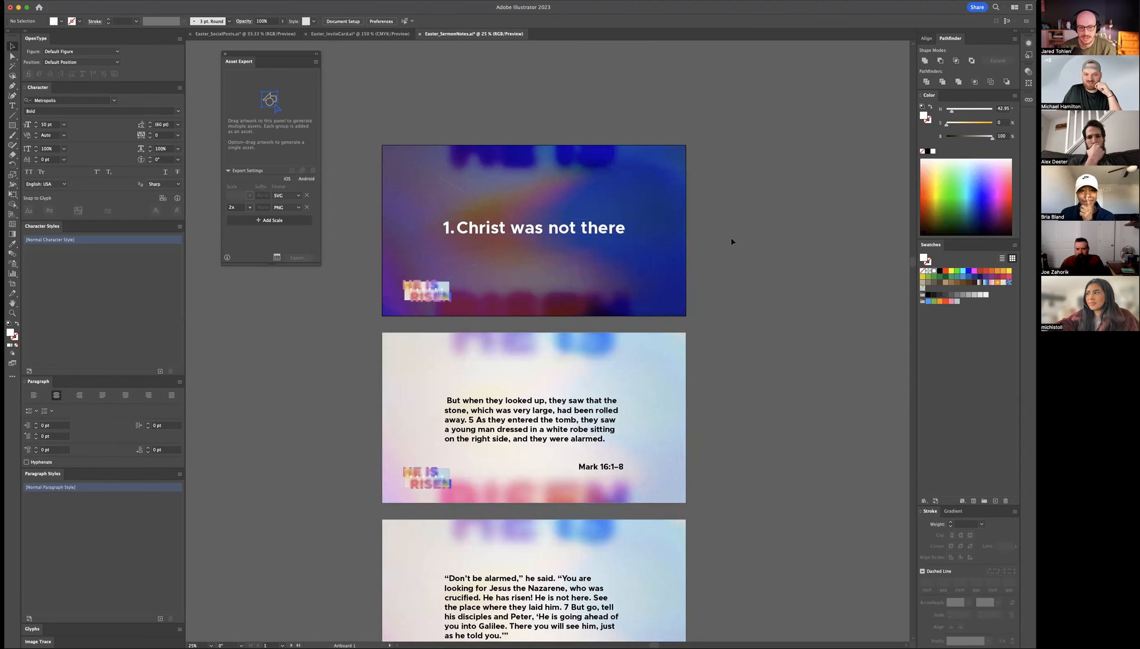
{"action": "left_click", "coordinate": [533, 227]}
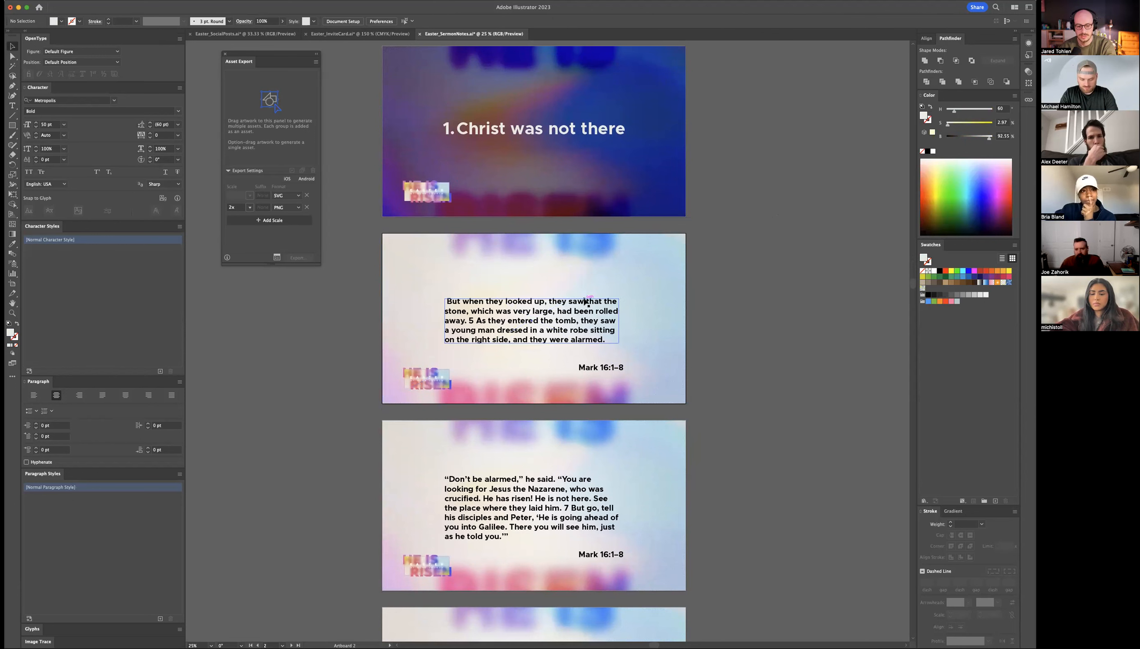
{"action": "scroll", "scroll_direction": "down", "scroll_amount": 3}
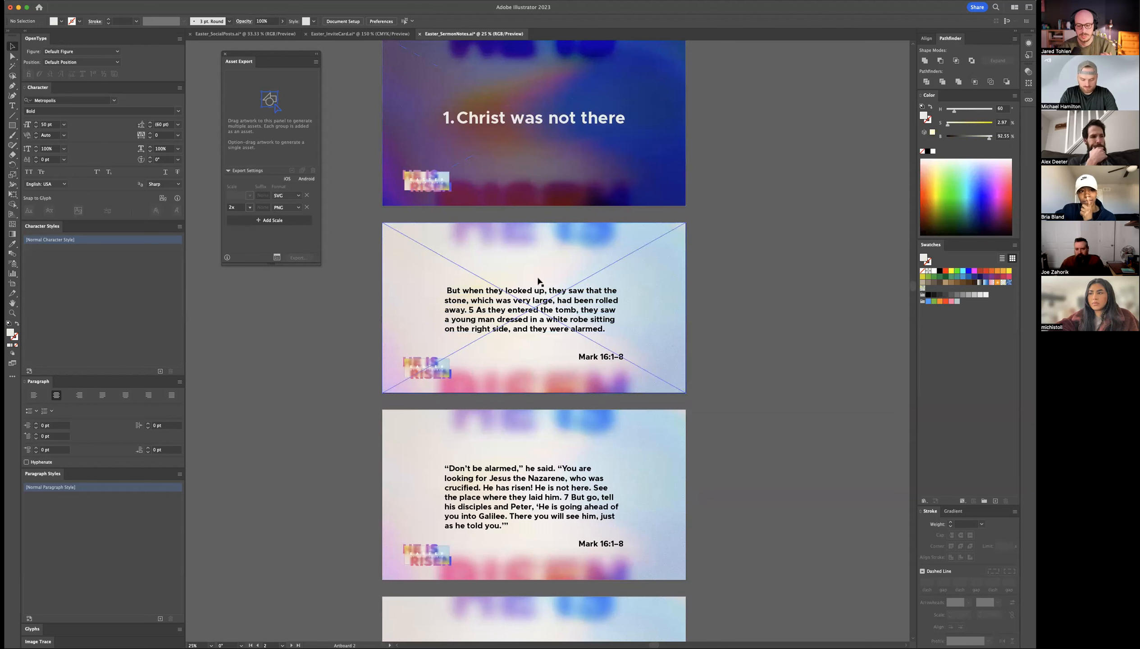
{"action": "left_click", "coordinate": [289, 326]}
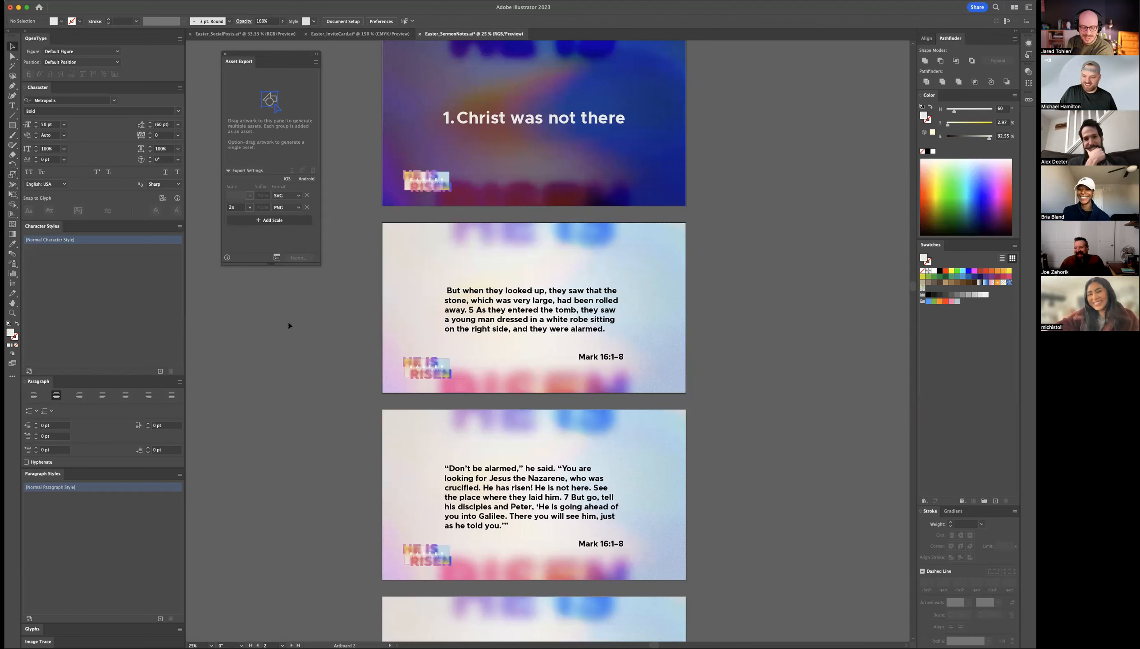
{"action": "mouse_move", "coordinate": [292, 352]}
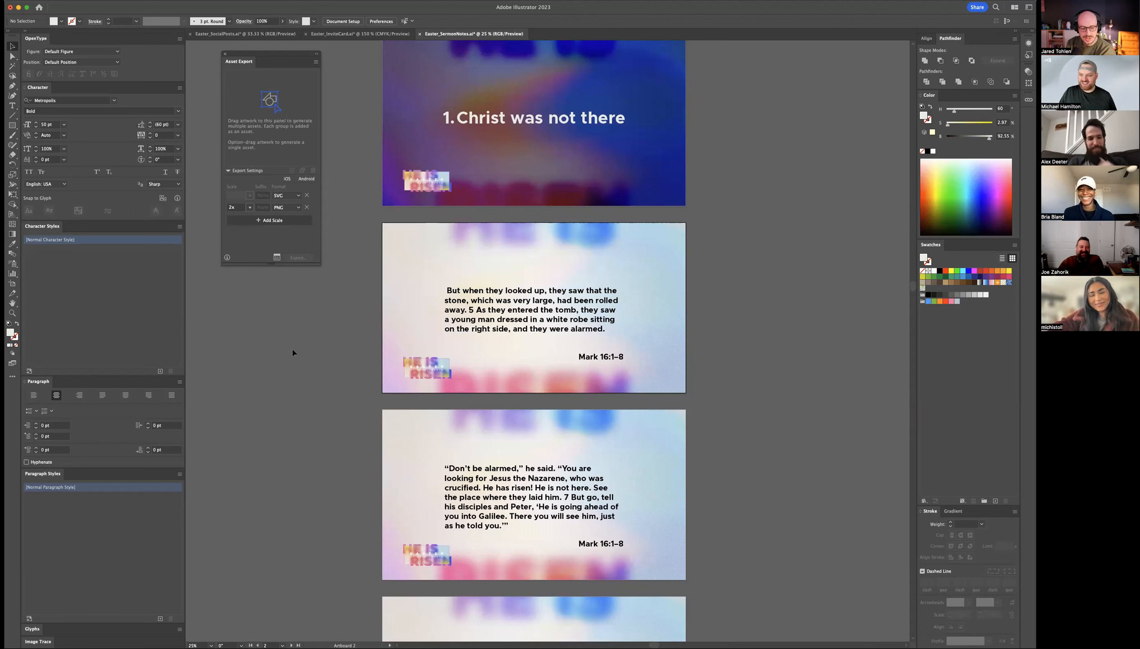